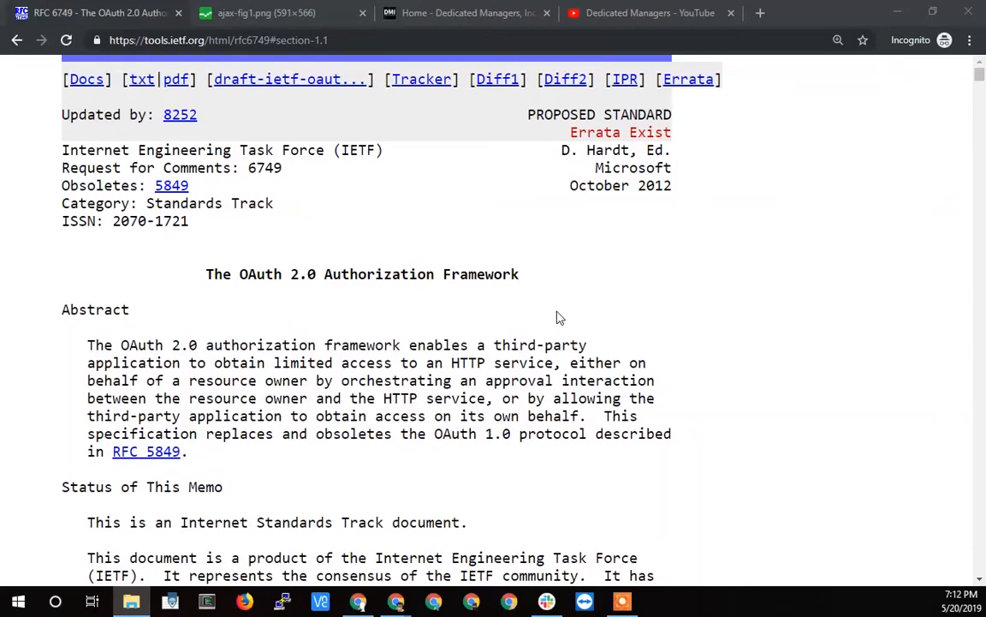
Highlight the RFC 6749 title while reading, then move down to the Table of Contents.
scroll(down, 3)
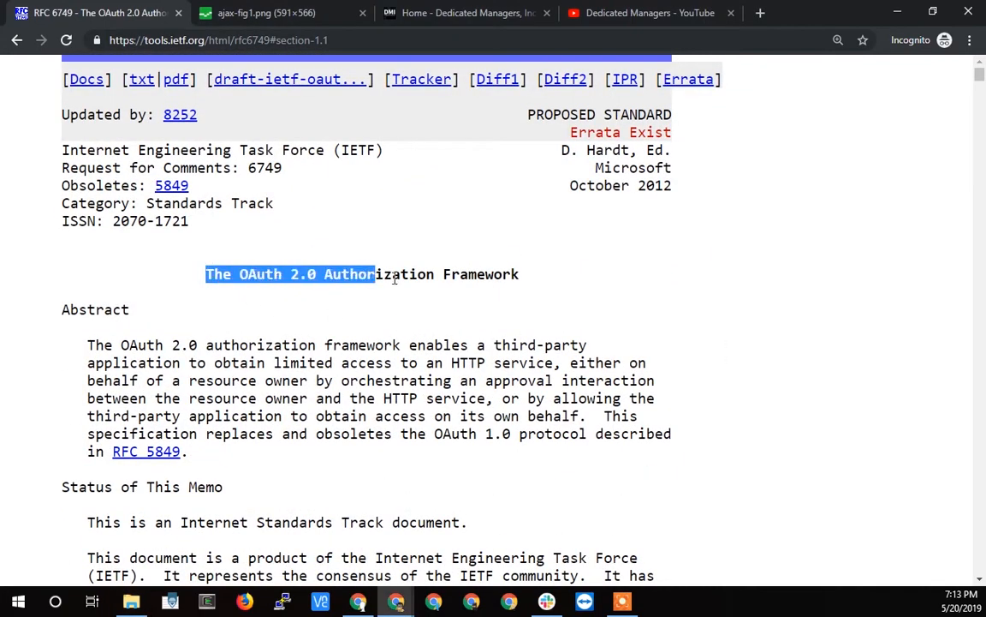
drag(373, 274, 518, 274)
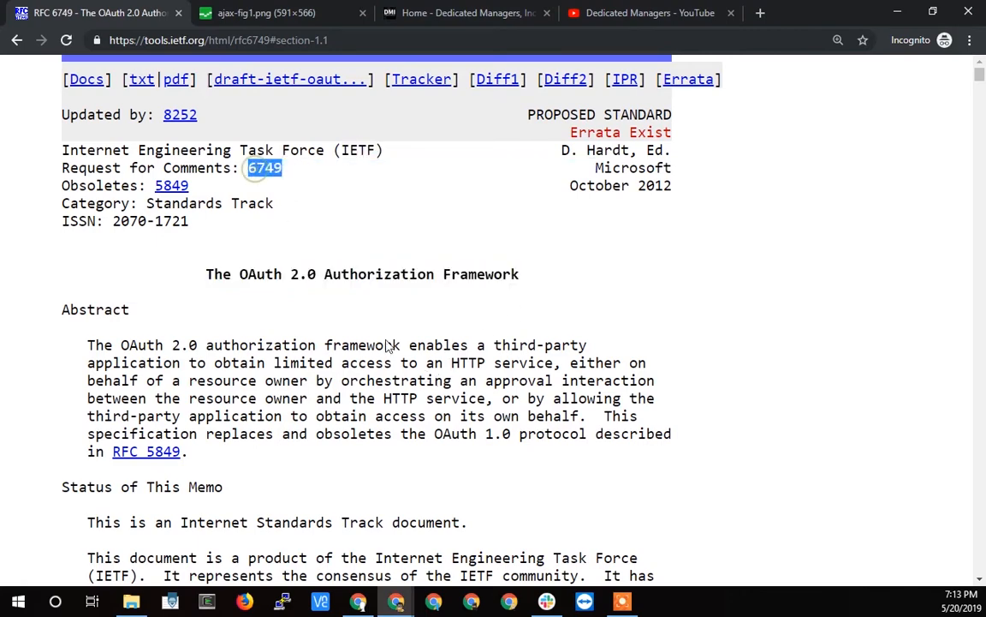
scroll(down, 3)
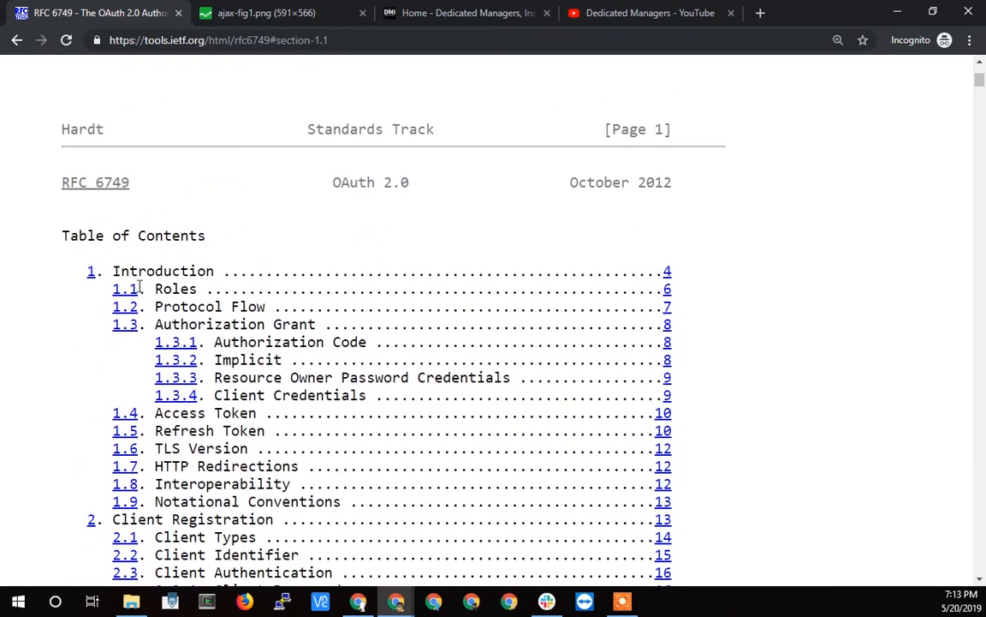
Jump to section 1.1 Roles from the contents and highlight the resource server role.
click(125, 288)
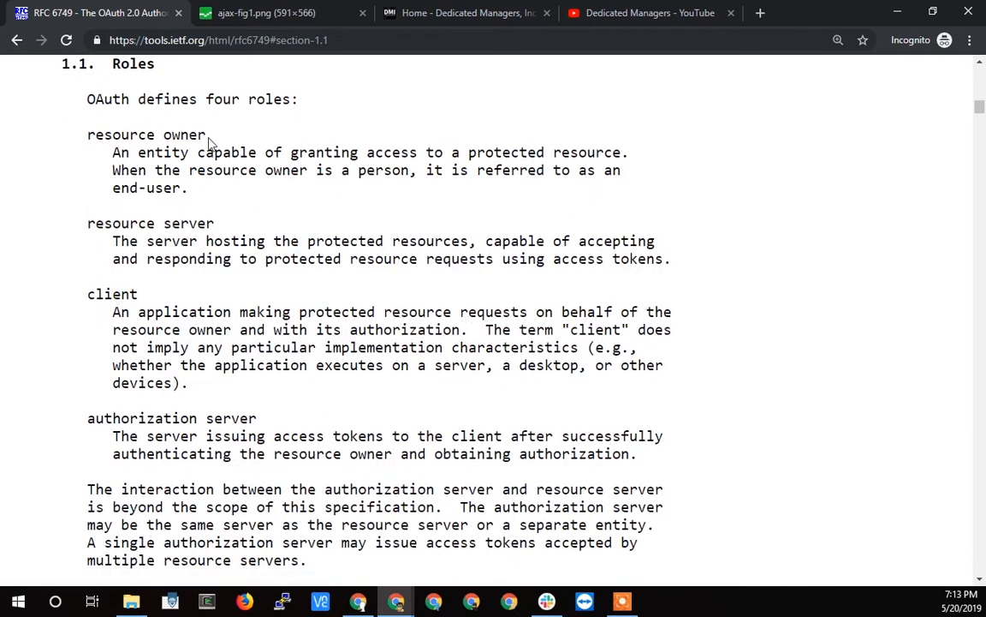
mouse_move(271, 278)
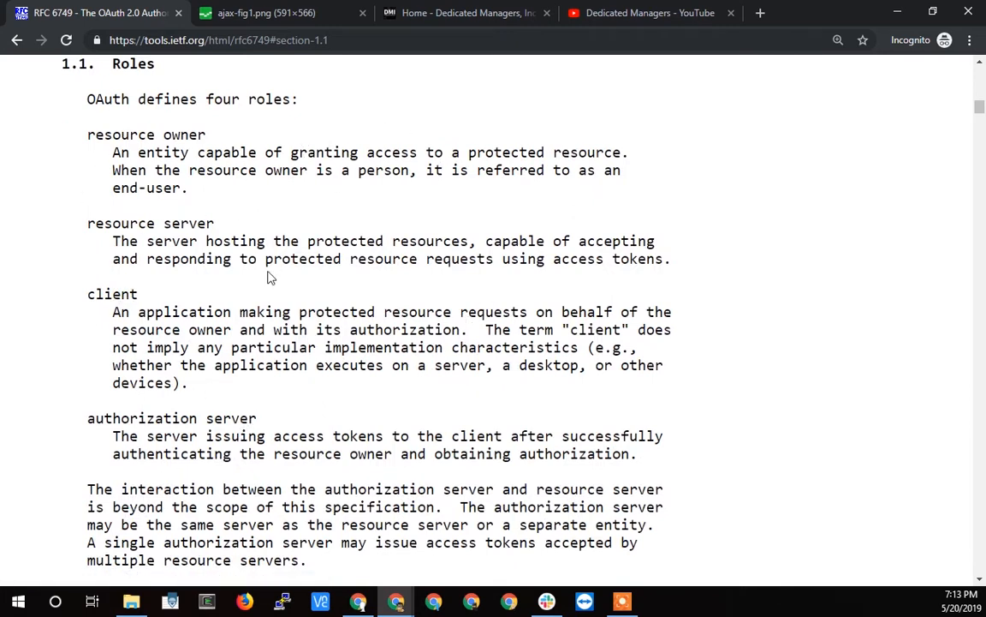
mouse_move(298, 399)
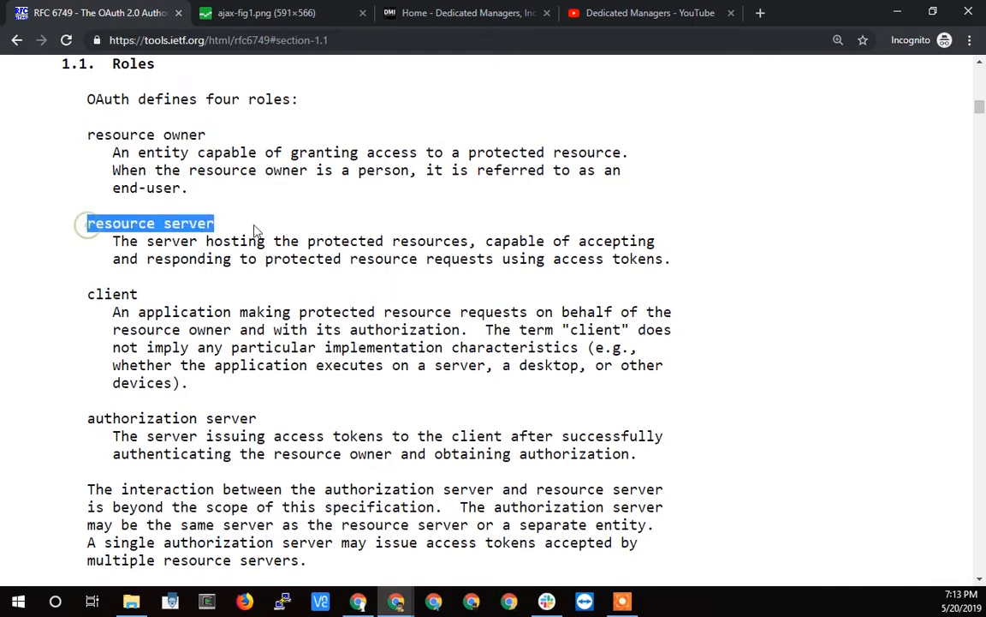
double_click(111, 294)
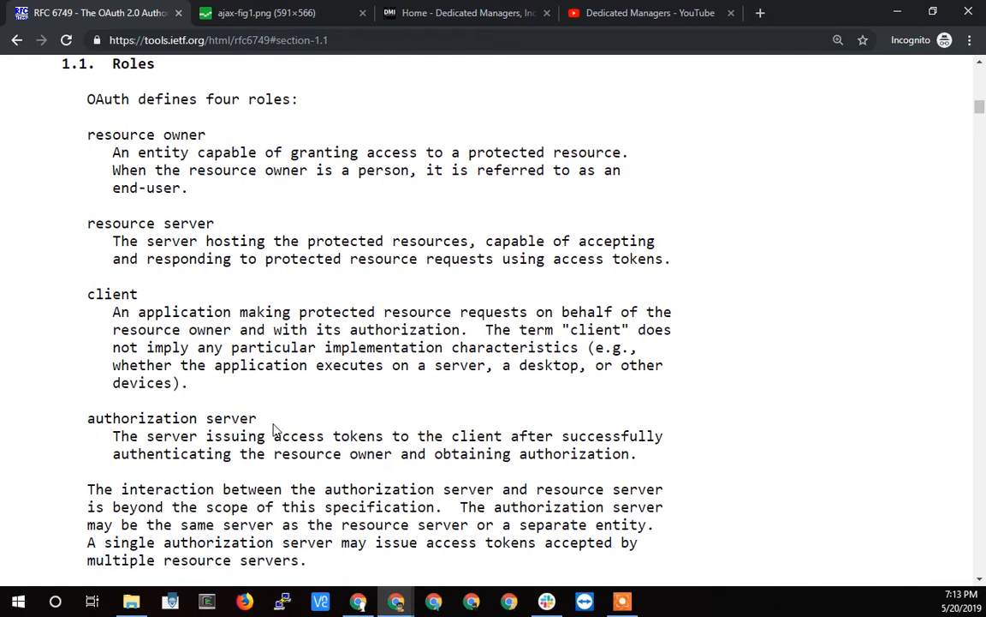
mouse_move(292, 418)
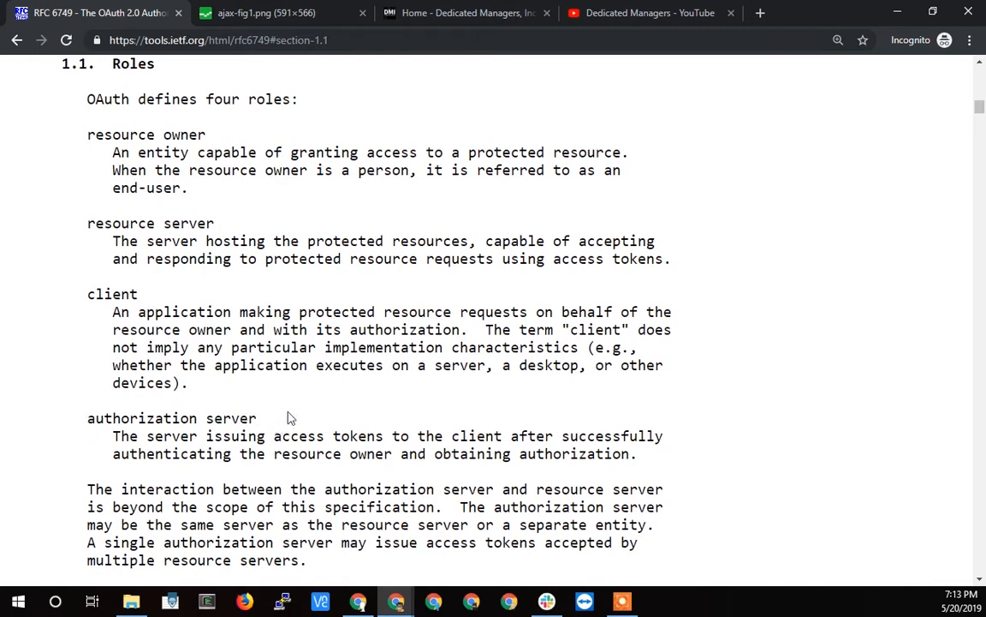
mouse_move(183, 192)
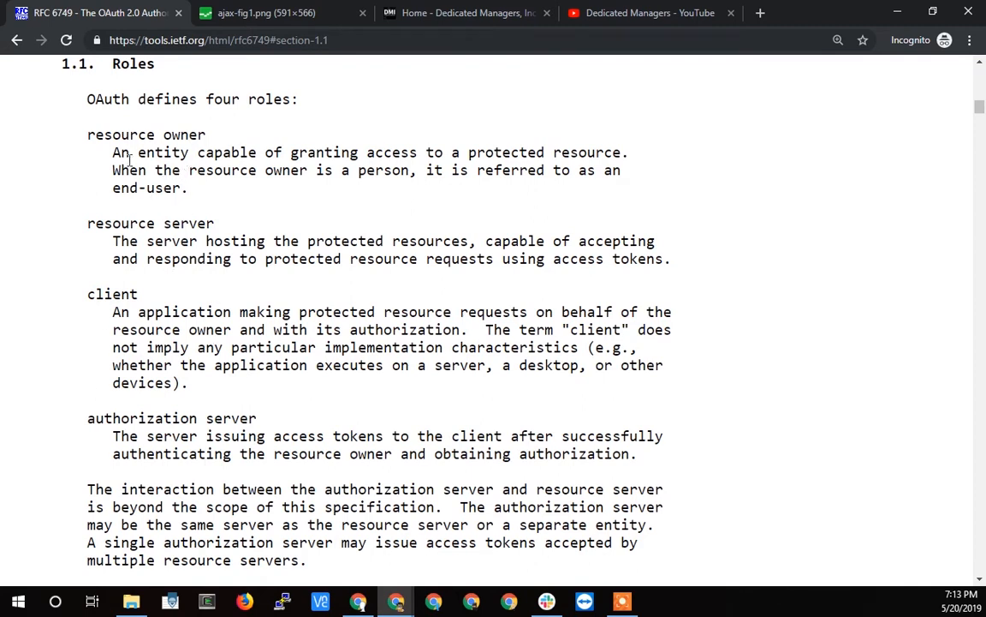
mouse_move(182, 172)
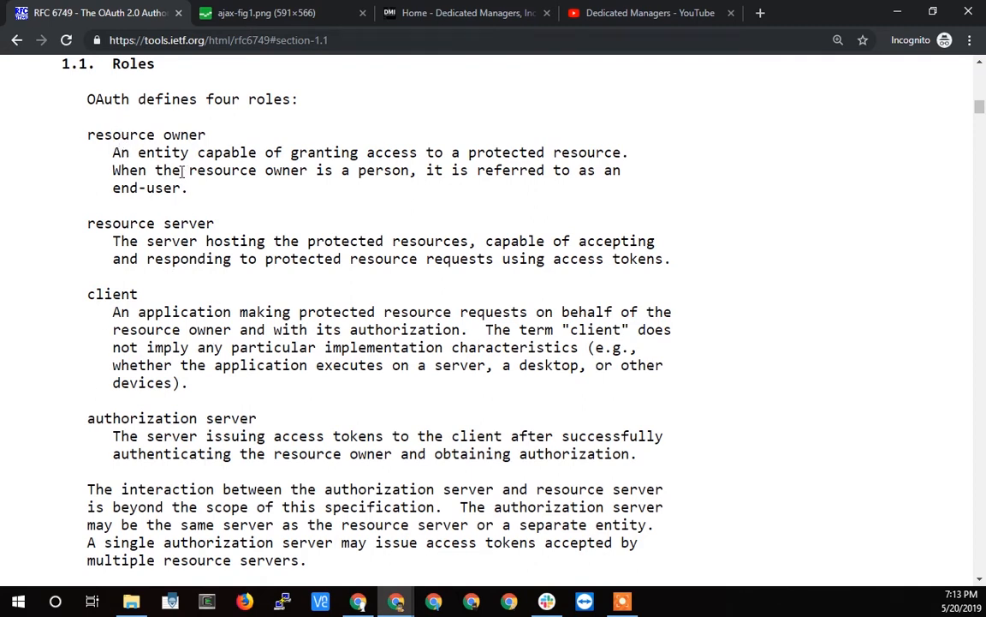
mouse_move(196, 476)
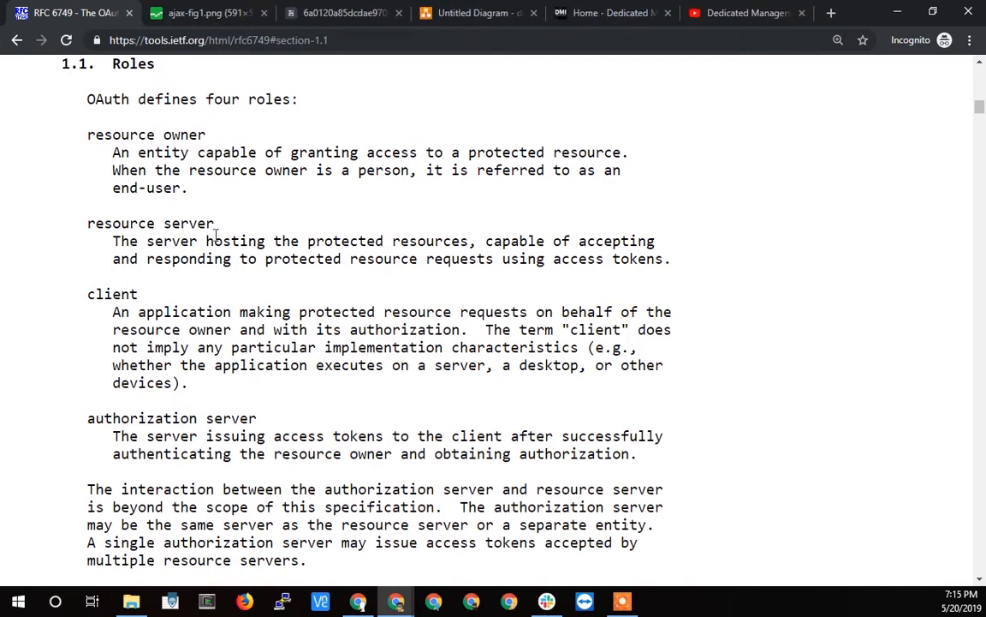
double_click(145, 134)
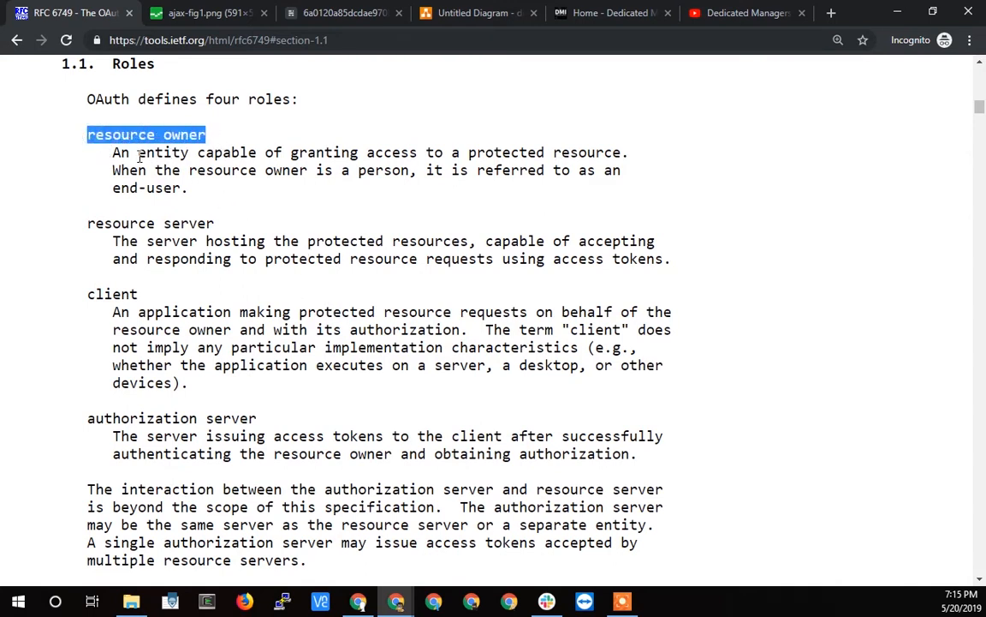
mouse_move(430, 150)
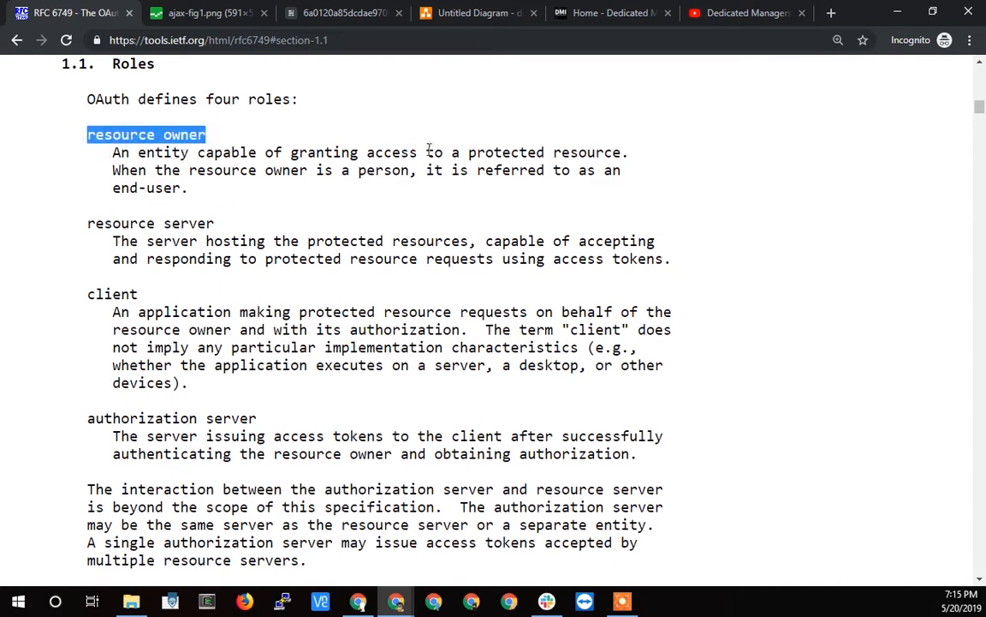
mouse_move(154, 153)
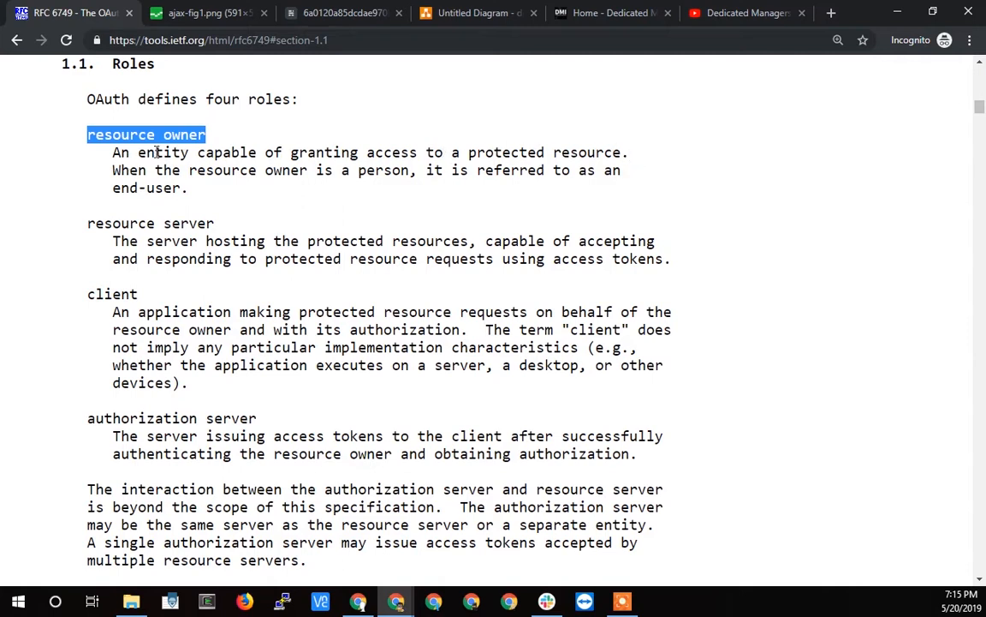
double_click(161, 152)
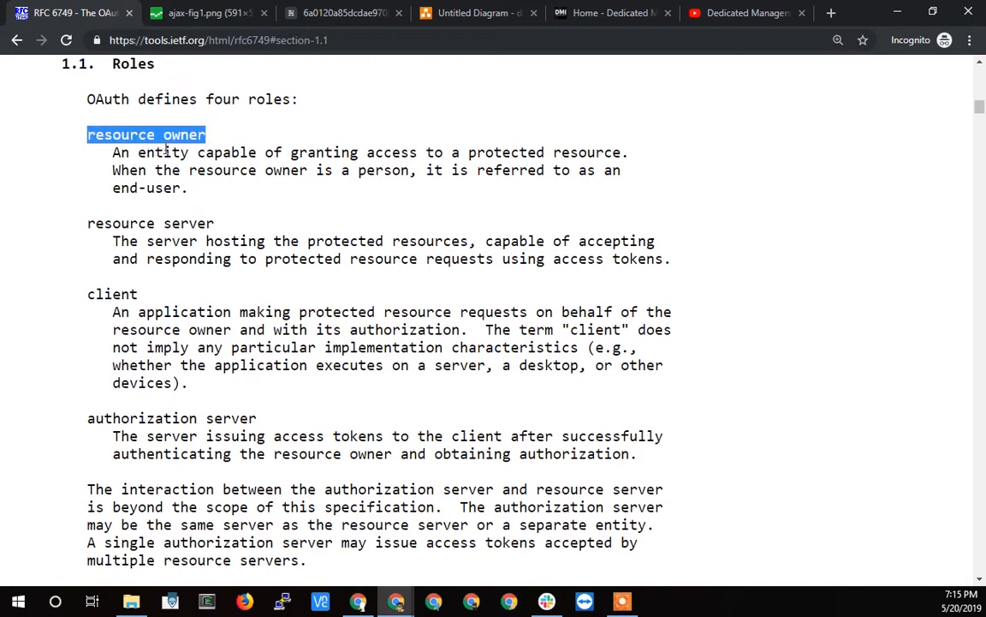
mouse_move(168, 153)
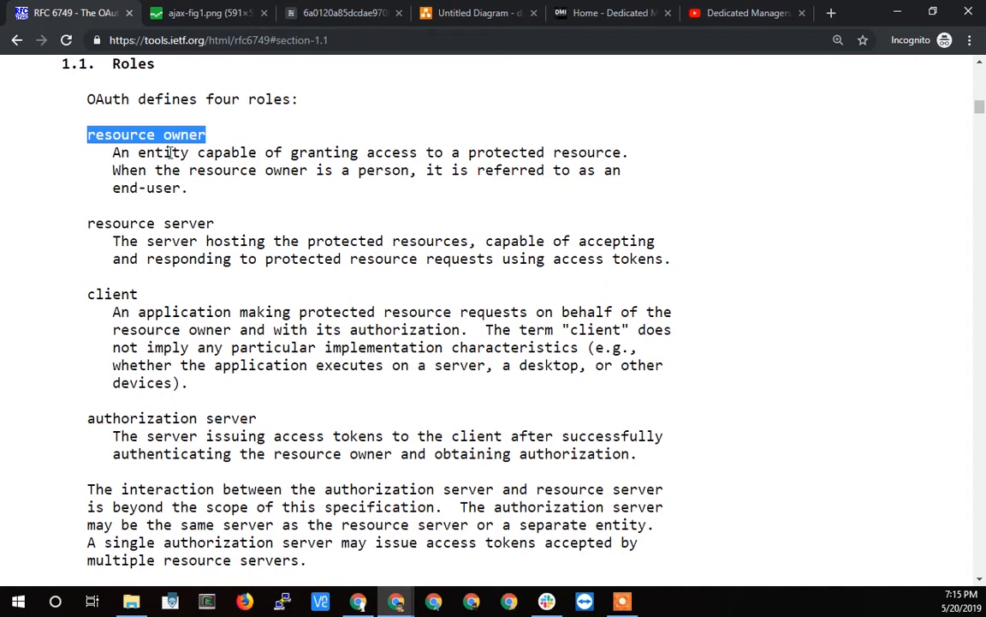
mouse_move(449, 34)
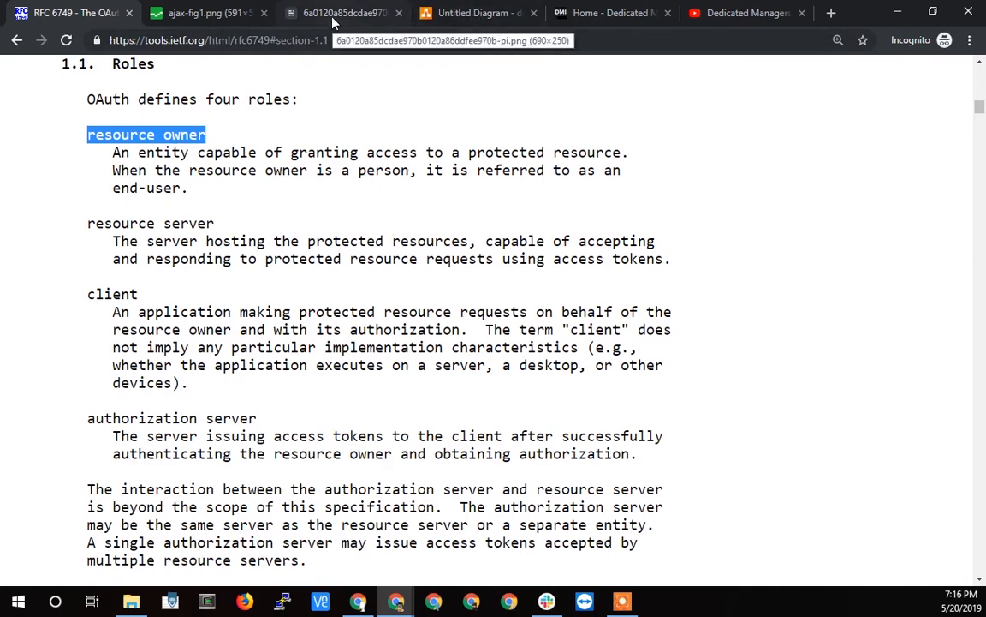
Show the codinghorror Yelp screenshot, glance back at the RFC Roles section, and return to it.
click(343, 12)
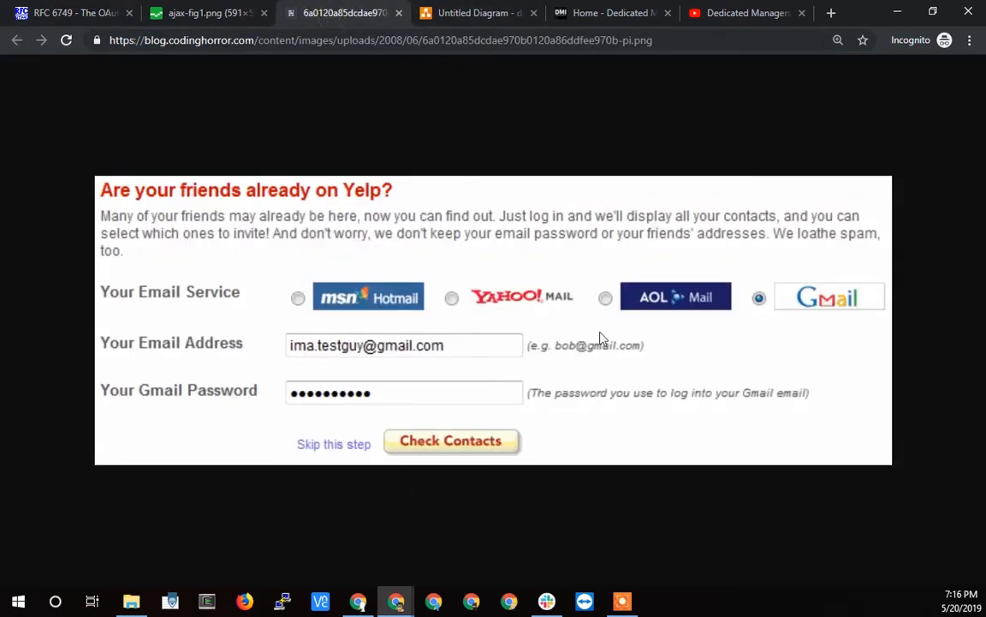
mouse_move(385, 206)
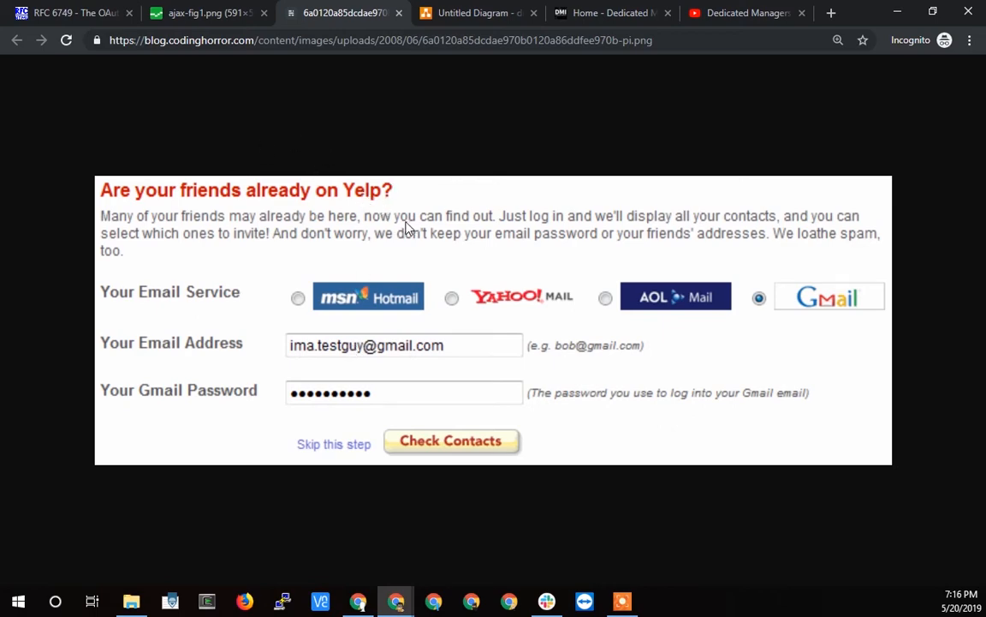
click(69, 12)
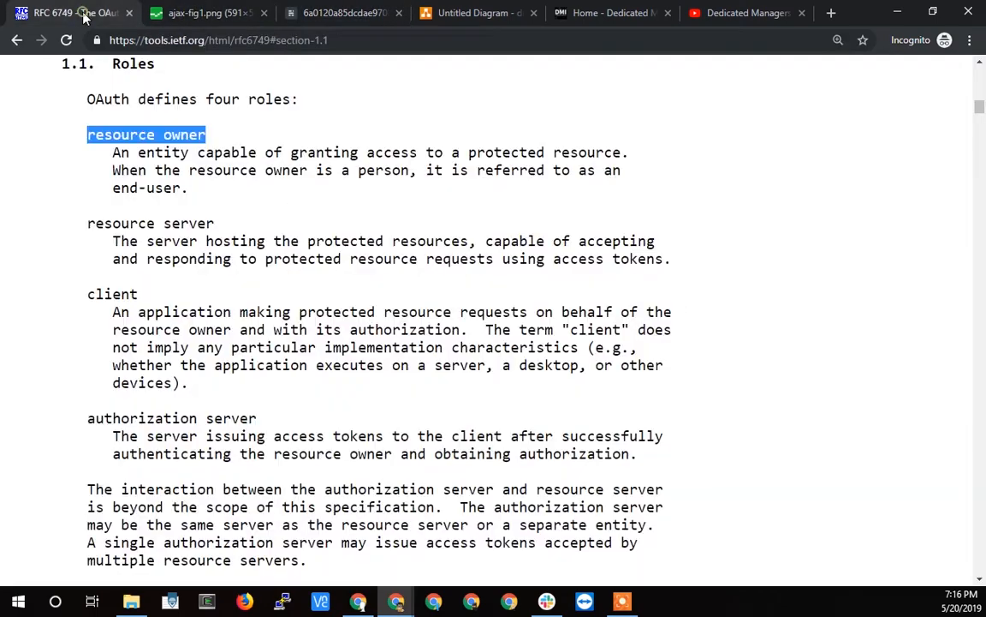
click(342, 14)
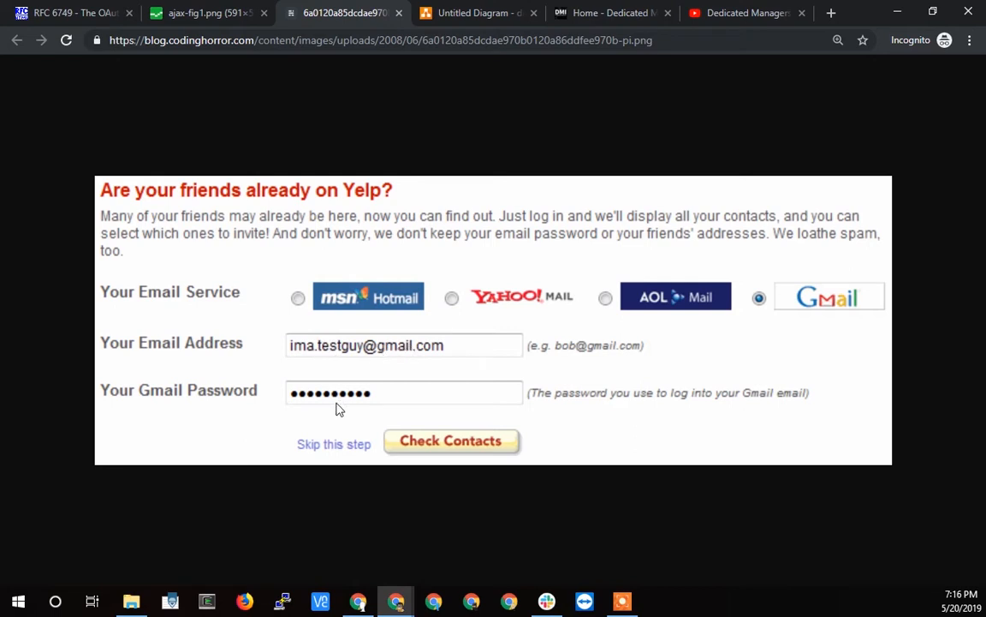
mouse_move(424, 377)
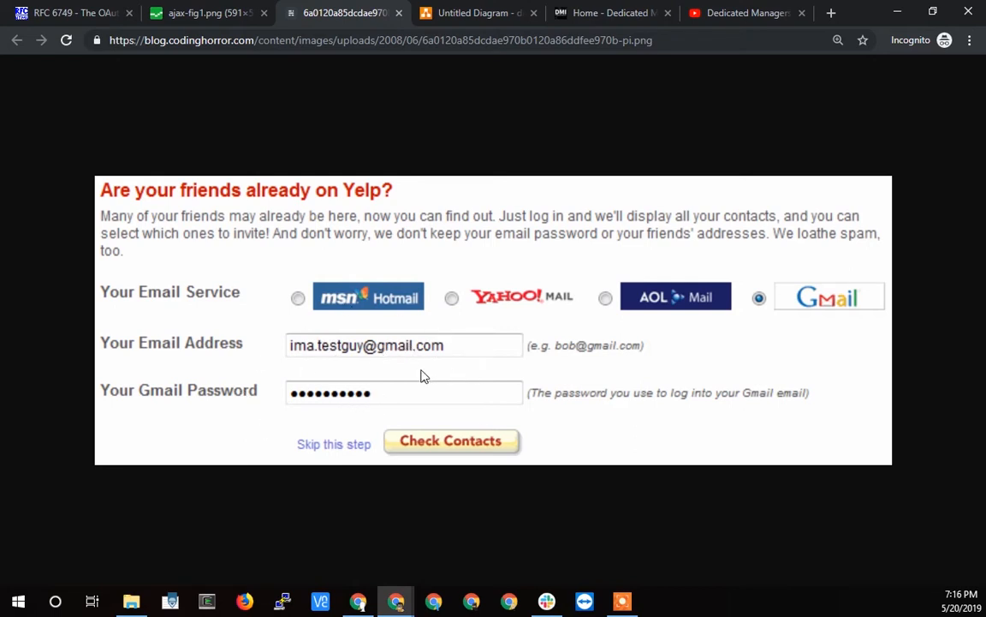
mouse_move(351, 153)
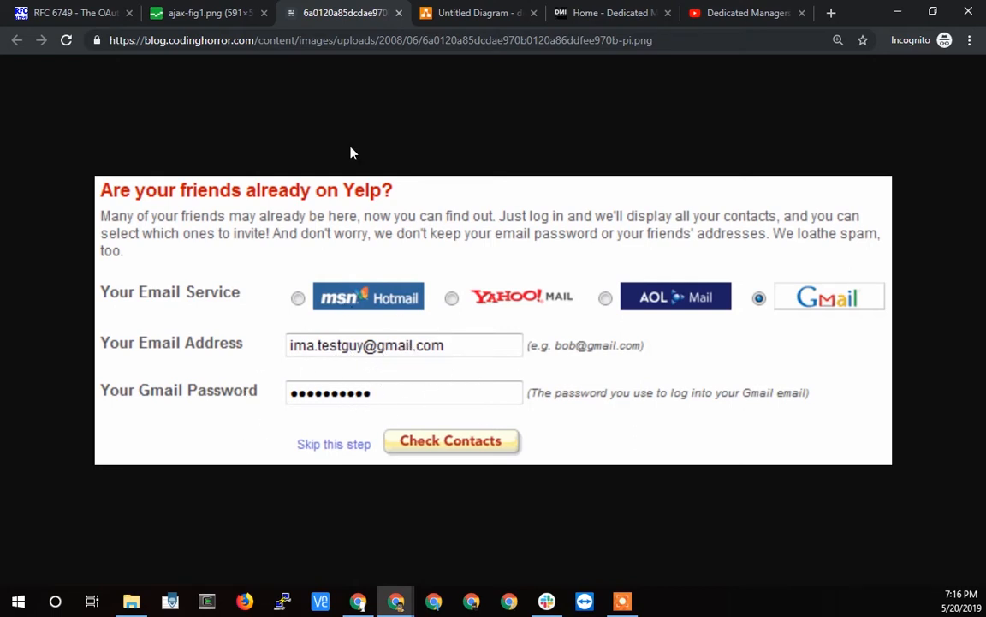
mouse_move(805, 370)
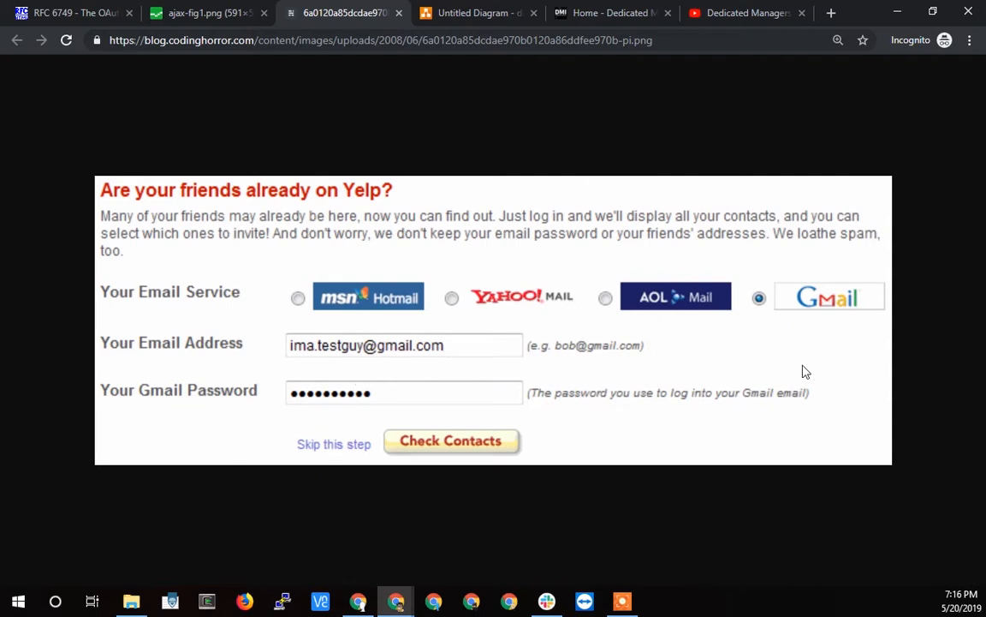
mouse_move(421, 443)
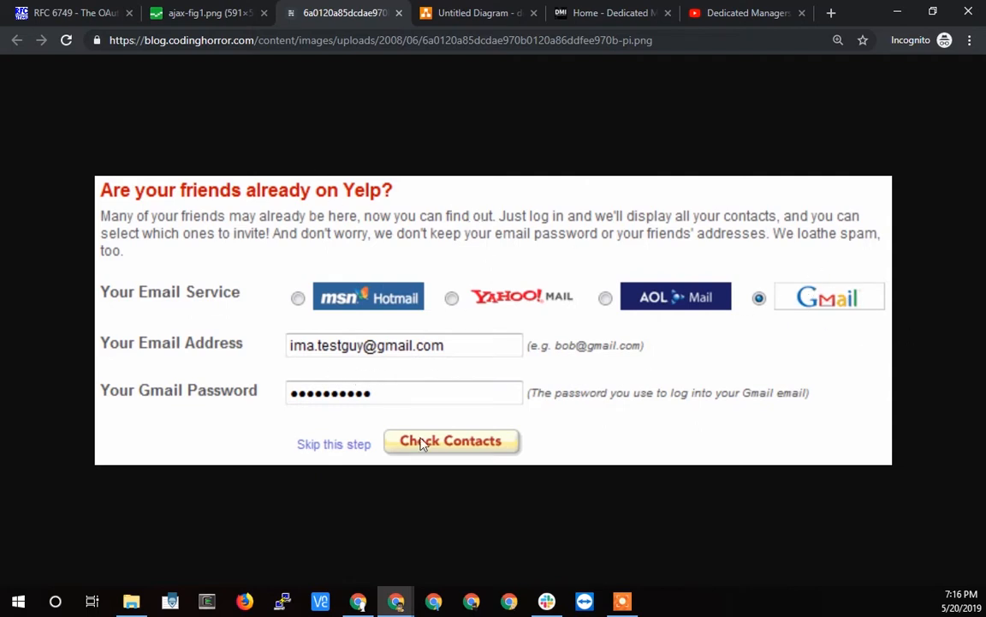
mouse_move(397, 355)
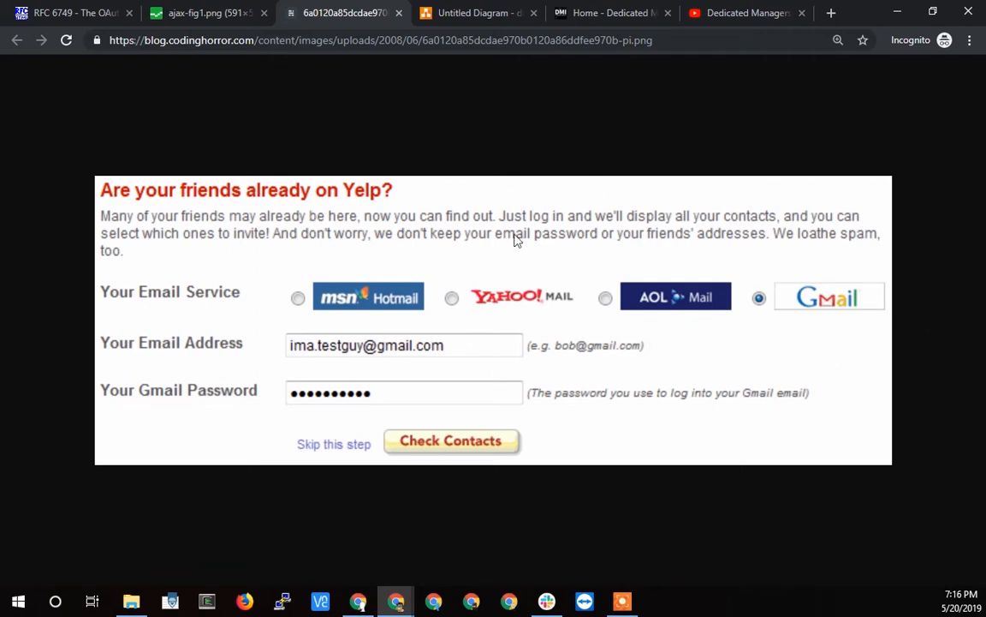
mouse_move(339, 358)
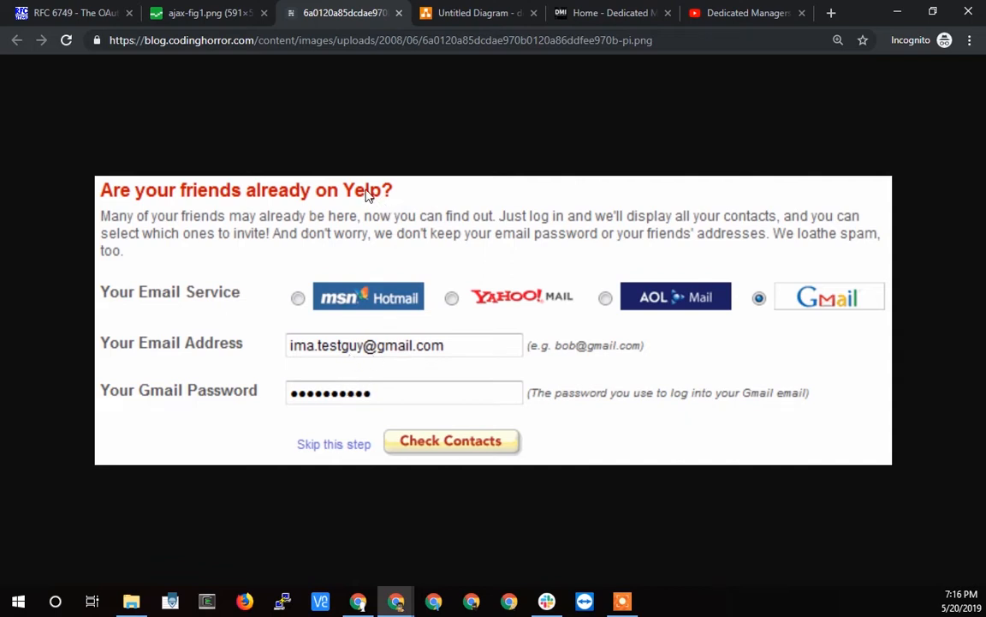
mouse_move(404, 168)
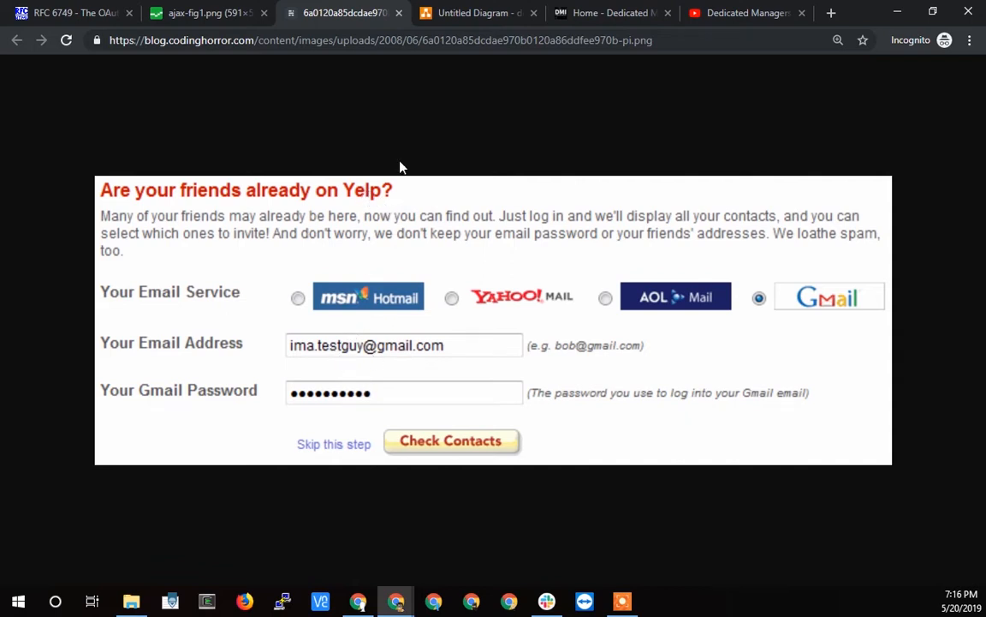
mouse_move(842, 308)
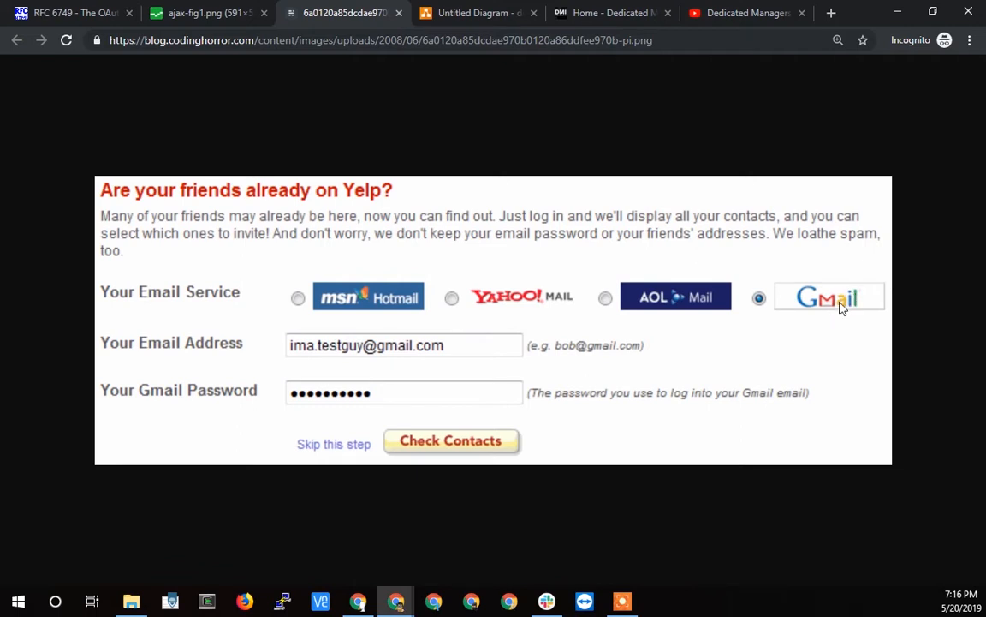
mouse_move(278, 113)
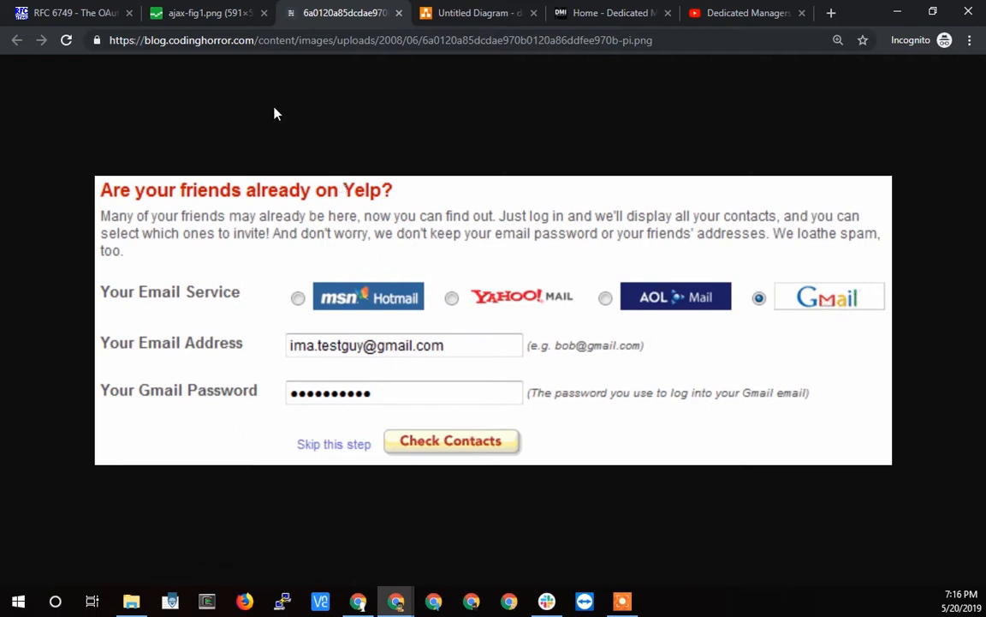
Switch to the untitled draw.io diagram with its single rounded rectangle.
click(477, 14)
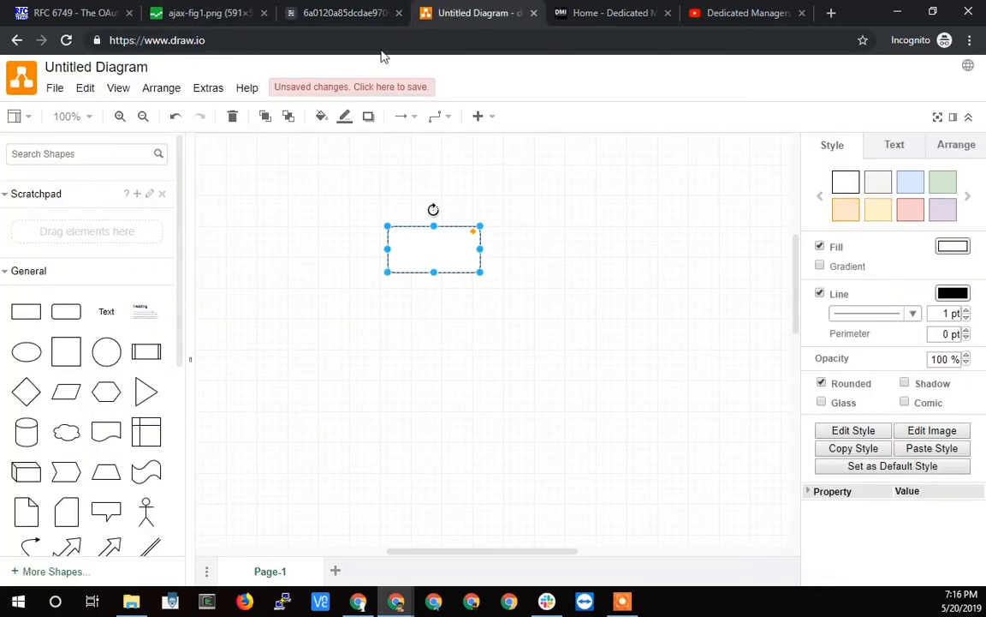
mouse_move(535, 320)
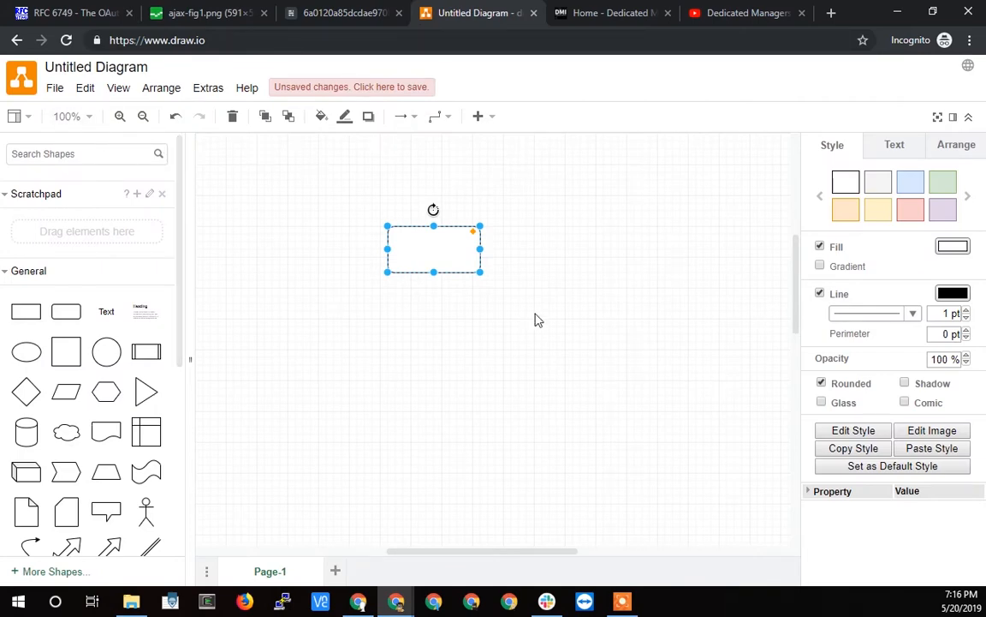
mouse_move(546, 270)
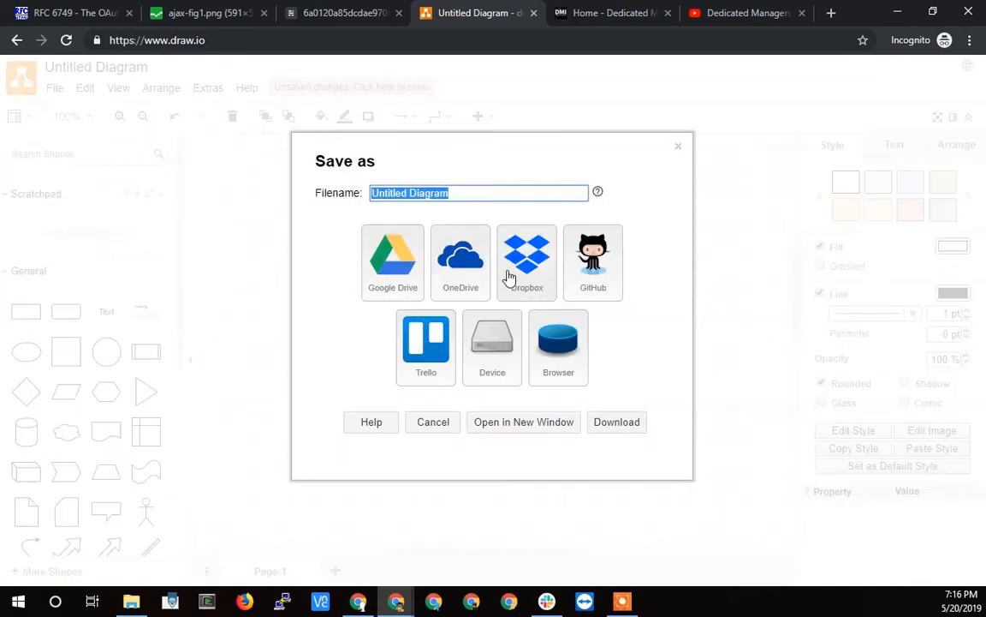
mouse_move(511, 255)
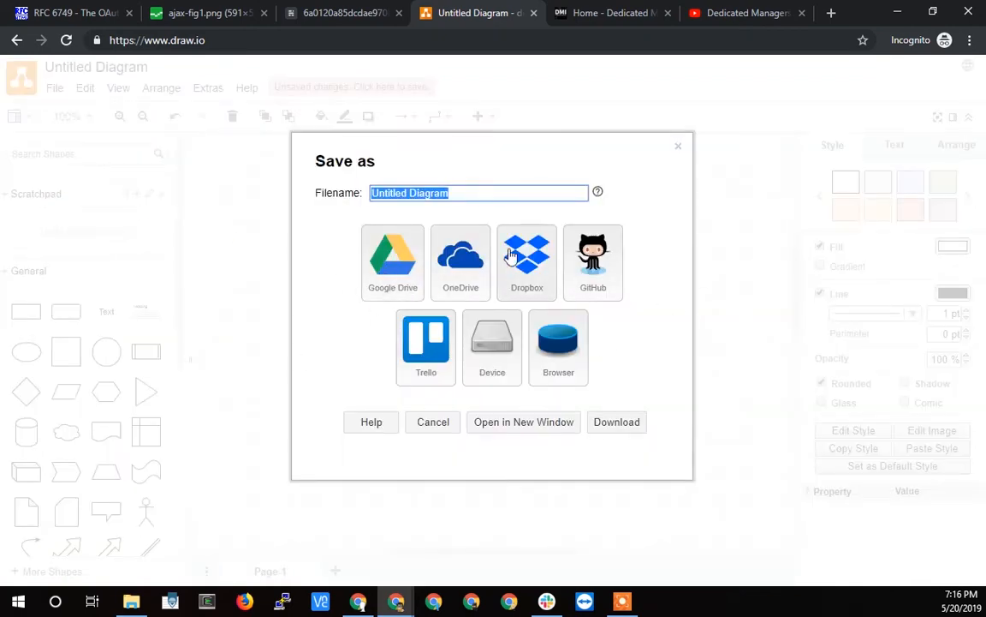
mouse_move(392, 253)
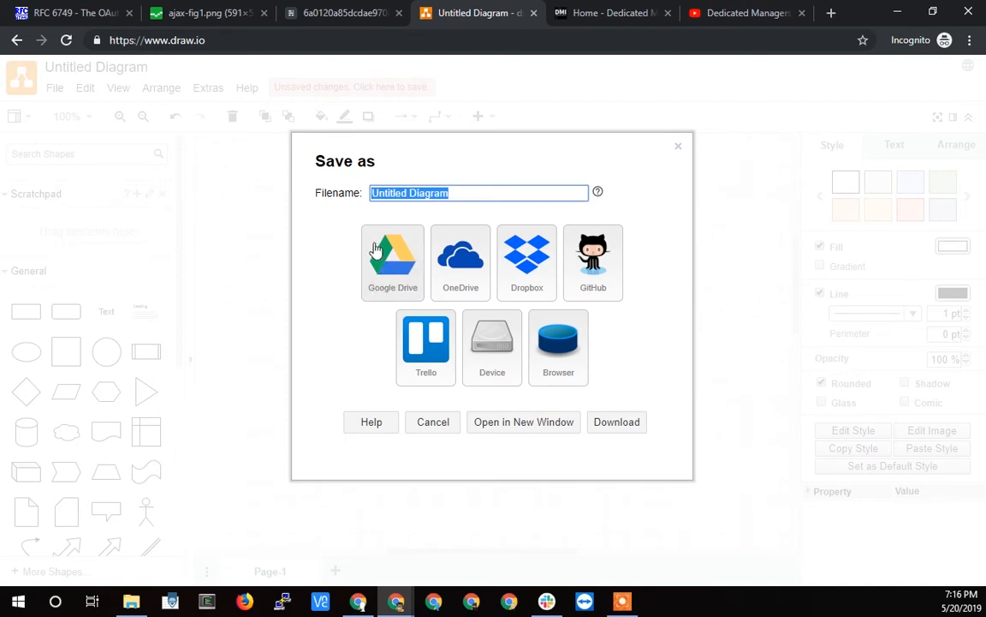
mouse_move(387, 278)
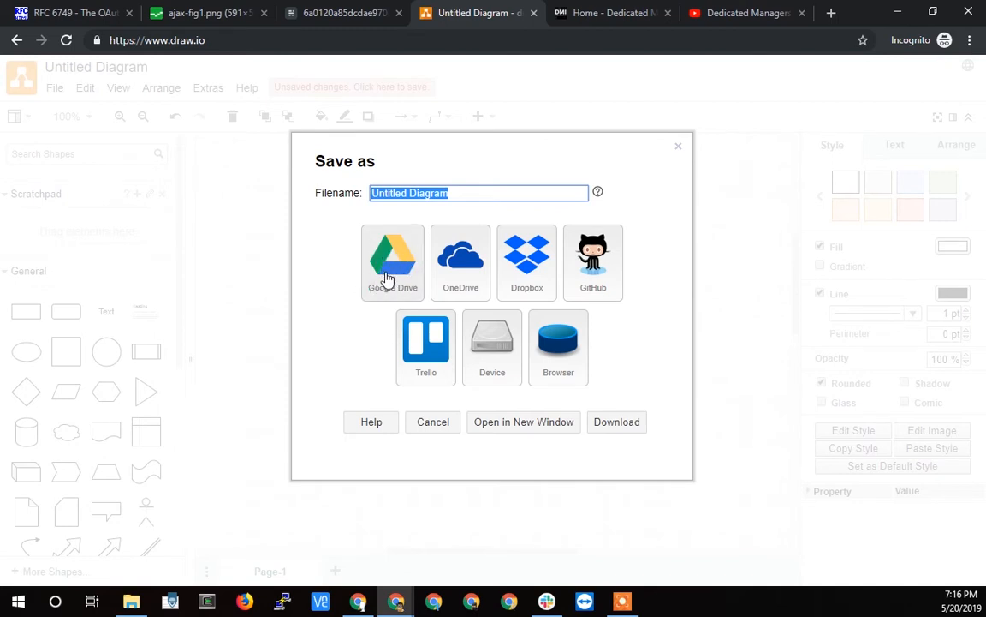
mouse_move(395, 253)
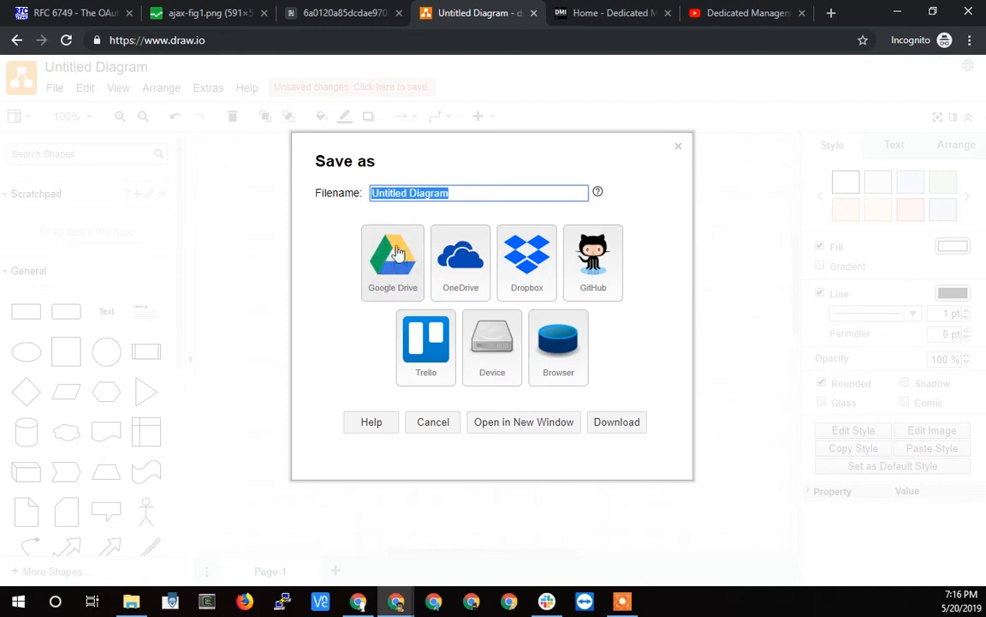
mouse_move(392, 266)
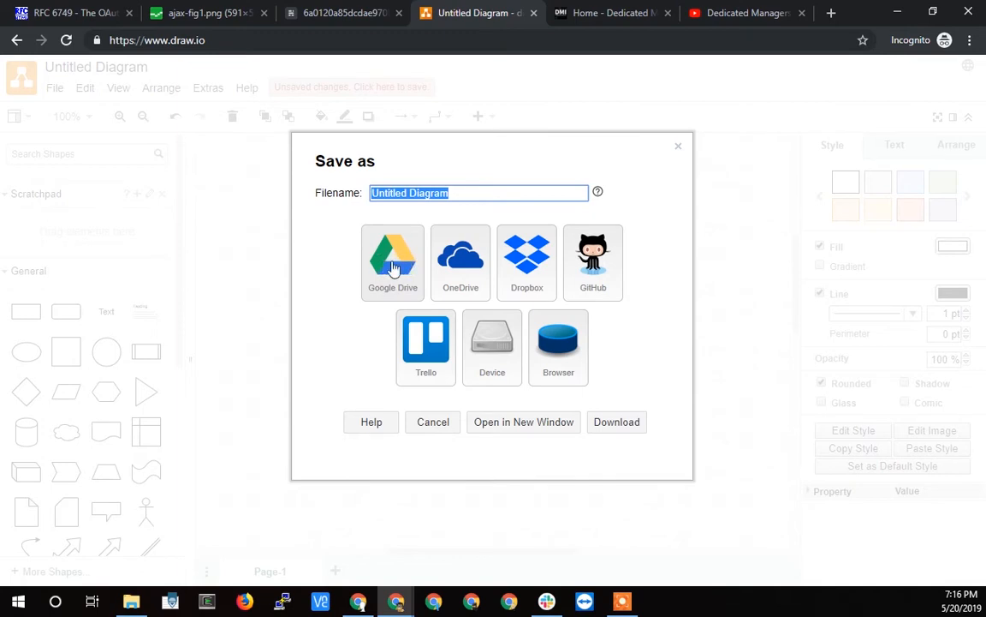
mouse_move(307, 274)
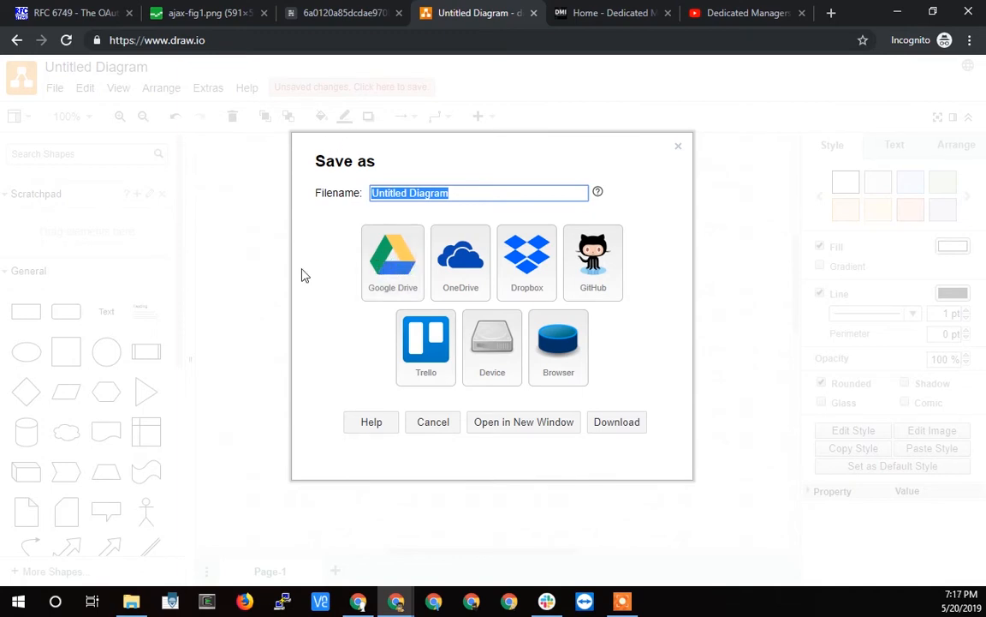
mouse_move(410, 260)
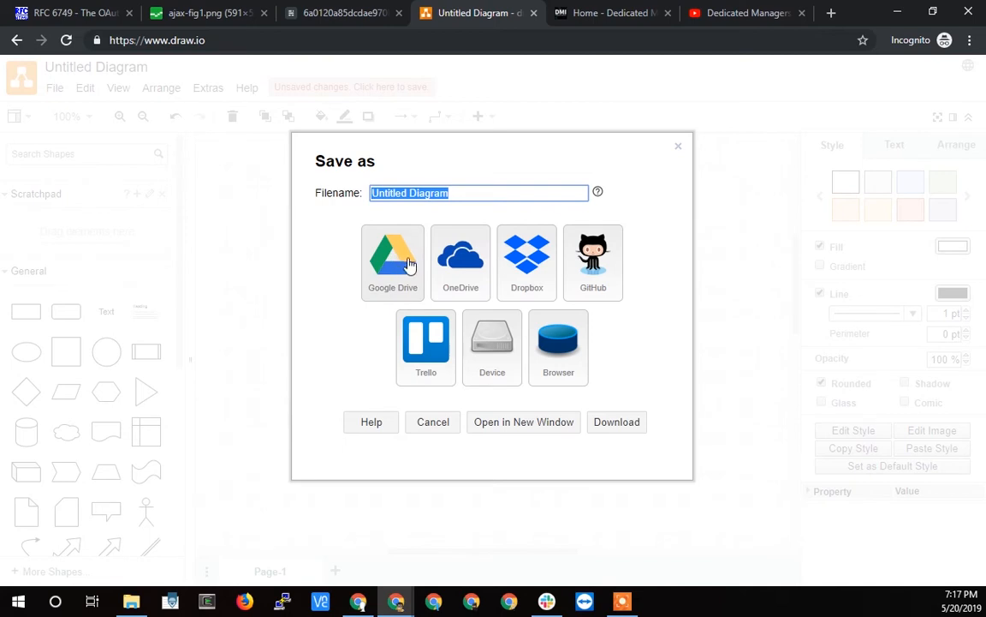
mouse_move(180, 129)
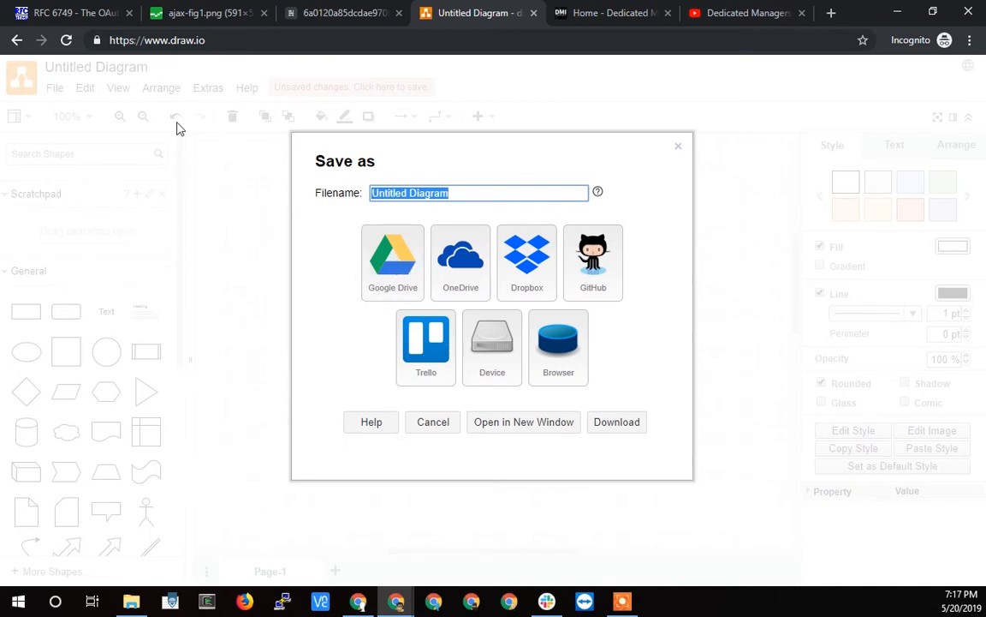
mouse_move(409, 264)
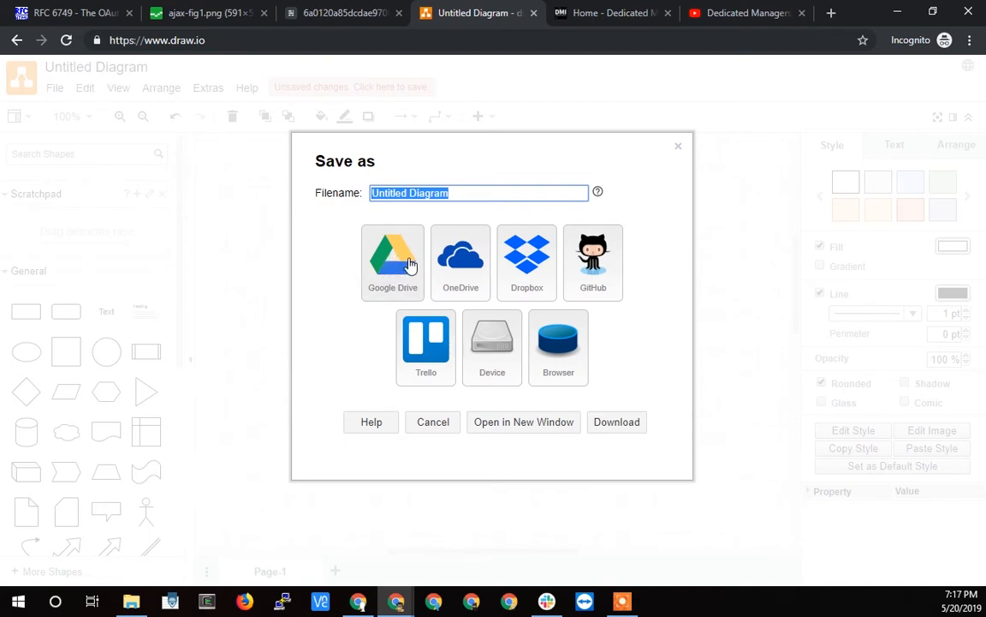
mouse_move(278, 81)
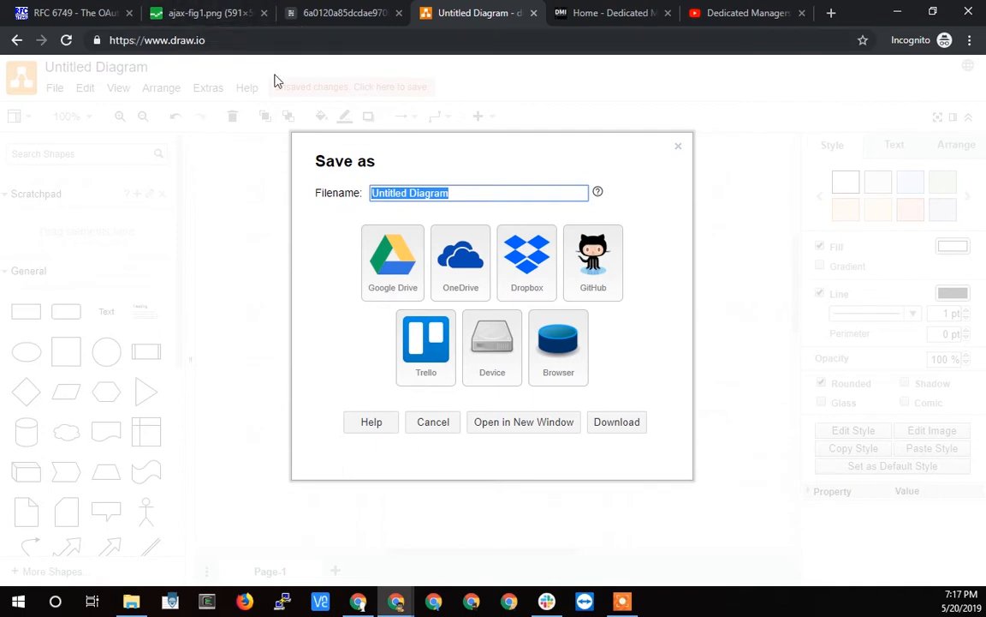
Return to RFC 6749's Roles section and highlight the term resource server.
click(68, 12)
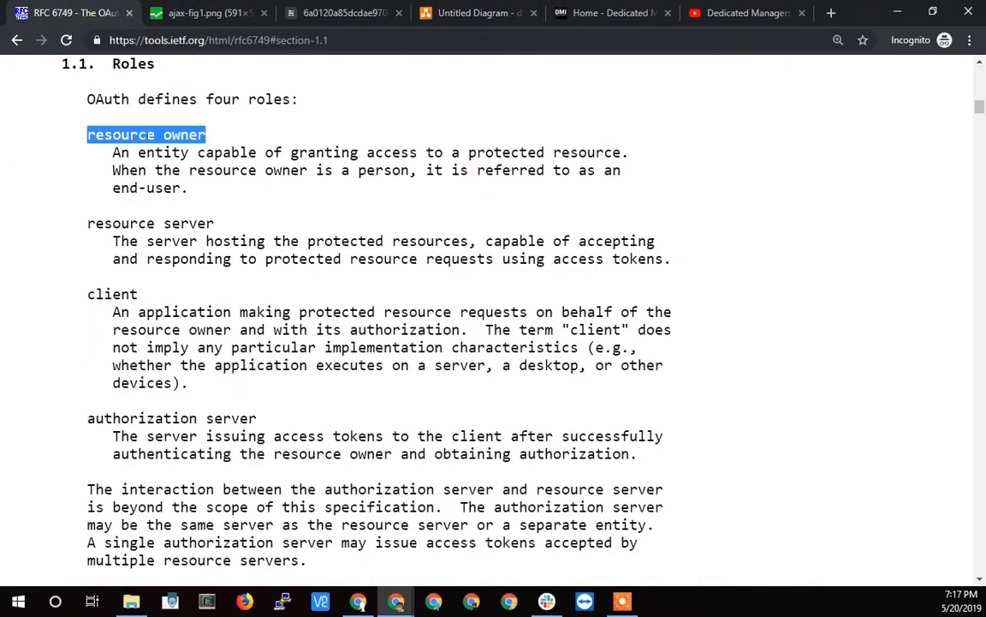
mouse_move(379, 213)
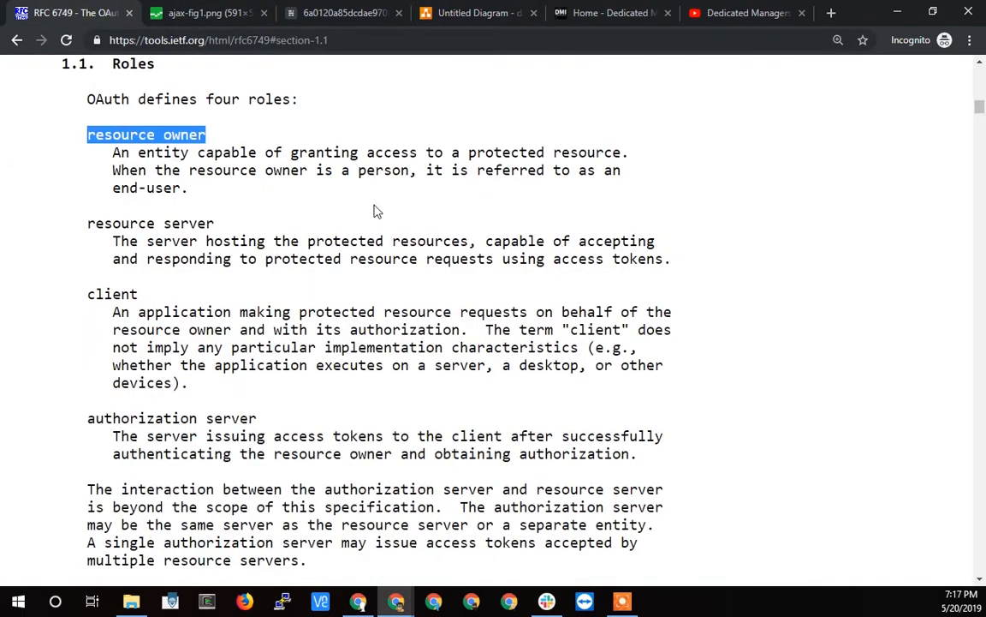
mouse_move(159, 163)
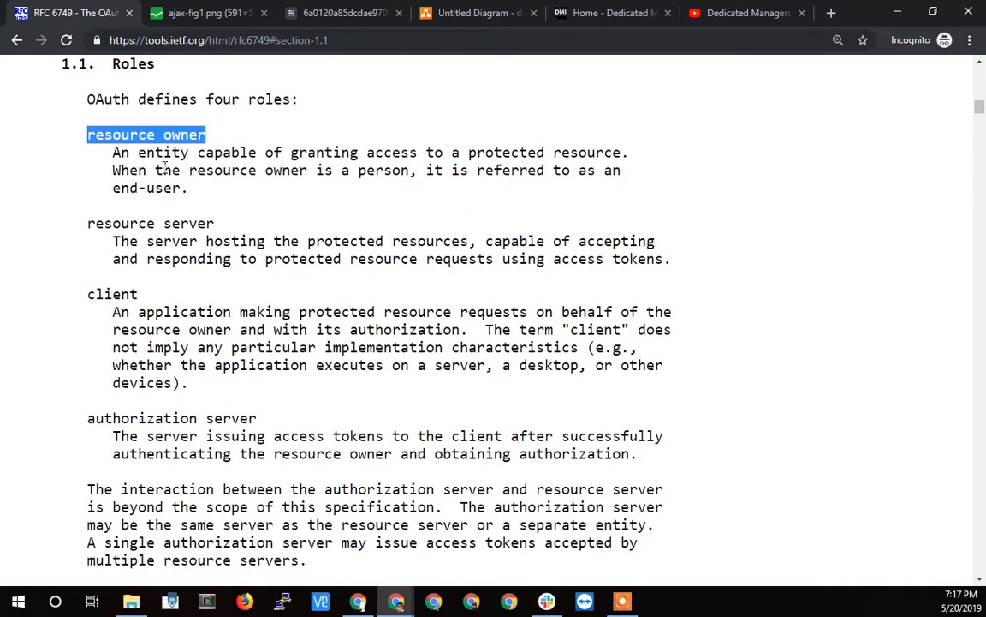
mouse_move(668, 284)
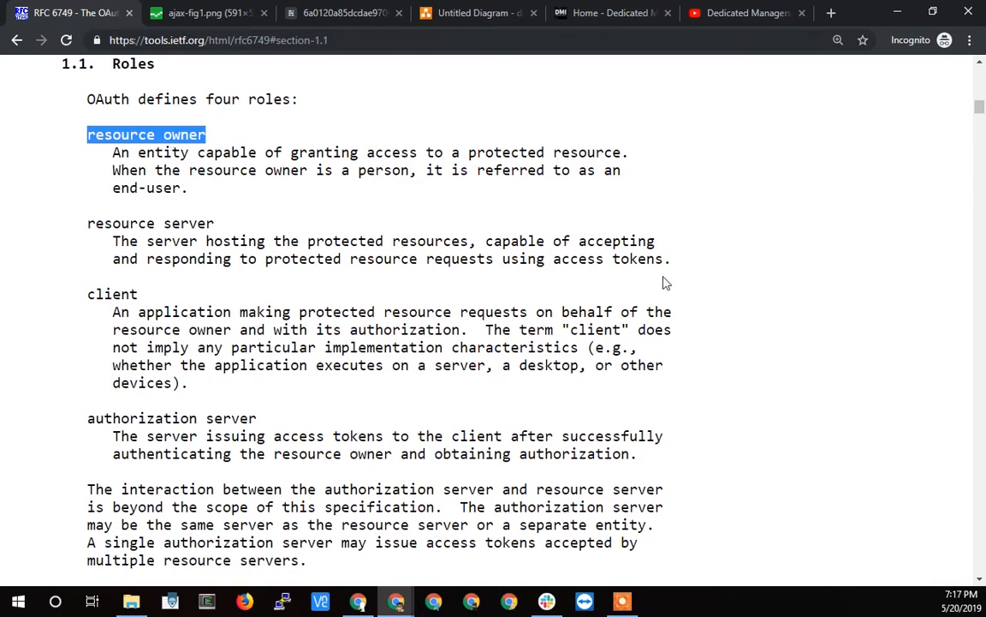
mouse_move(693, 129)
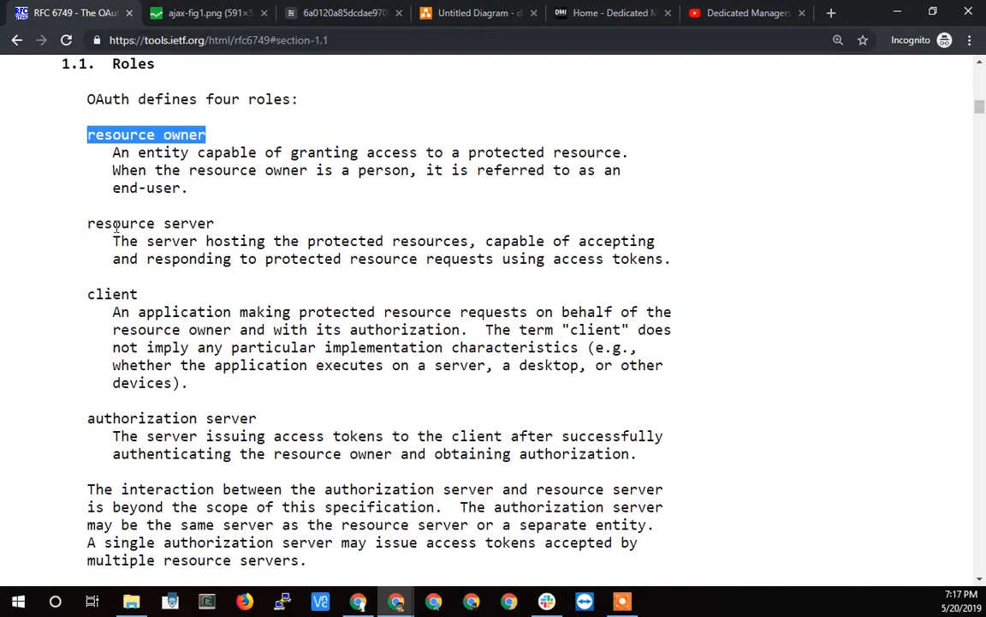
double_click(151, 223)
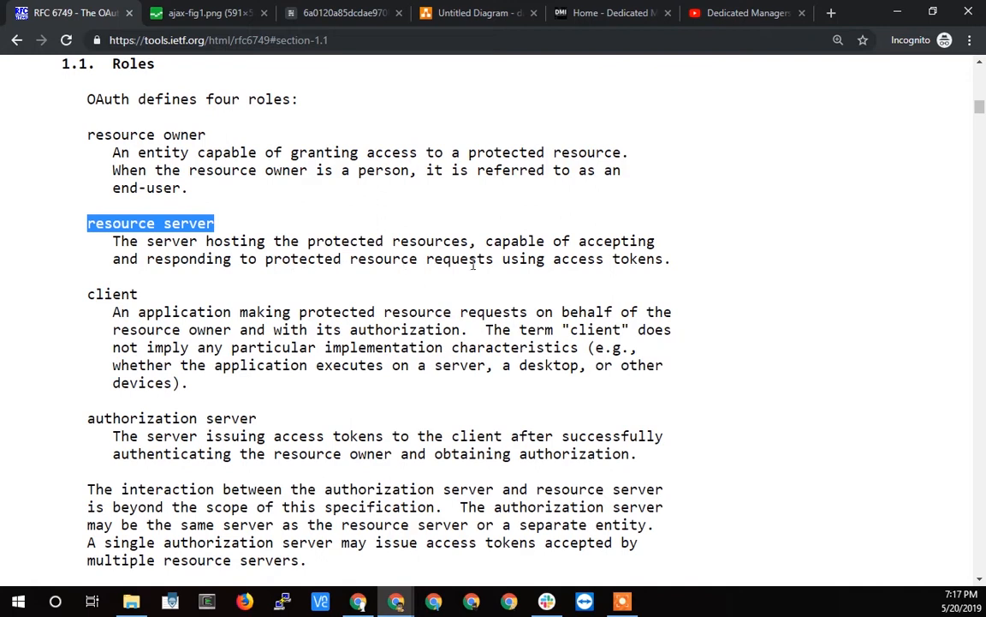
mouse_move(249, 295)
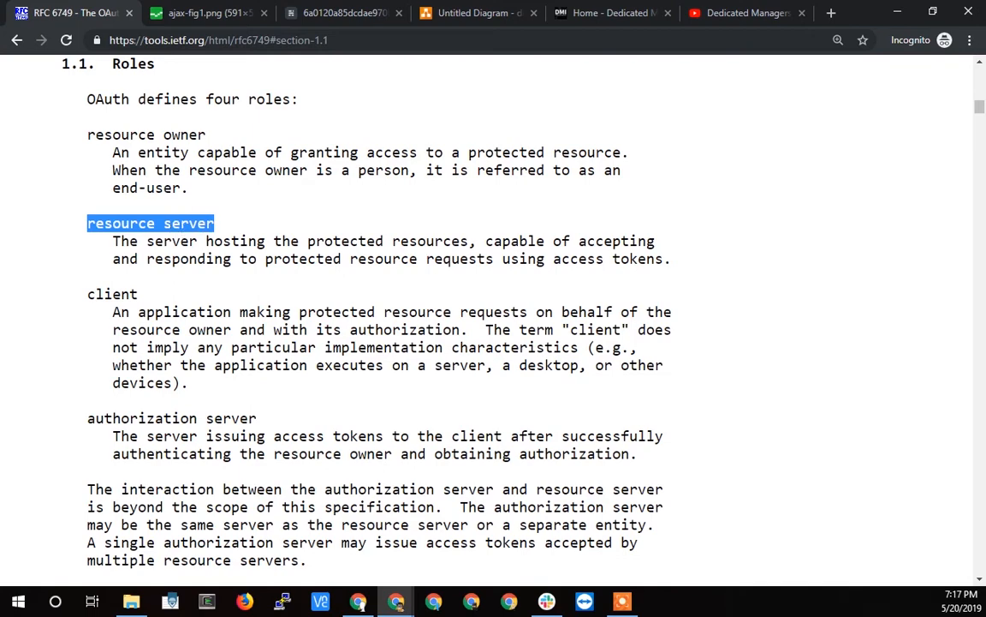
Show the Yelp screenshot asking for a Gmail address and password.
click(346, 12)
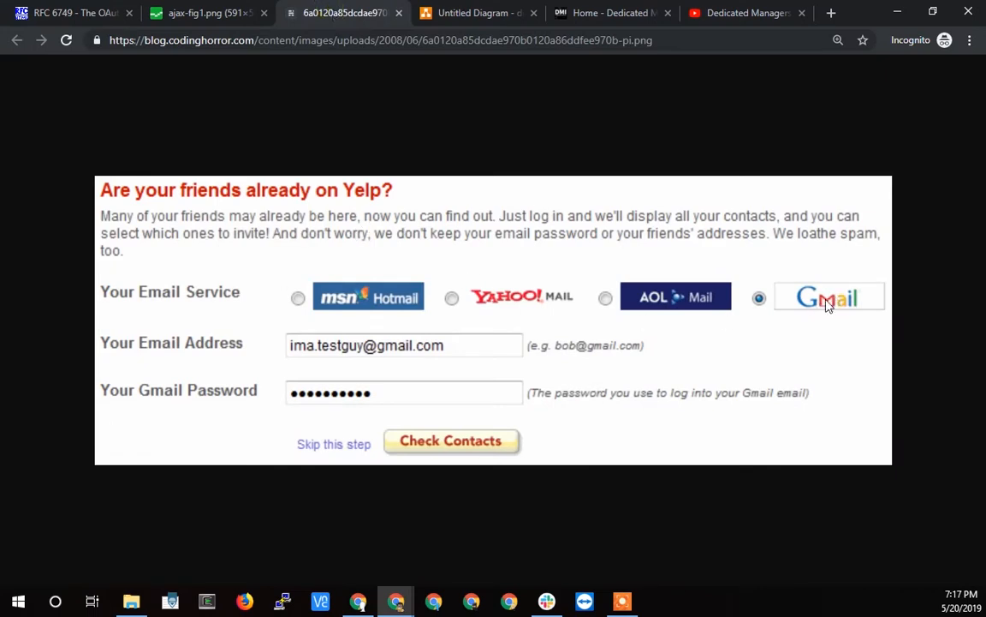
mouse_move(825, 309)
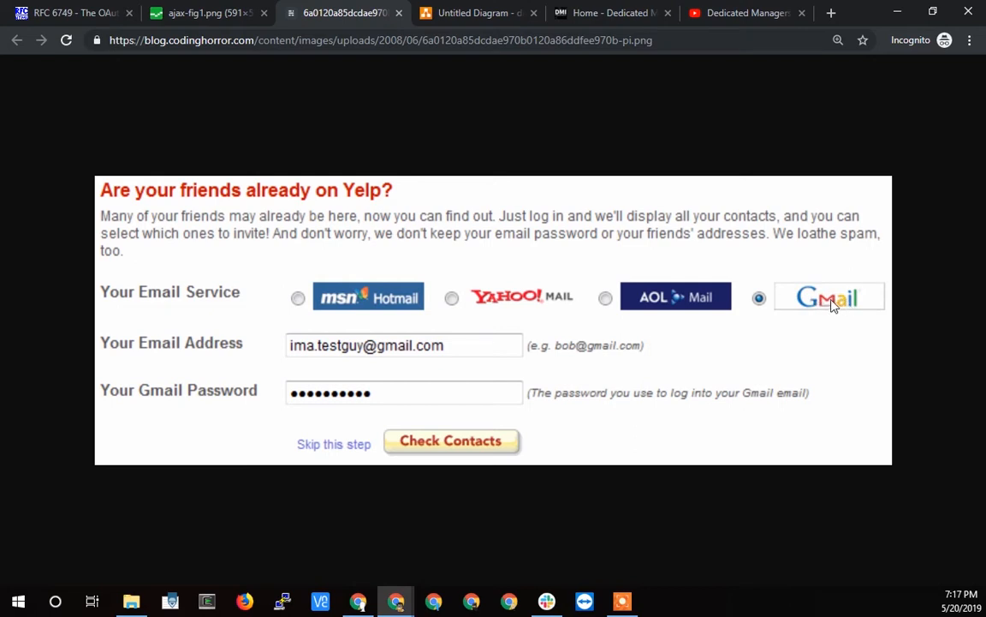
mouse_move(815, 292)
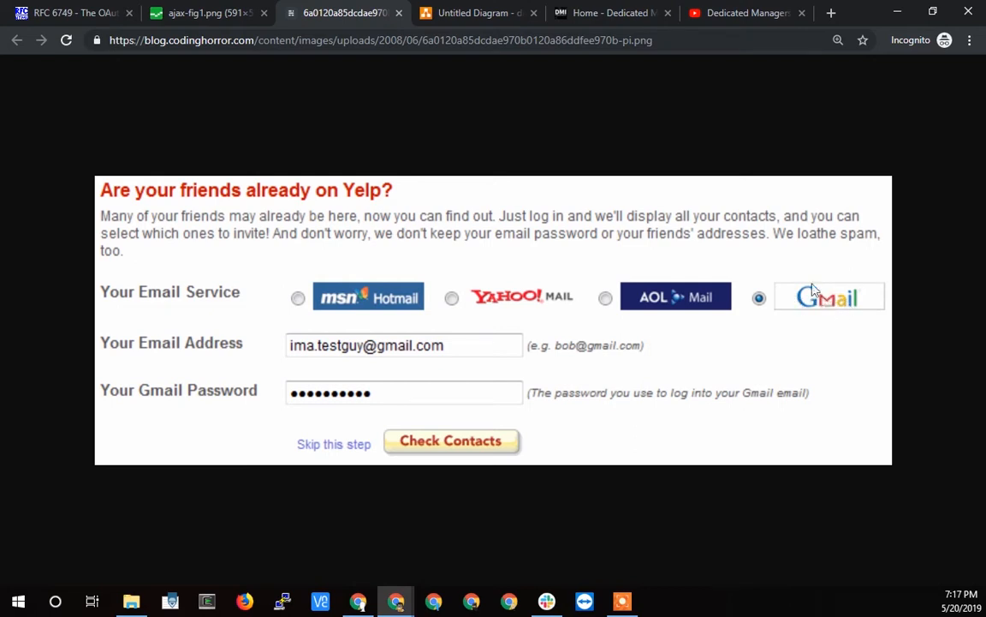
mouse_move(202, 358)
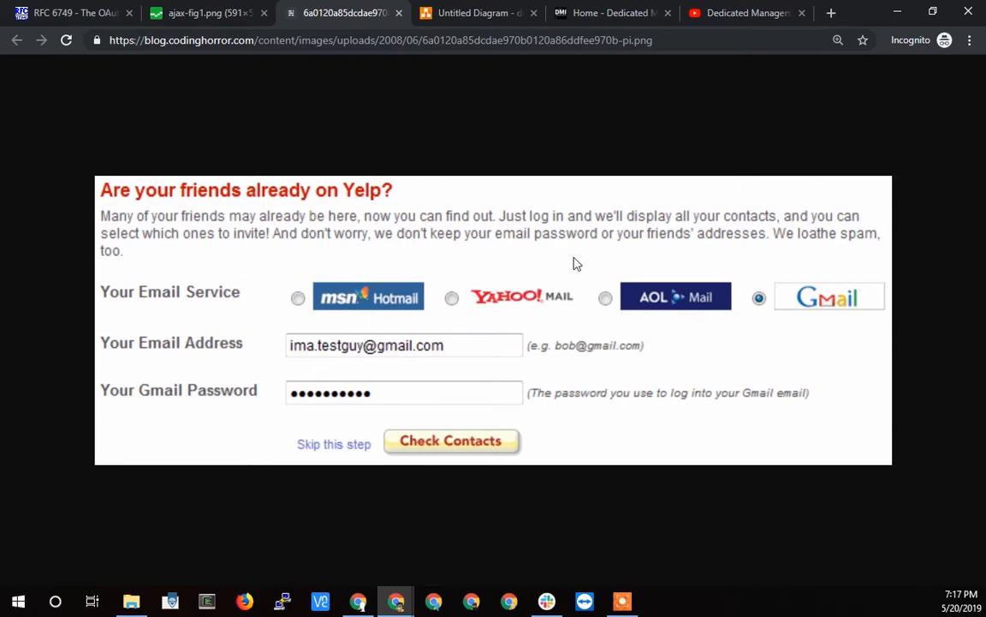
mouse_move(545, 187)
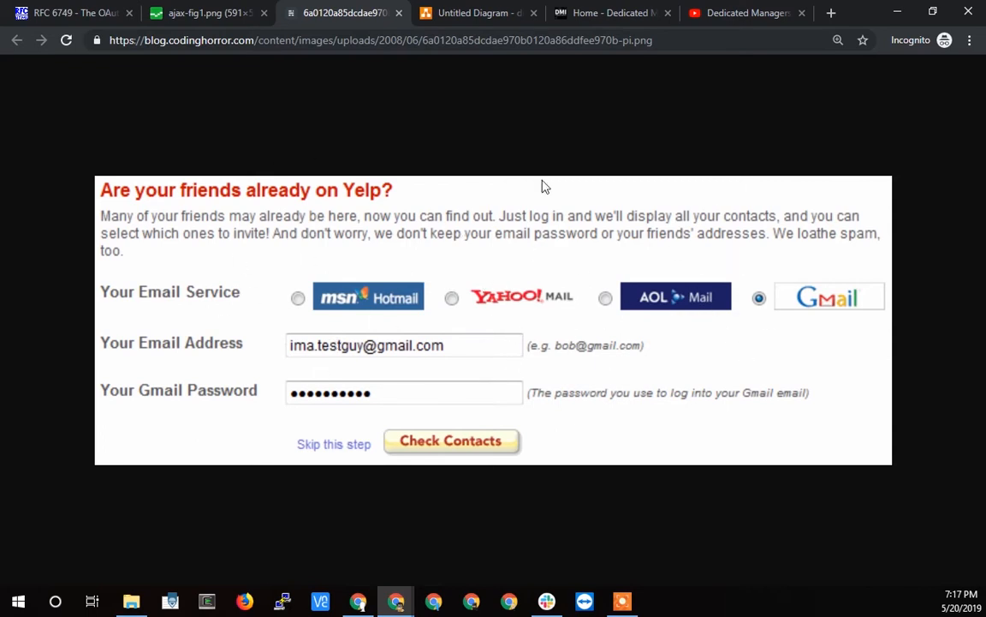
In draw.io cancel the Save as dialog, reopen it via File > Save, then return to RFC 6749.
click(476, 12)
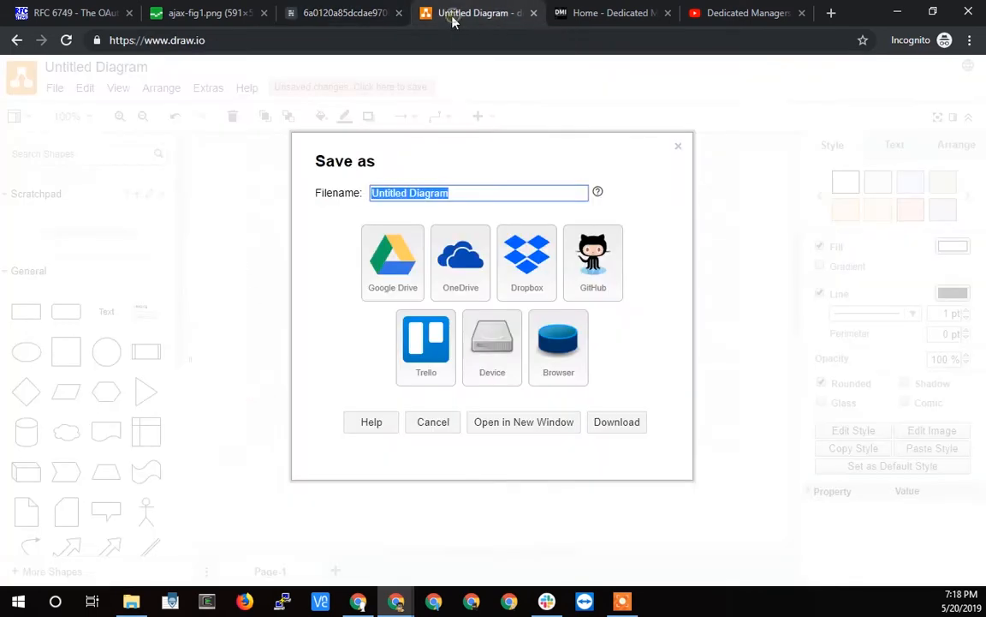
click(432, 421)
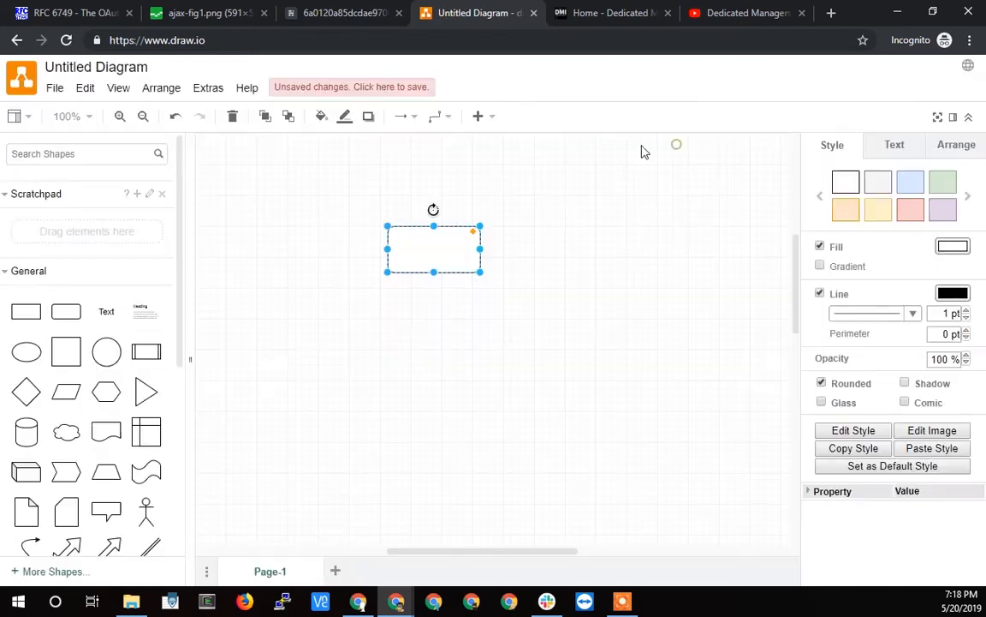
click(55, 87)
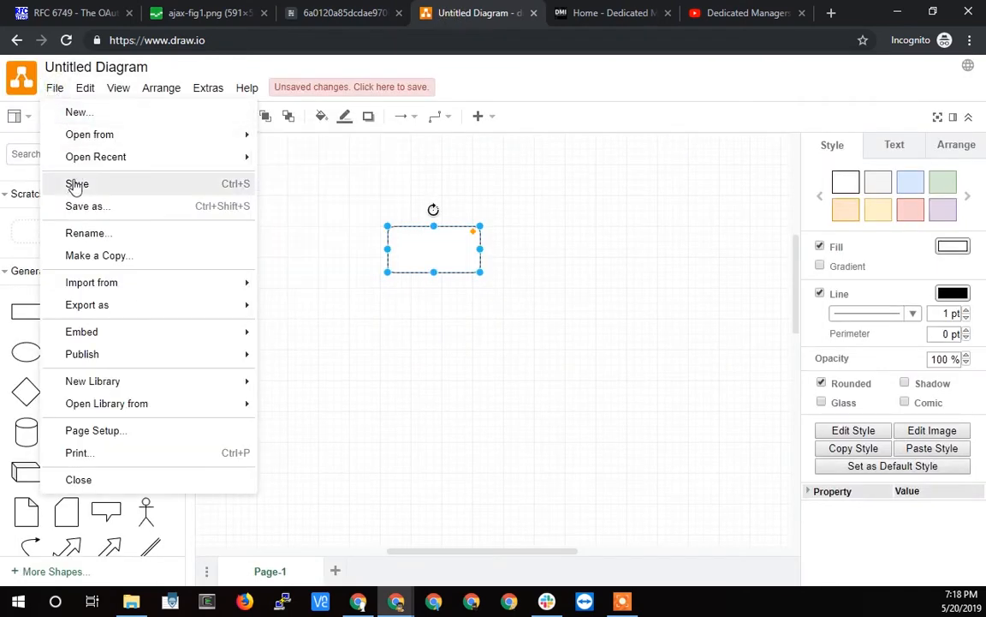
click(87, 205)
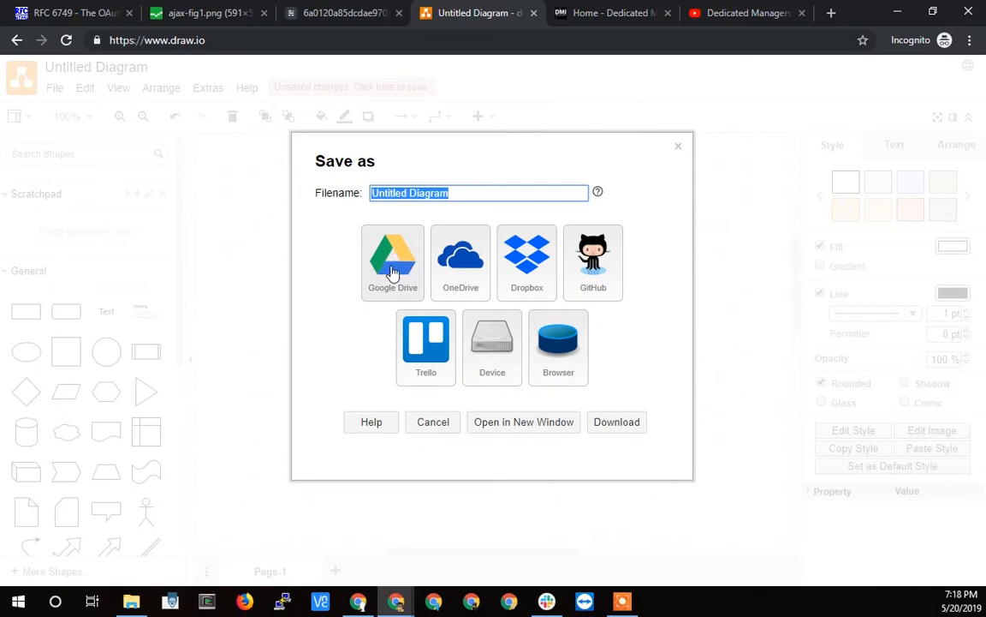
mouse_move(393, 259)
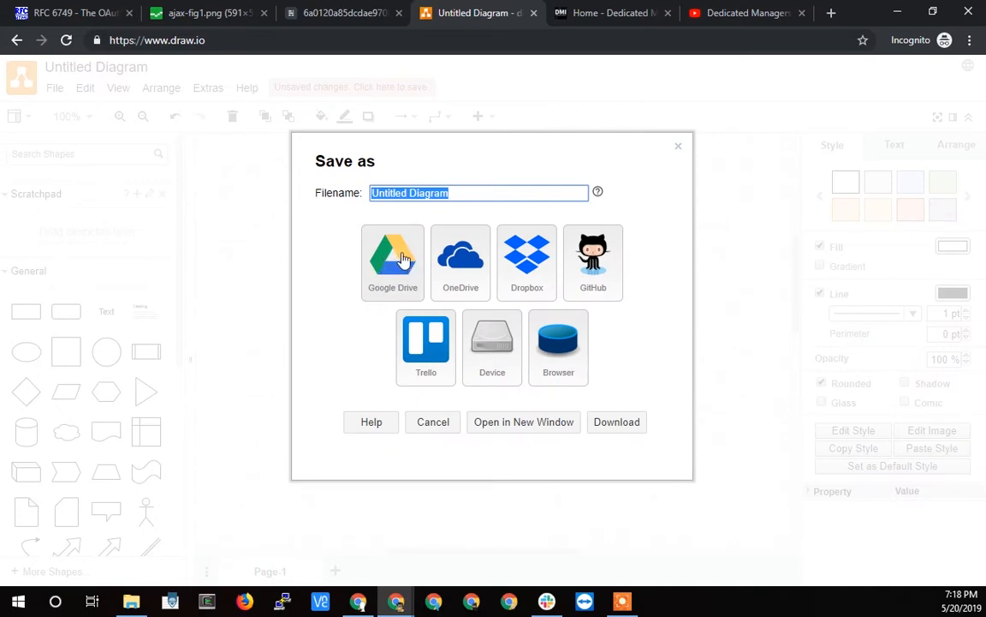
click(68, 14)
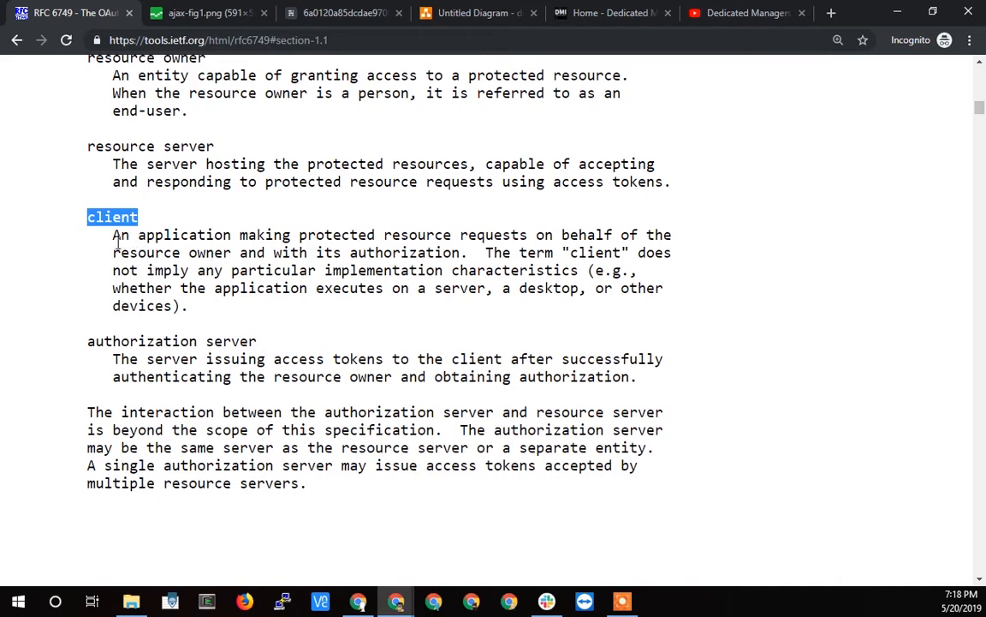
mouse_move(122, 243)
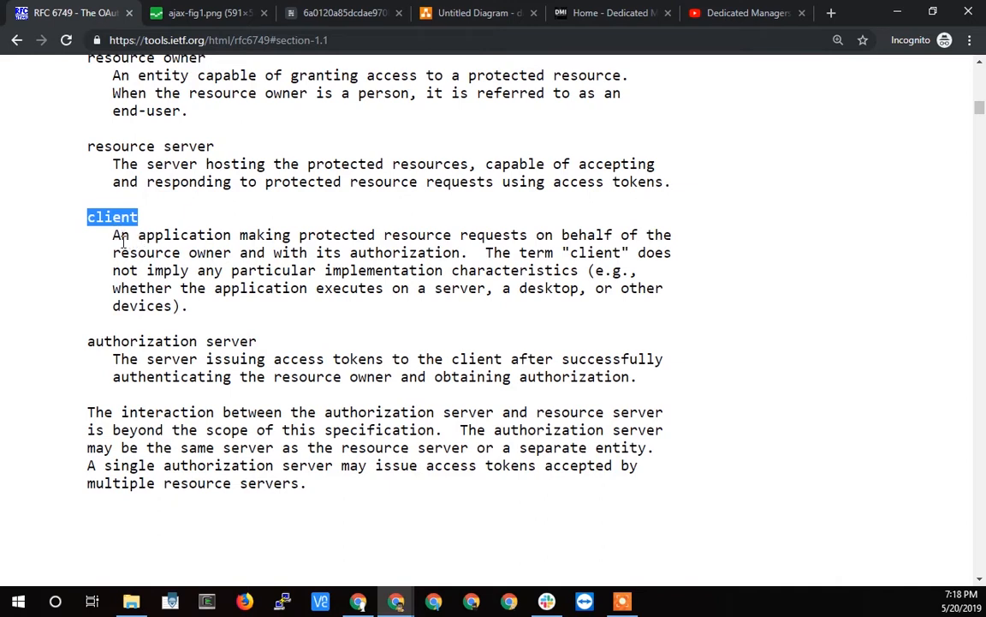
mouse_move(336, 240)
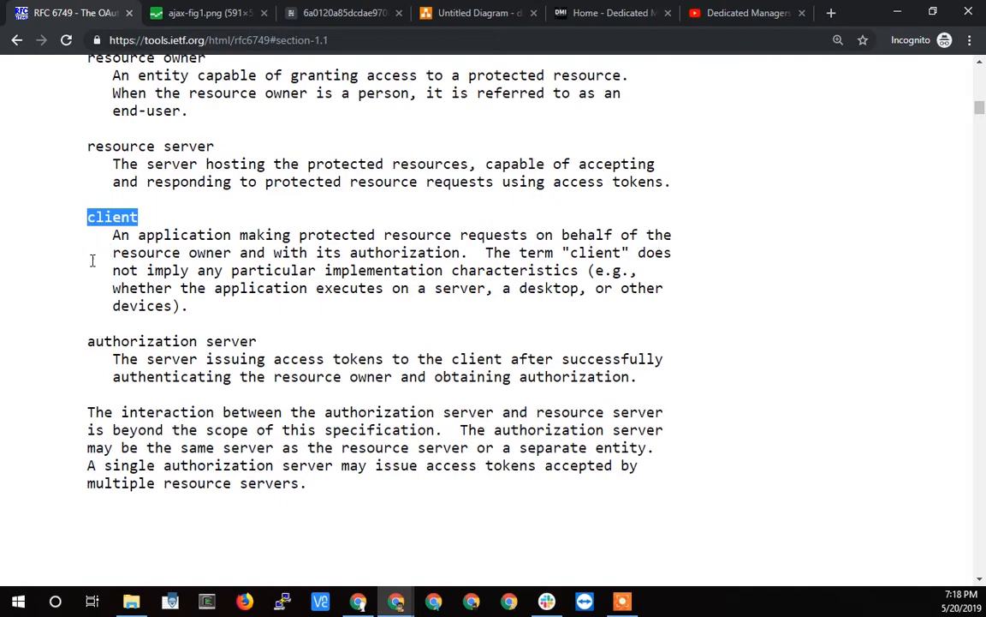
mouse_move(390, 253)
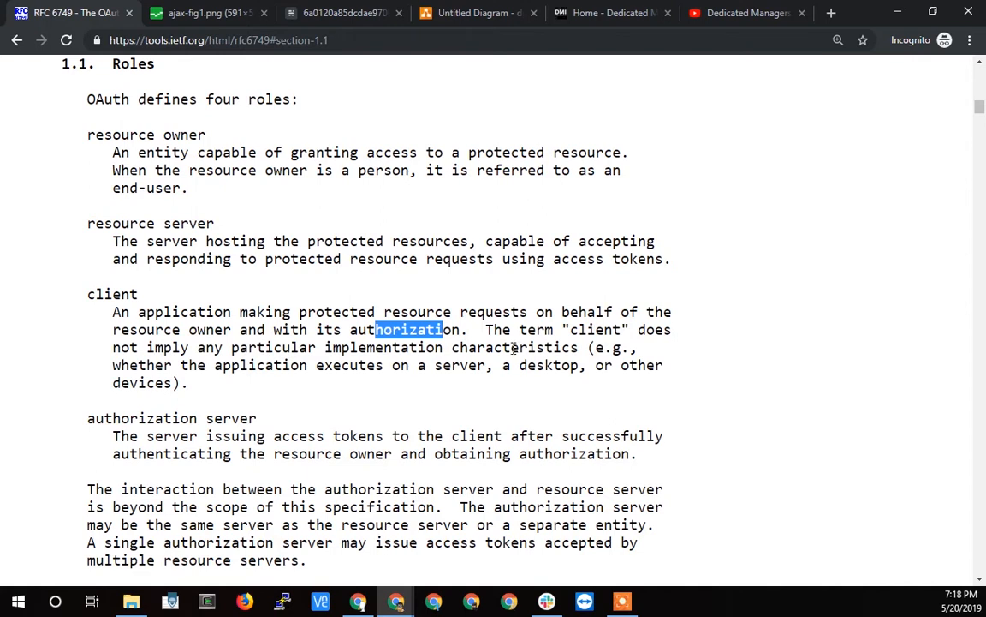
mouse_move(366, 370)
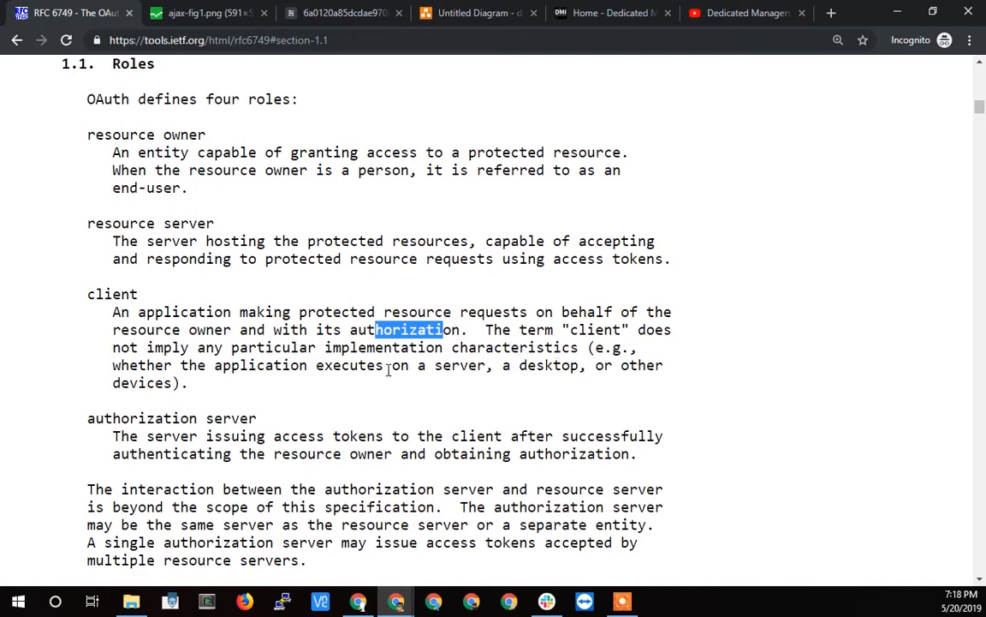
Highlight the client role definition, glance at the DMI homepage, then show the Yelp screenshot.
drag(377, 329, 495, 365)
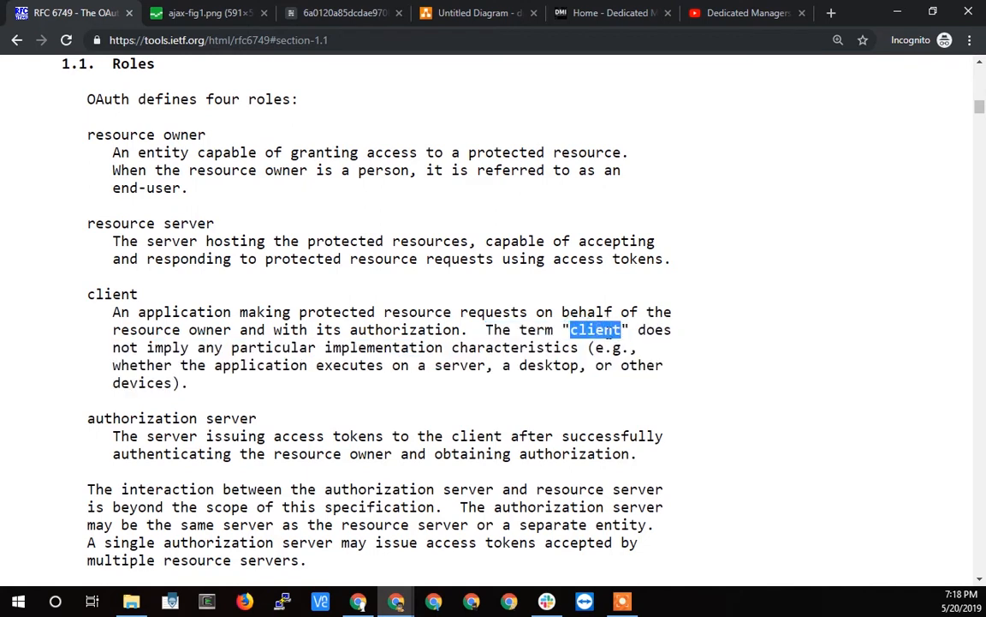
mouse_move(538, 337)
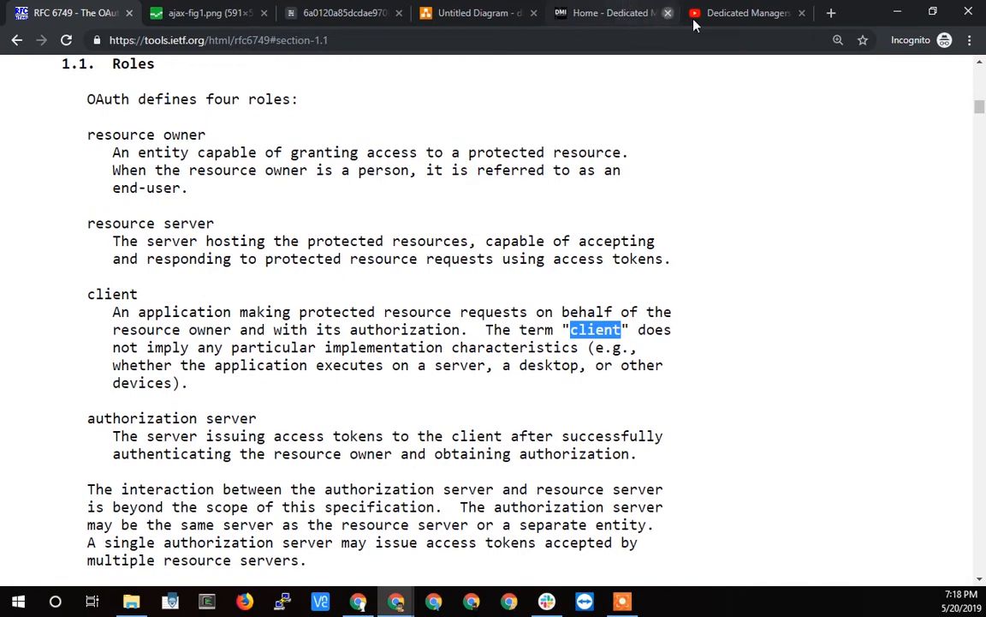
click(613, 14)
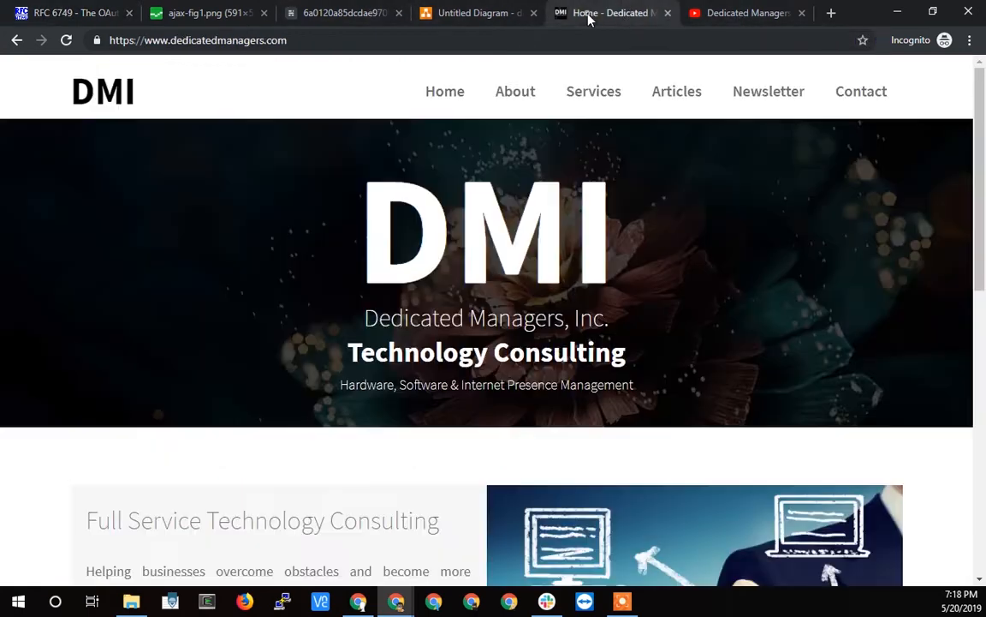
click(343, 12)
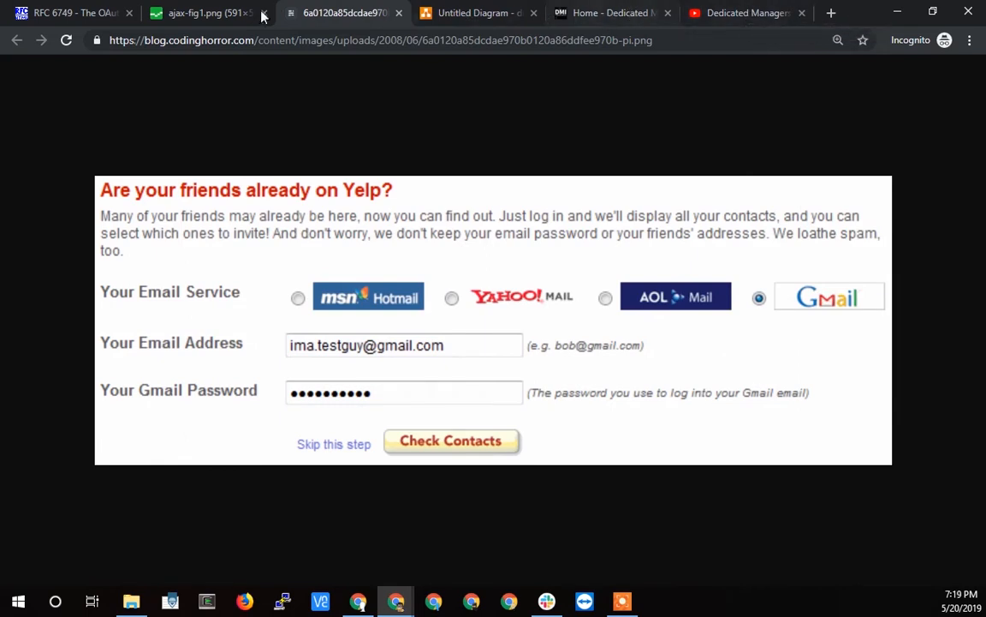
click(206, 12)
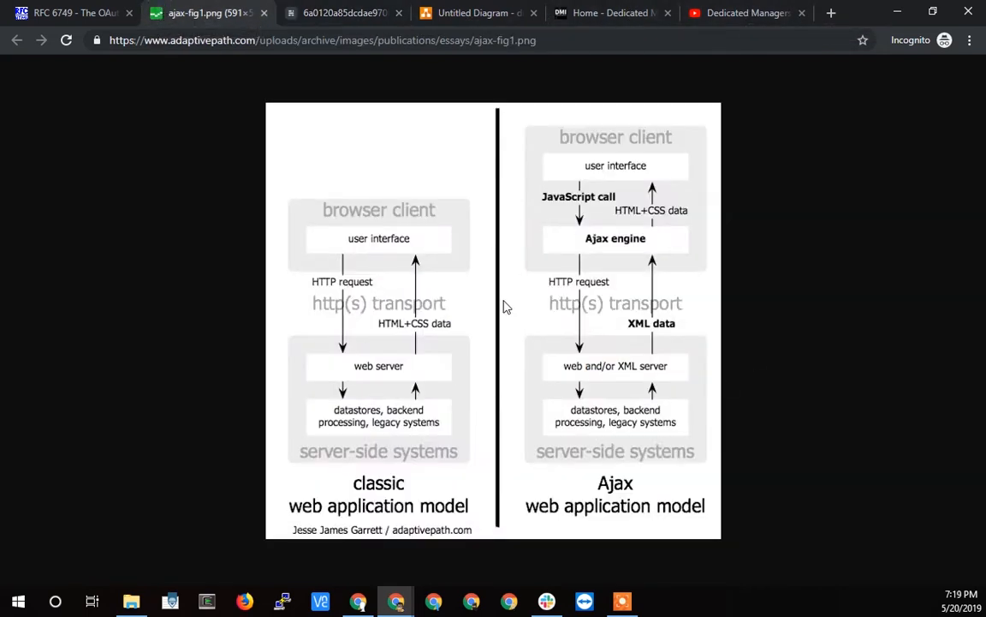
mouse_move(445, 463)
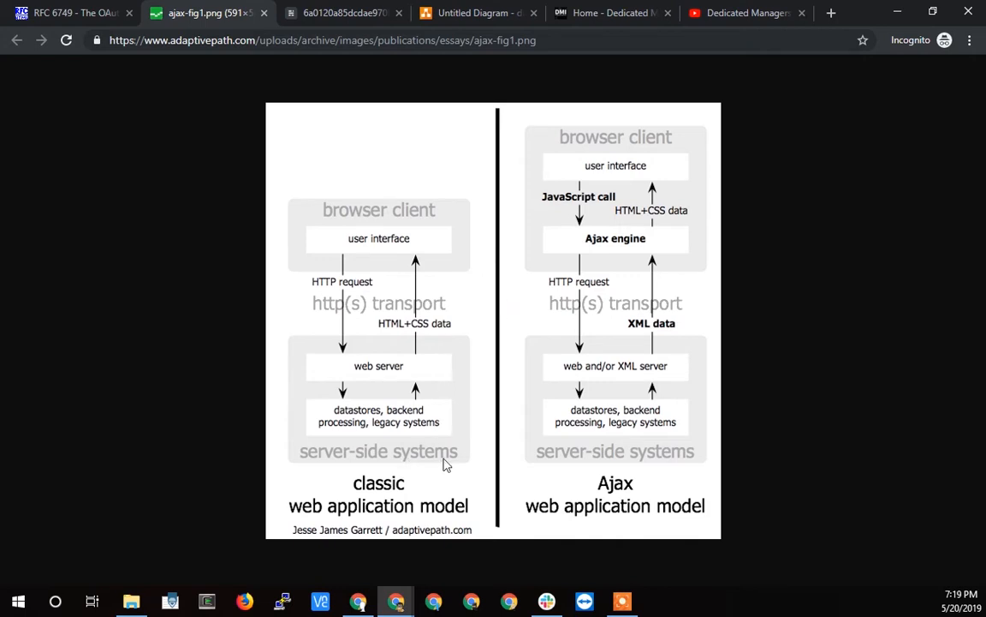
mouse_move(309, 540)
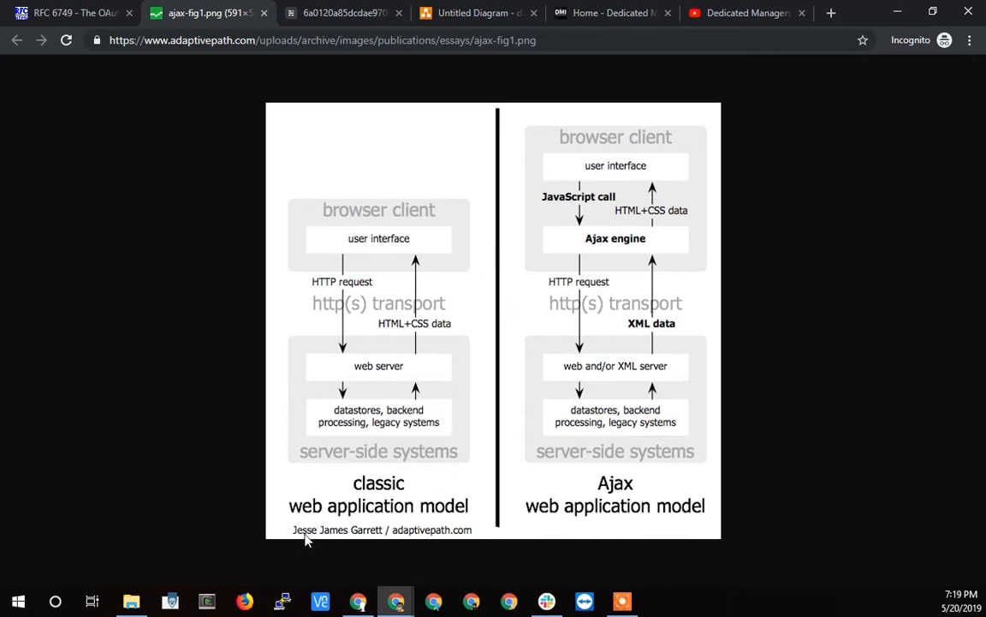
mouse_move(462, 538)
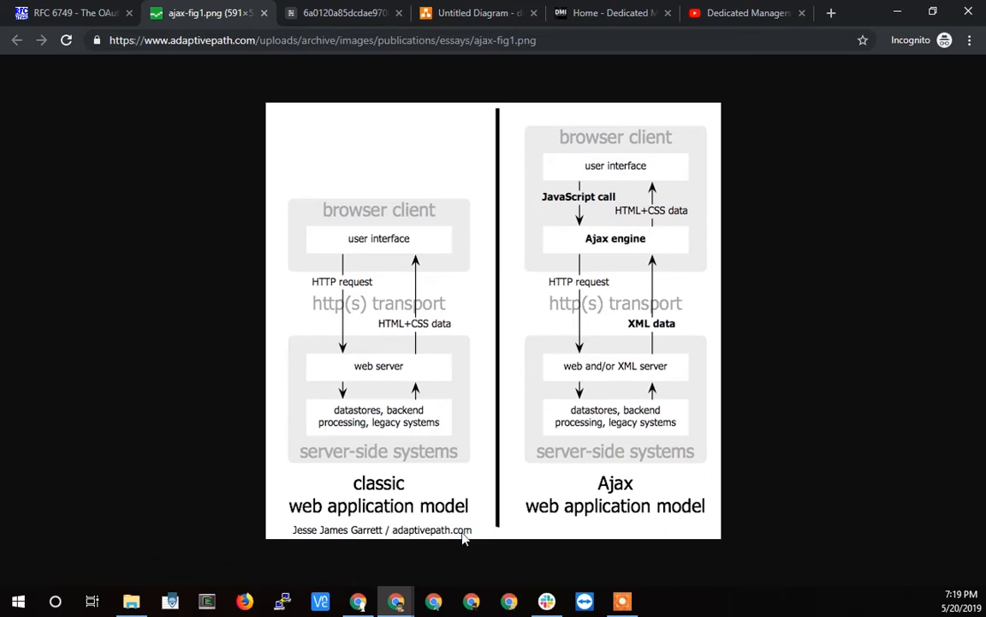
mouse_move(733, 223)
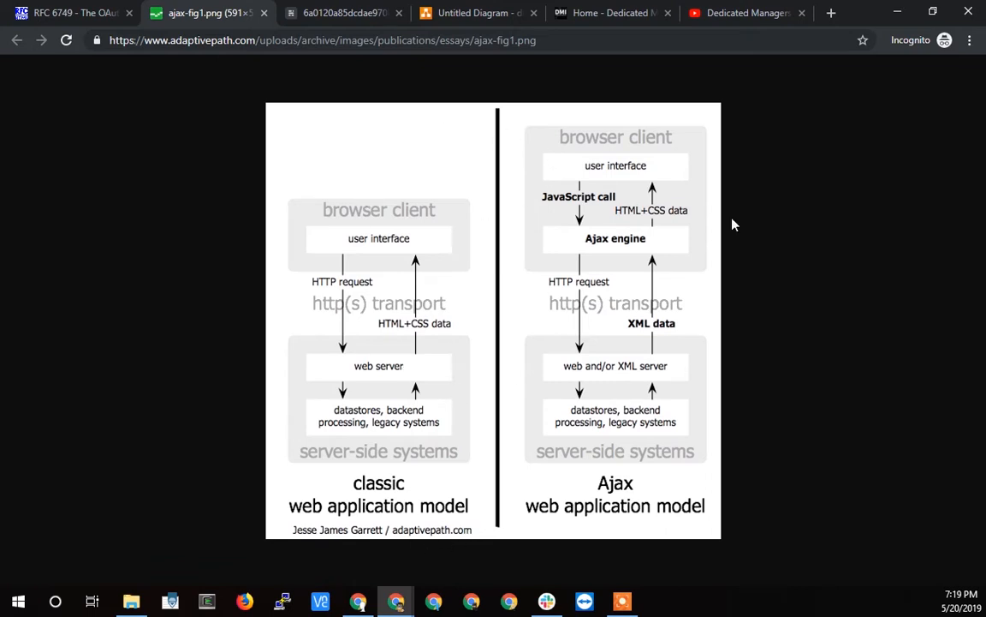
mouse_move(358, 213)
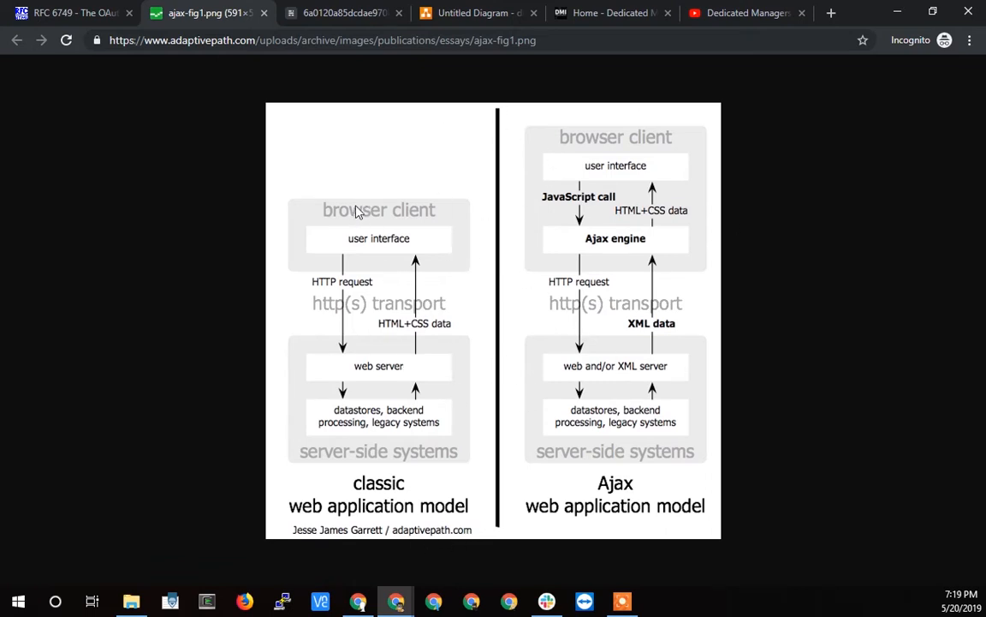
mouse_move(350, 232)
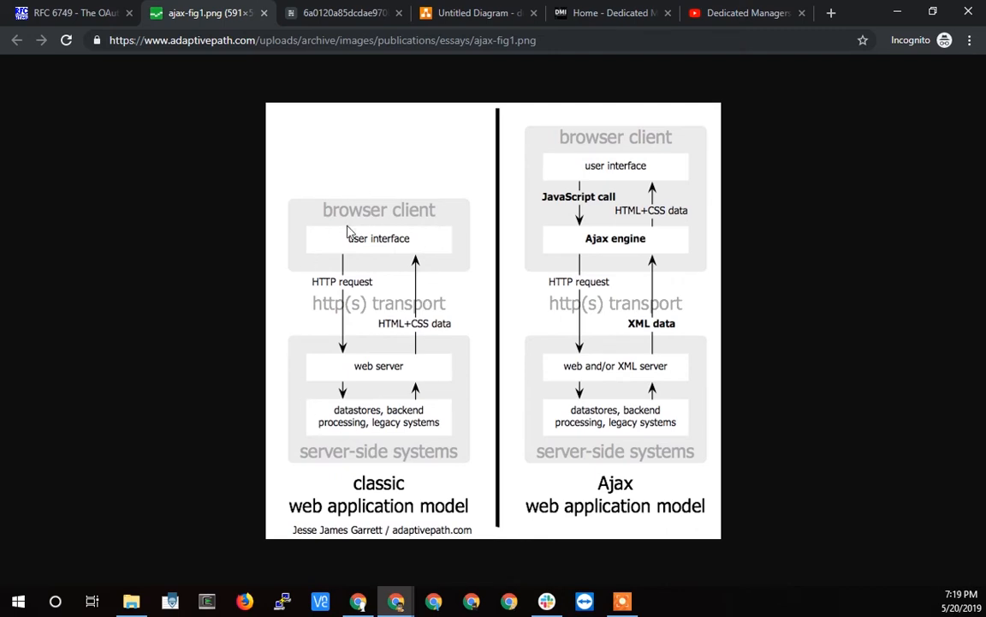
mouse_move(369, 323)
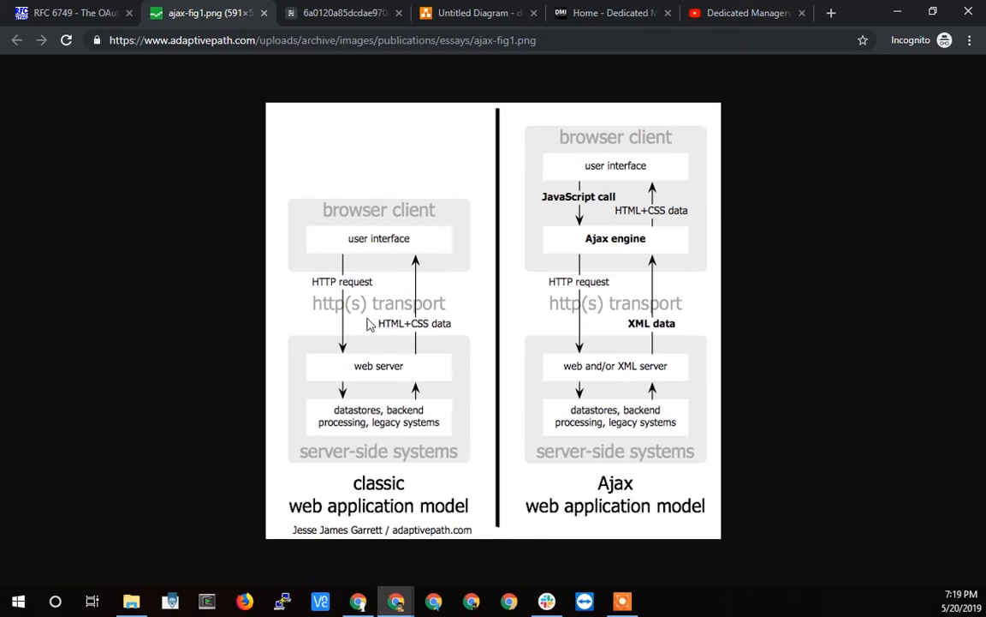
mouse_move(432, 283)
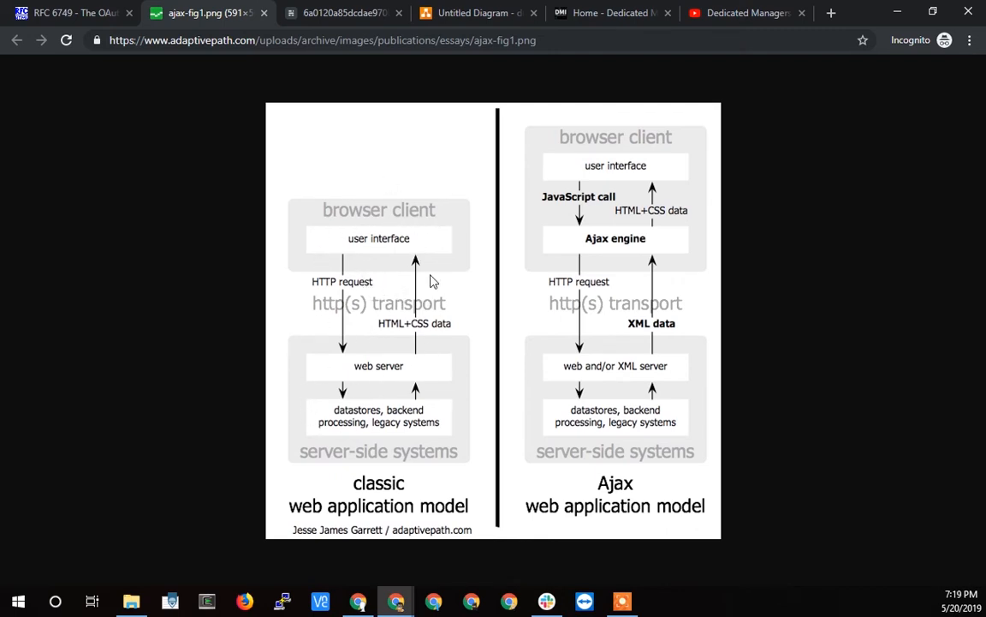
mouse_move(367, 226)
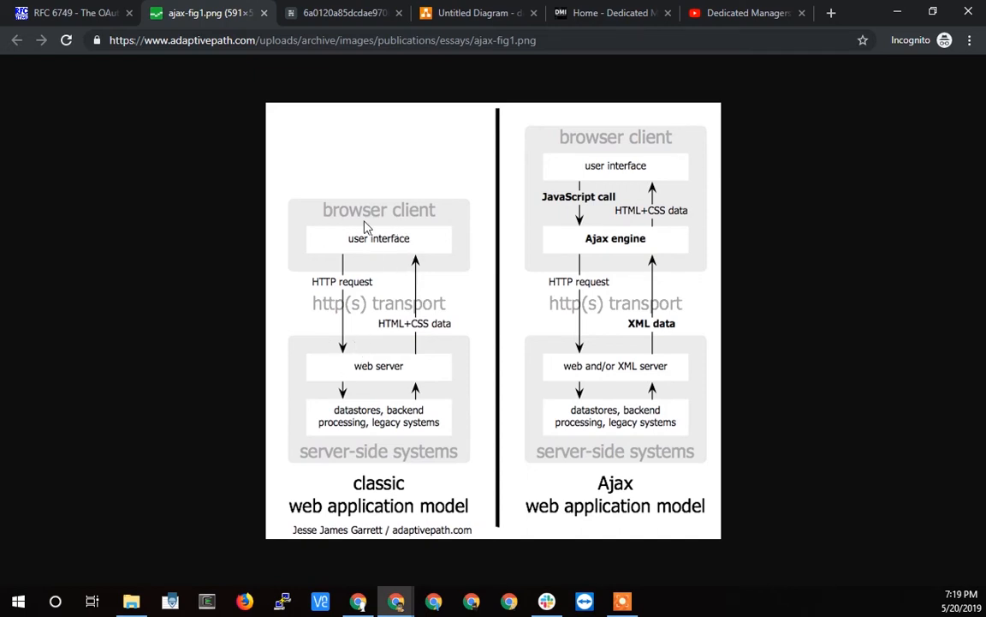
mouse_move(419, 419)
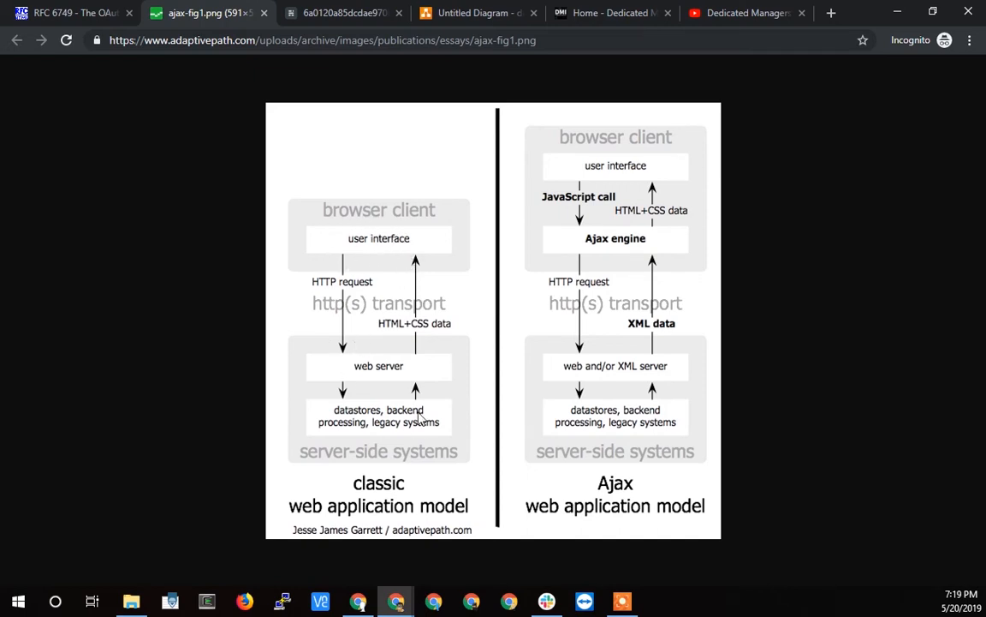
mouse_move(580, 476)
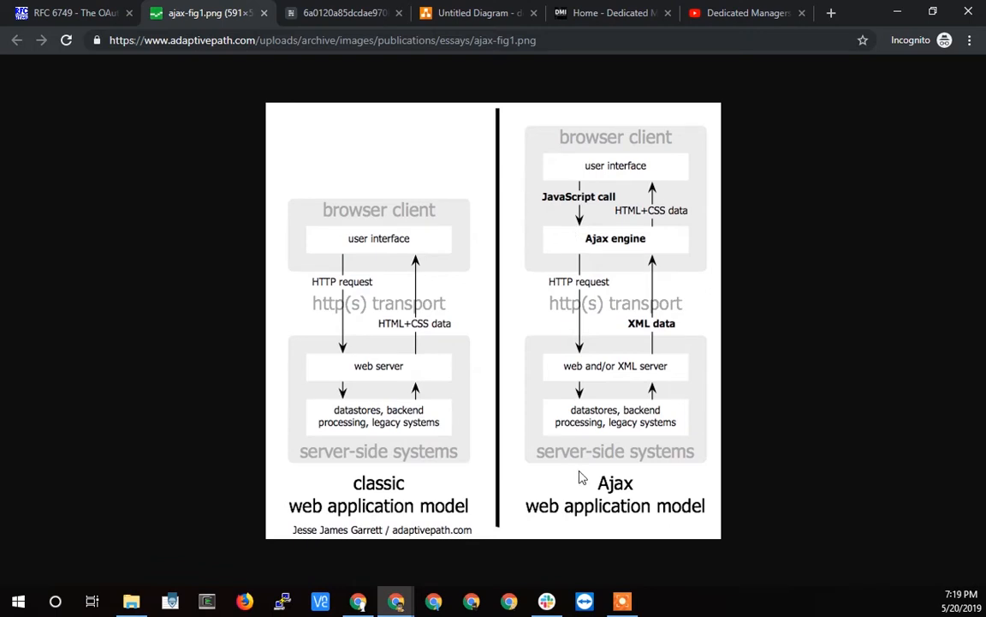
mouse_move(581, 340)
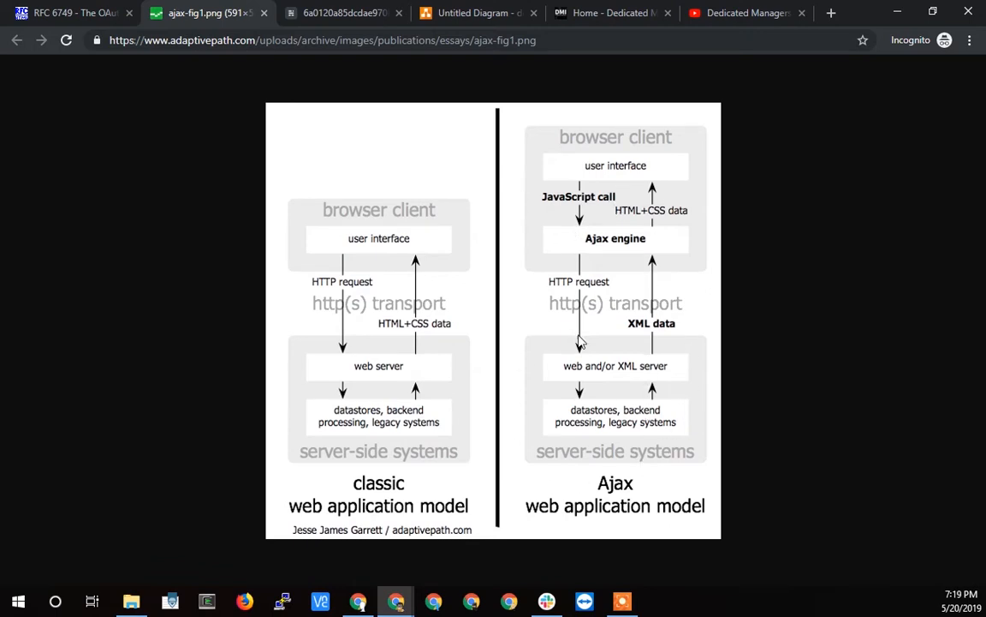
mouse_move(637, 339)
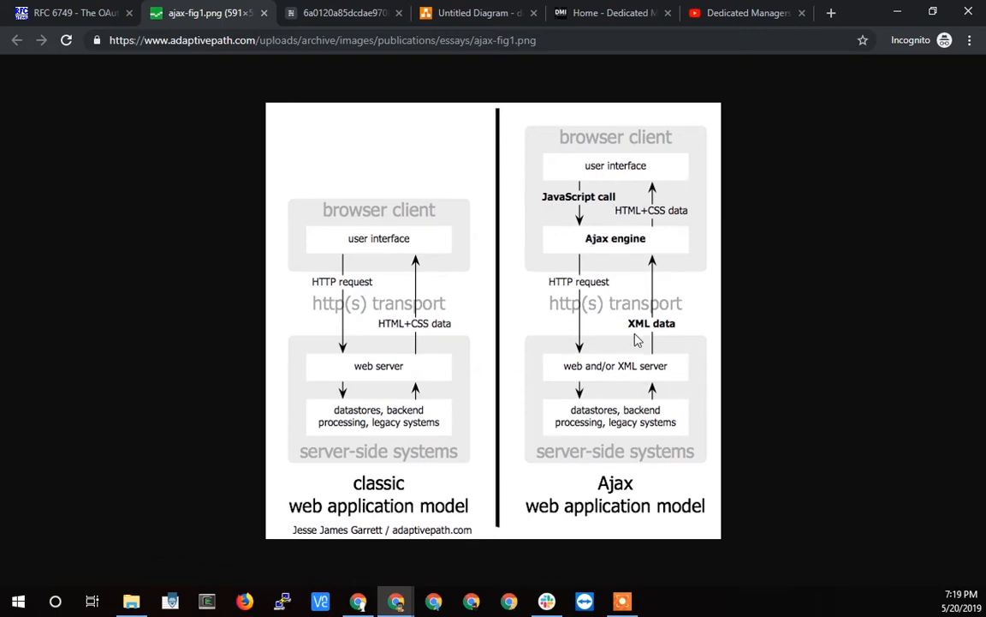
mouse_move(580, 312)
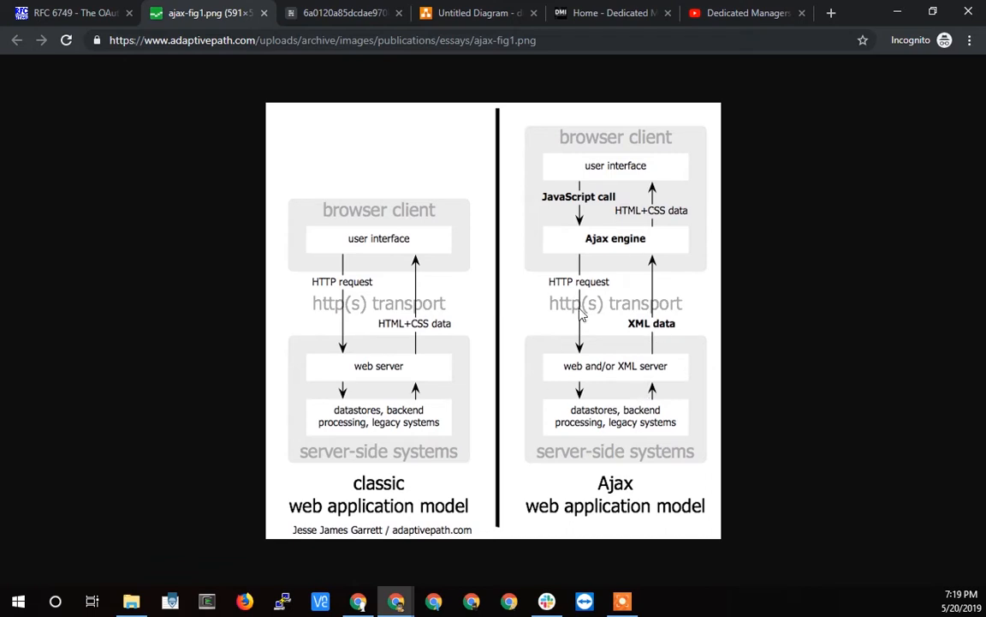
mouse_move(594, 321)
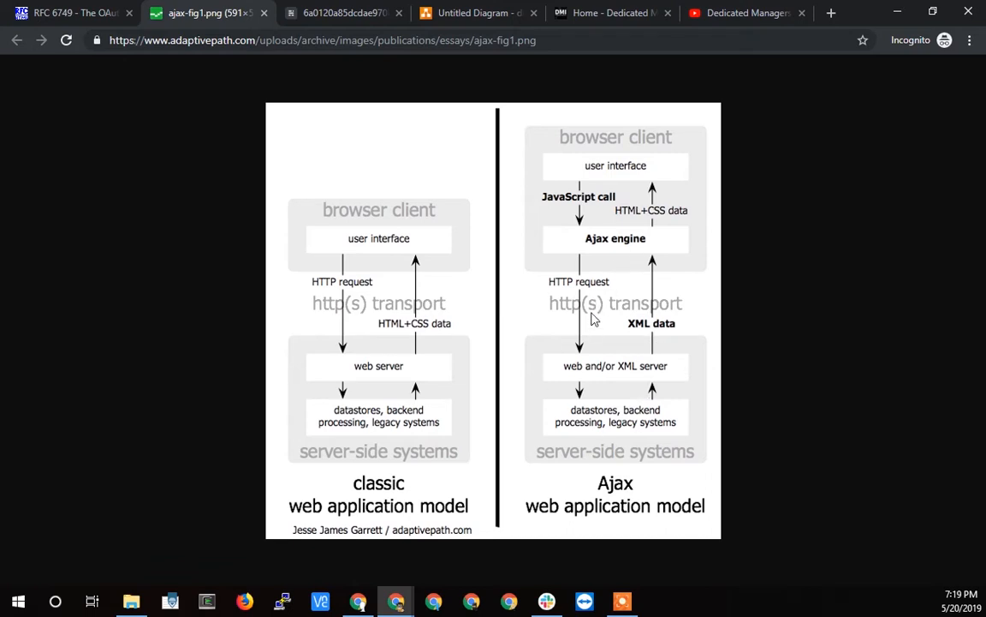
mouse_move(580, 312)
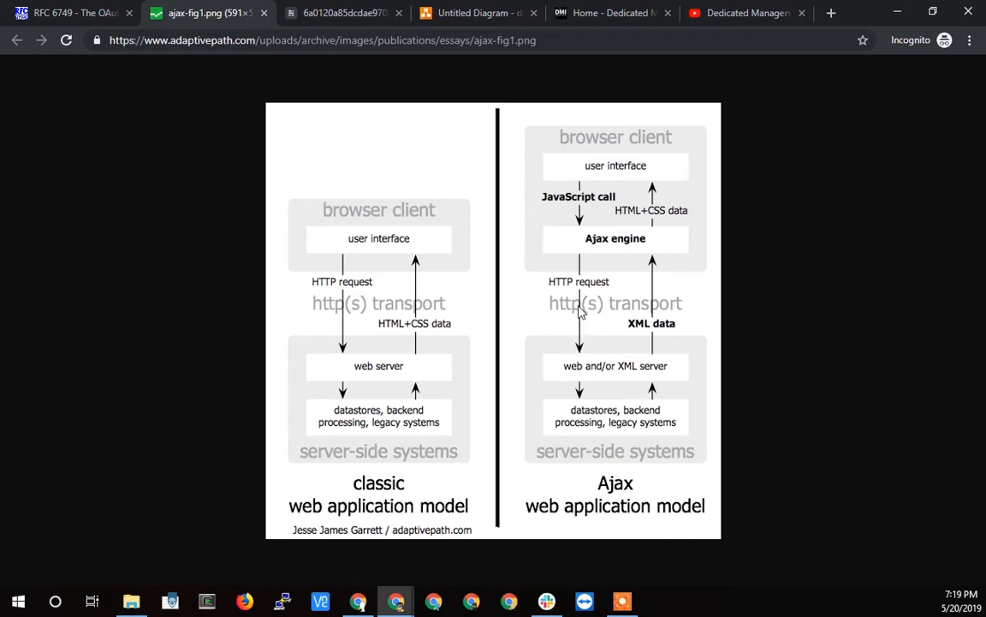
mouse_move(620, 248)
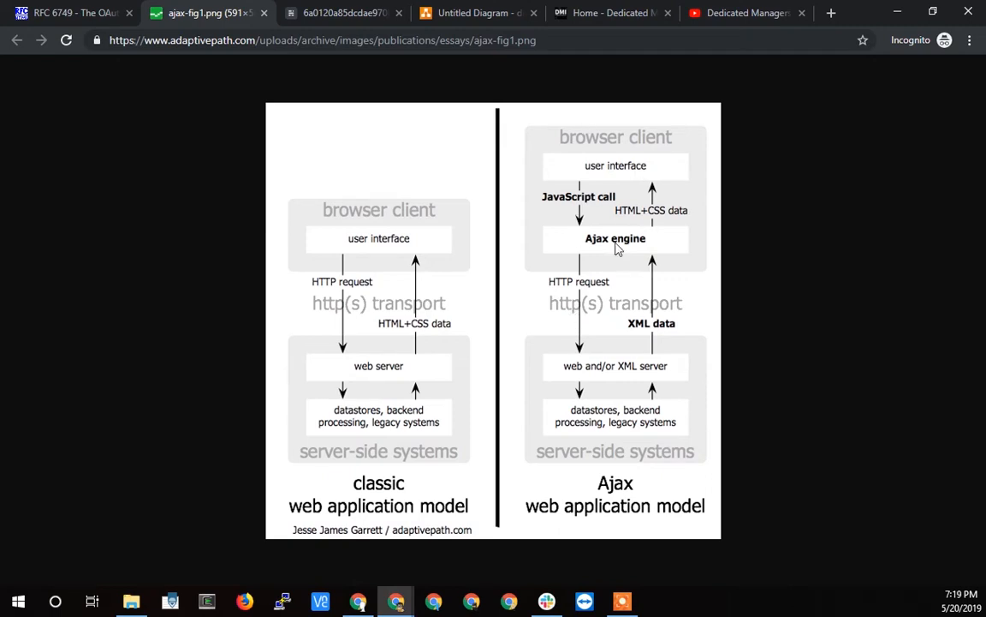
mouse_move(606, 172)
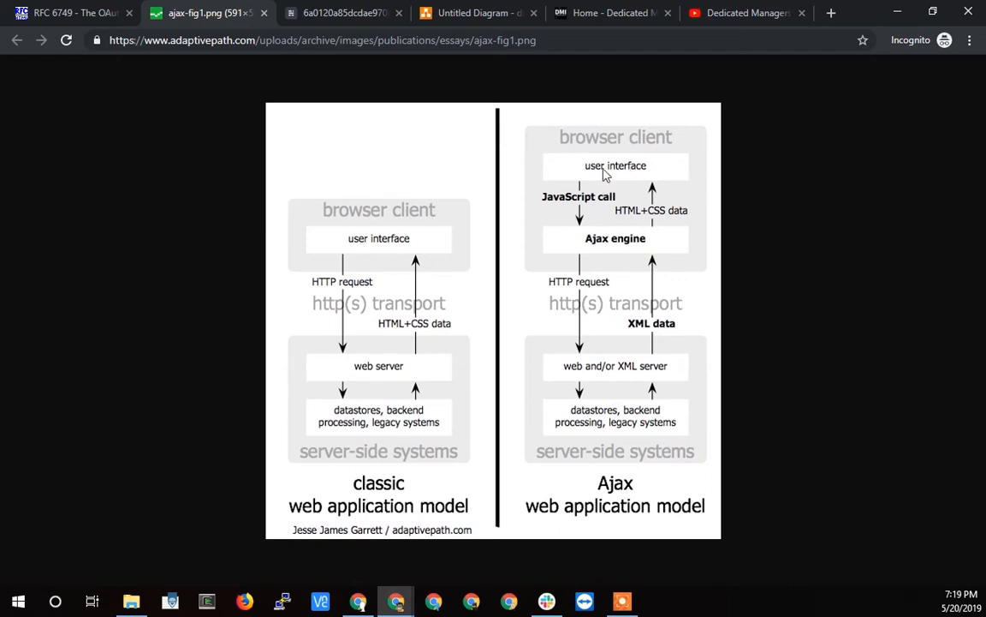
mouse_move(610, 307)
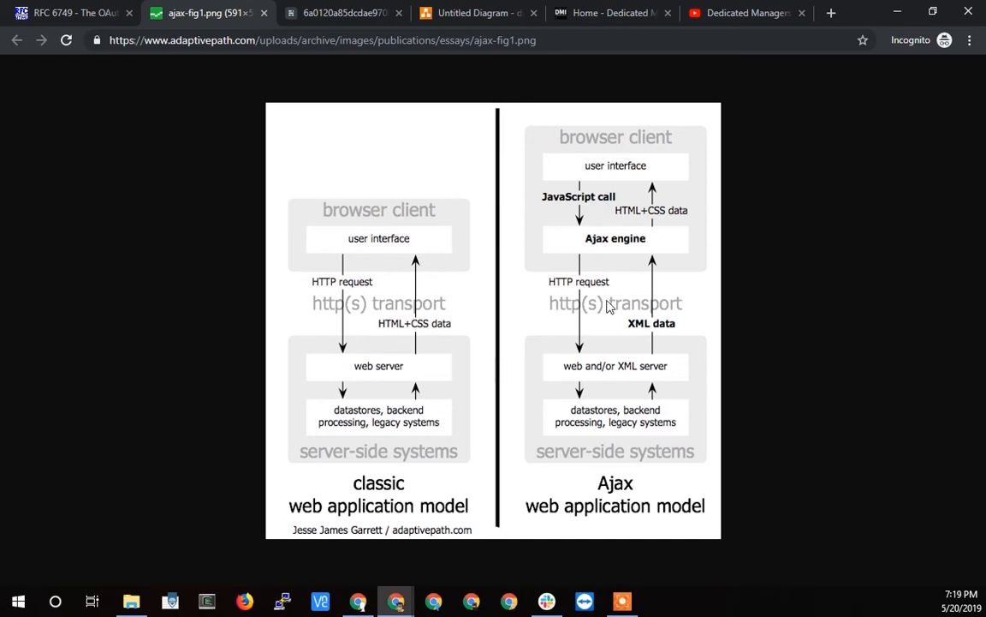
mouse_move(360, 258)
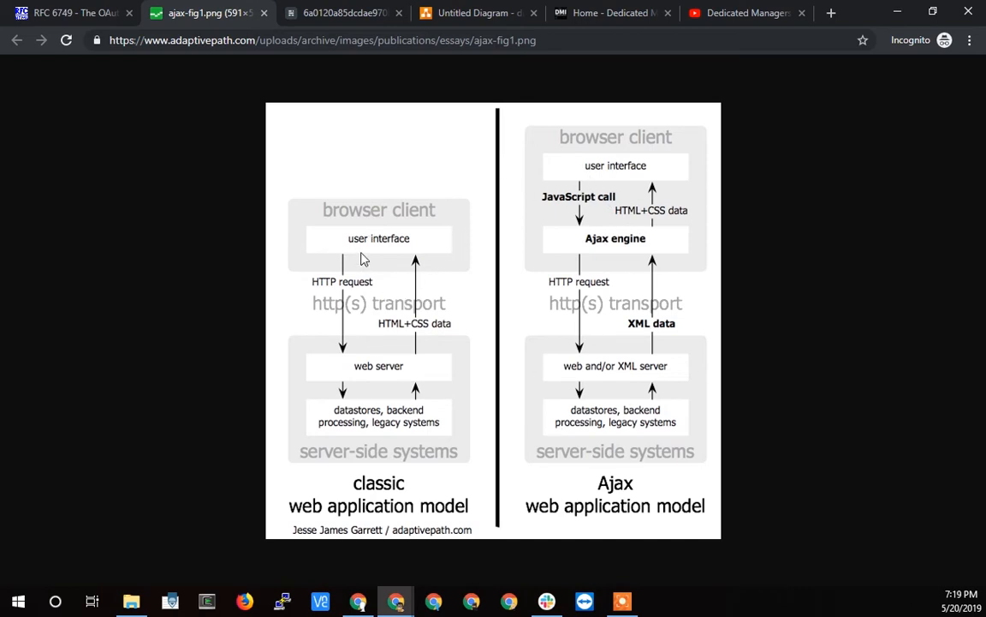
mouse_move(407, 249)
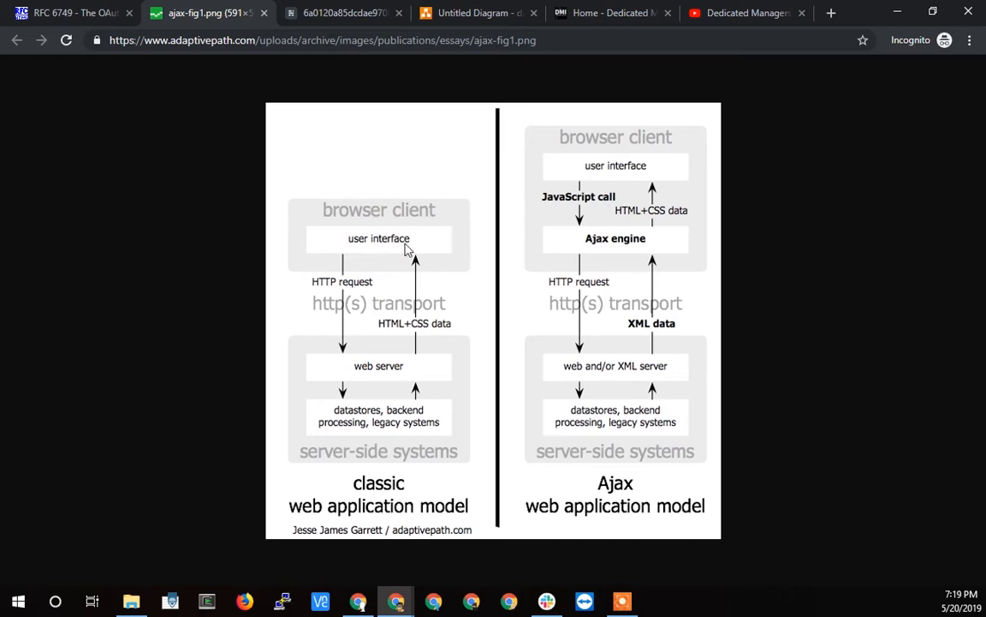
mouse_move(277, 7)
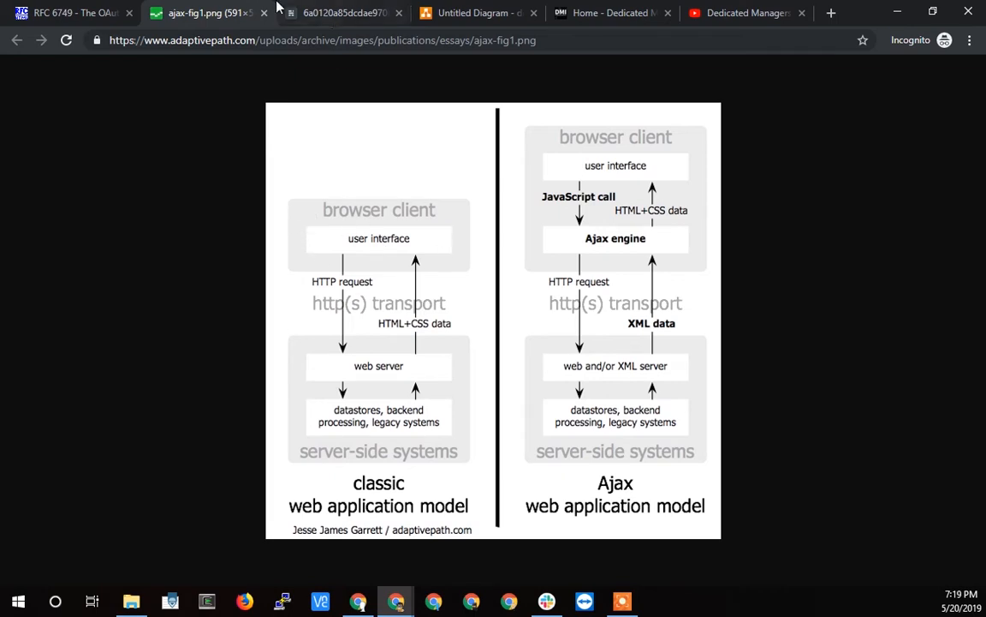
mouse_move(378, 212)
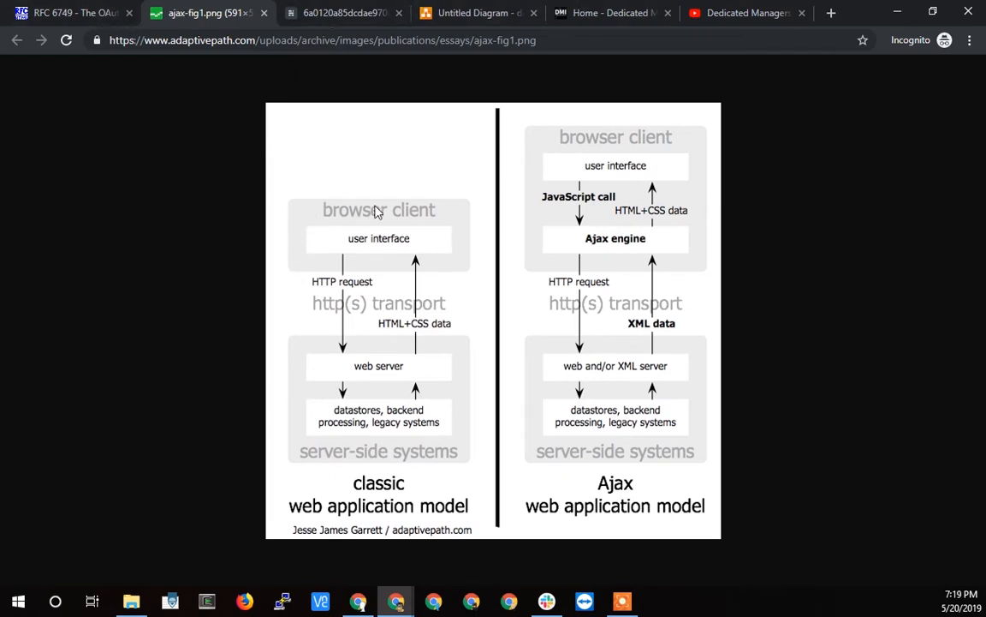
mouse_move(392, 250)
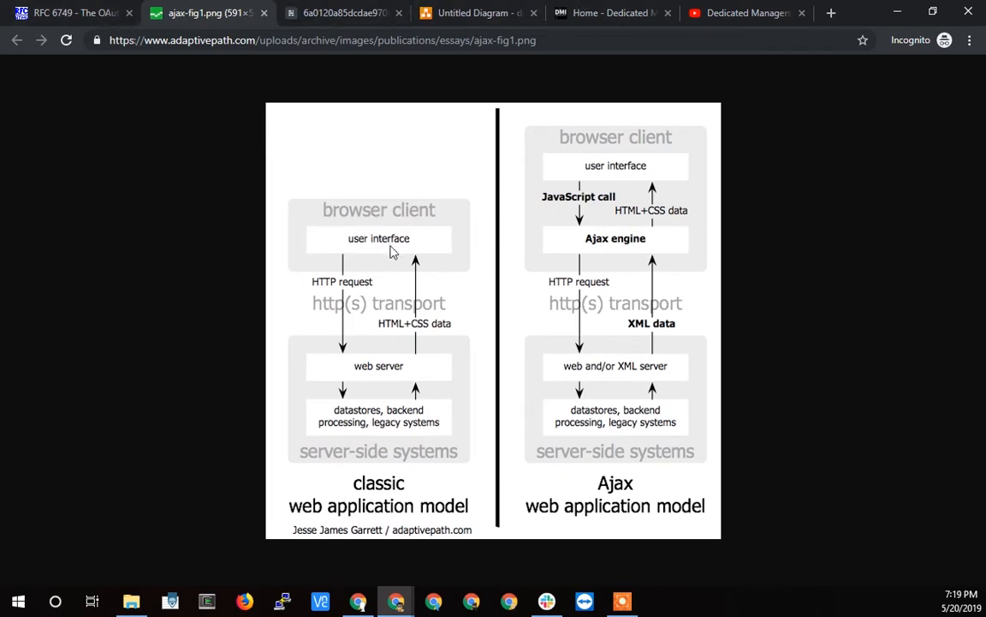
mouse_move(396, 240)
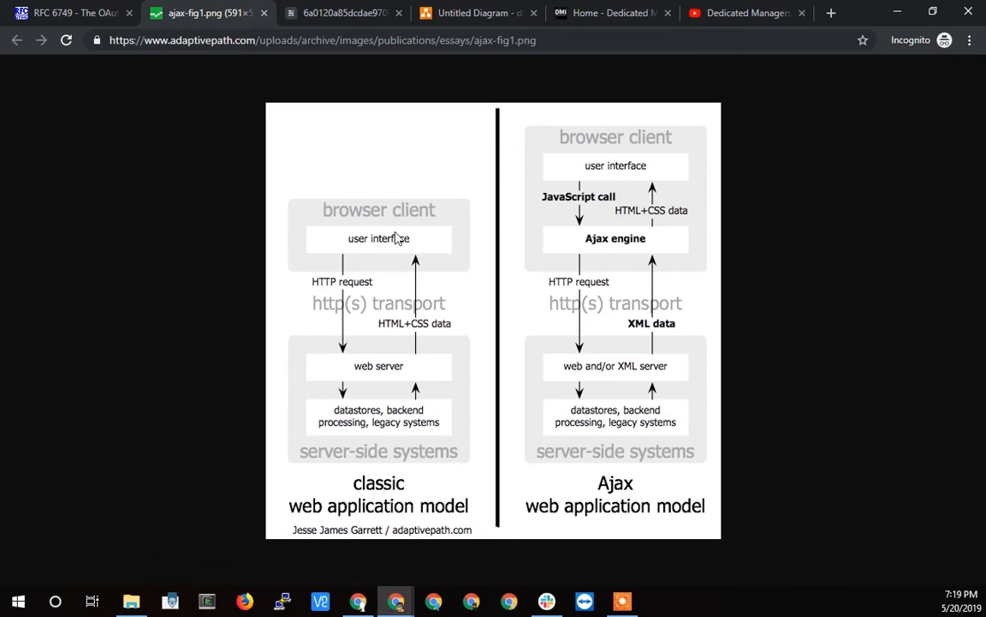
mouse_move(384, 243)
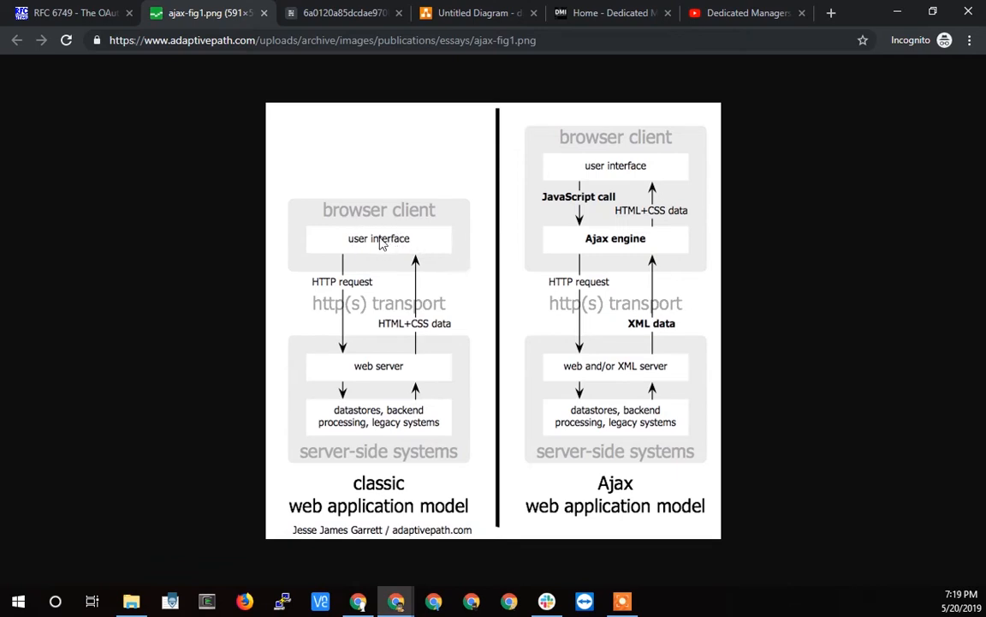
mouse_move(366, 245)
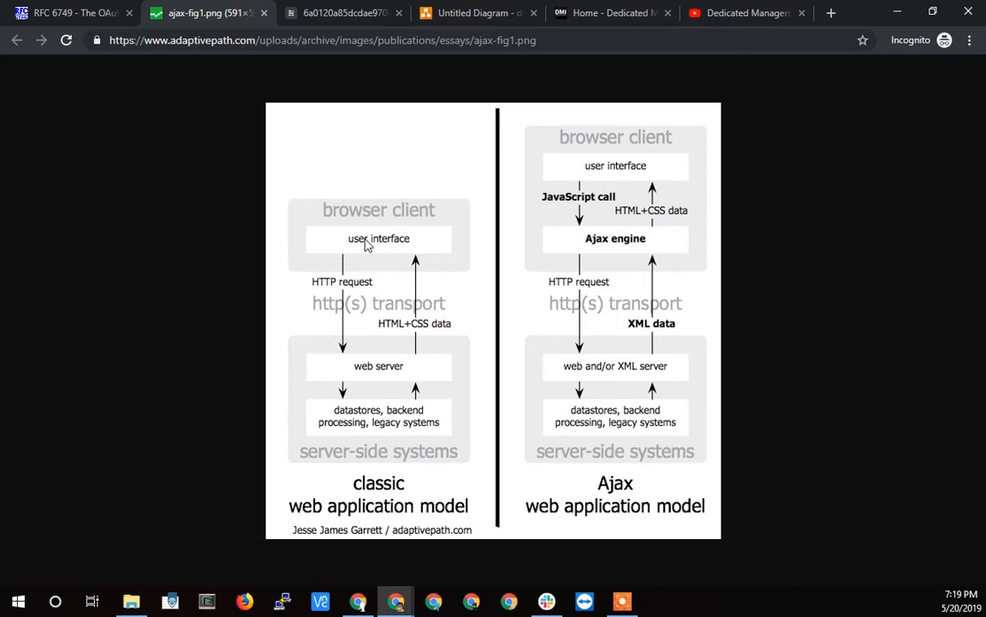
mouse_move(360, 236)
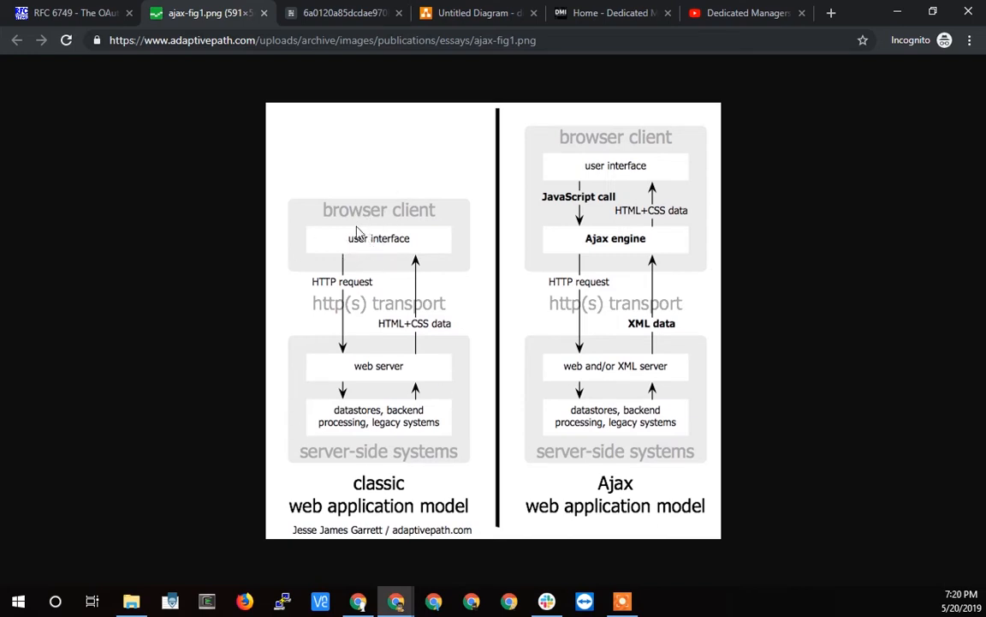
mouse_move(381, 247)
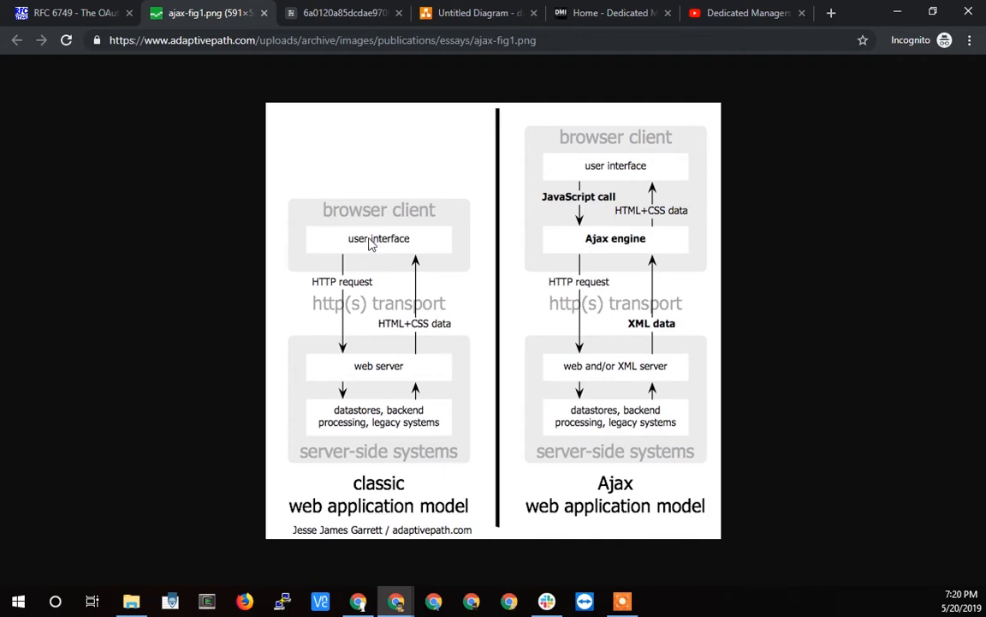
mouse_move(373, 374)
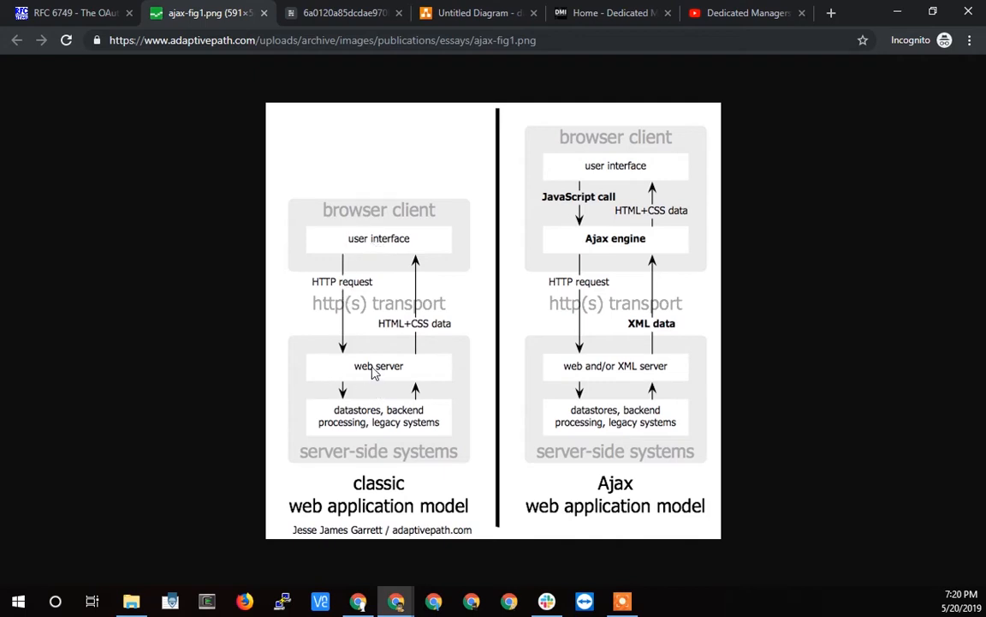
mouse_move(382, 367)
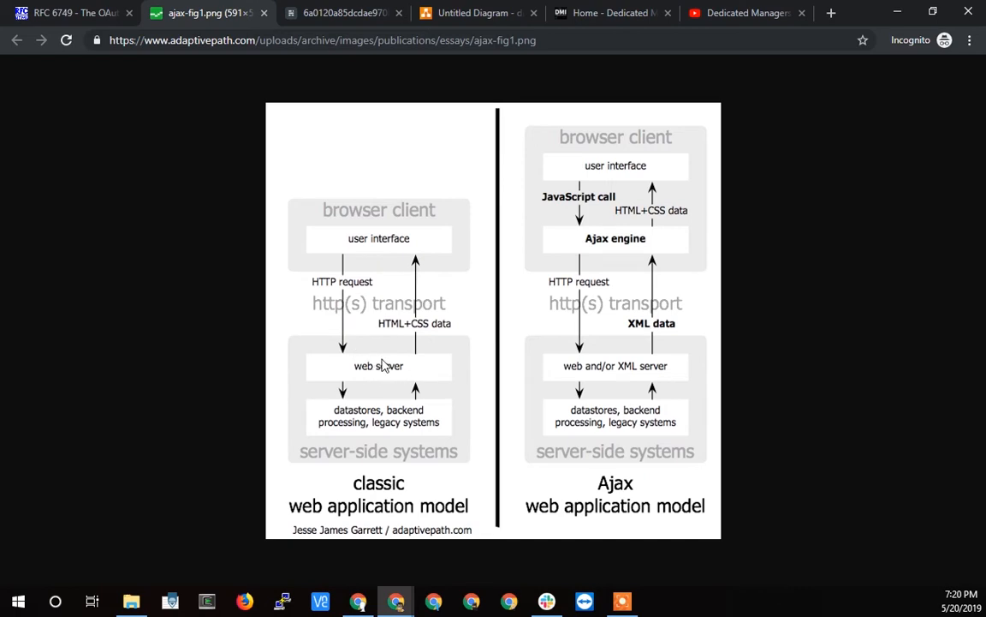
mouse_move(381, 425)
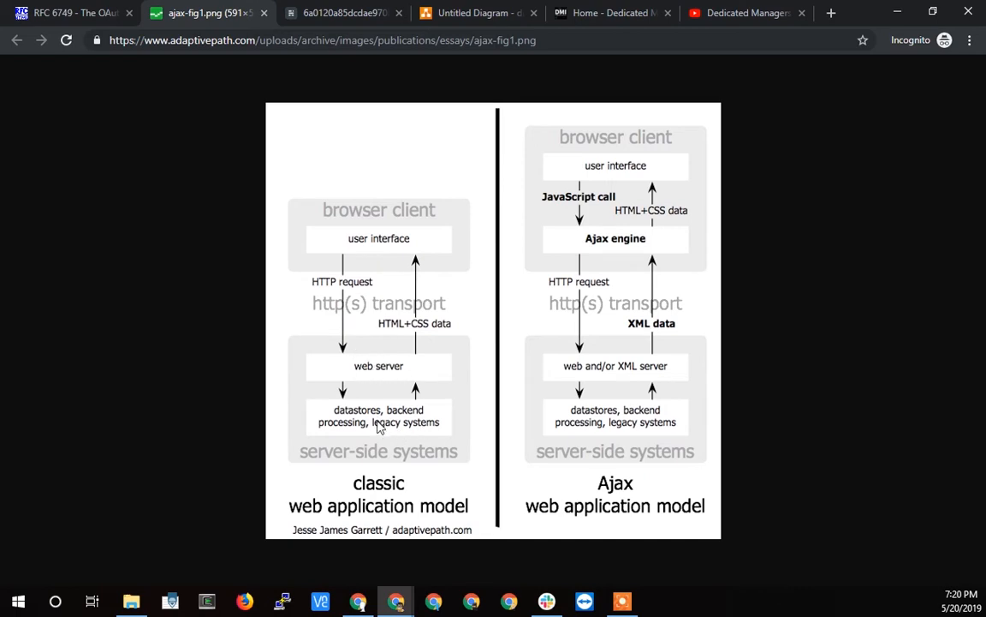
mouse_move(377, 370)
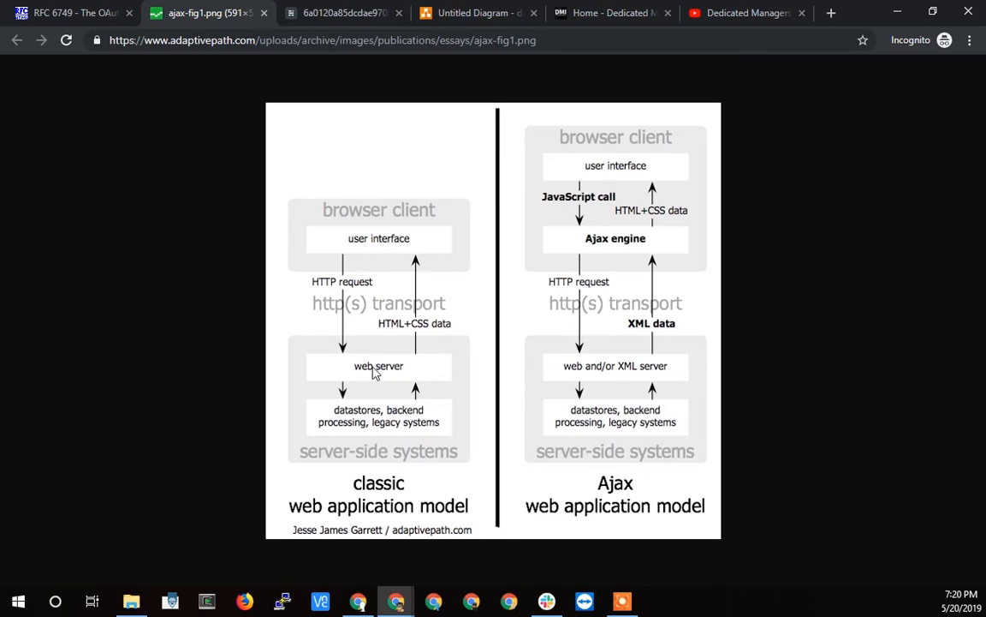
mouse_move(420, 264)
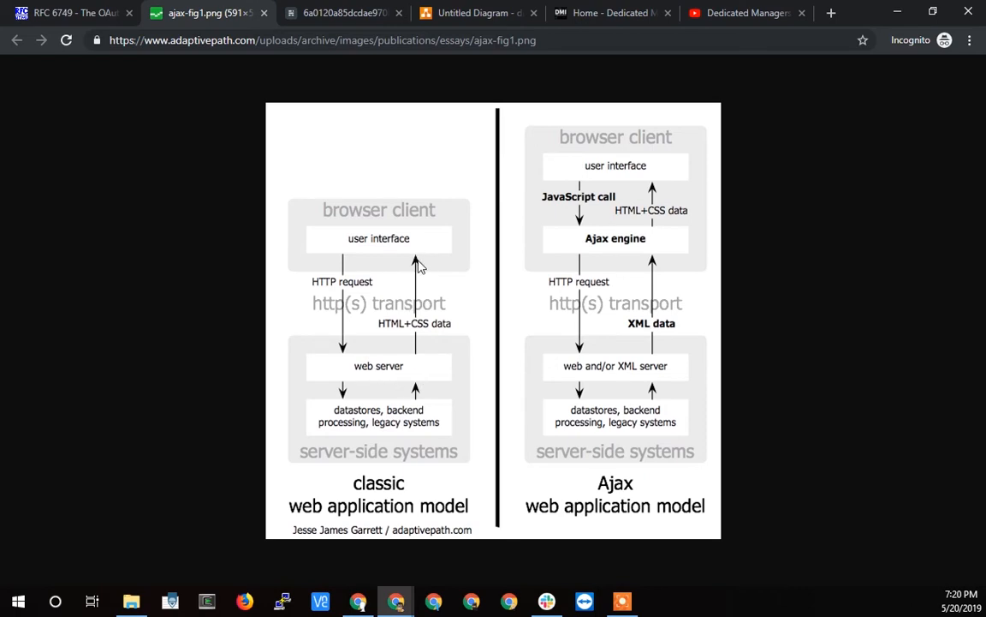
mouse_move(420, 256)
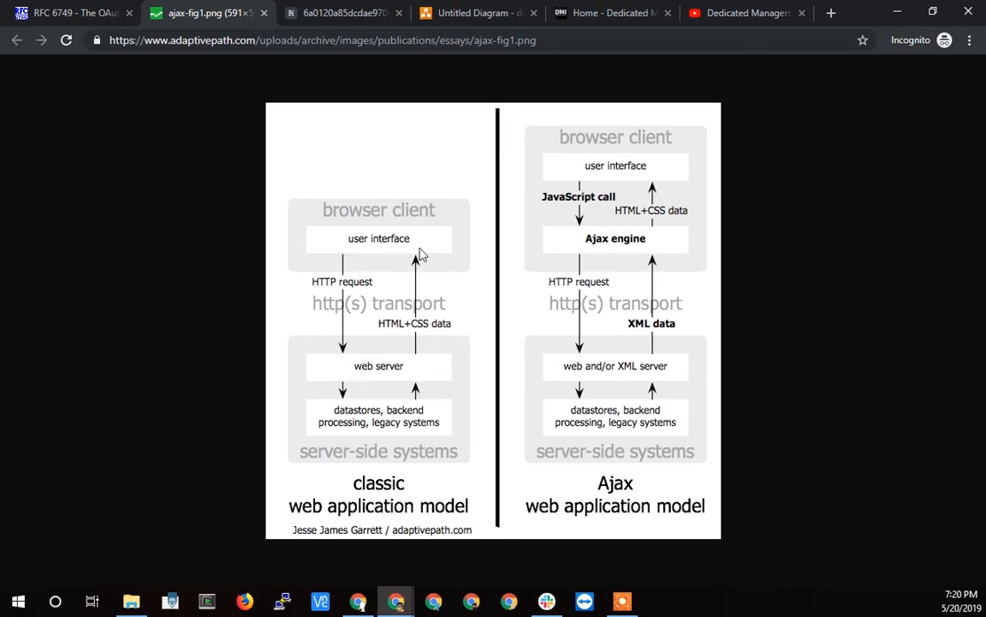
mouse_move(411, 246)
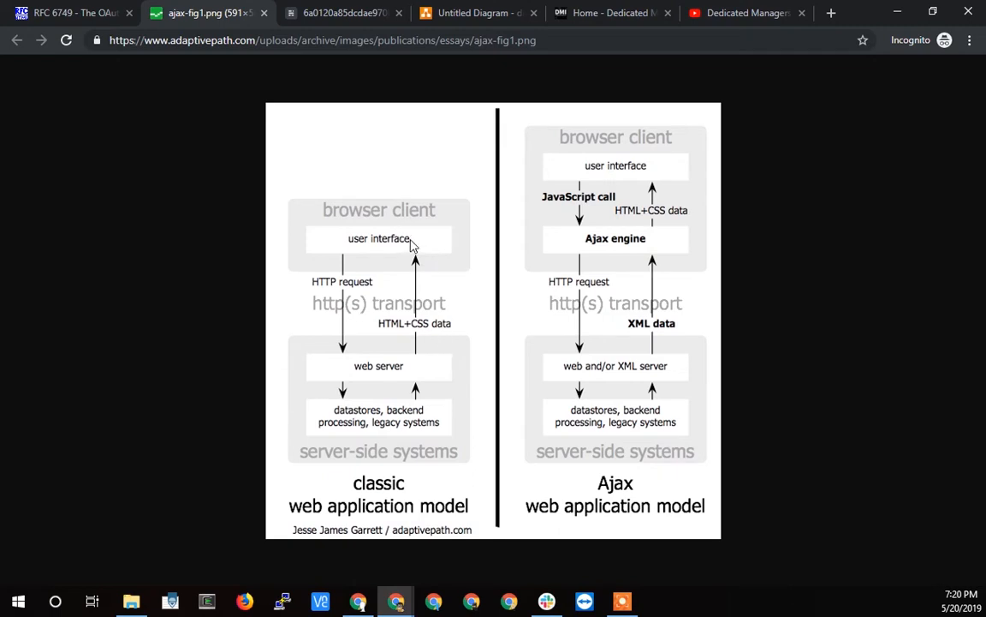
mouse_move(343, 233)
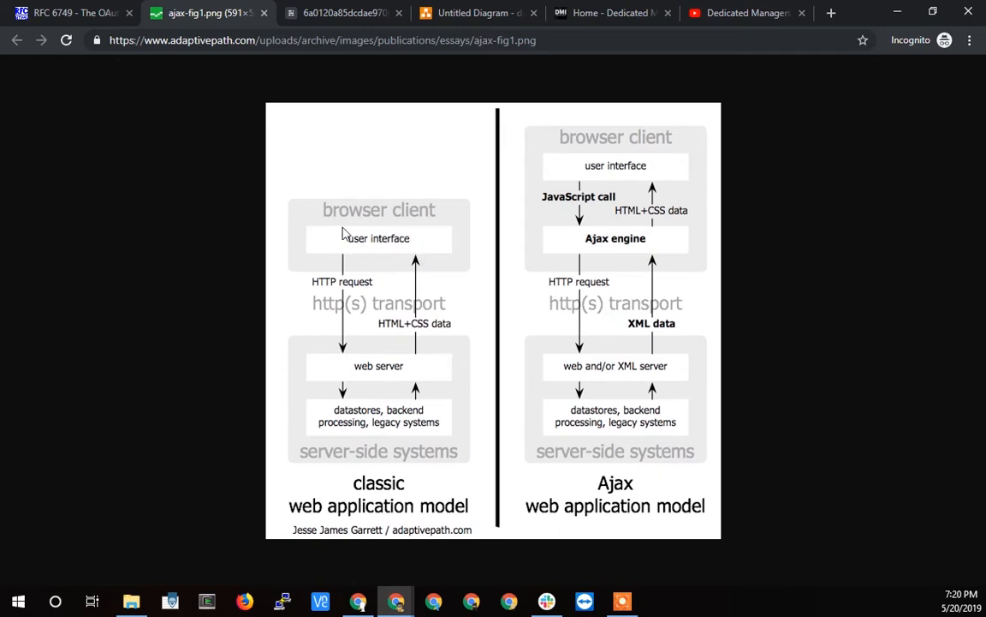
mouse_move(429, 243)
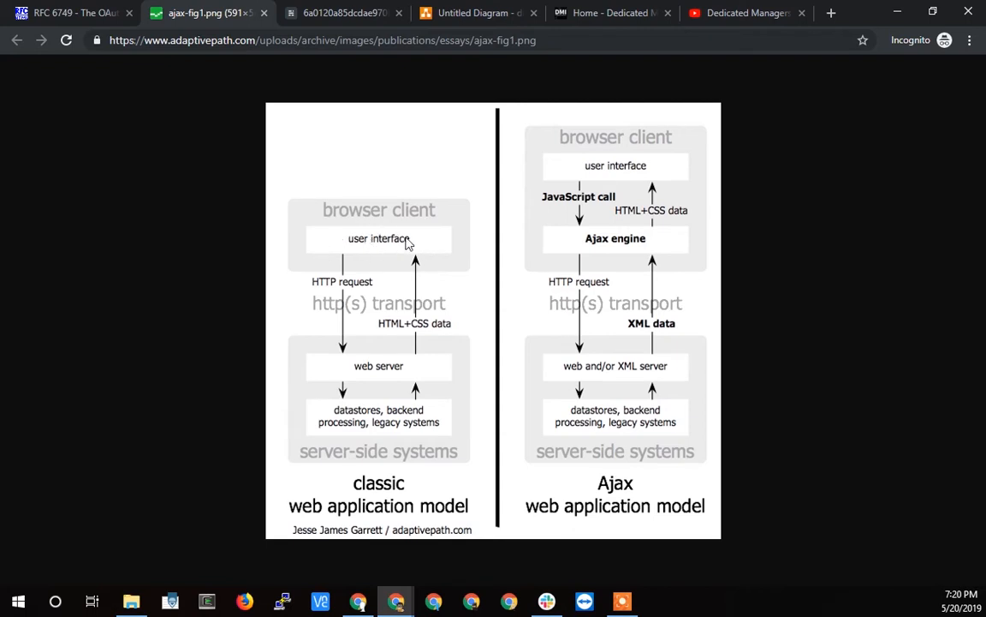
mouse_move(402, 243)
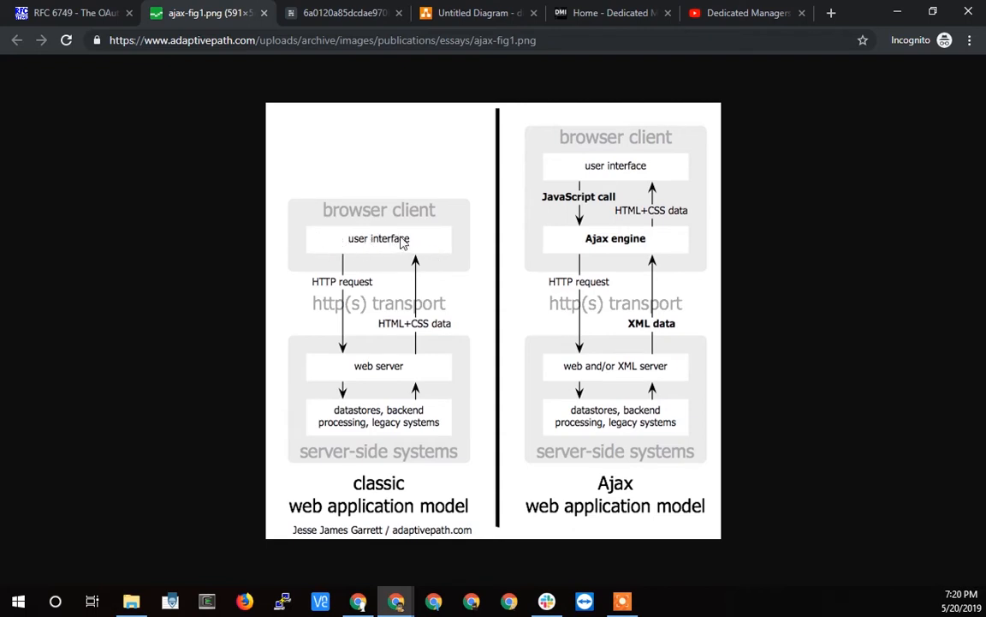
mouse_move(386, 231)
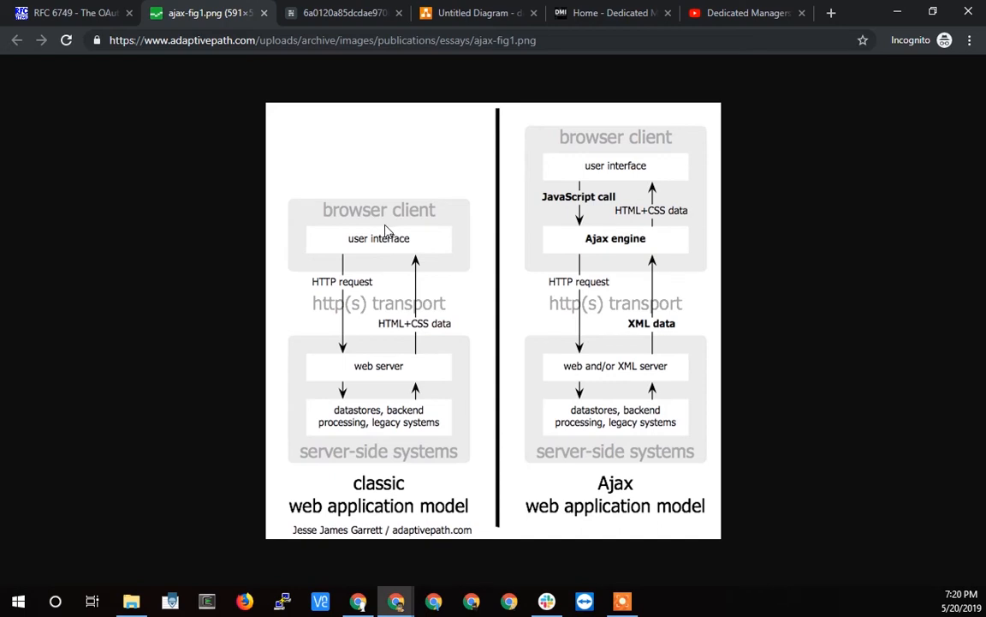
mouse_move(579, 226)
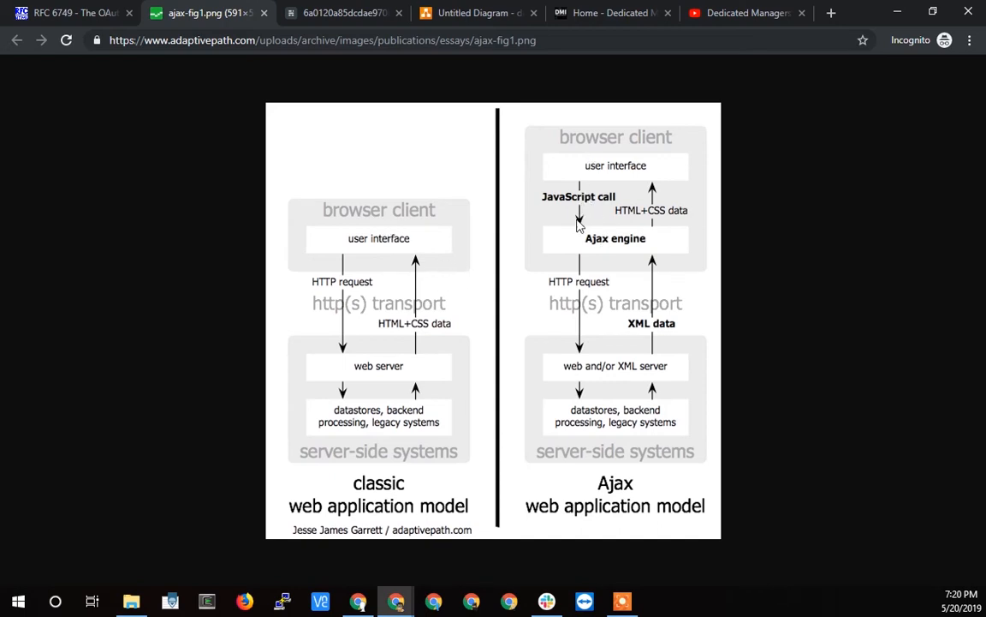
mouse_move(361, 247)
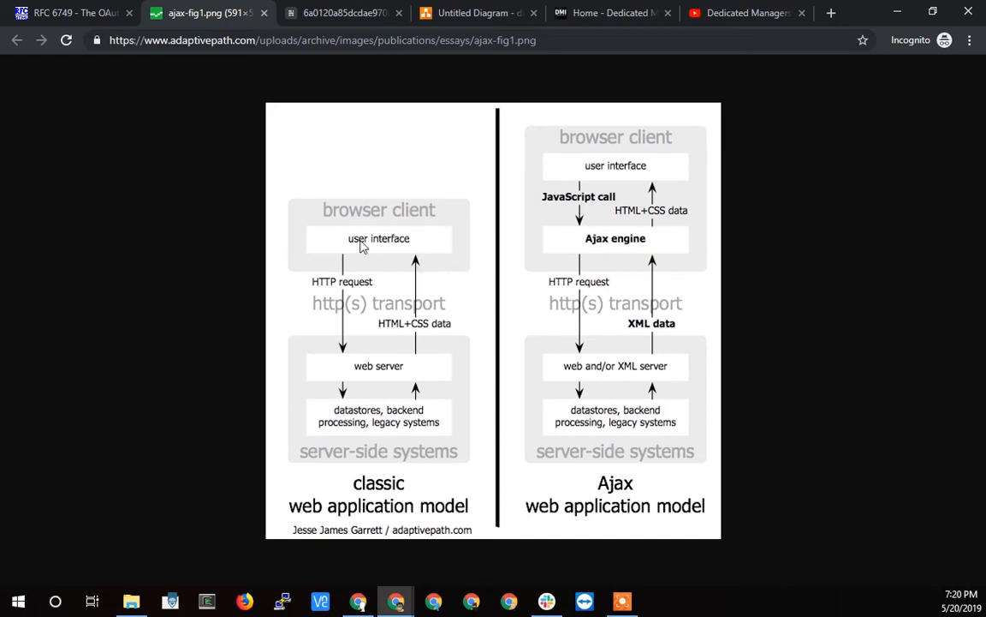
mouse_move(346, 262)
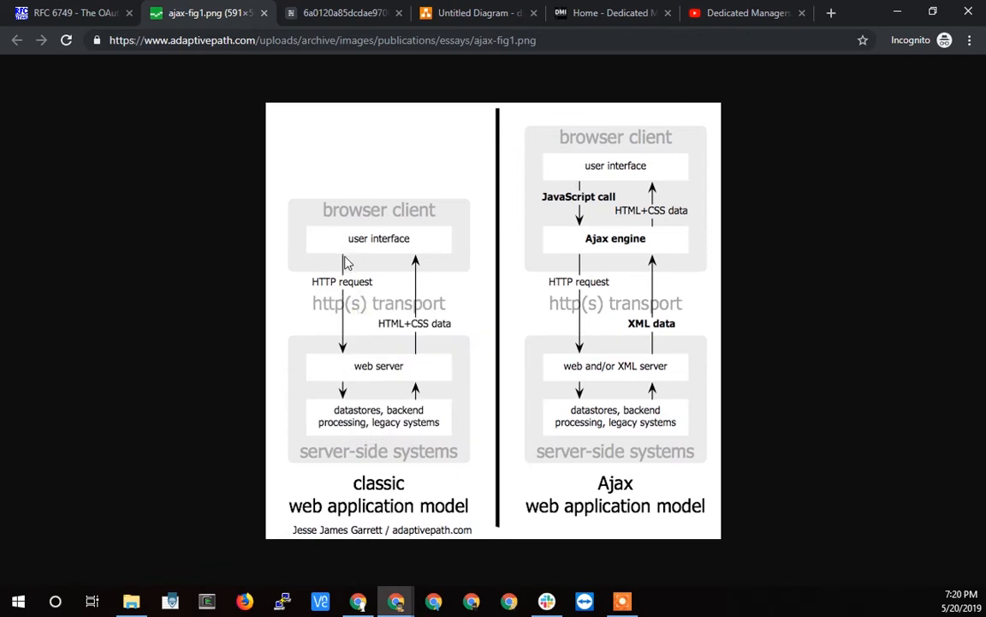
mouse_move(420, 250)
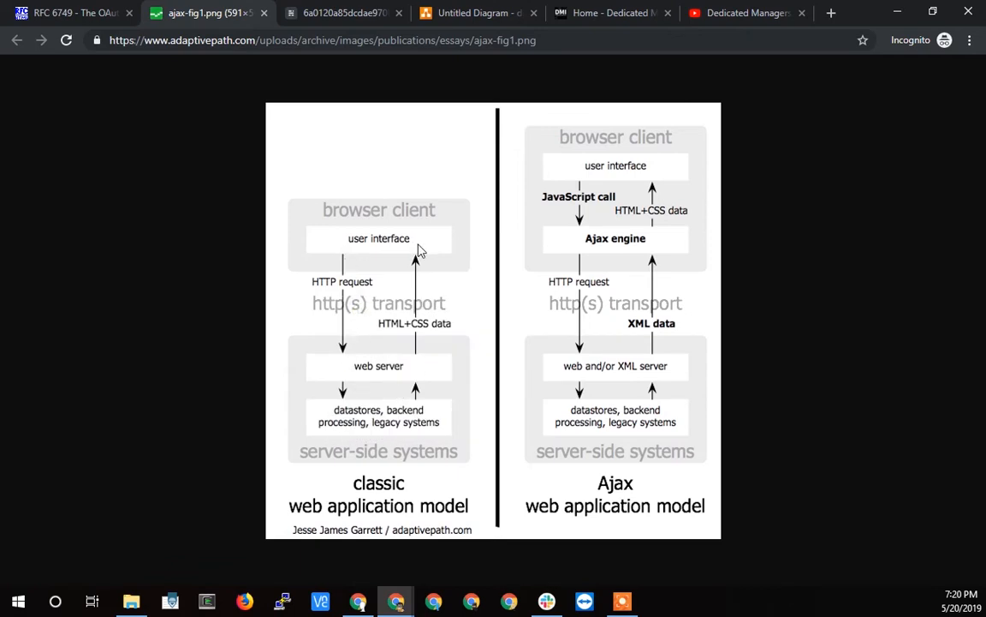
mouse_move(599, 146)
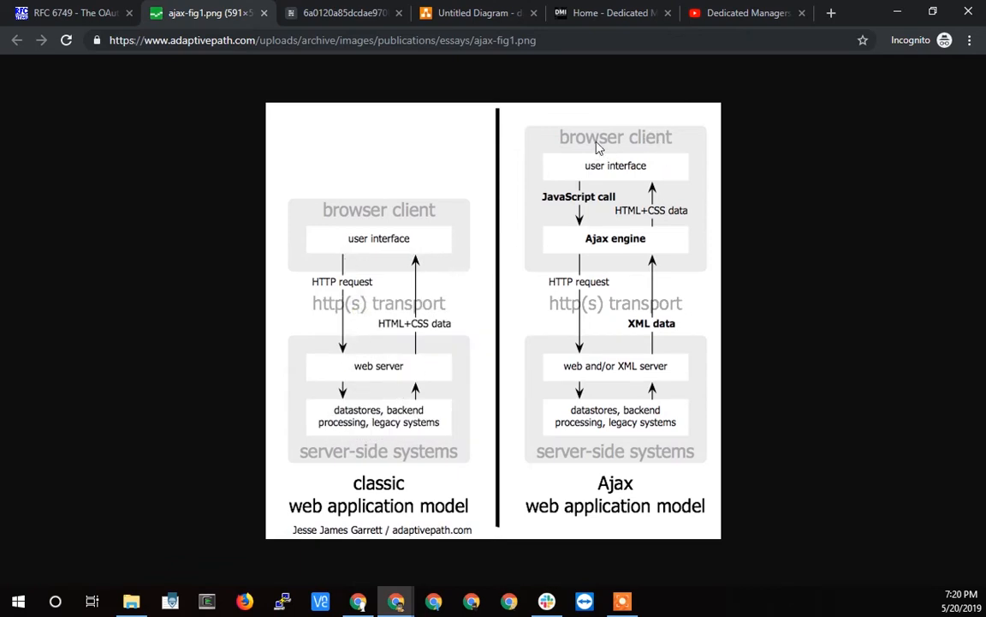
mouse_move(658, 195)
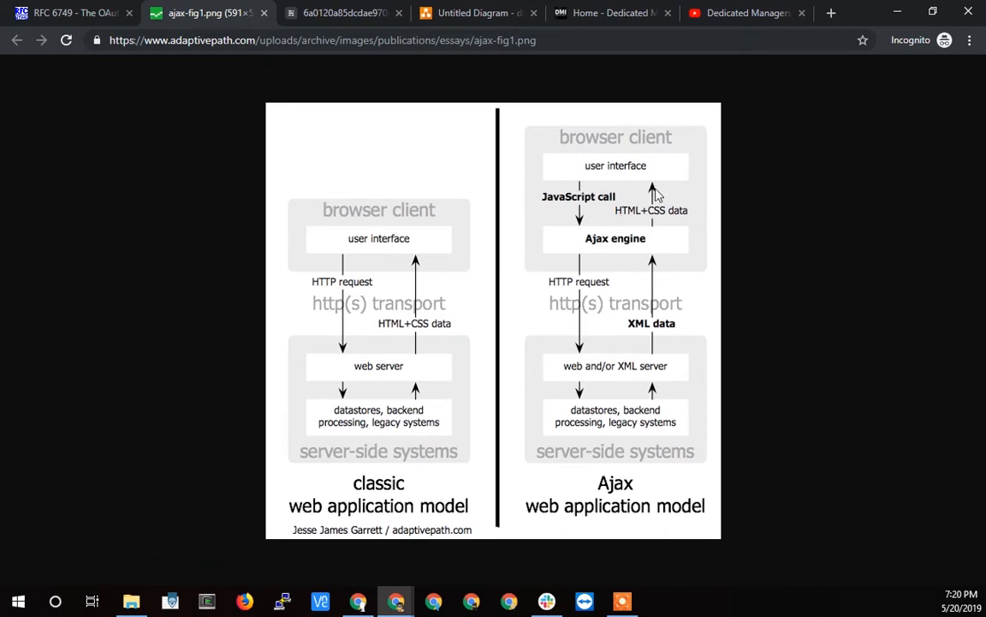
mouse_move(596, 250)
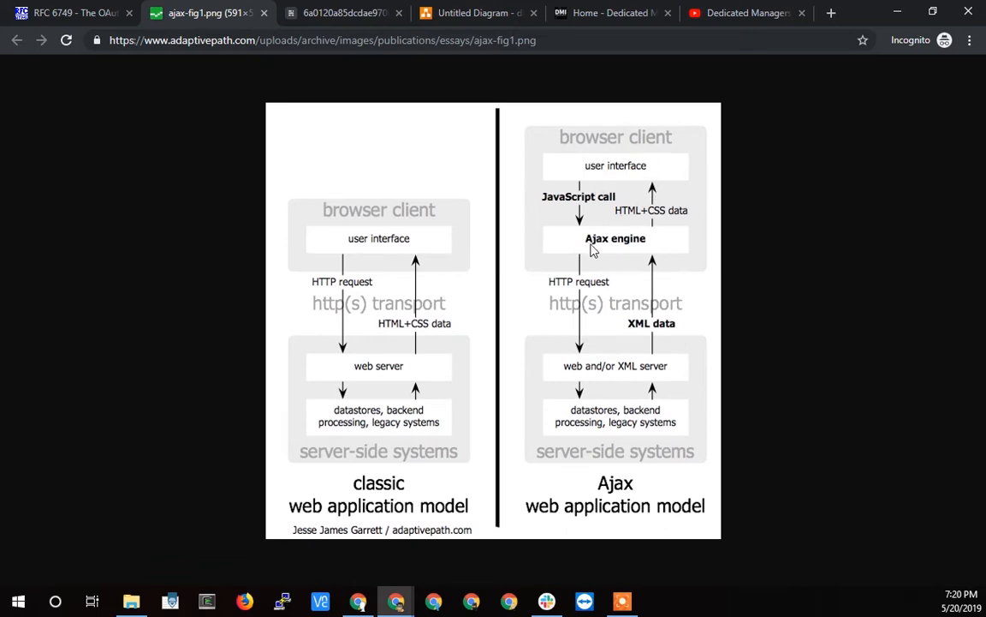
mouse_move(603, 248)
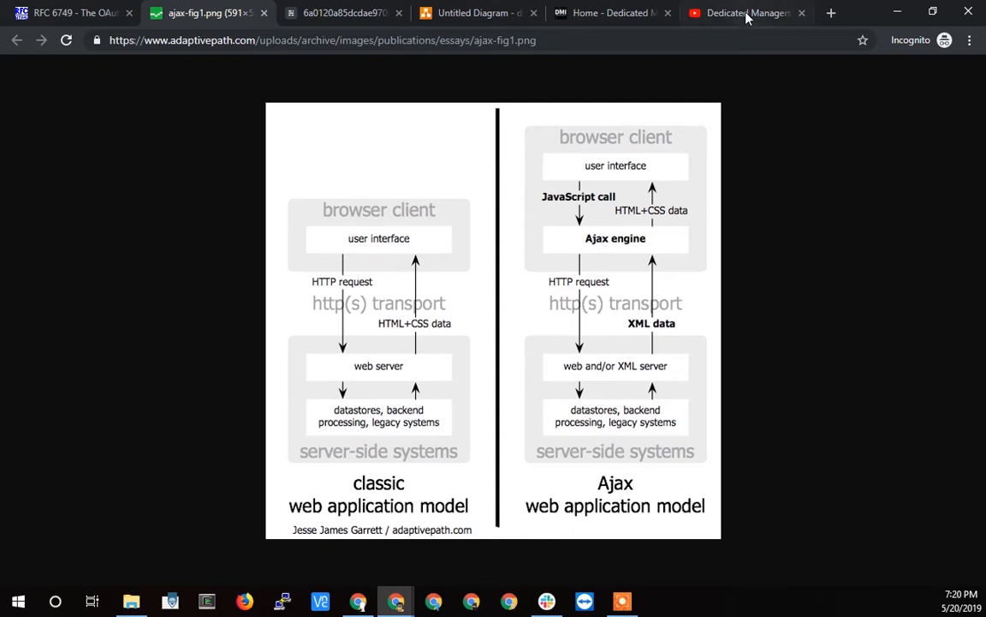
Glance at the Dedicated Managers playlists, then return to the Yelp Gmail-password screenshot.
click(747, 12)
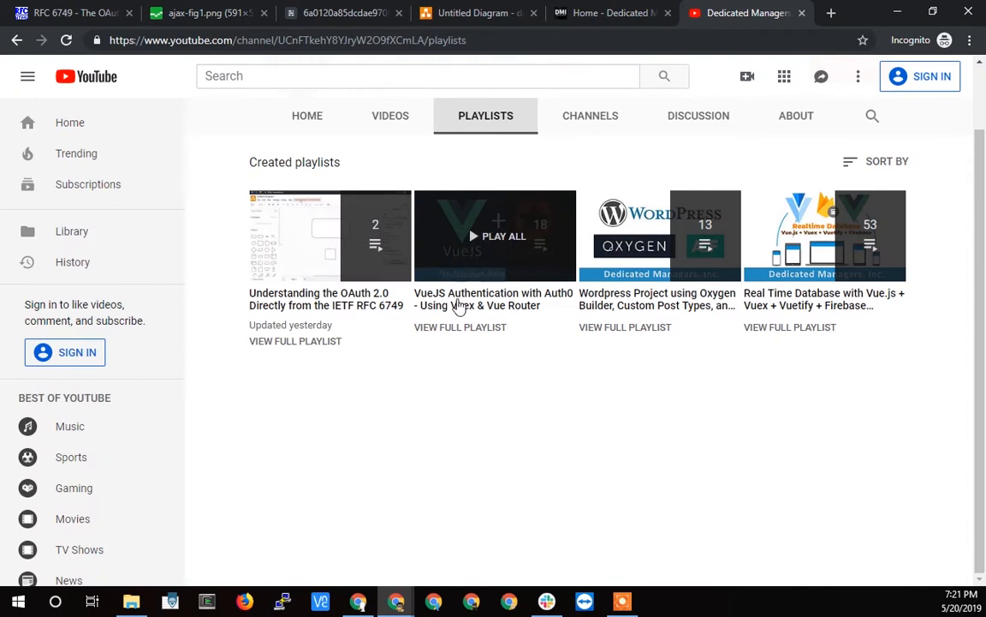
mouse_move(527, 298)
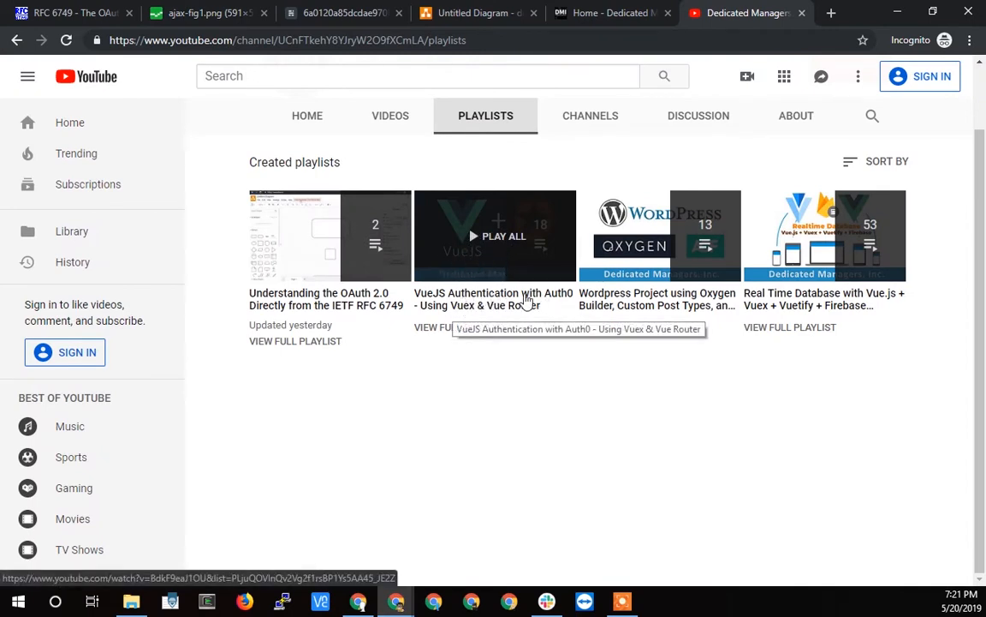
mouse_move(446, 300)
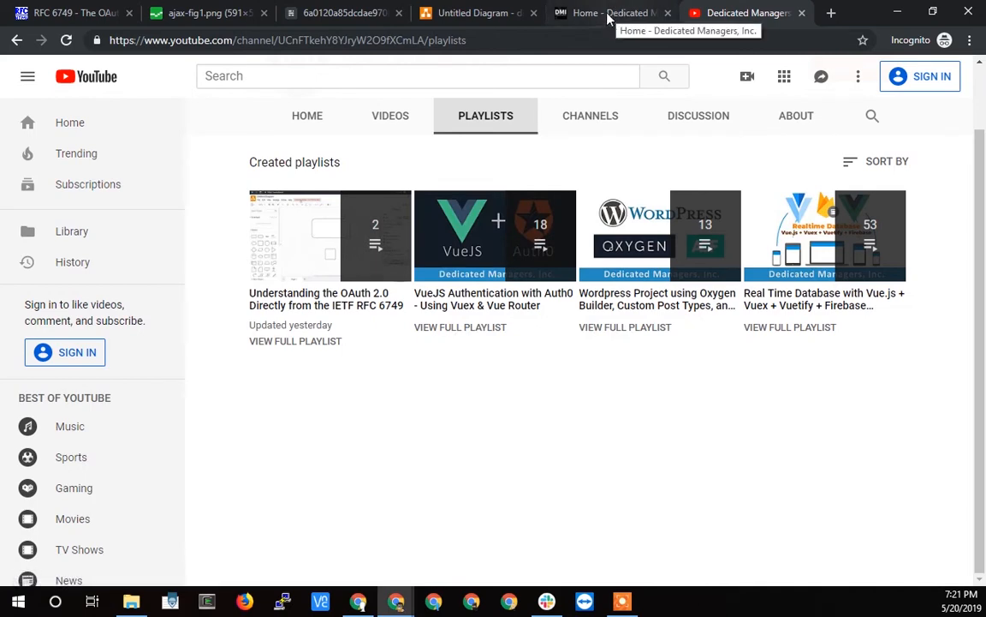
click(342, 12)
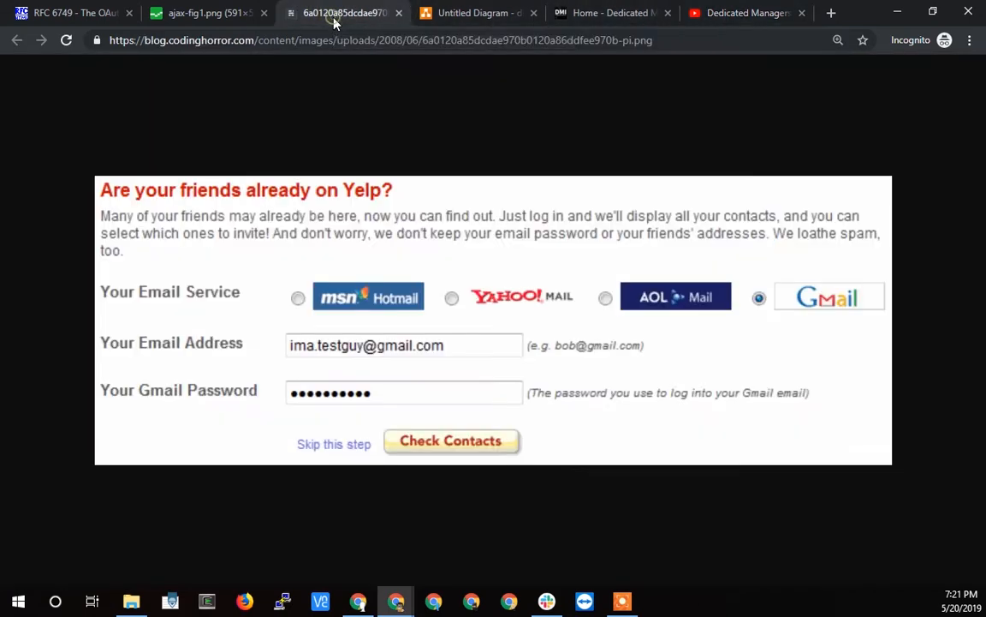
click(206, 12)
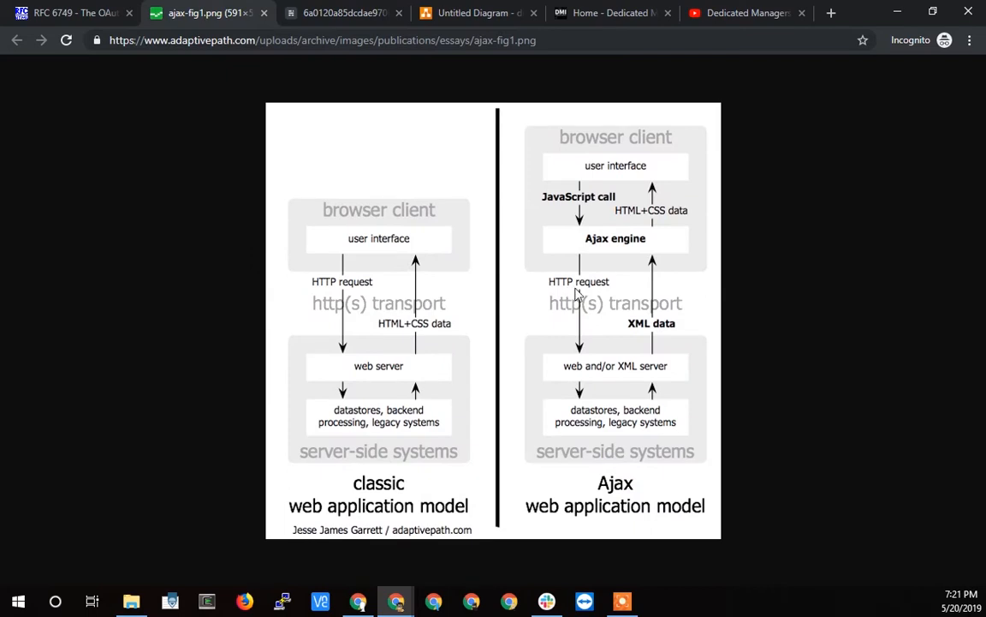
mouse_move(596, 233)
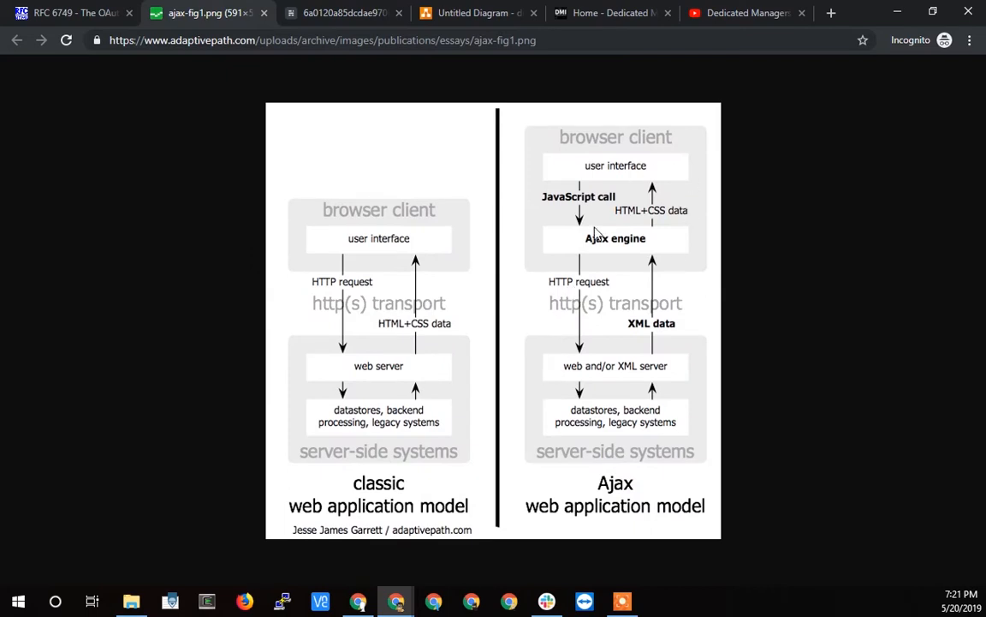
mouse_move(624, 315)
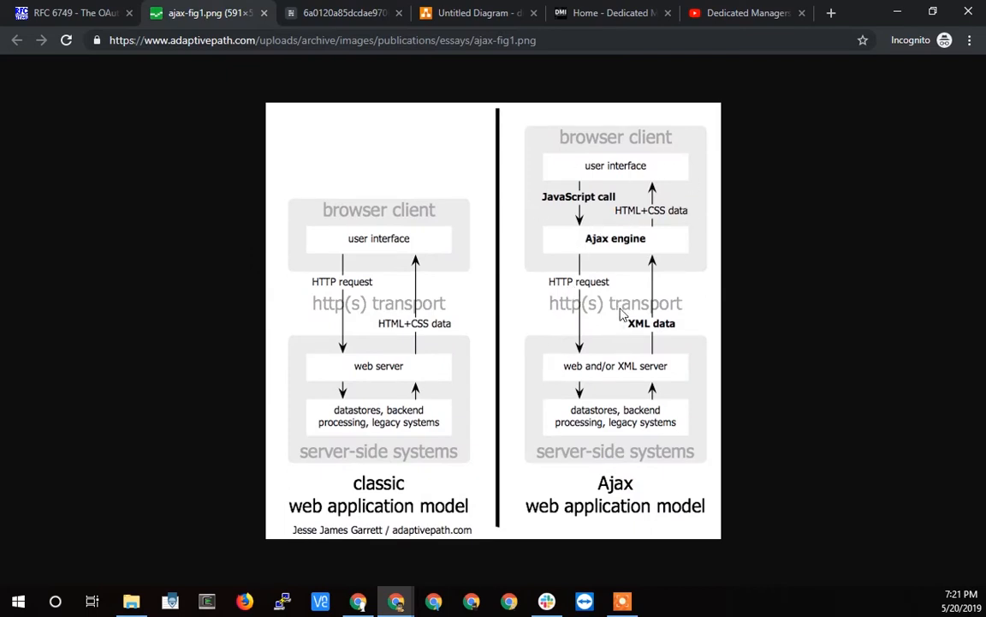
mouse_move(586, 231)
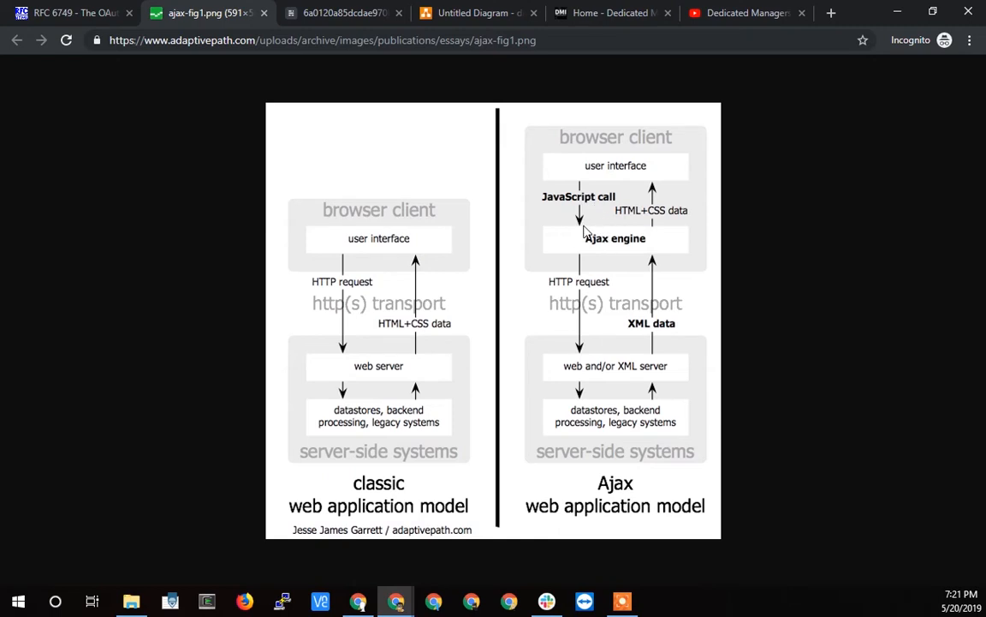
mouse_move(596, 240)
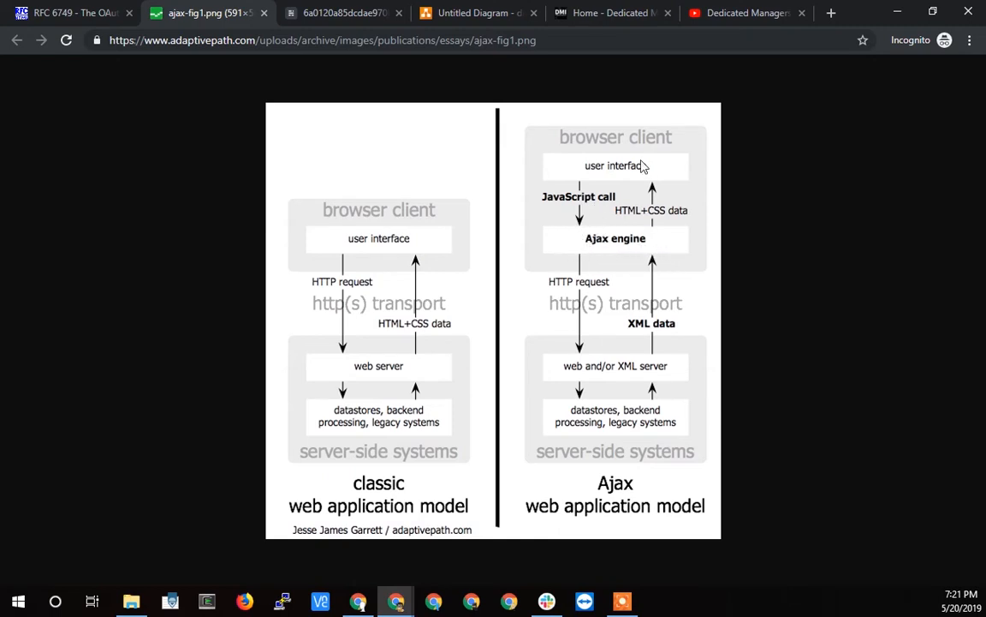
mouse_move(659, 238)
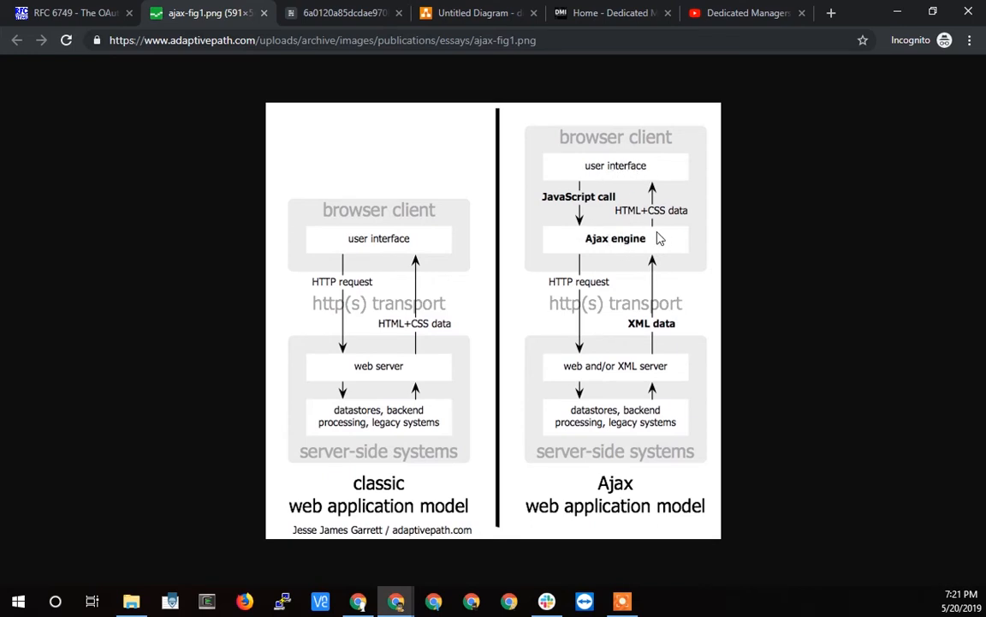
mouse_move(600, 246)
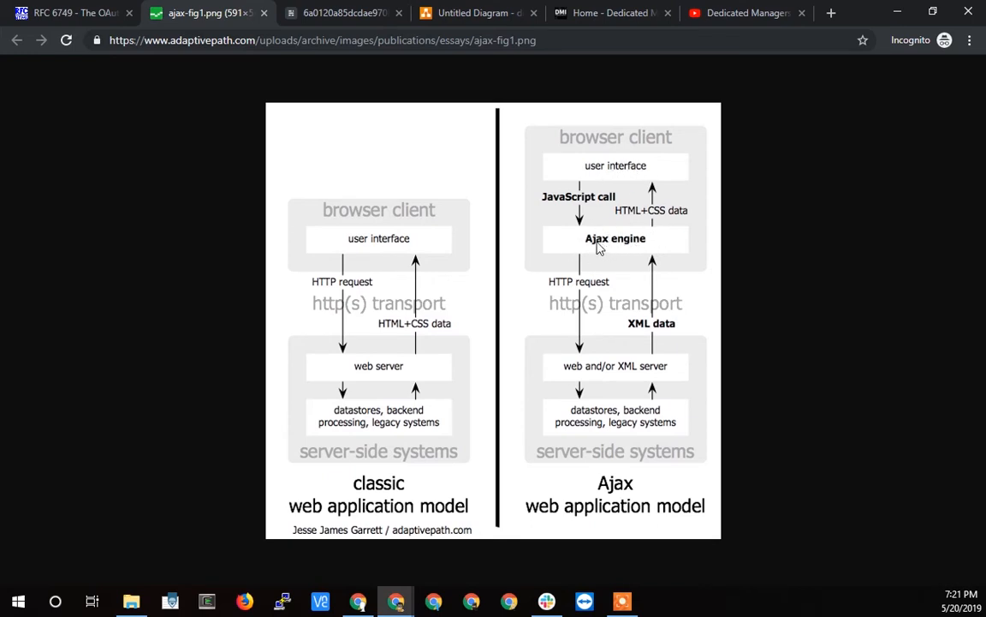
mouse_move(583, 242)
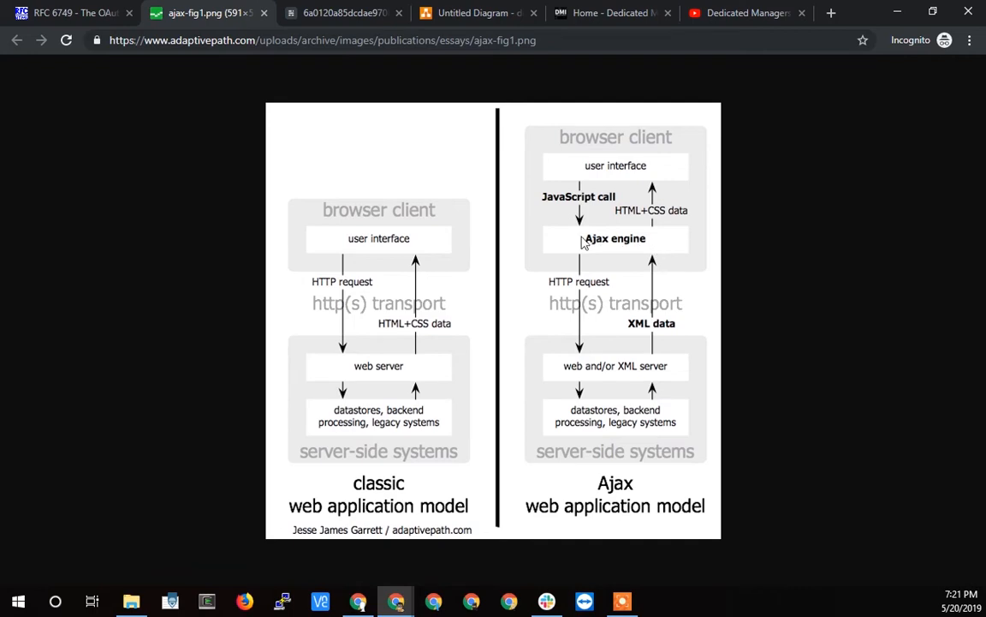
mouse_move(574, 164)
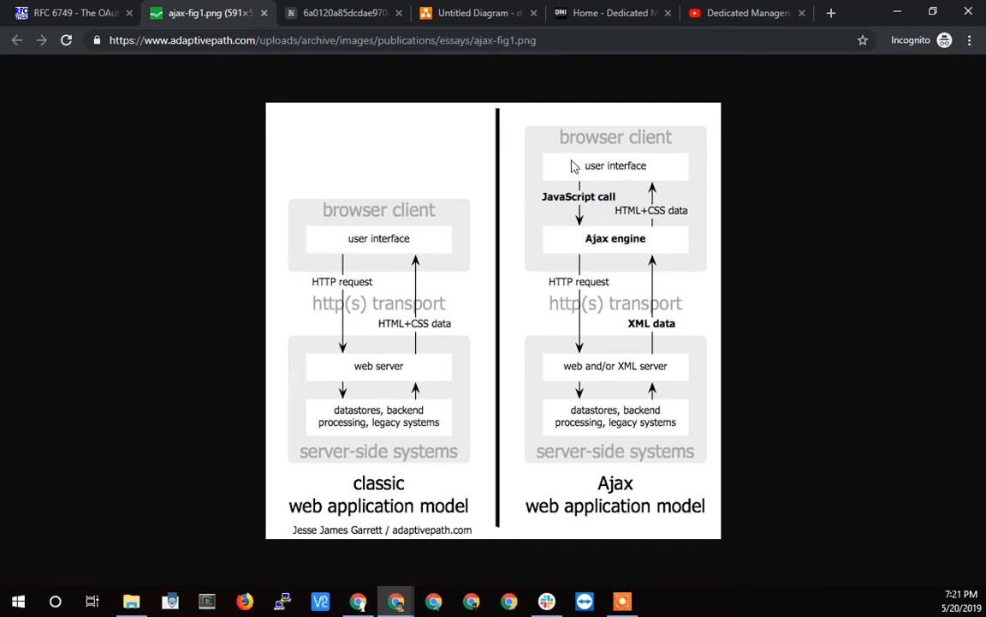
mouse_move(582, 243)
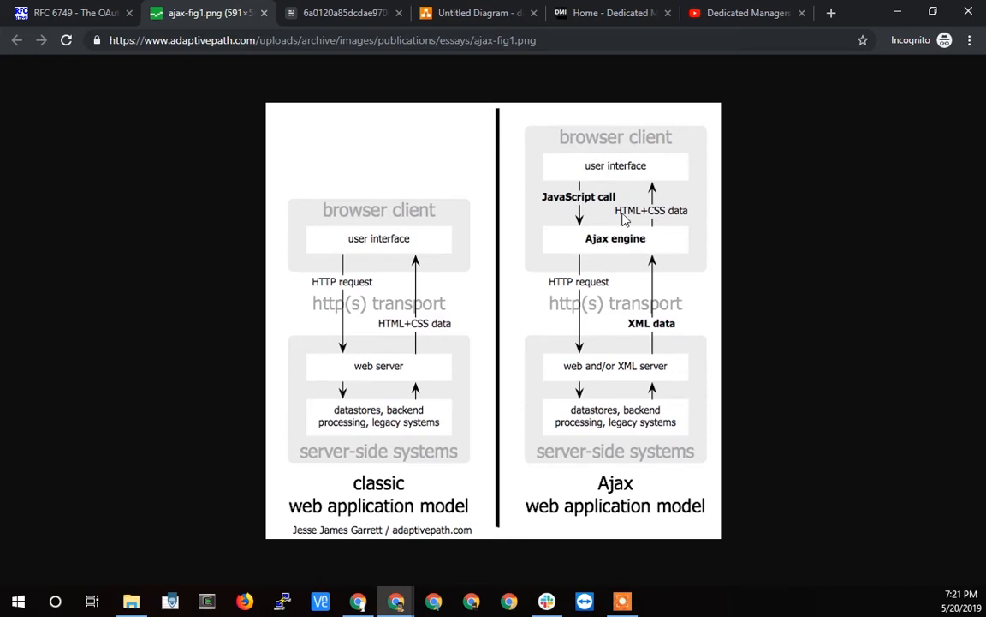
mouse_move(612, 253)
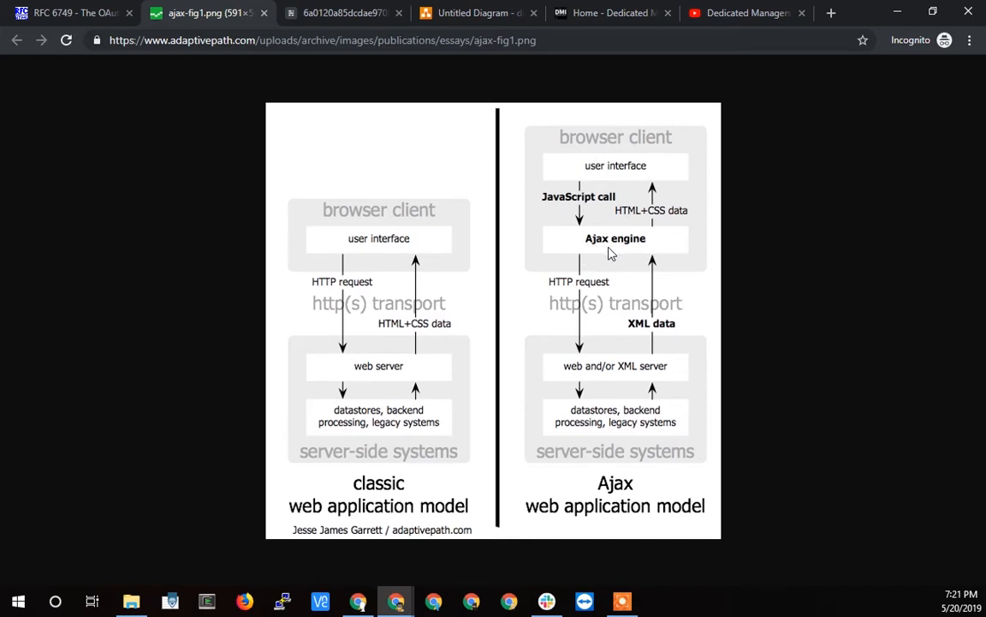
mouse_move(578, 373)
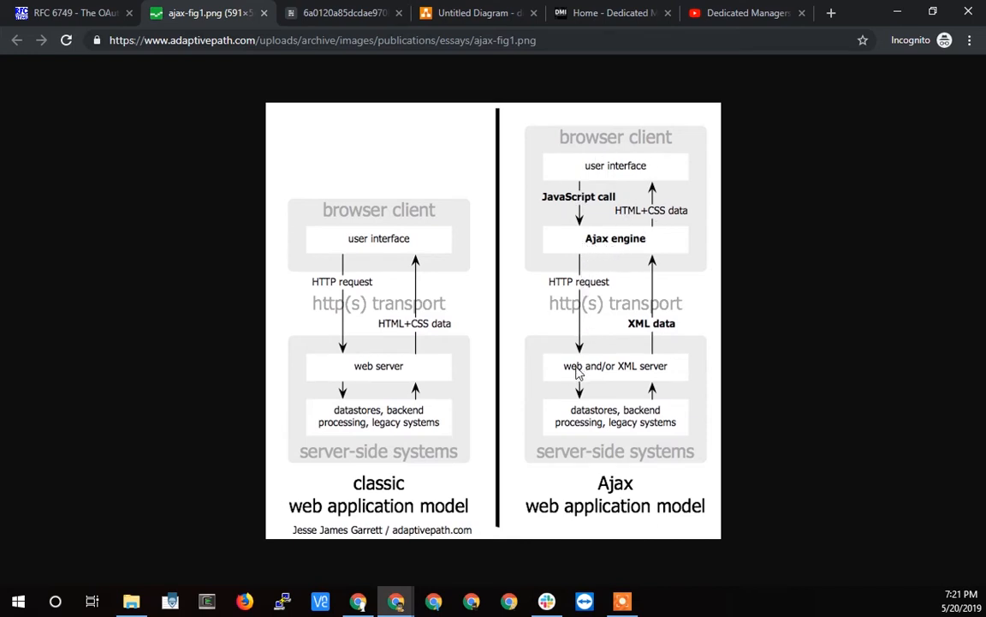
mouse_move(612, 378)
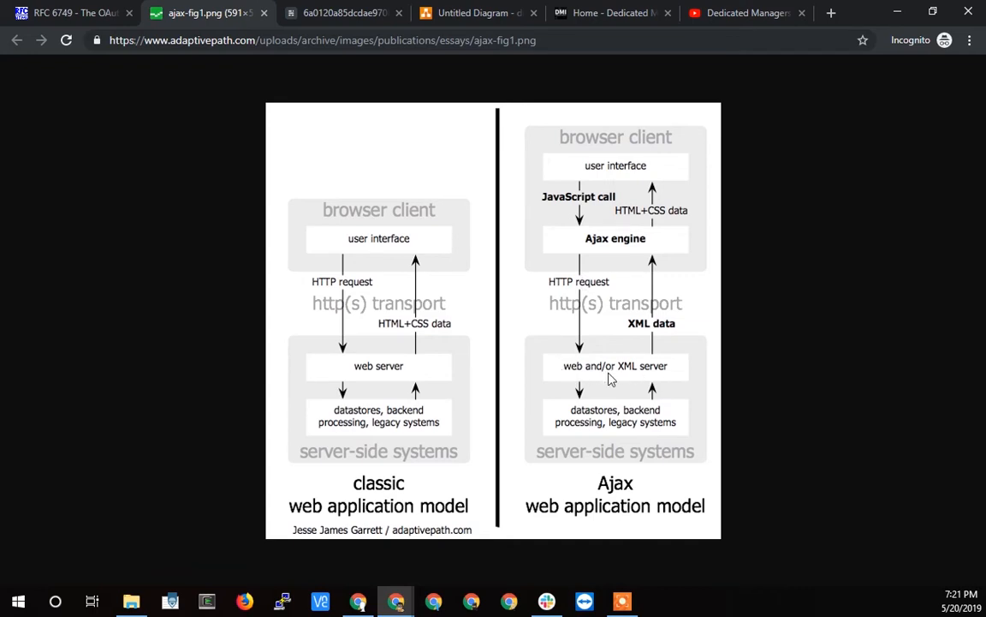
mouse_move(658, 381)
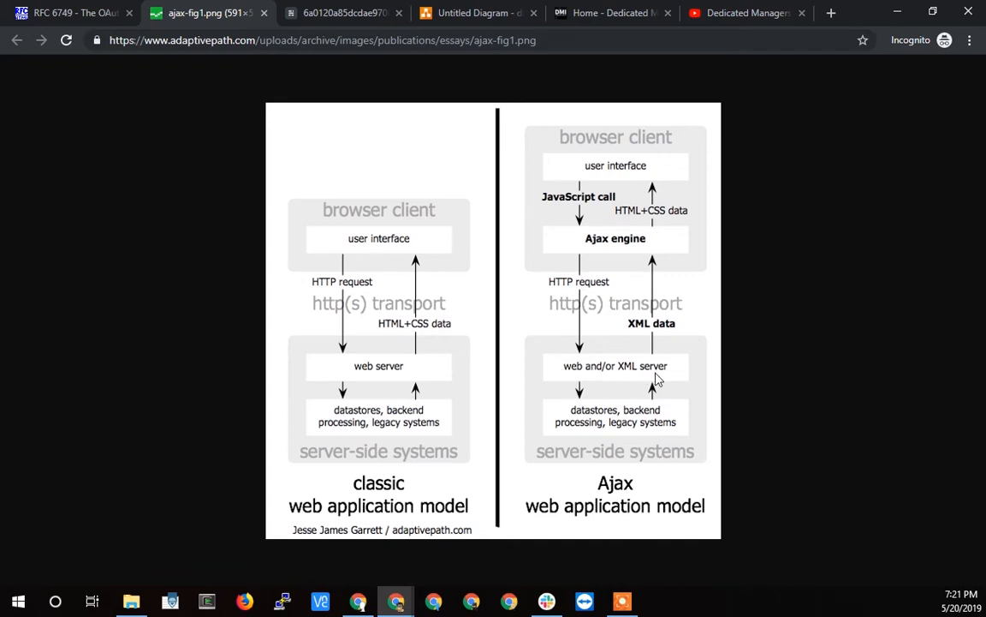
mouse_move(630, 375)
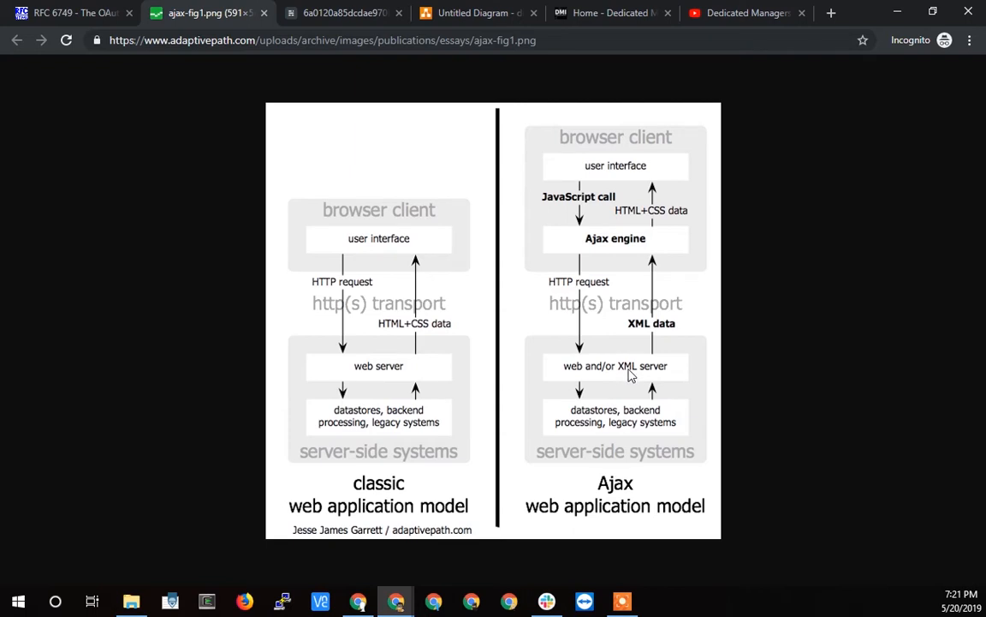
mouse_move(643, 377)
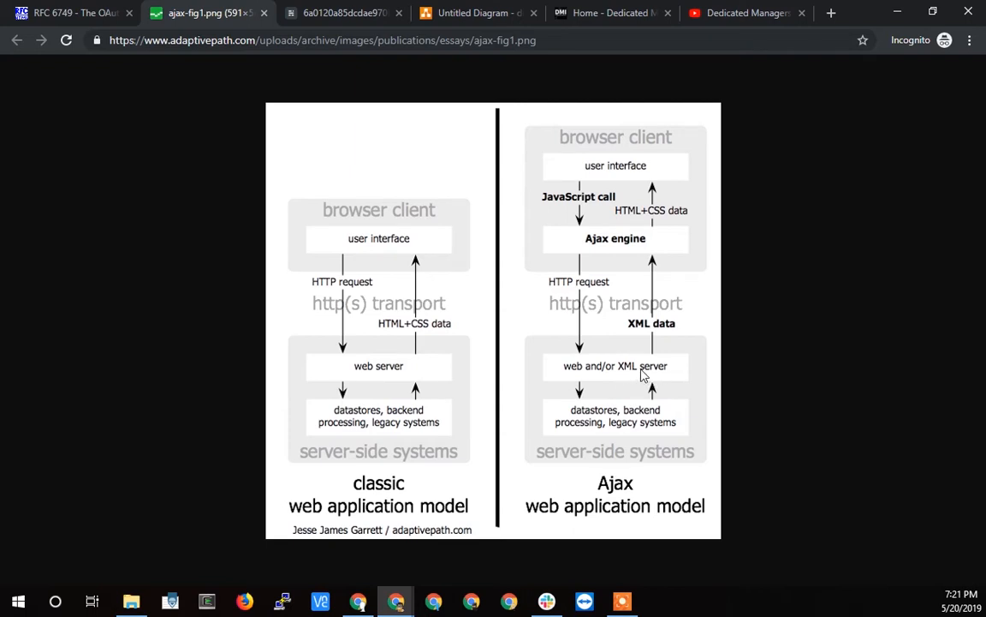
mouse_move(610, 246)
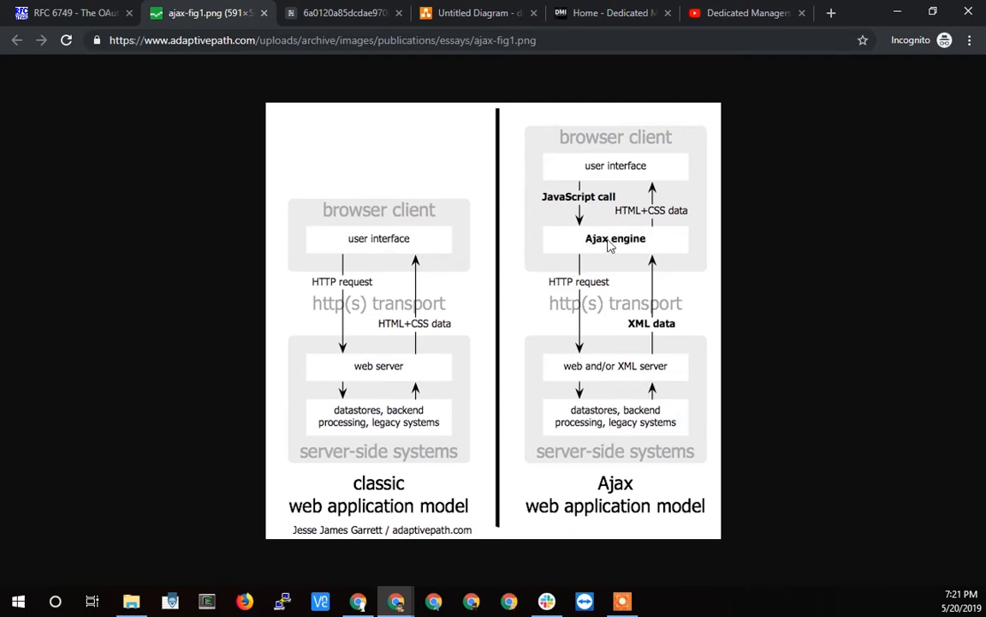
mouse_move(643, 250)
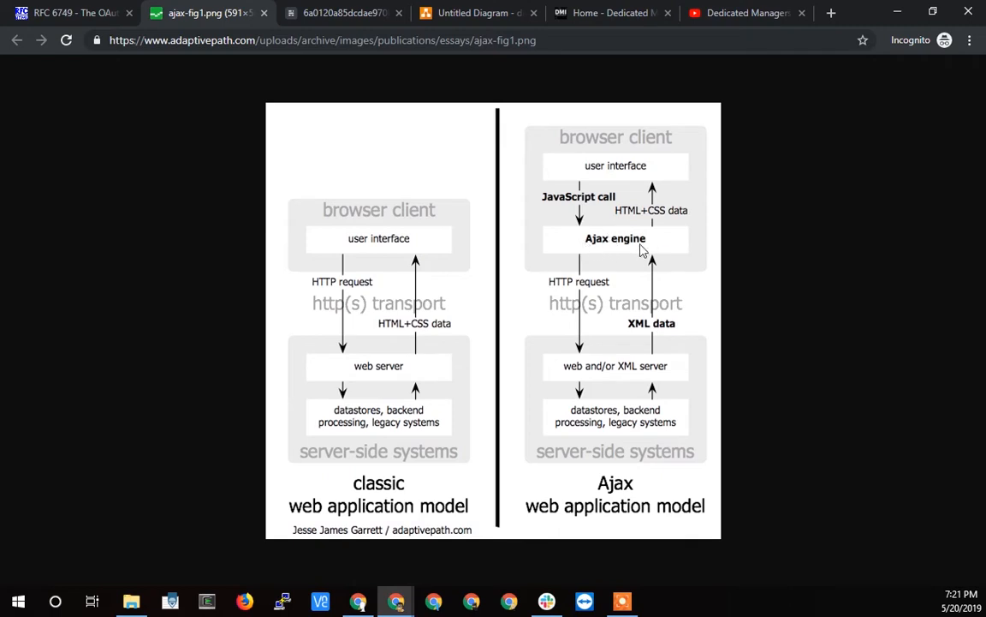
mouse_move(586, 358)
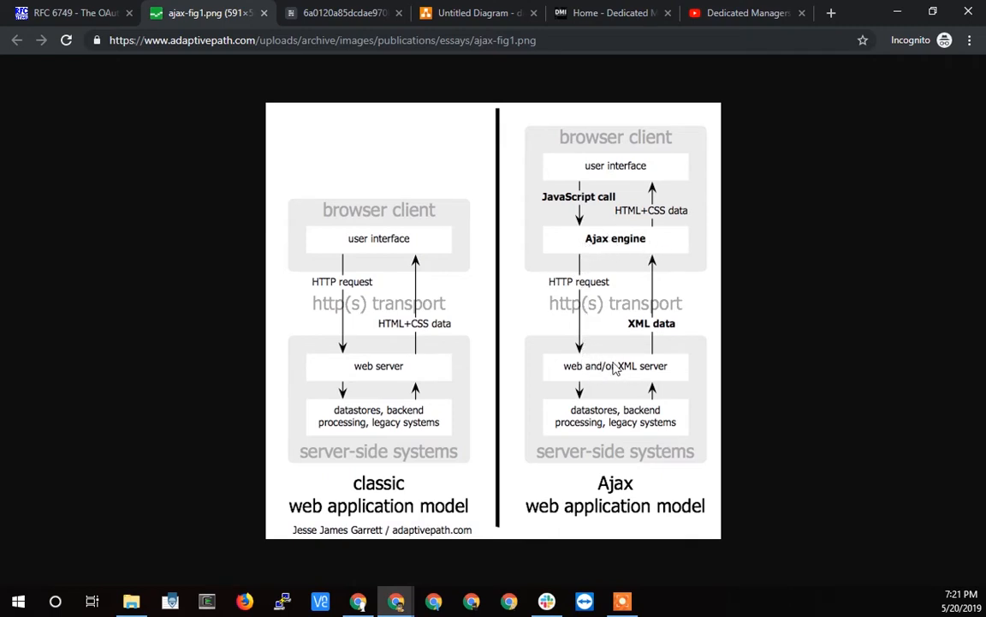
mouse_move(606, 424)
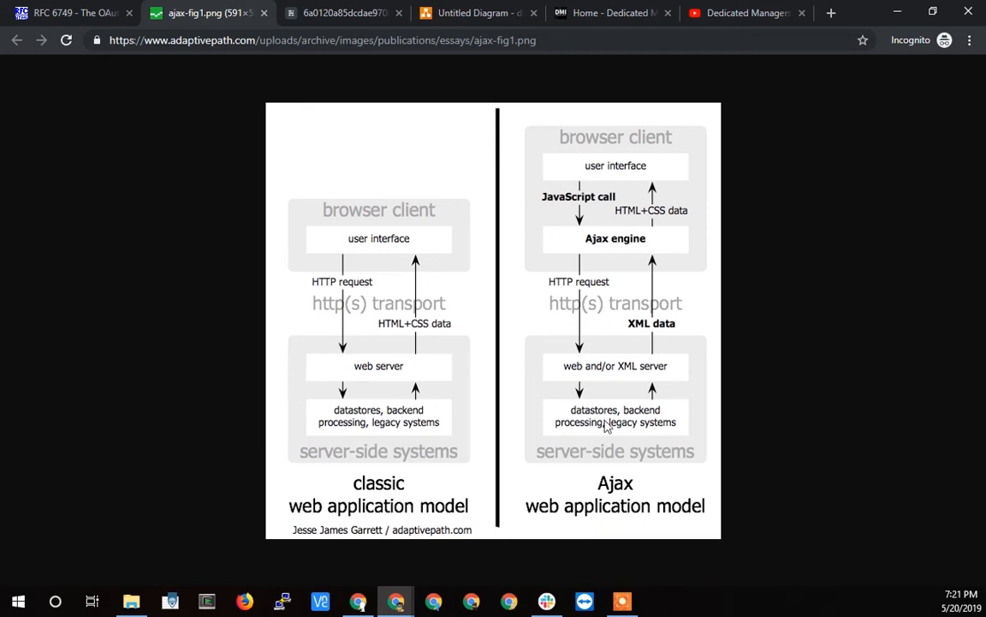
mouse_move(575, 363)
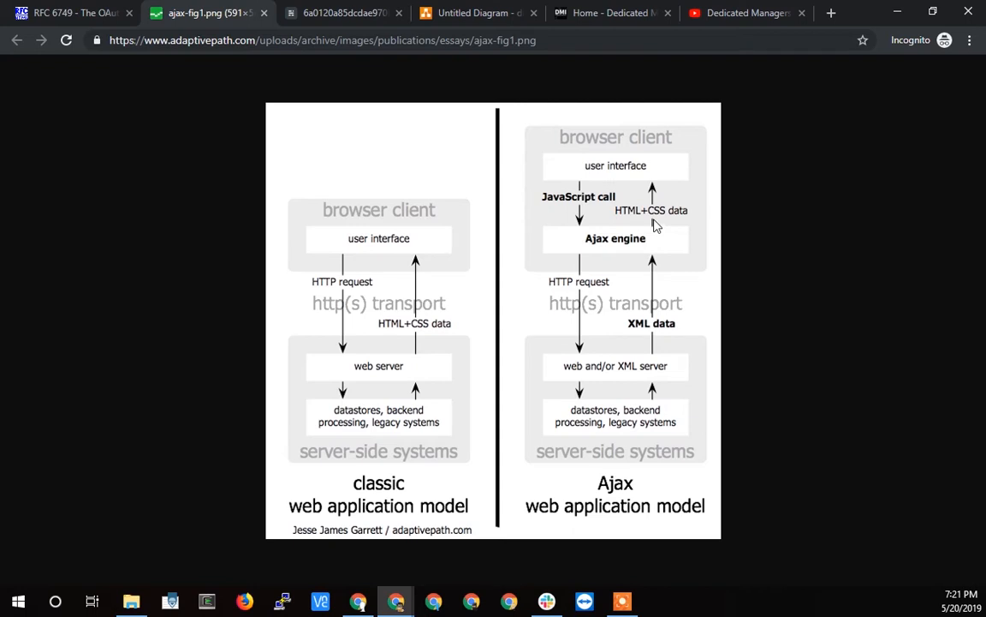
mouse_move(621, 250)
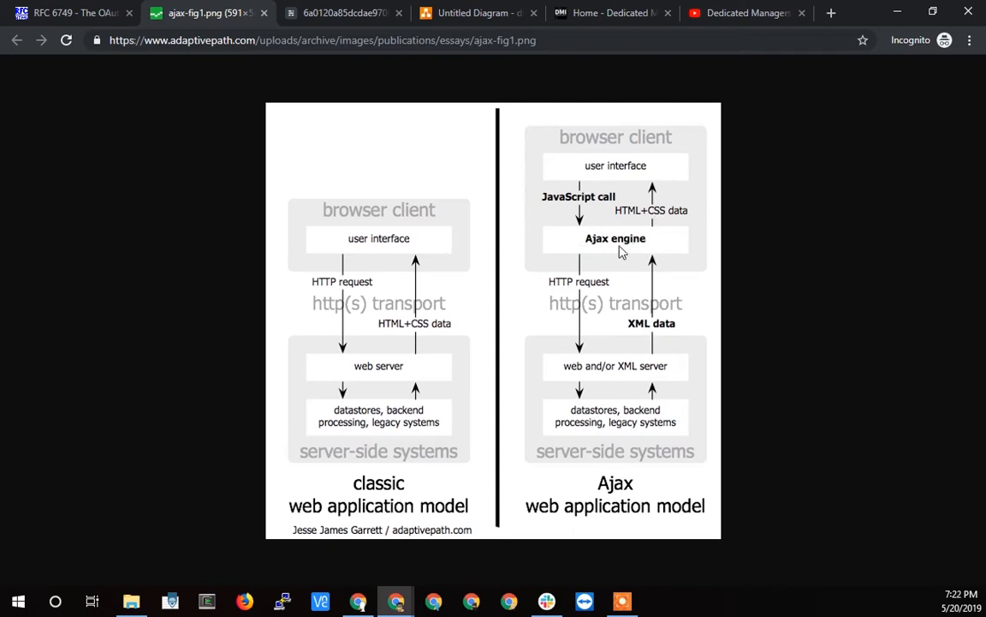
mouse_move(651, 185)
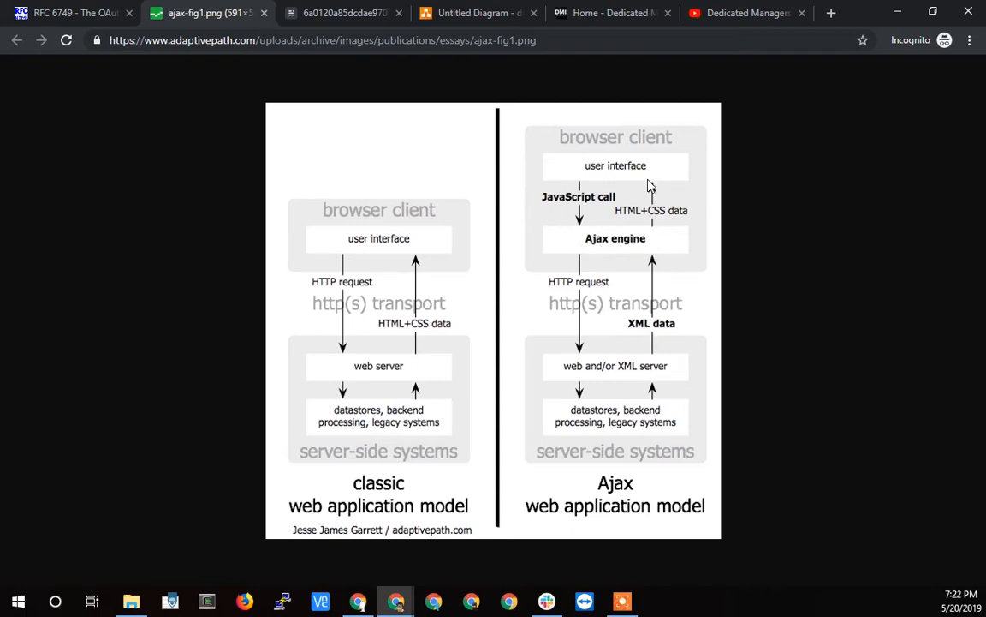
mouse_move(637, 171)
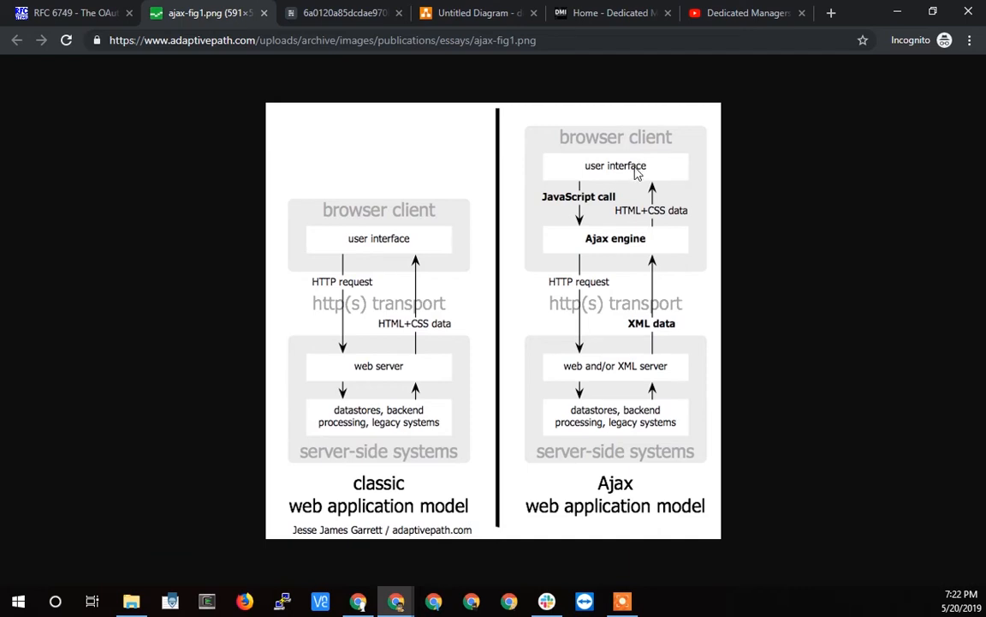
mouse_move(600, 161)
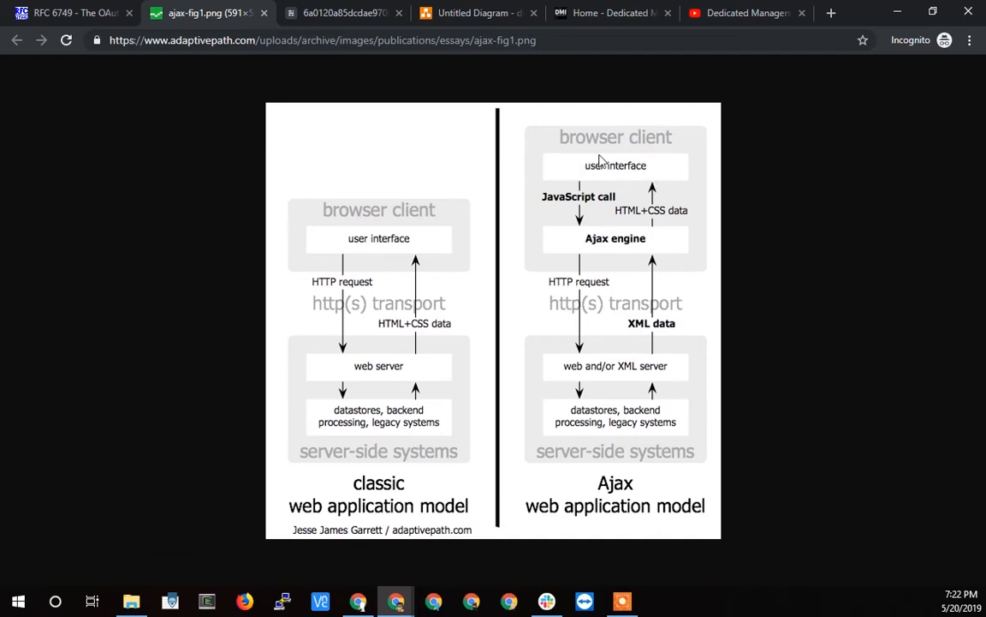
mouse_move(617, 247)
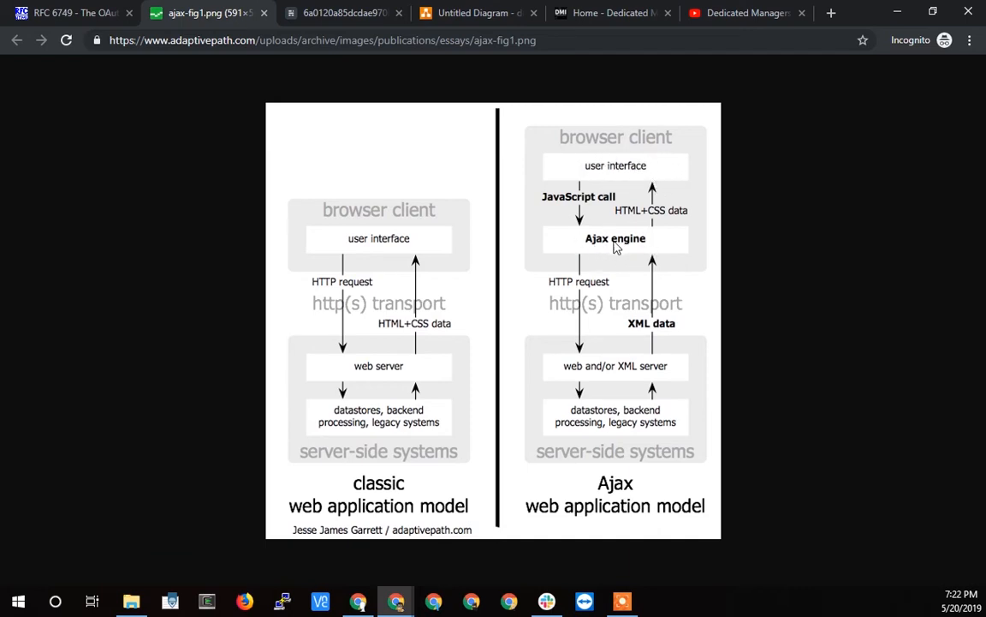
mouse_move(642, 255)
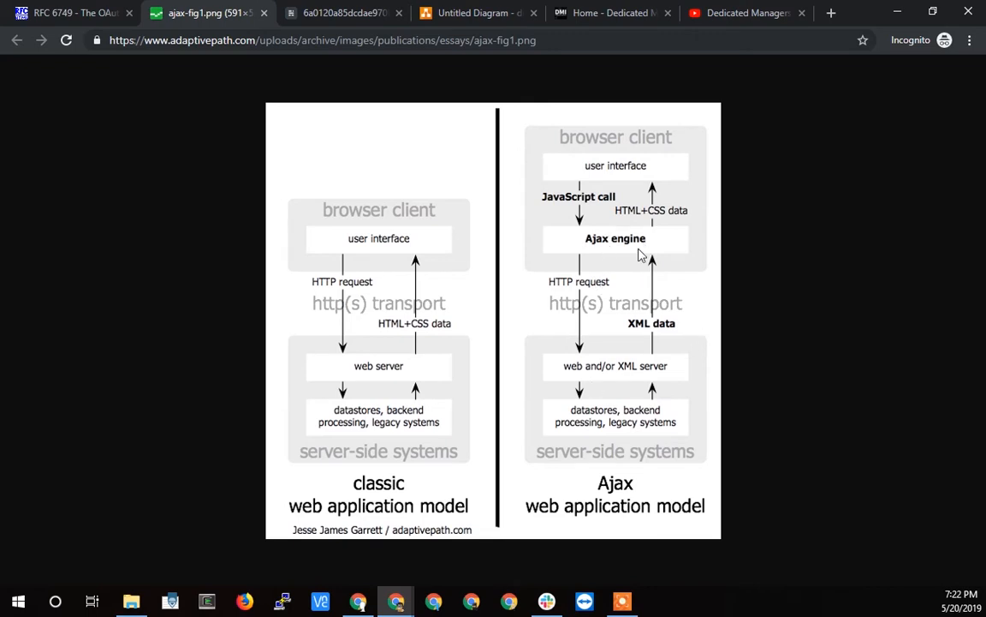
mouse_move(632, 168)
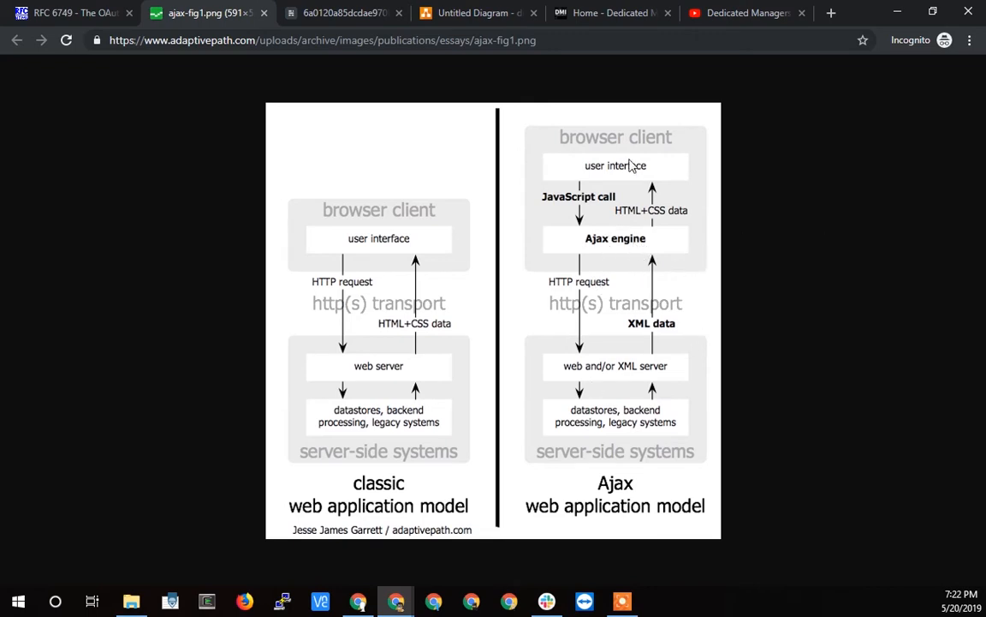
mouse_move(596, 182)
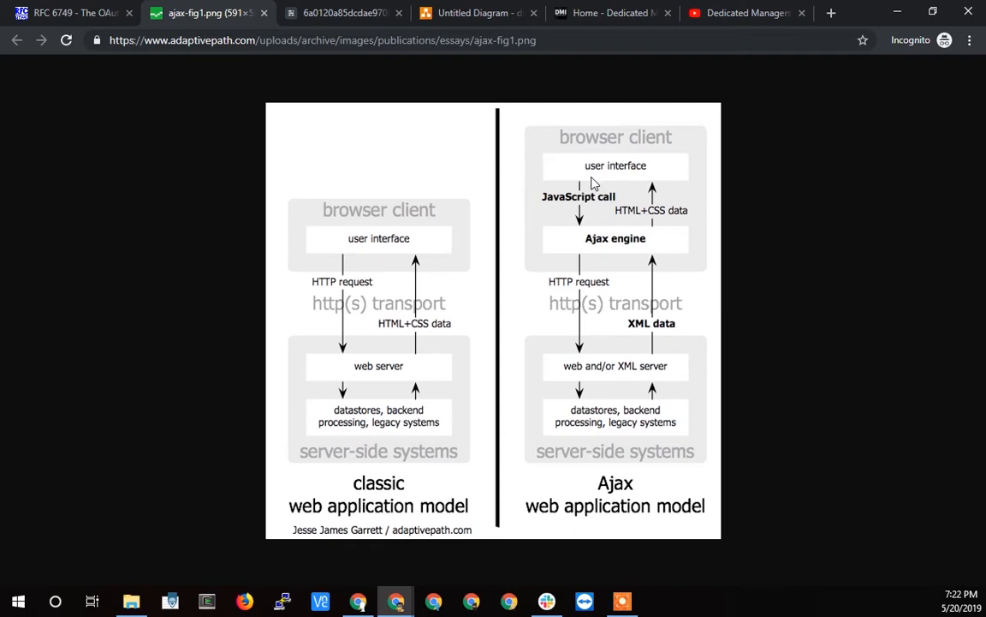
mouse_move(617, 250)
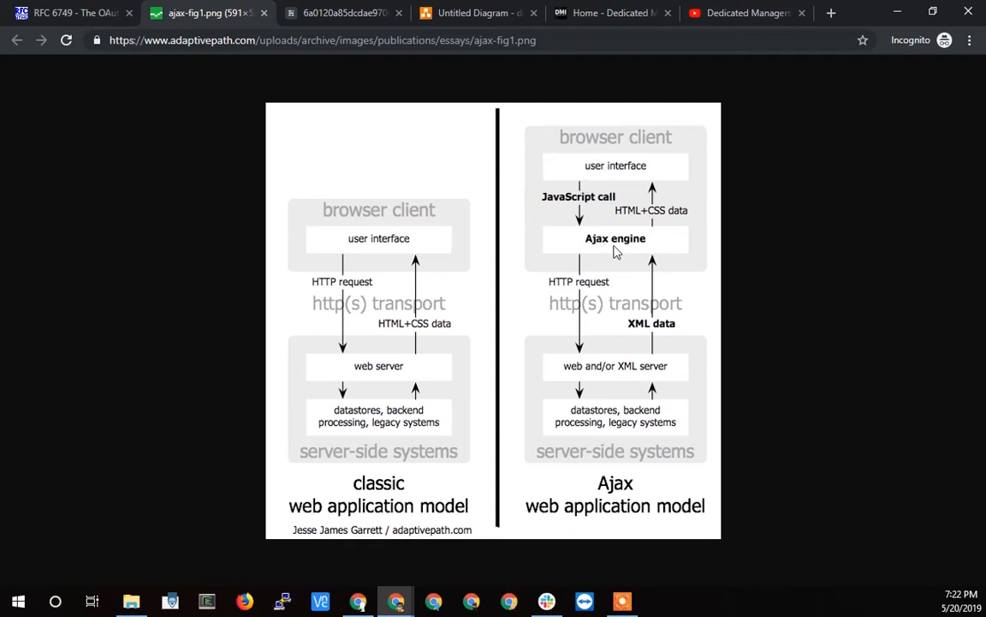
mouse_move(387, 288)
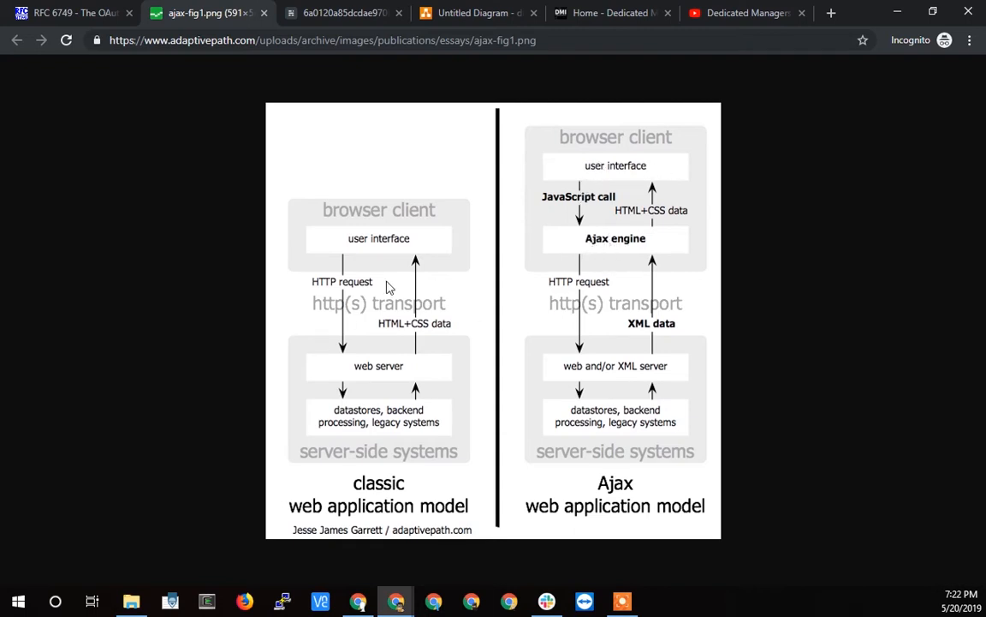
mouse_move(469, 306)
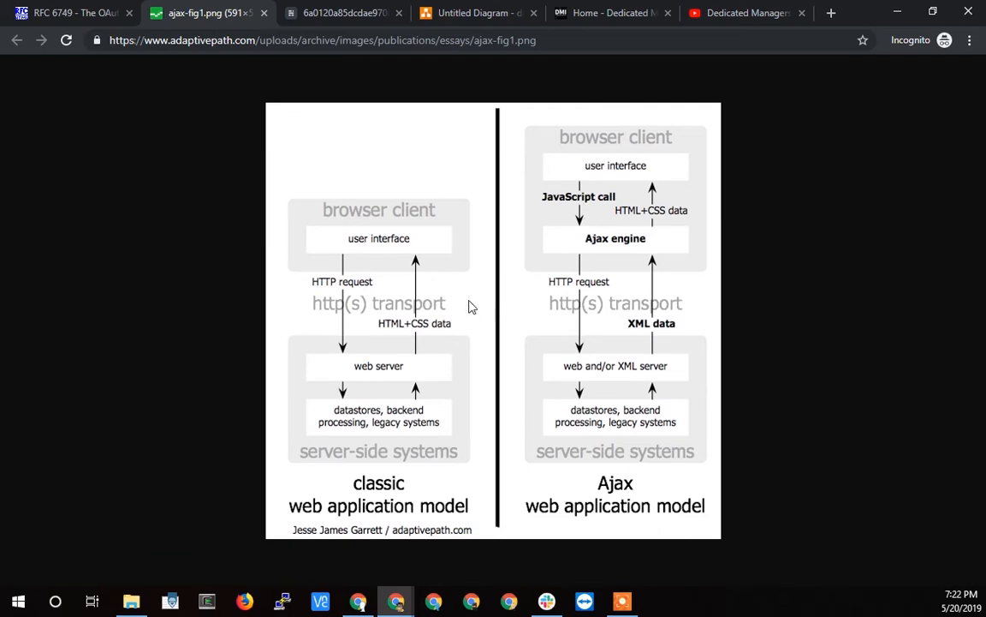
mouse_move(261, 325)
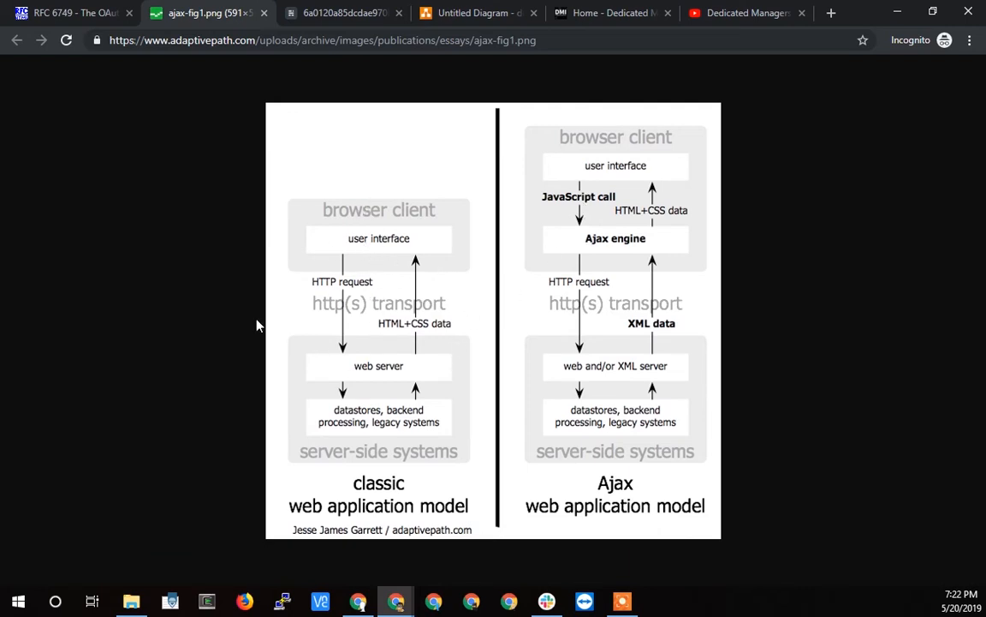
mouse_move(369, 262)
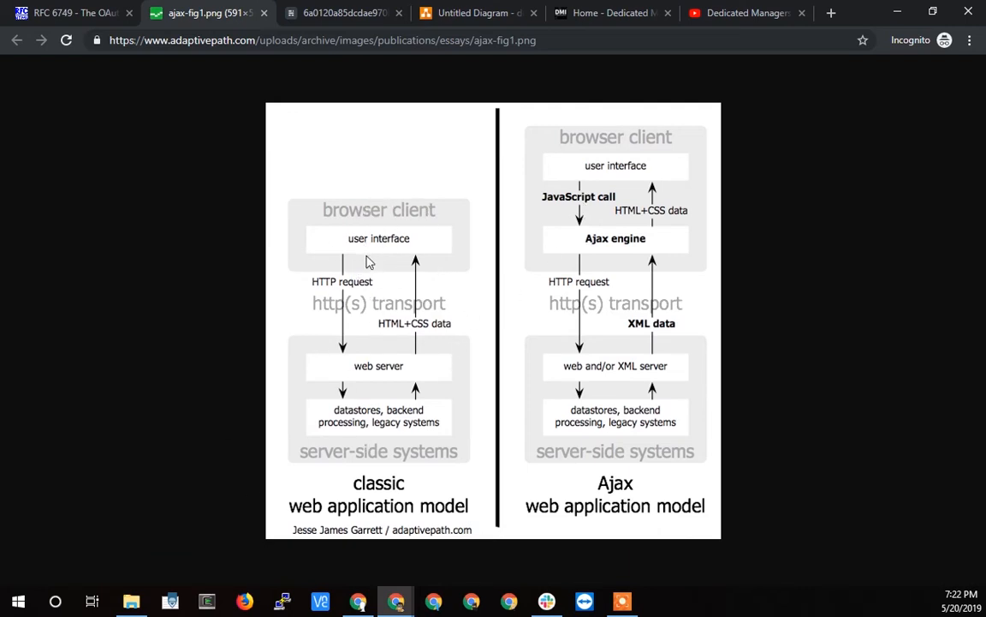
mouse_move(367, 213)
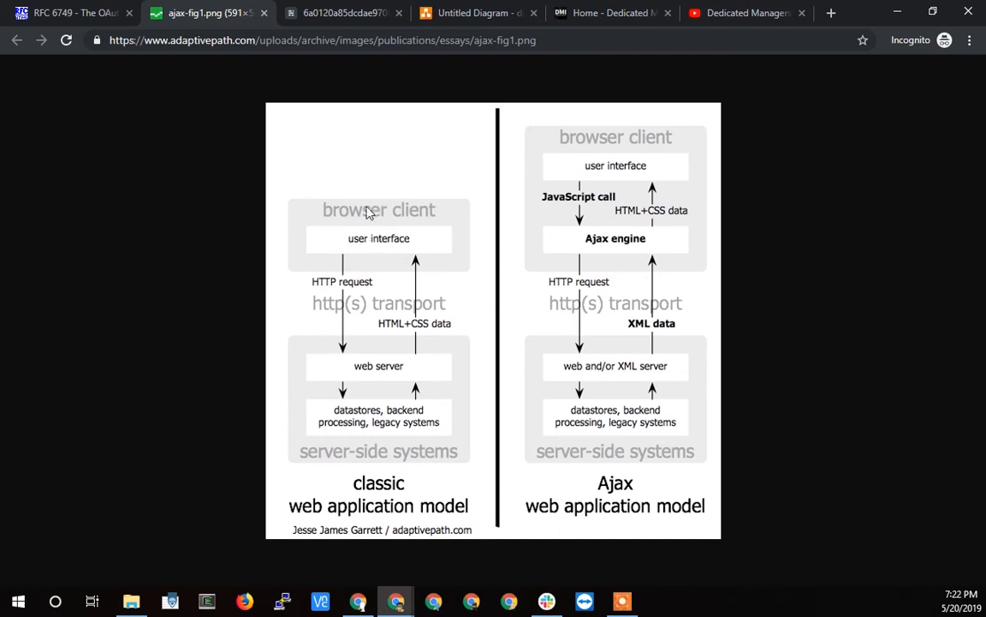
mouse_move(397, 380)
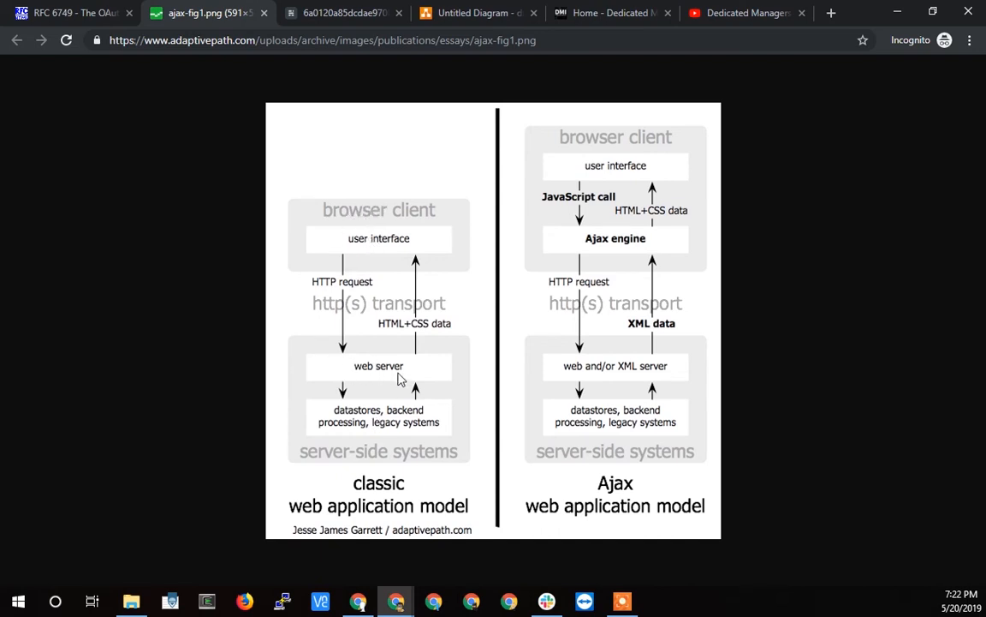
mouse_move(380, 373)
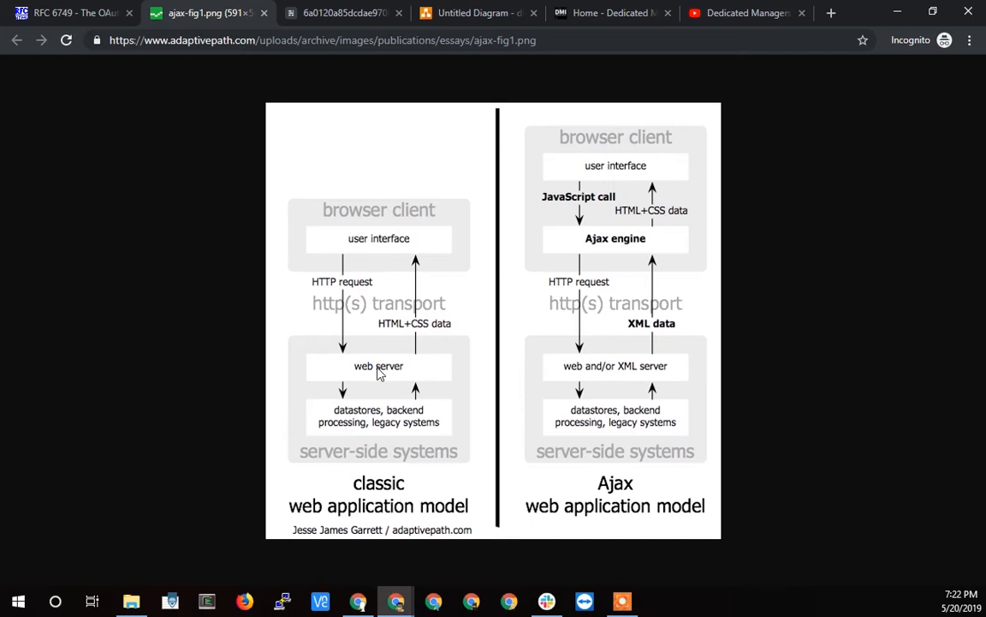
mouse_move(383, 380)
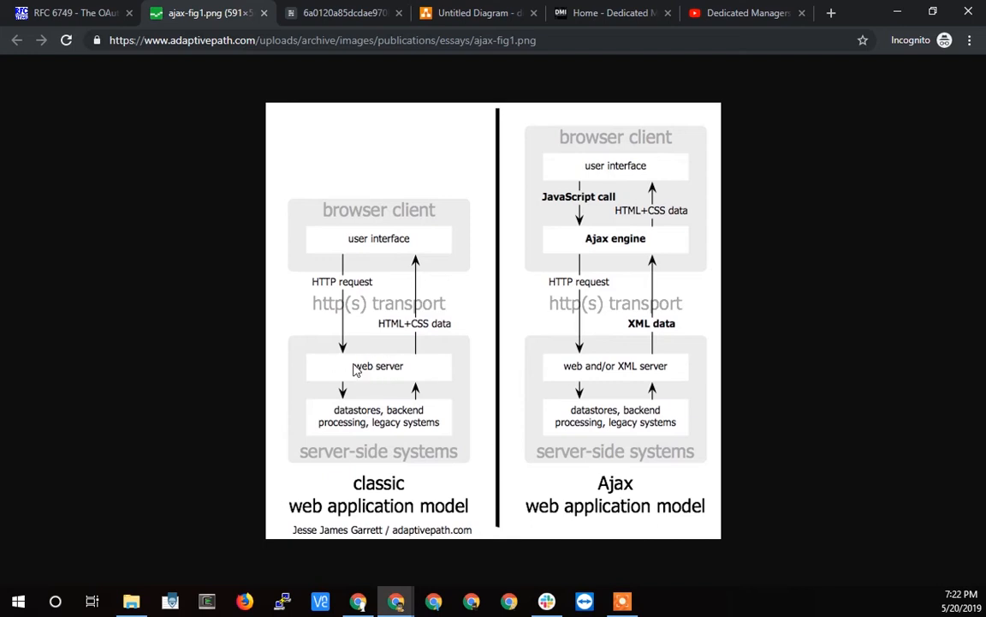
mouse_move(370, 363)
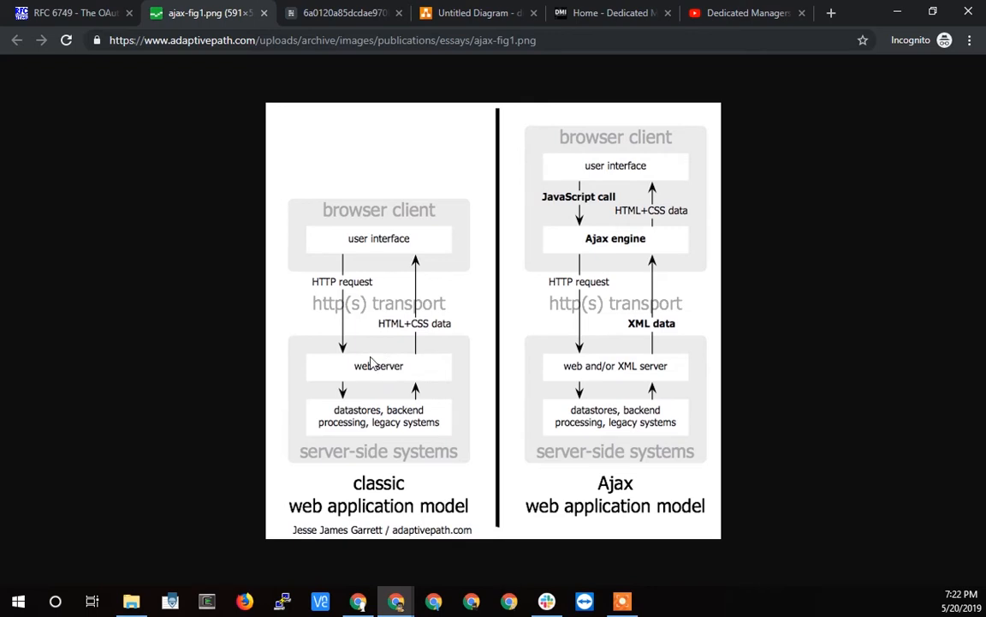
mouse_move(384, 372)
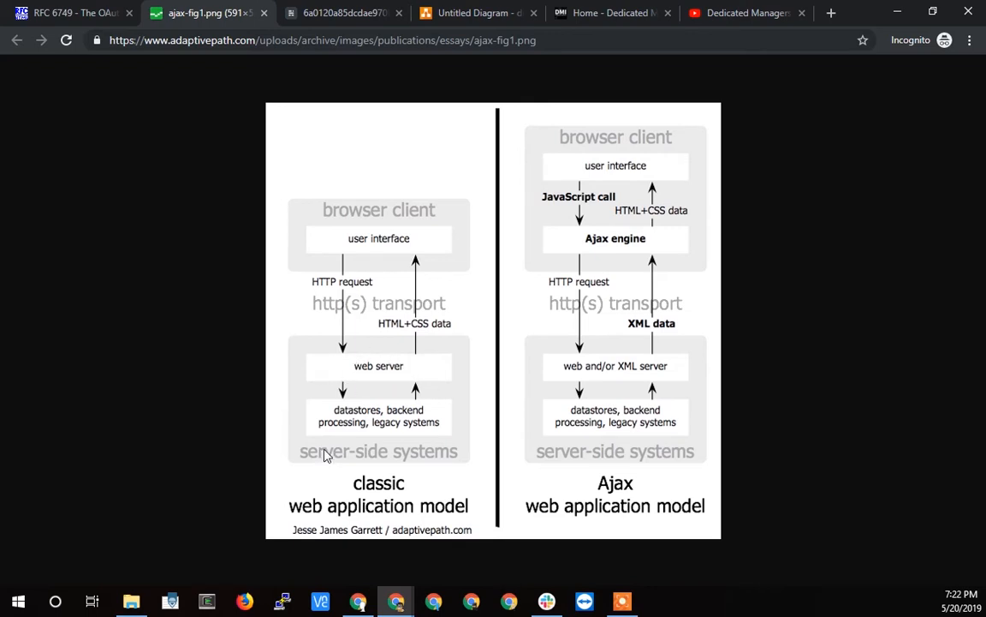
mouse_move(372, 379)
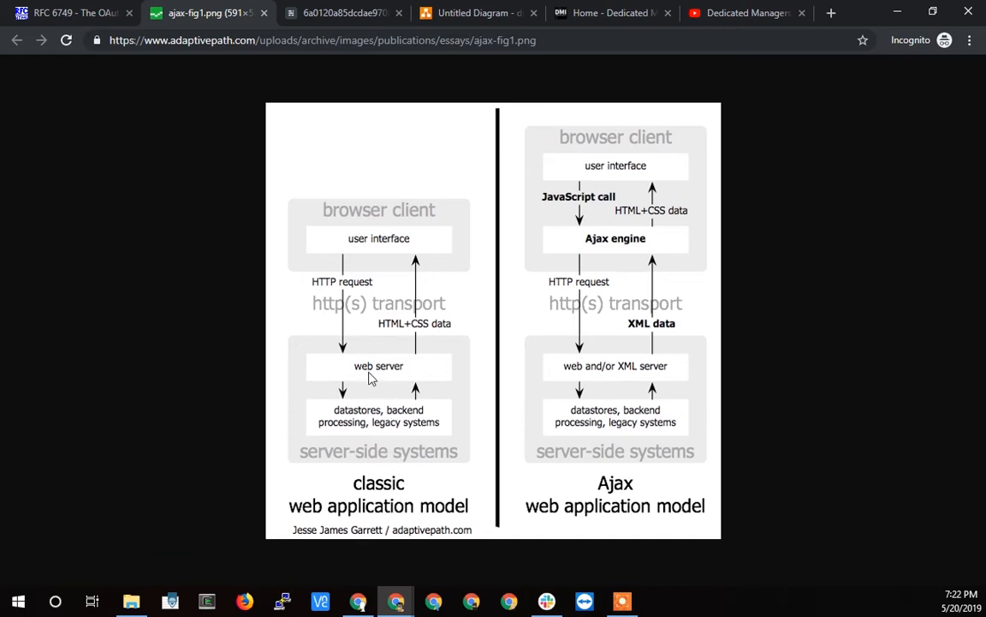
mouse_move(383, 370)
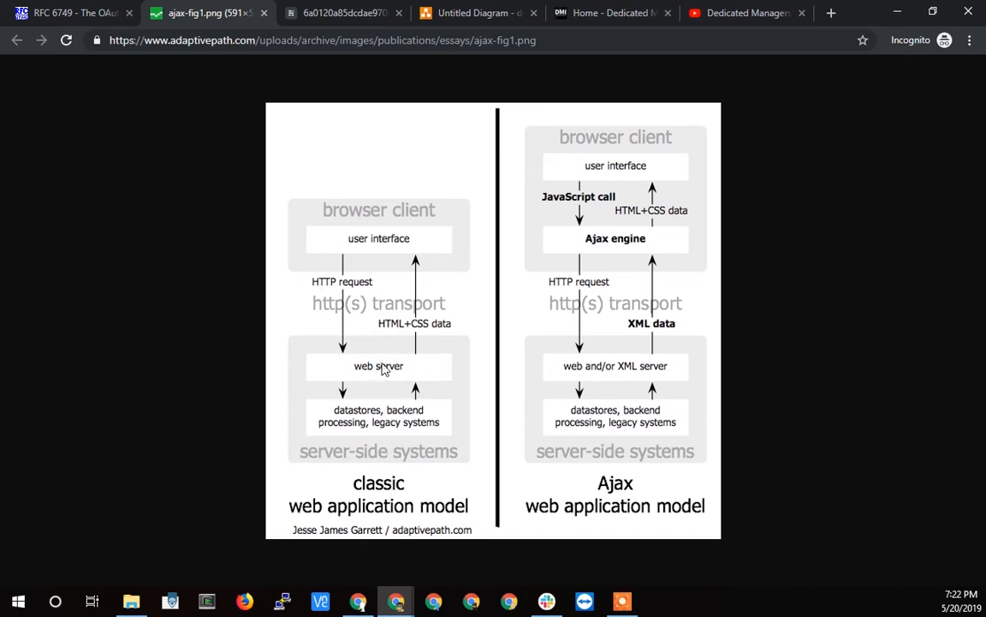
mouse_move(349, 373)
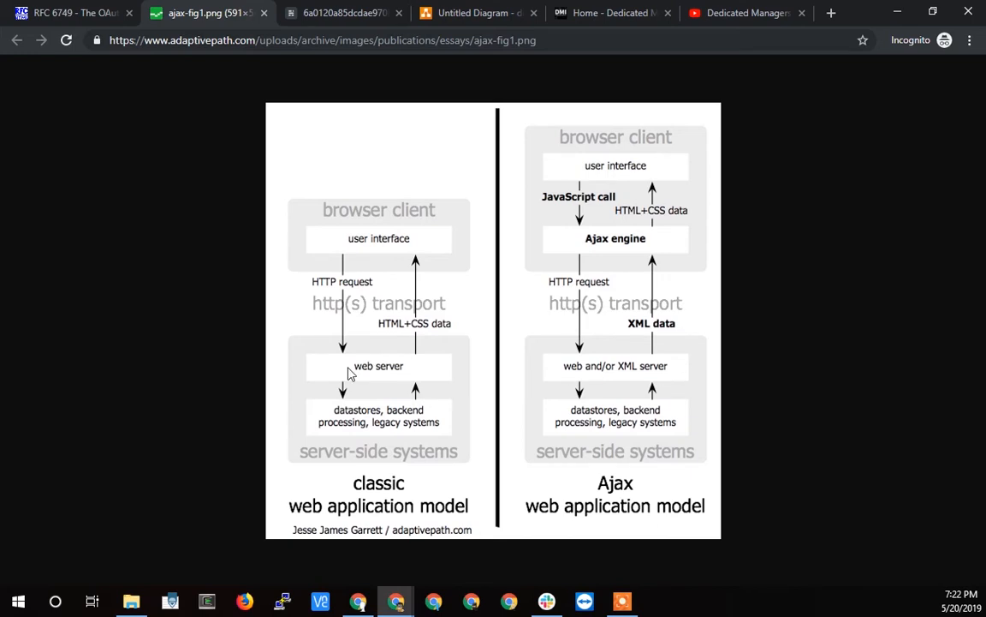
mouse_move(373, 370)
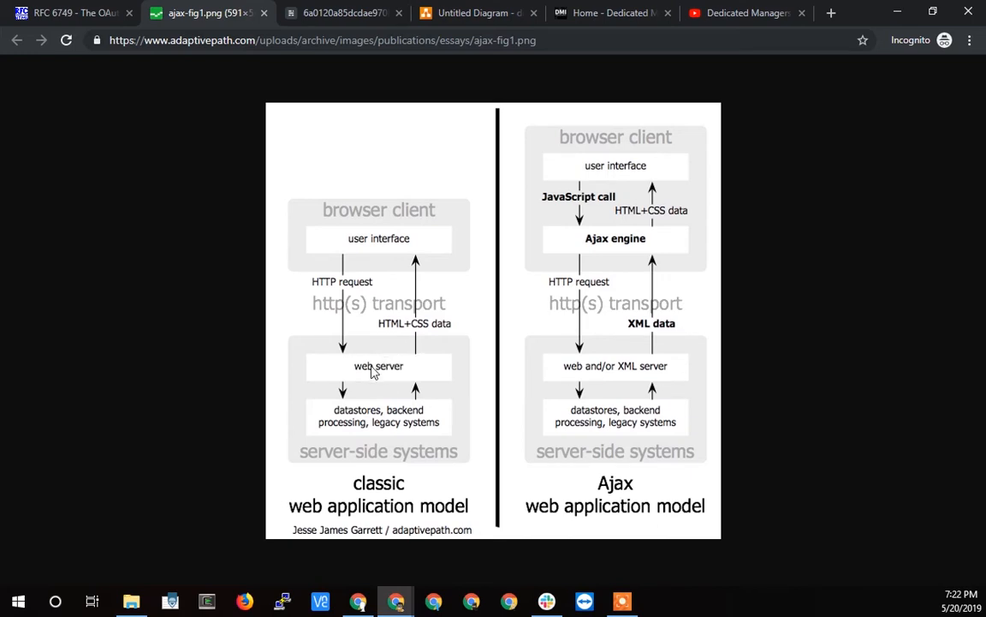
mouse_move(431, 384)
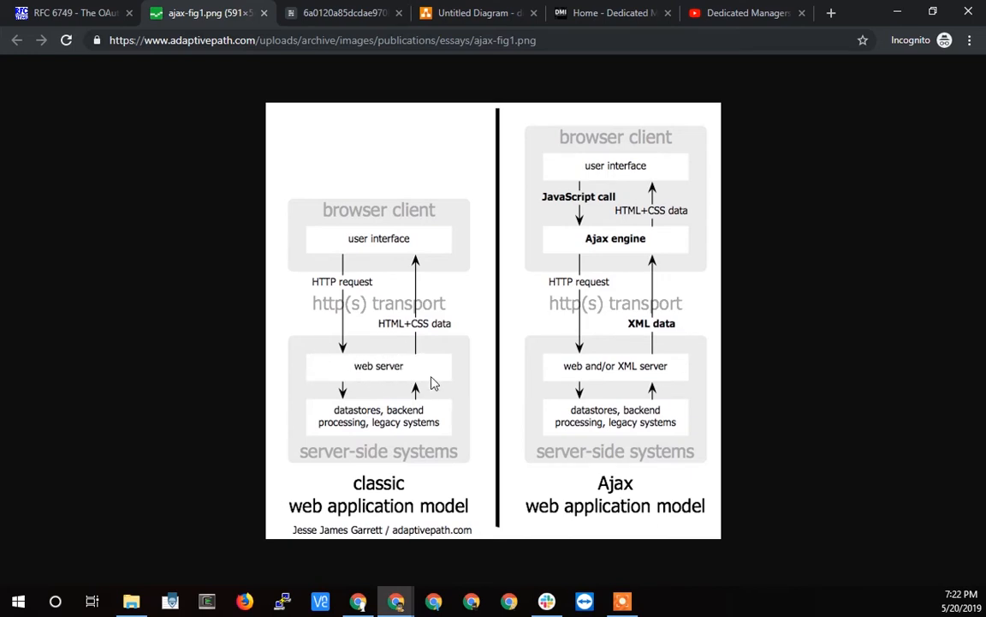
mouse_move(370, 370)
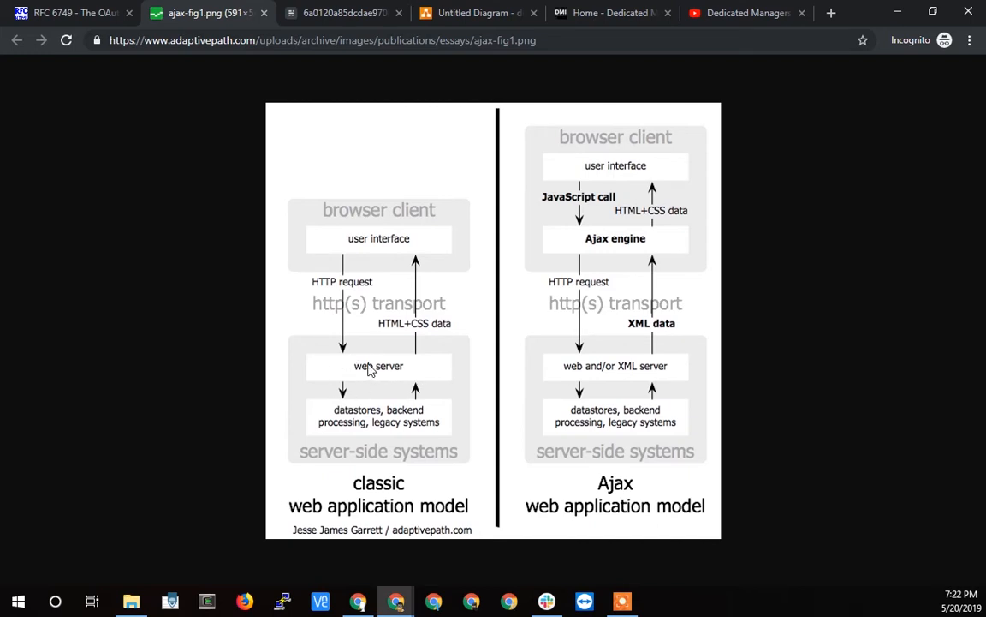
mouse_move(414, 375)
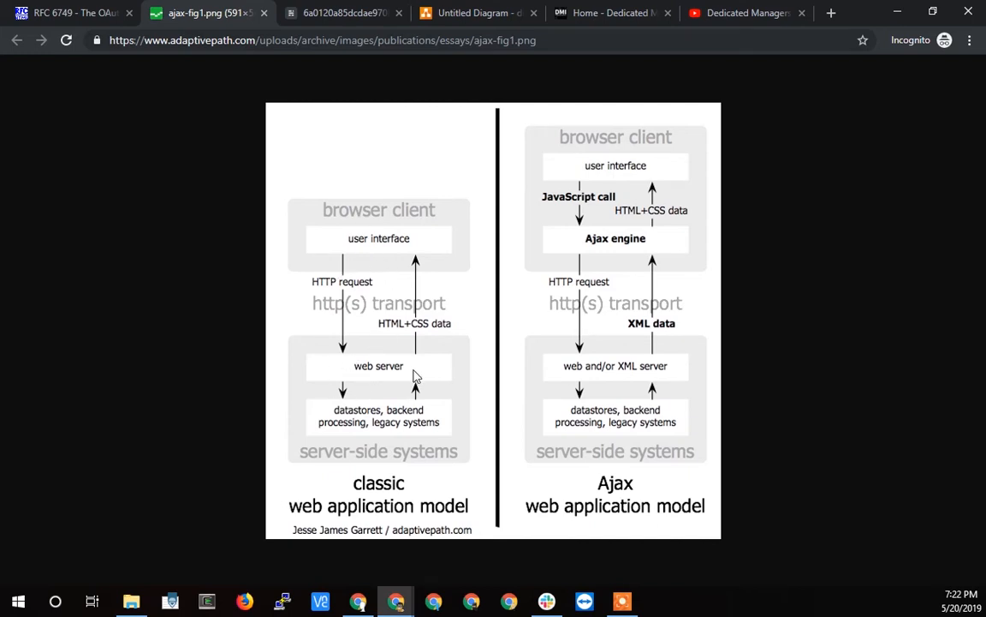
mouse_move(599, 246)
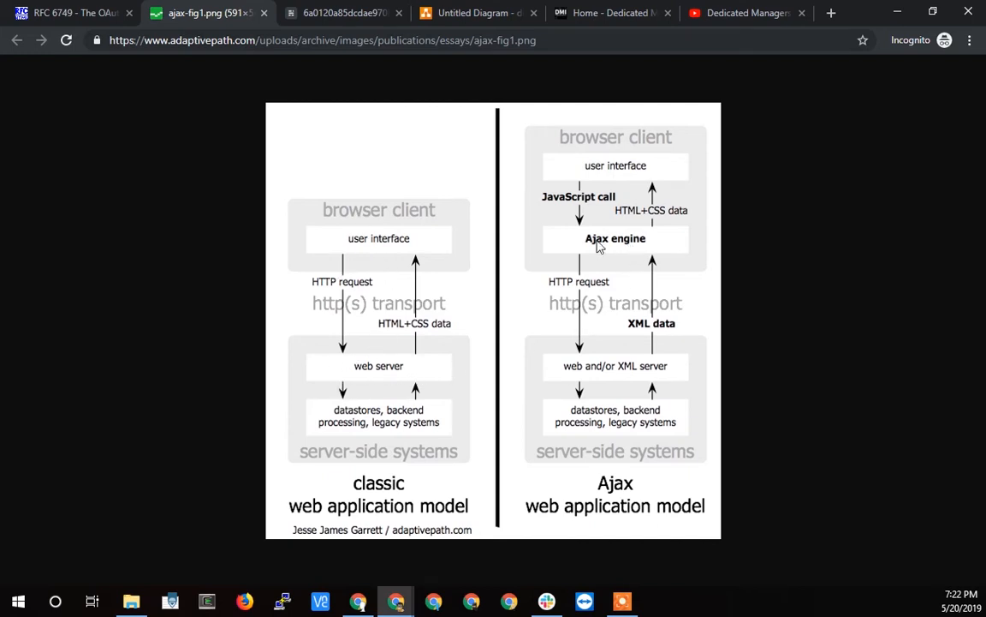
mouse_move(620, 253)
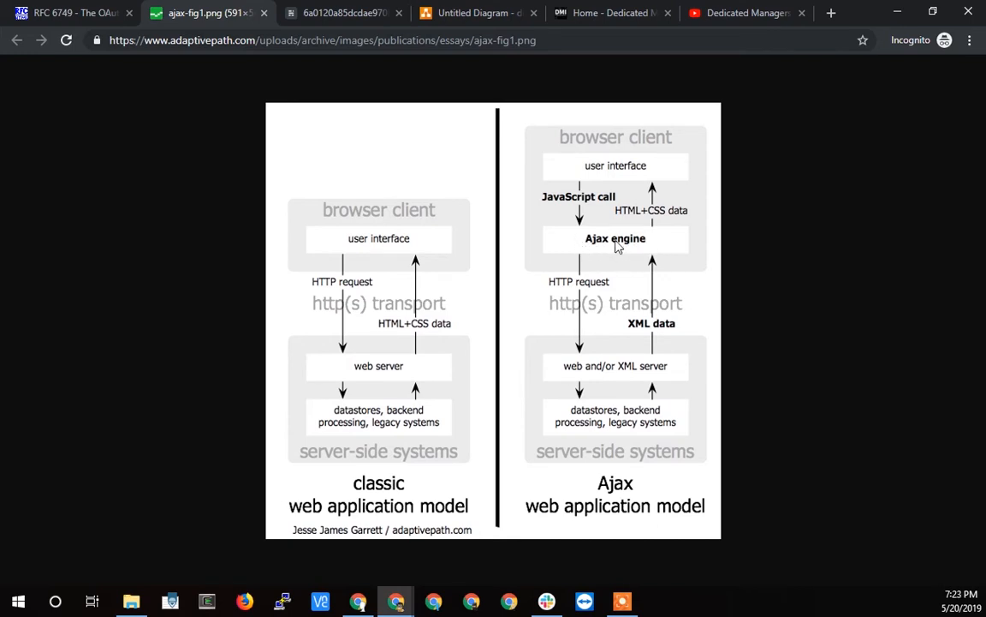
mouse_move(565, 137)
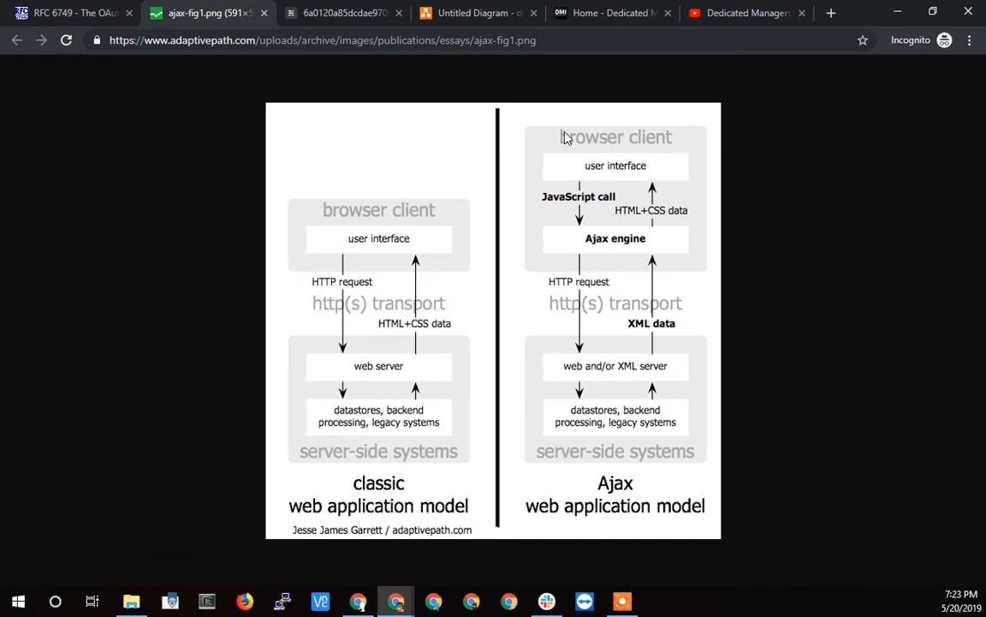
mouse_move(616, 247)
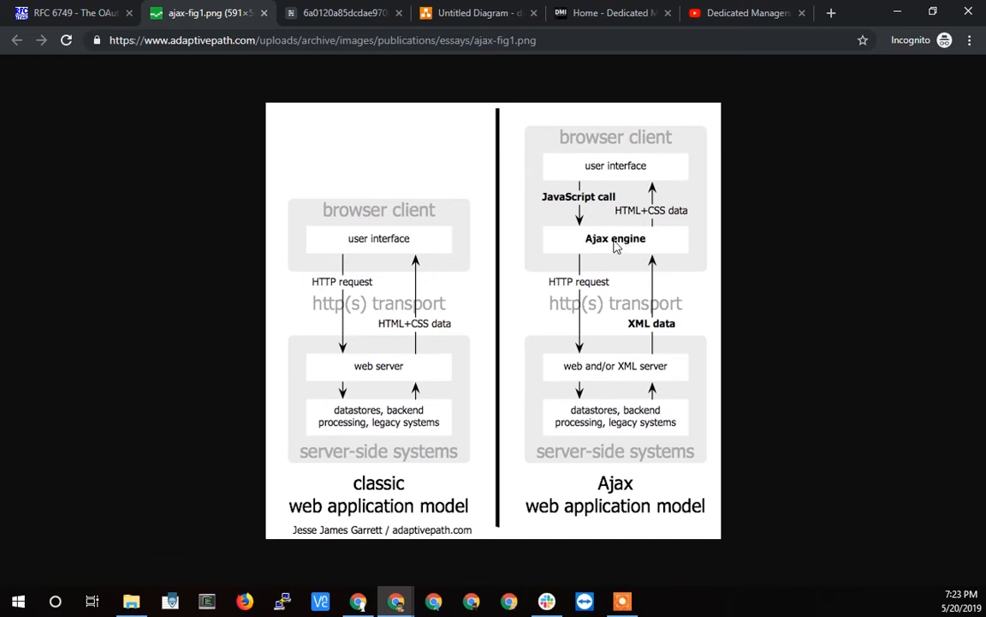
mouse_move(614, 146)
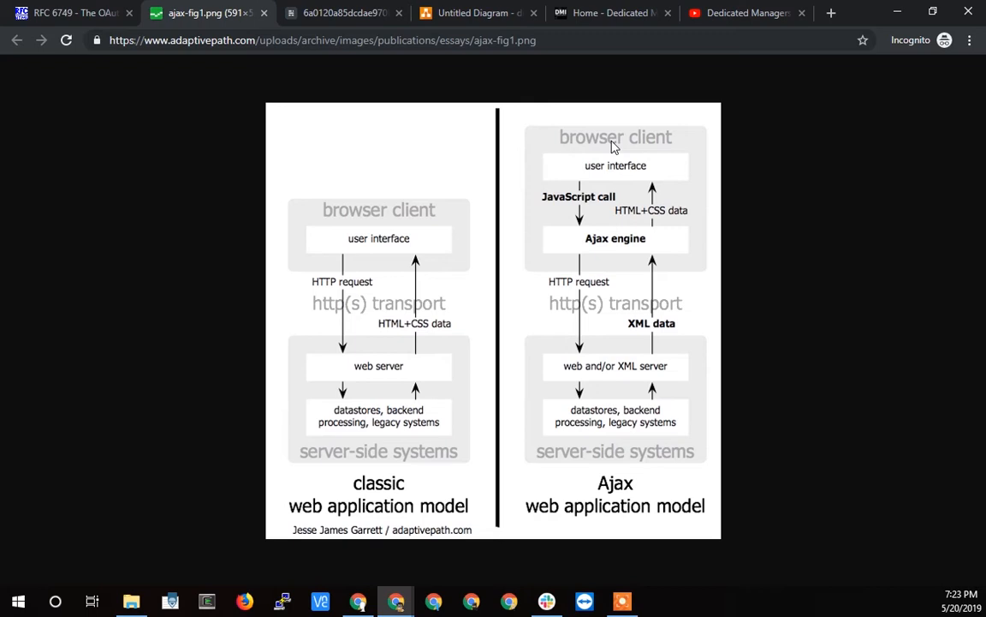
mouse_move(608, 141)
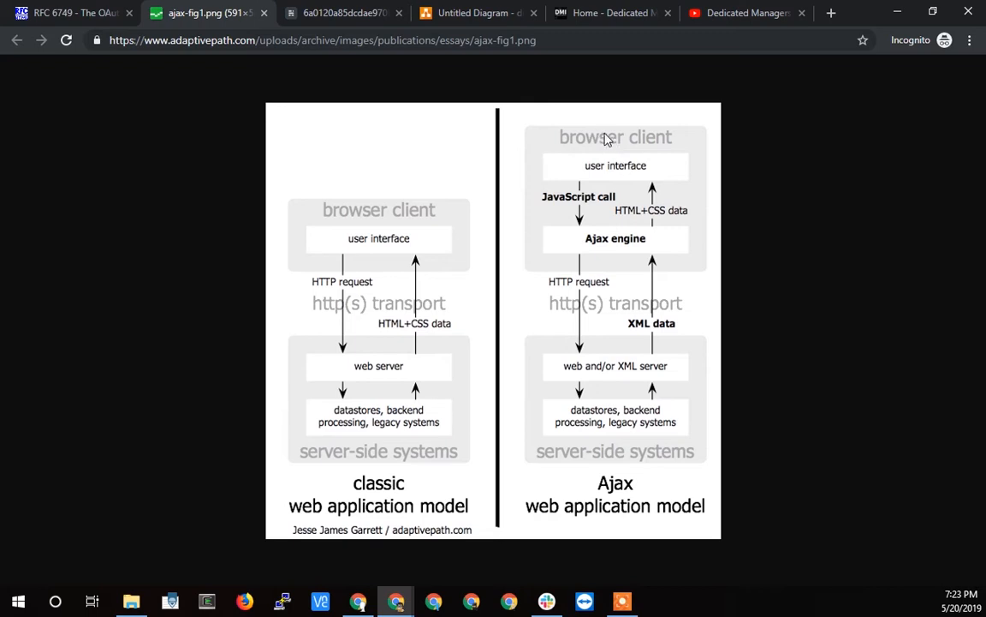
mouse_move(638, 221)
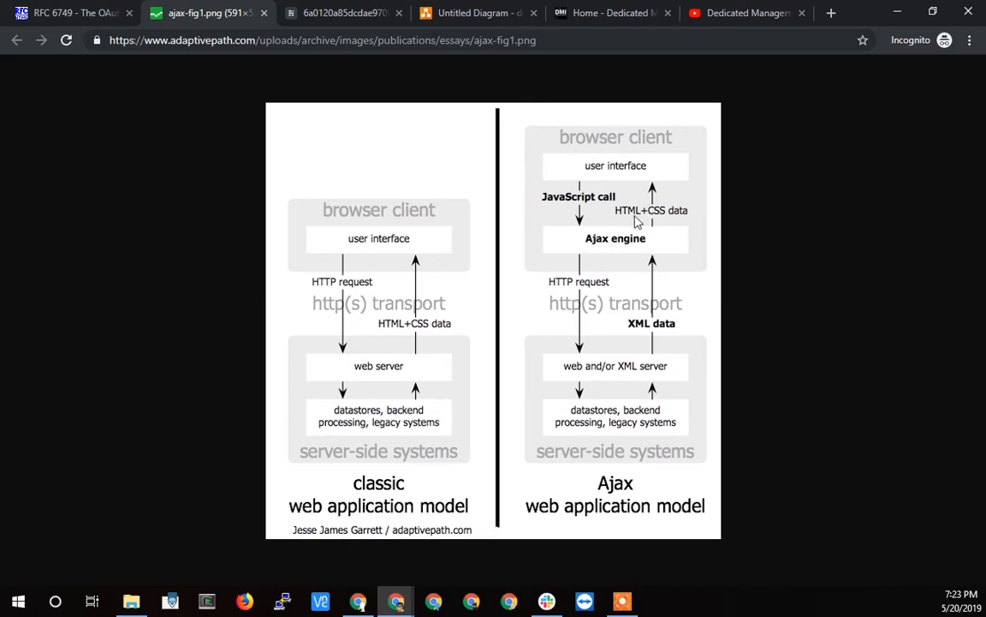
mouse_move(615, 142)
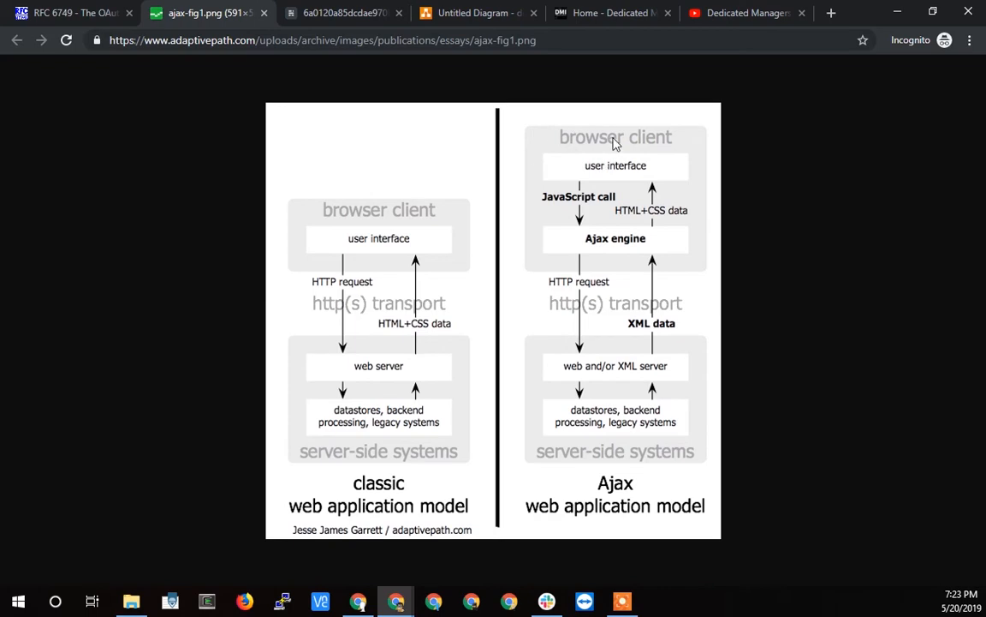
mouse_move(171, 460)
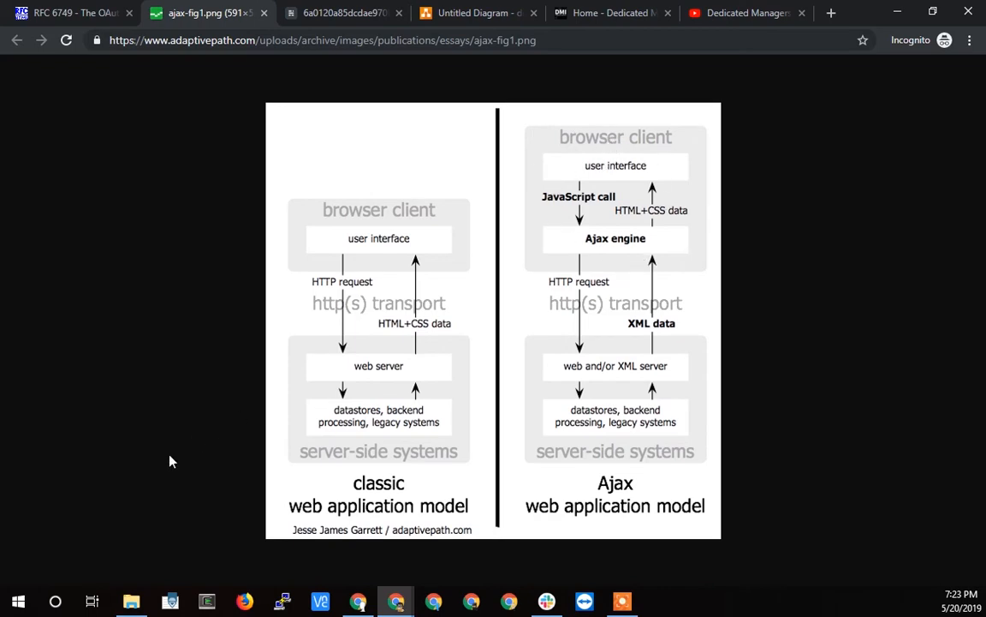
key(F12)
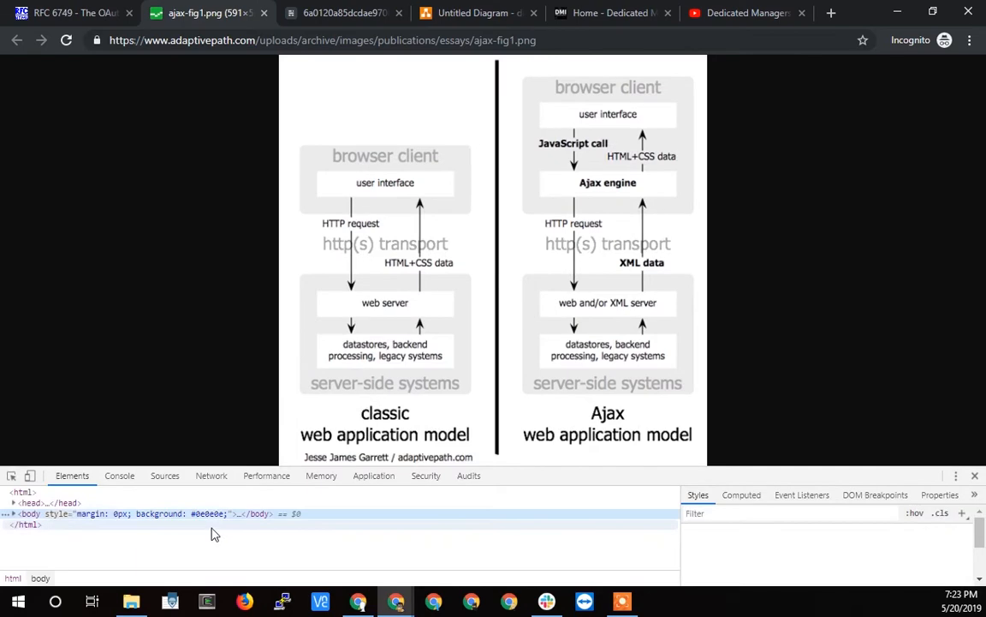
click(120, 476)
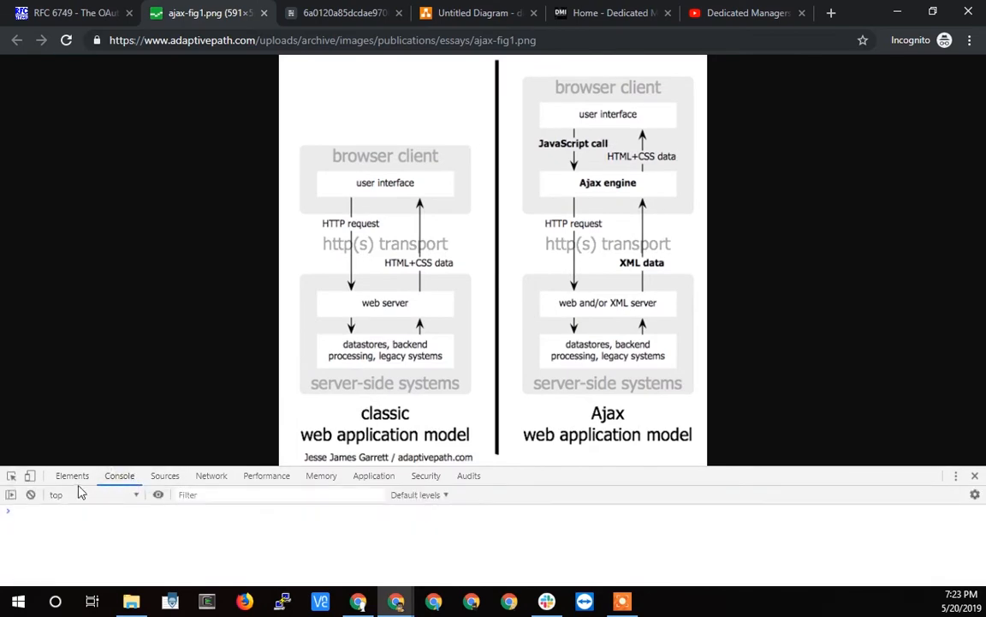
click(72, 476)
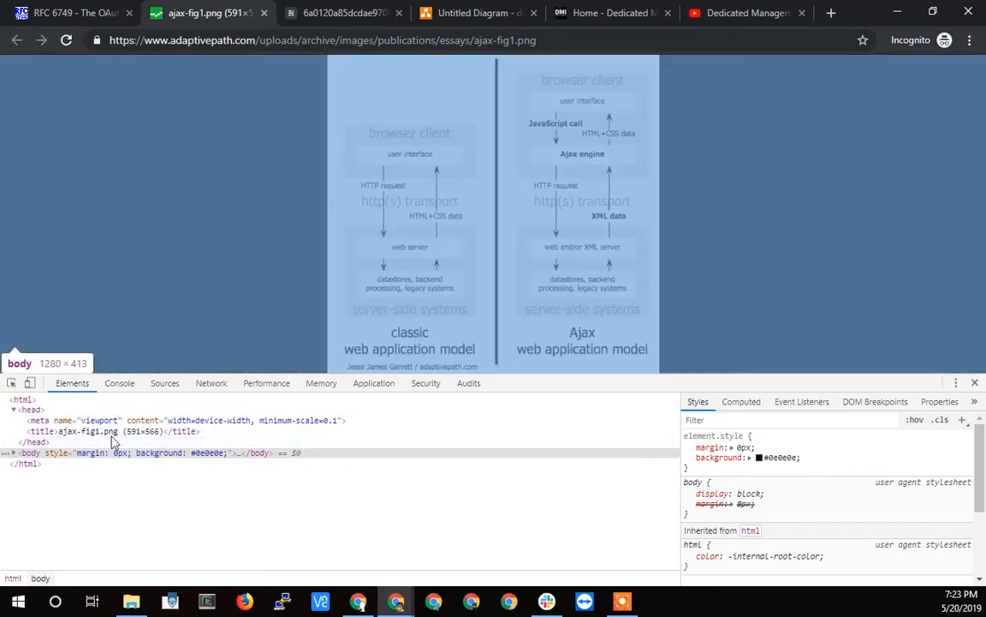
right_click(111, 452)
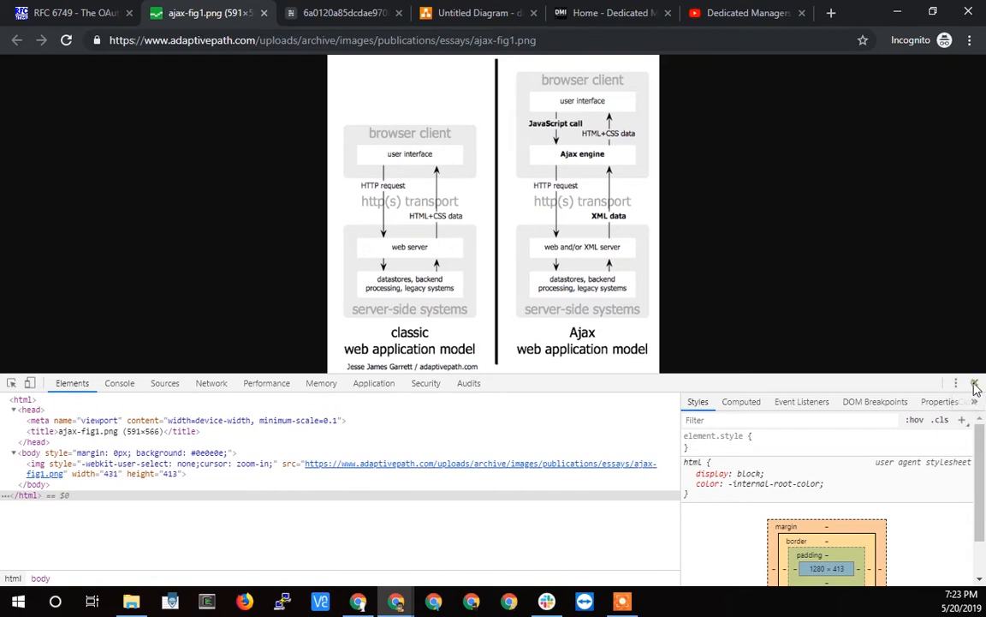
click(973, 383)
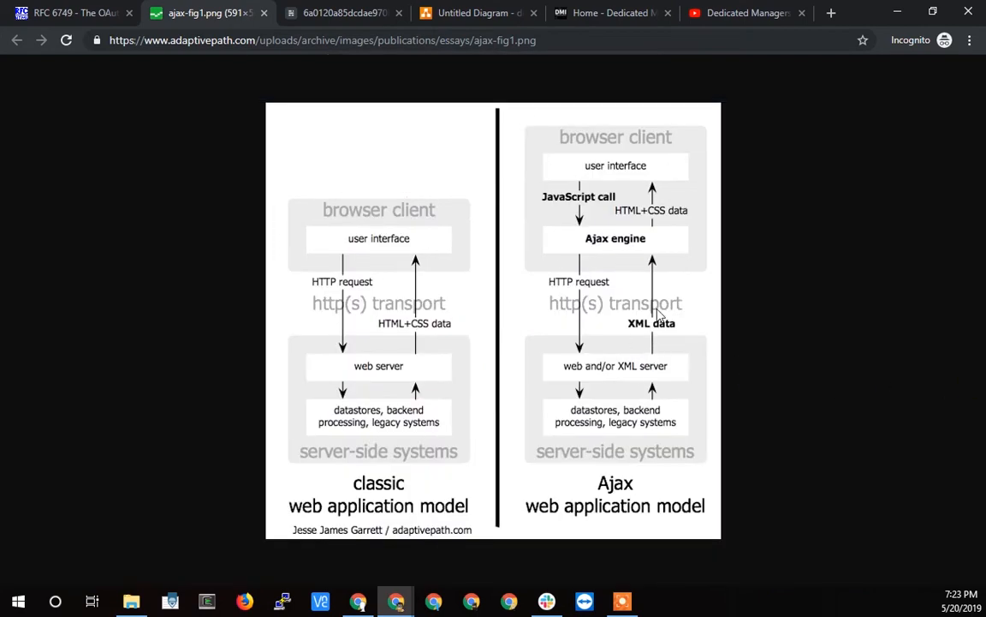
mouse_move(565, 169)
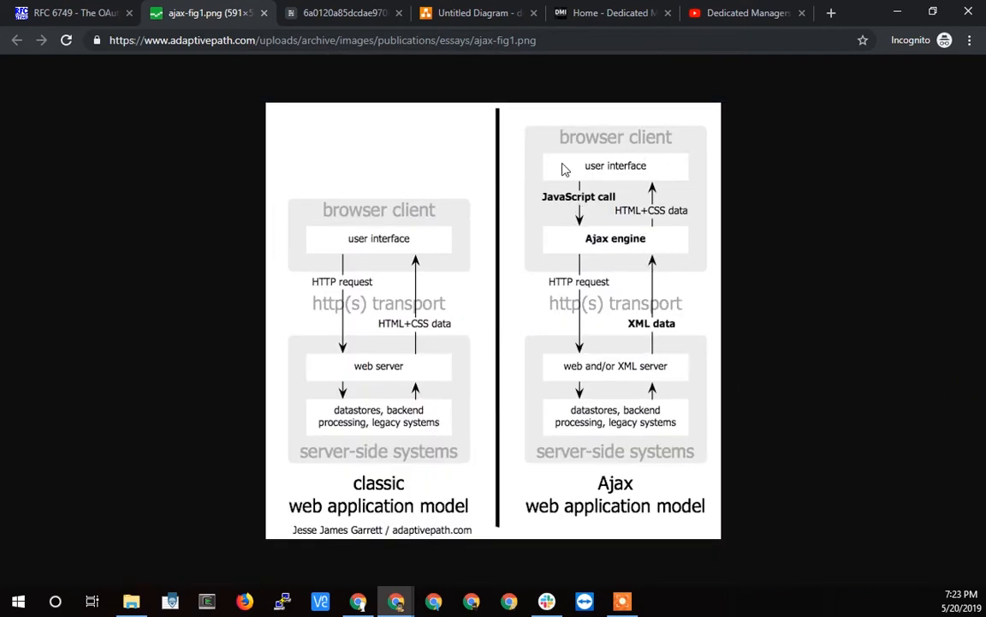
mouse_move(580, 238)
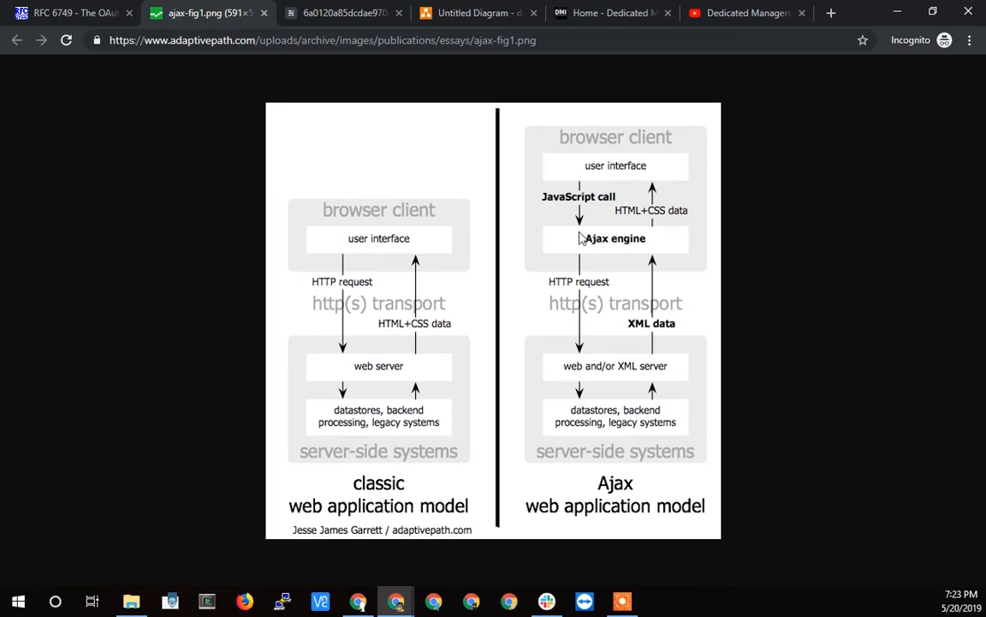
mouse_move(651, 243)
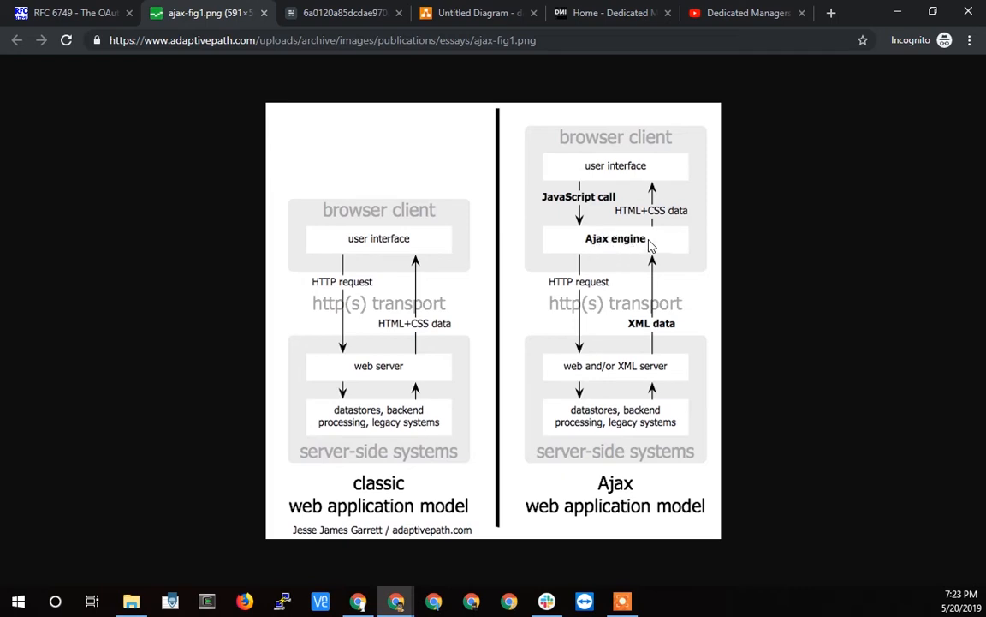
mouse_move(588, 245)
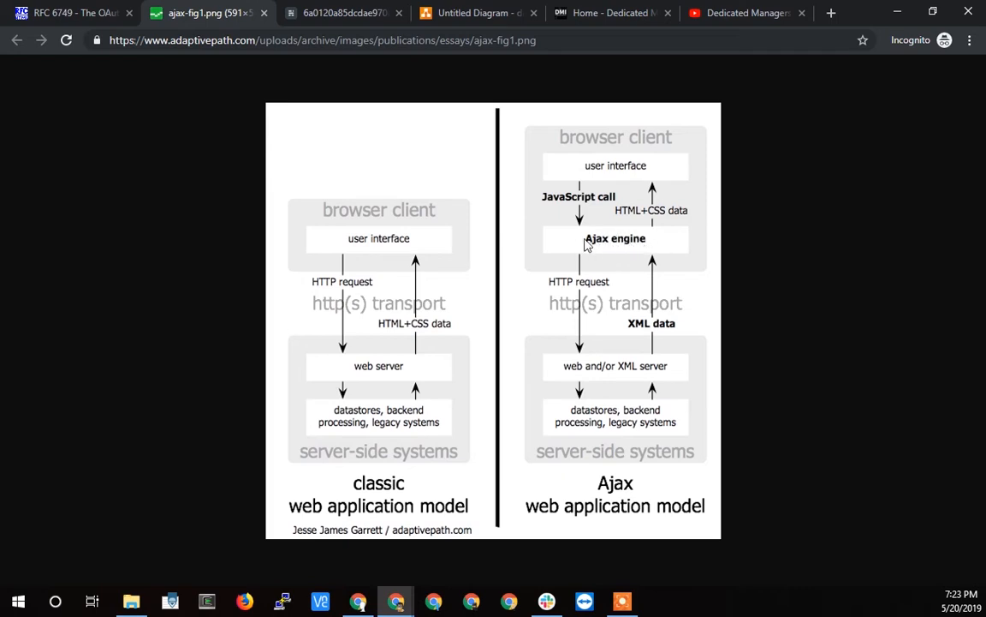
mouse_move(661, 246)
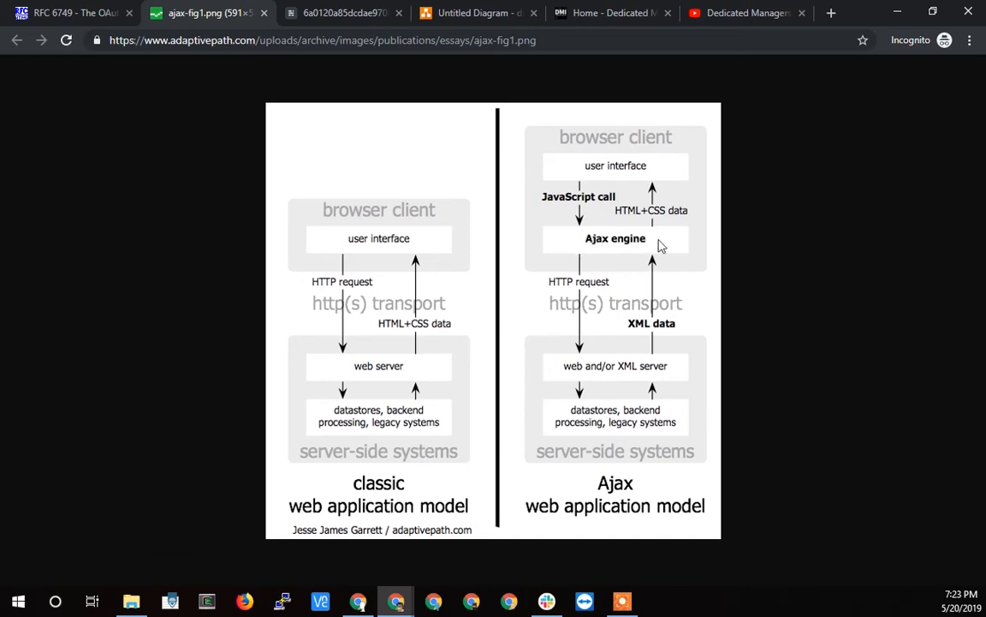
mouse_move(644, 229)
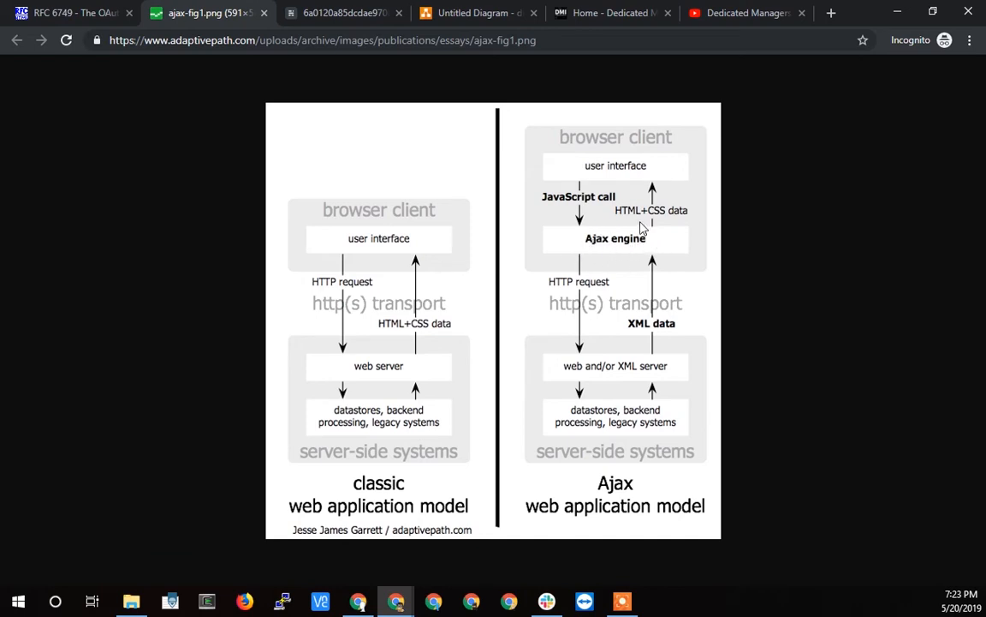
mouse_move(623, 137)
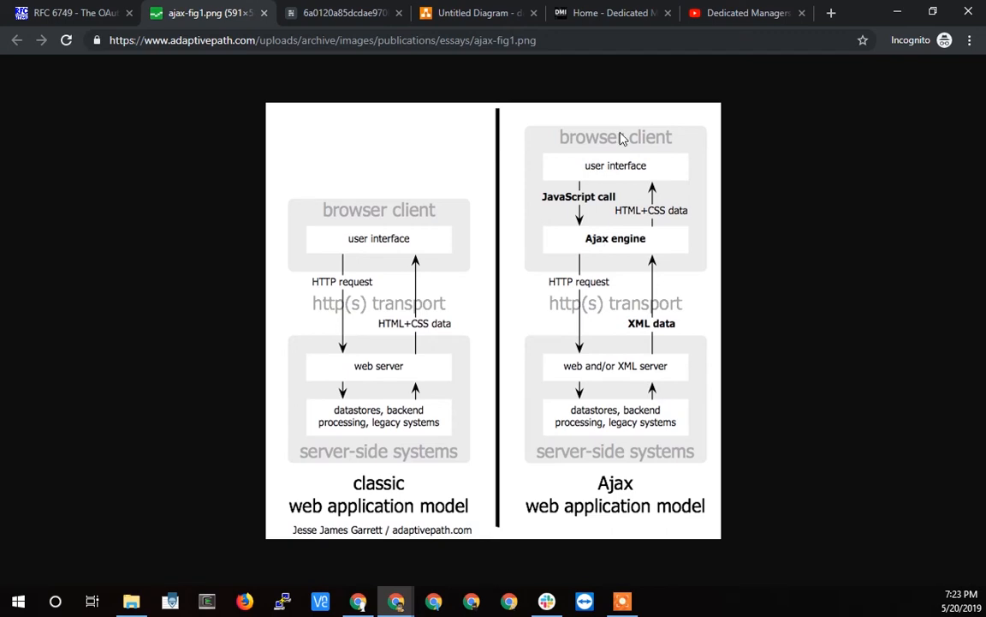
mouse_move(620, 161)
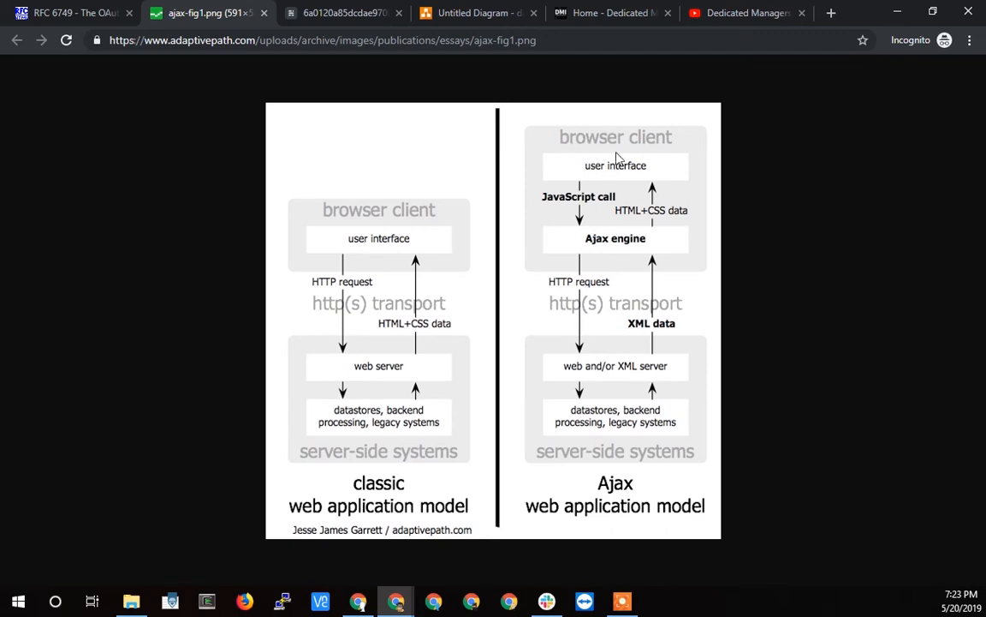
mouse_move(668, 142)
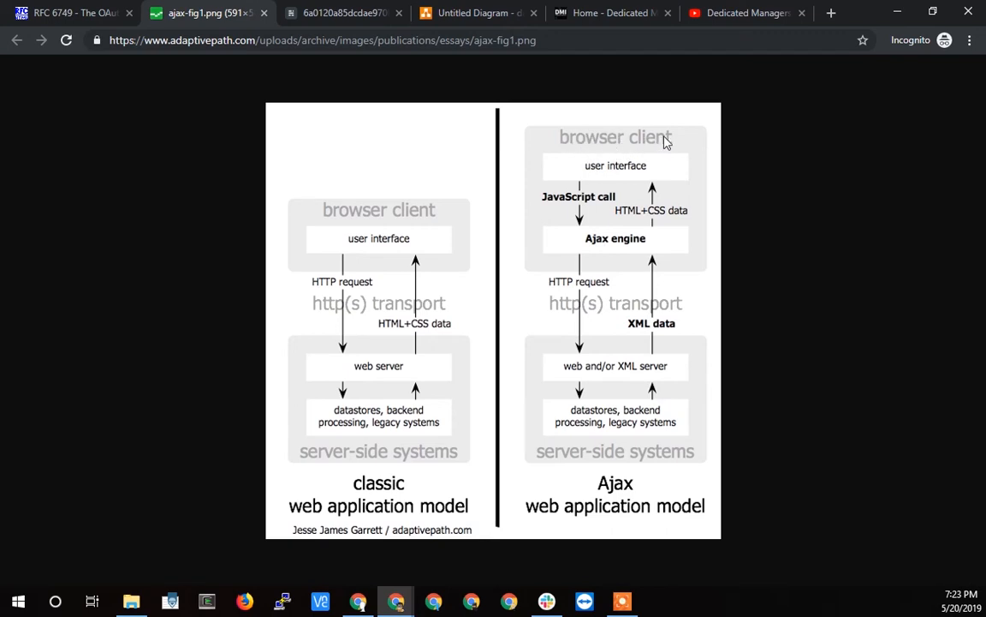
mouse_move(624, 178)
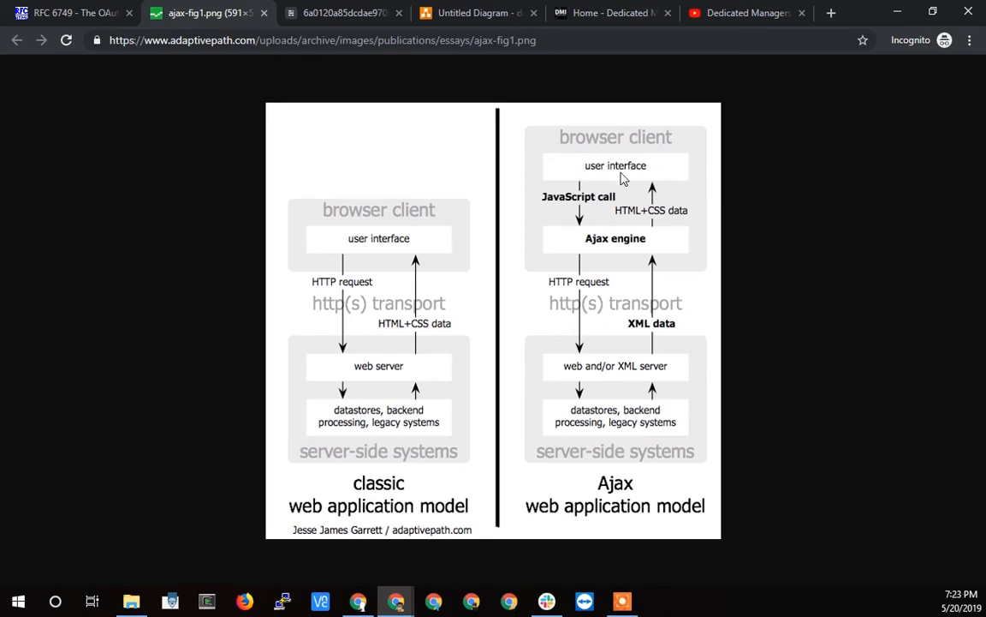
mouse_move(644, 250)
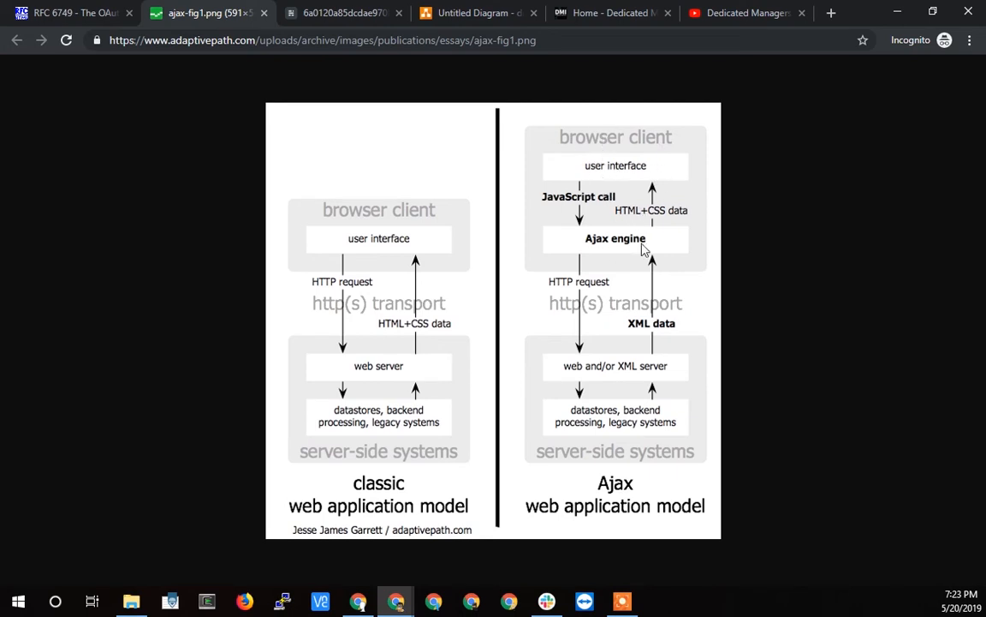
mouse_move(615, 196)
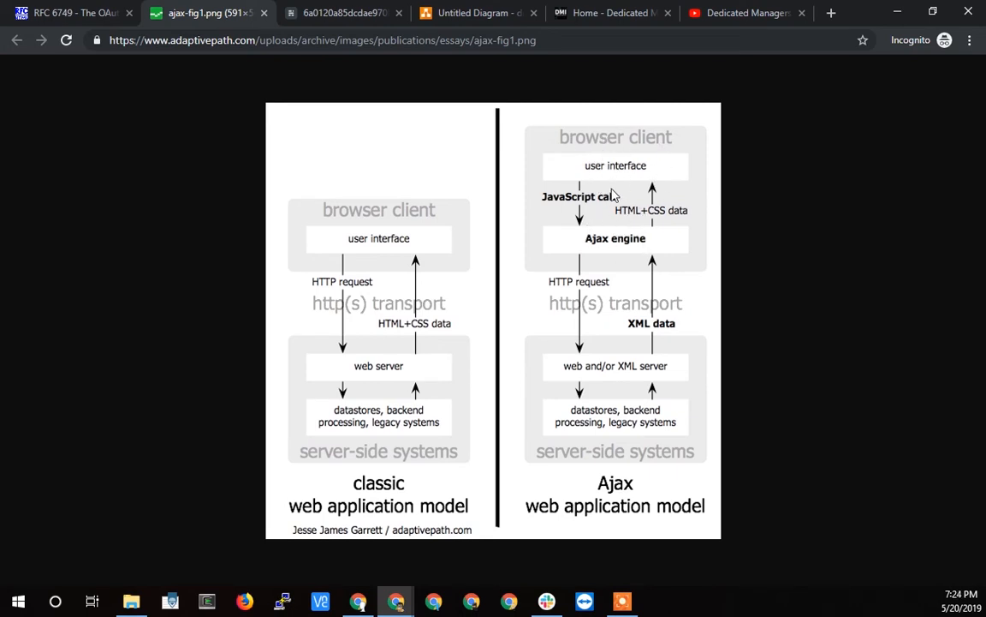
mouse_move(630, 243)
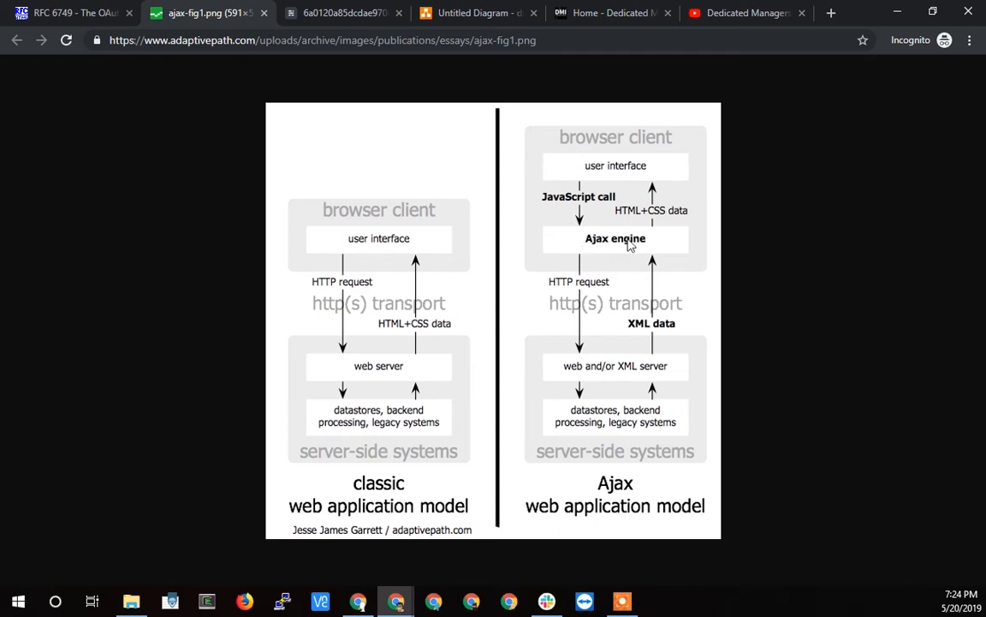
mouse_move(603, 240)
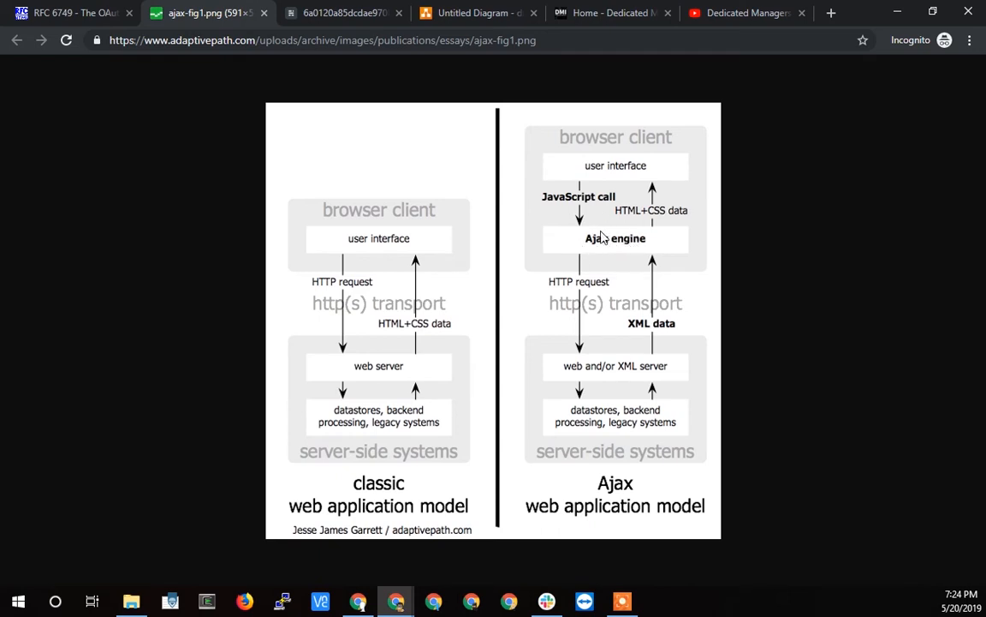
mouse_move(440, 433)
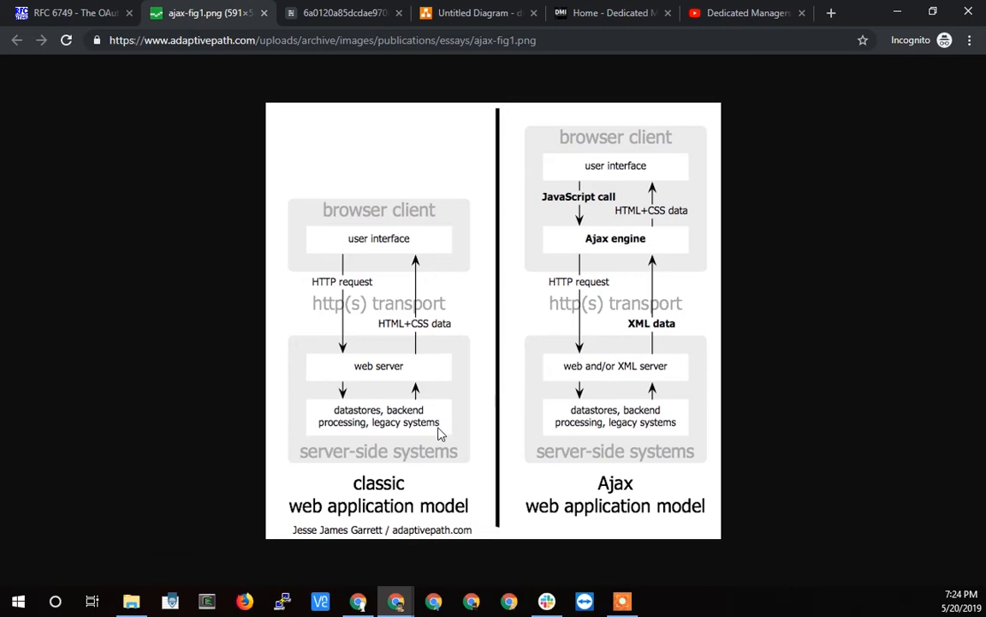
mouse_move(247, 106)
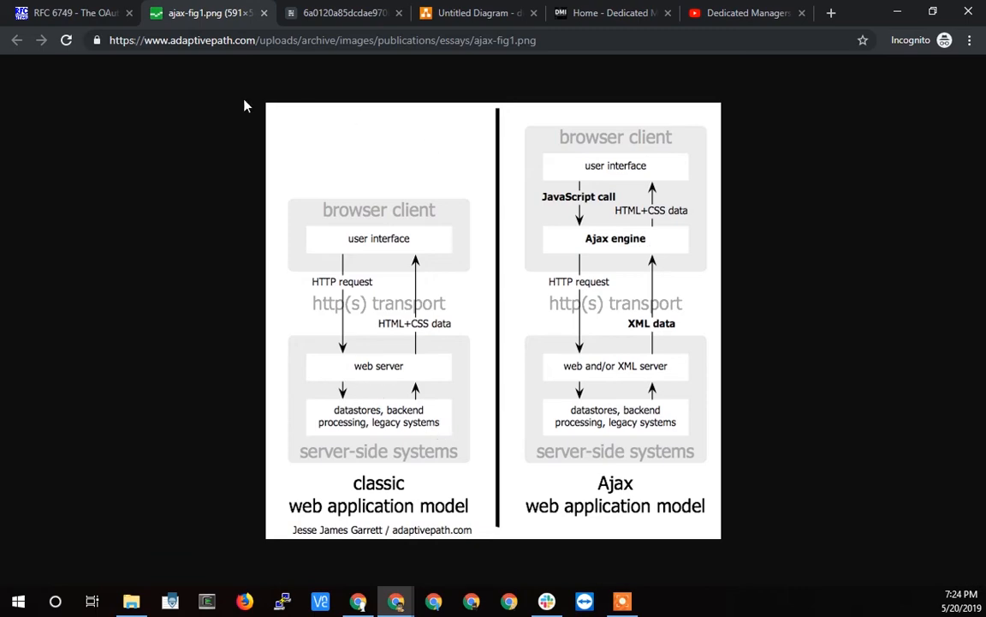
Return to RFC 6749, emphasize client in the roles list, and move toward Figure 2.
click(68, 13)
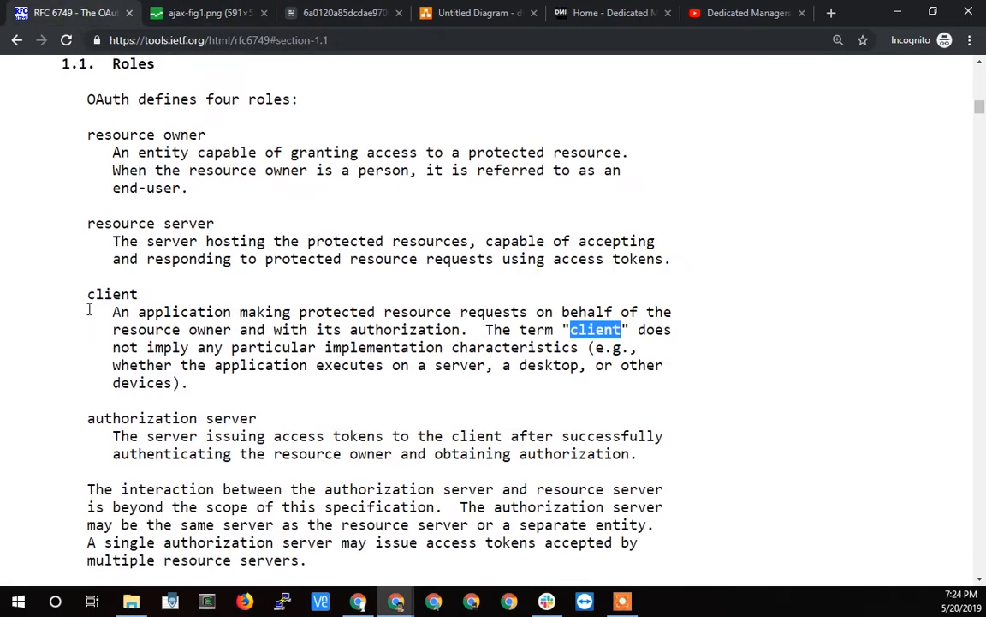
double_click(111, 294)
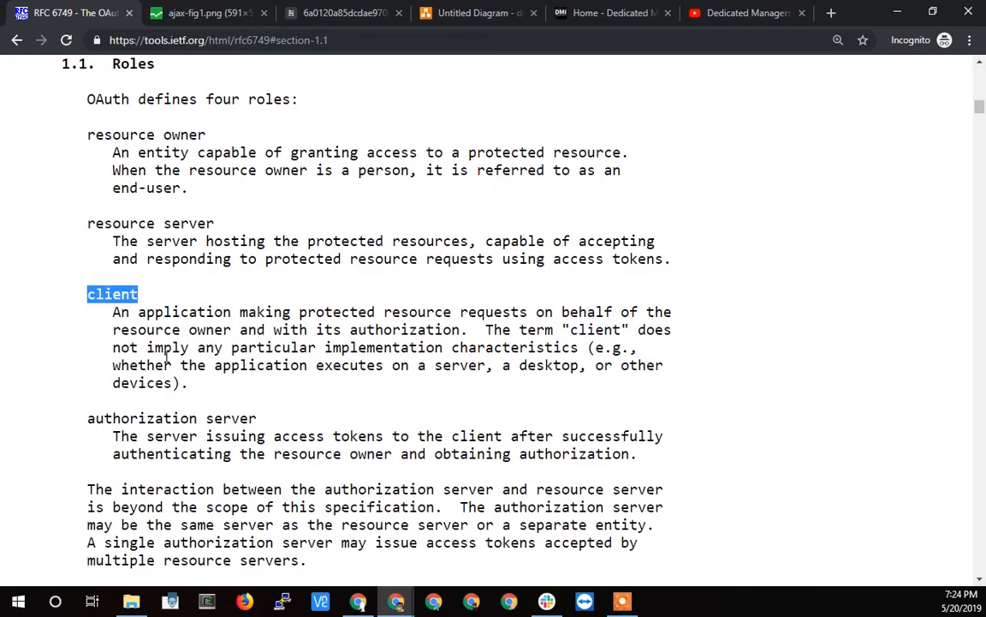
scroll(down, 3)
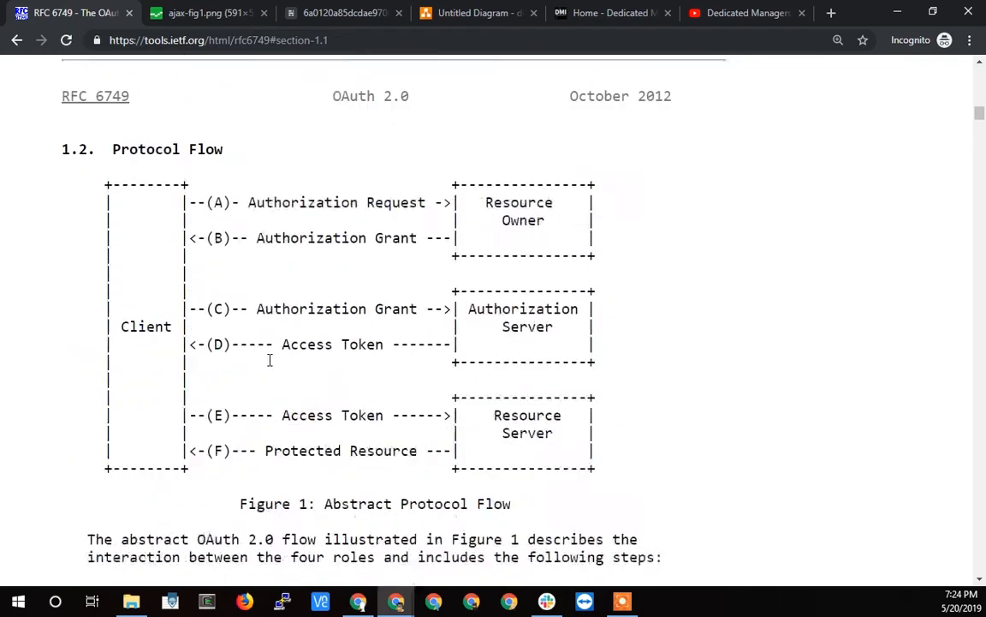
scroll(down, 3)
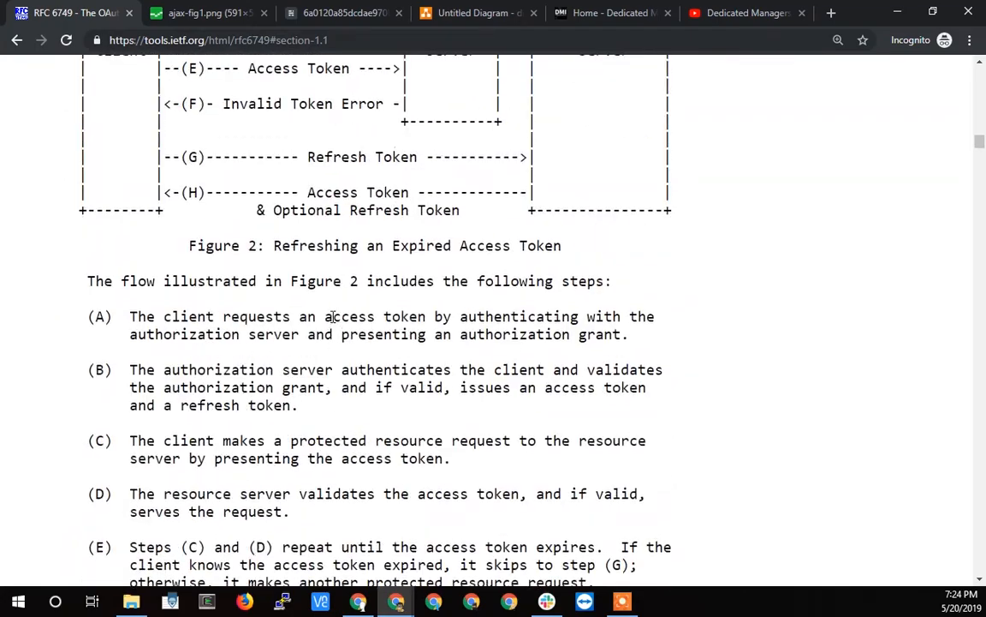
scroll(up, 3)
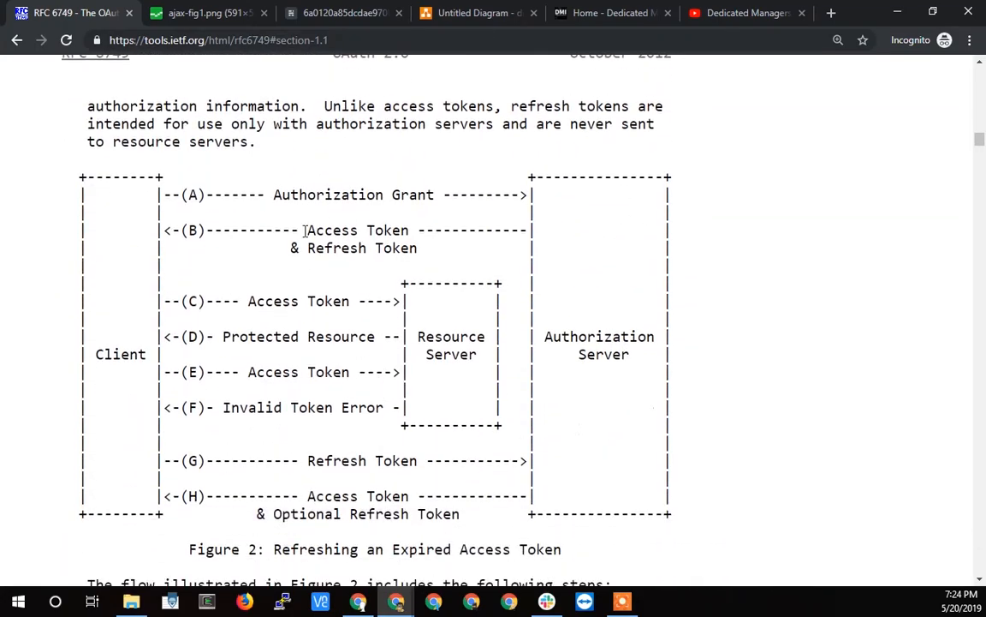
mouse_move(439, 411)
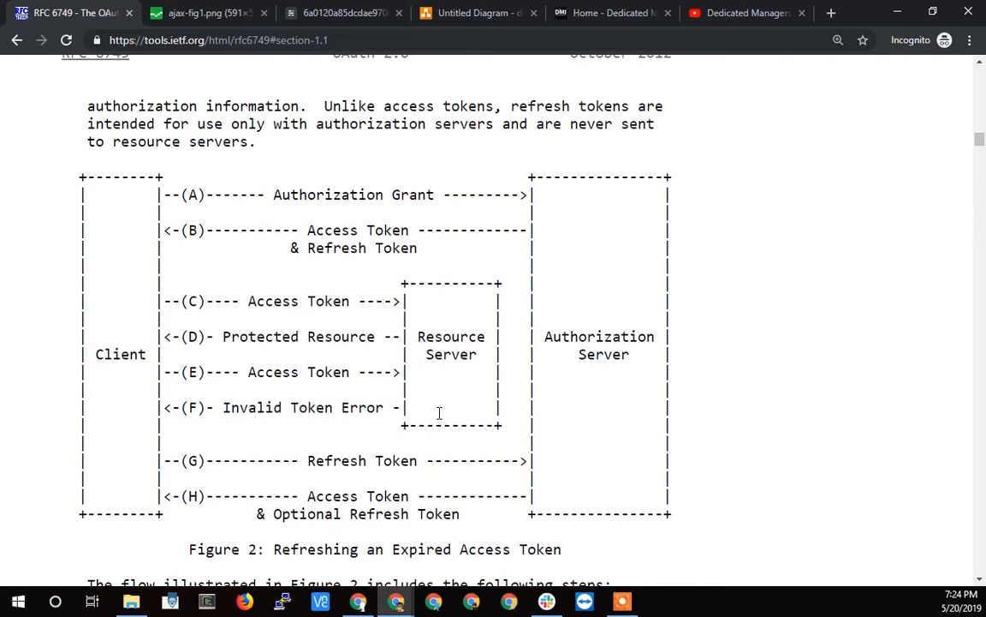
mouse_move(524, 291)
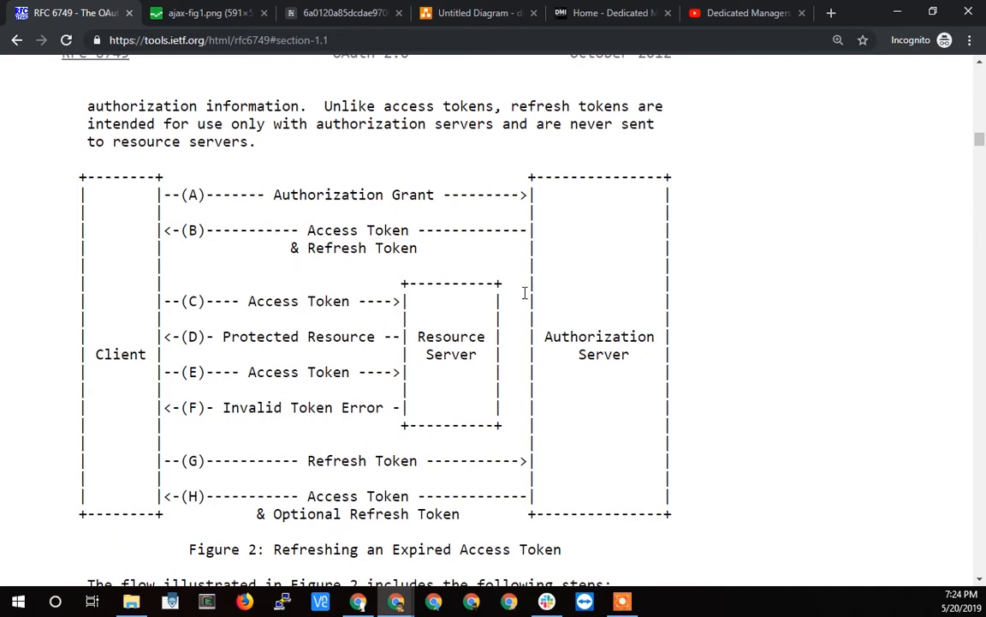
mouse_move(574, 306)
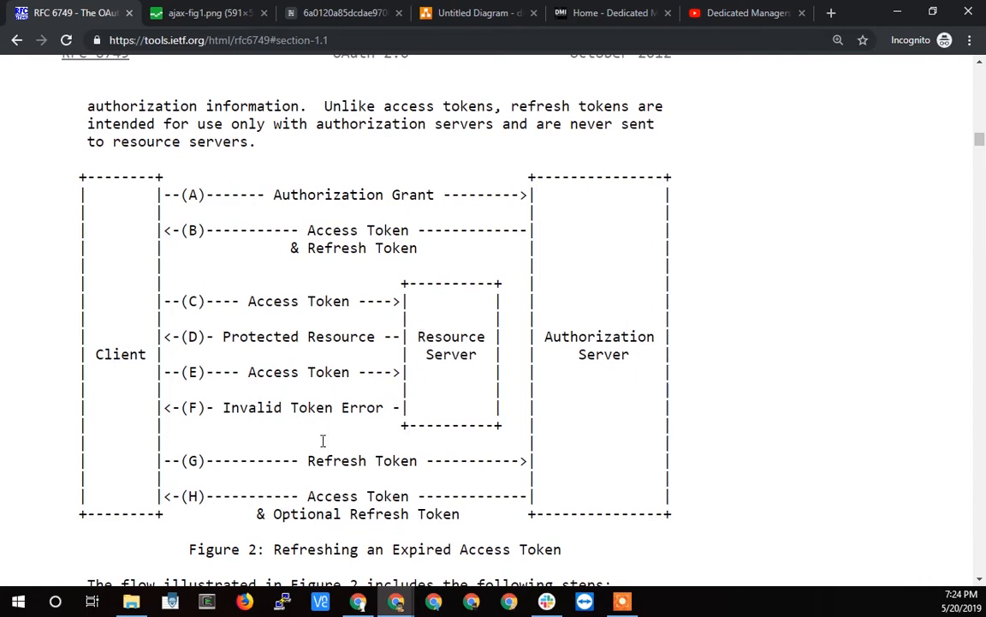
Bring up Figure 2 and highlight 'authenticates the client' in step (B).
scroll(down, 3)
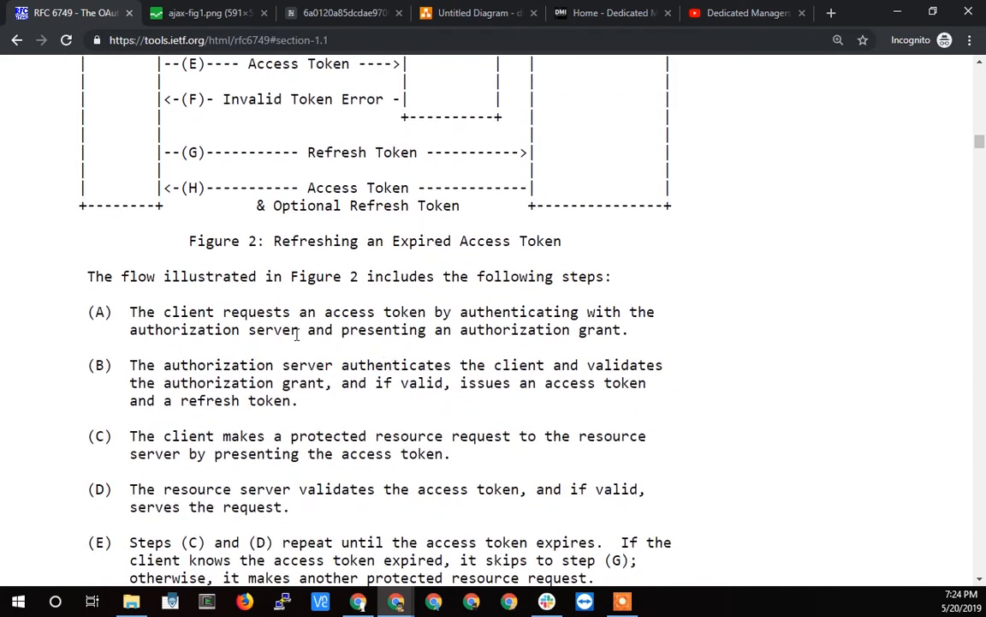
drag(283, 365, 465, 365)
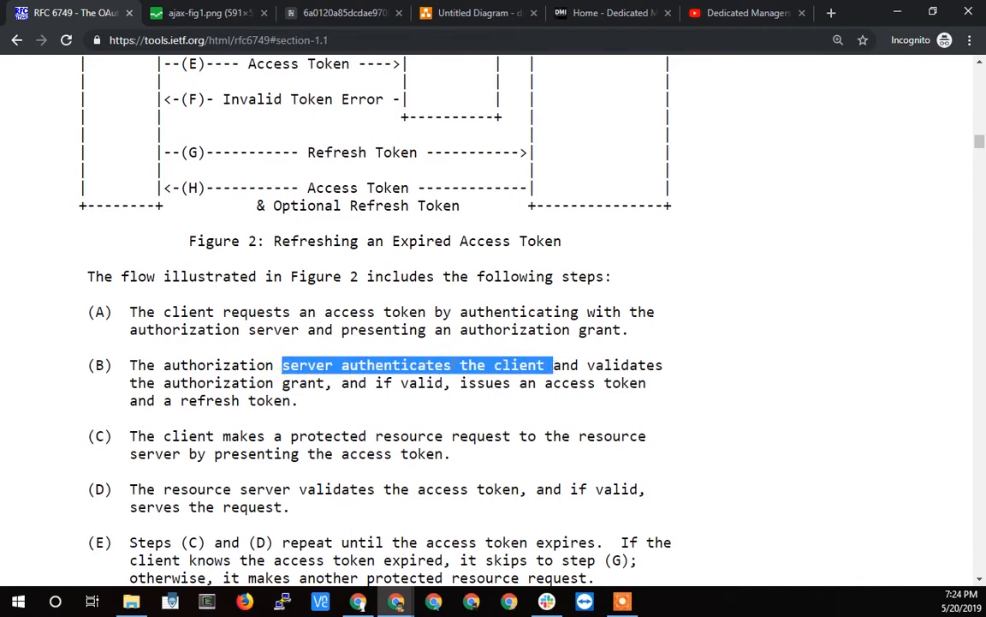
double_click(395, 364)
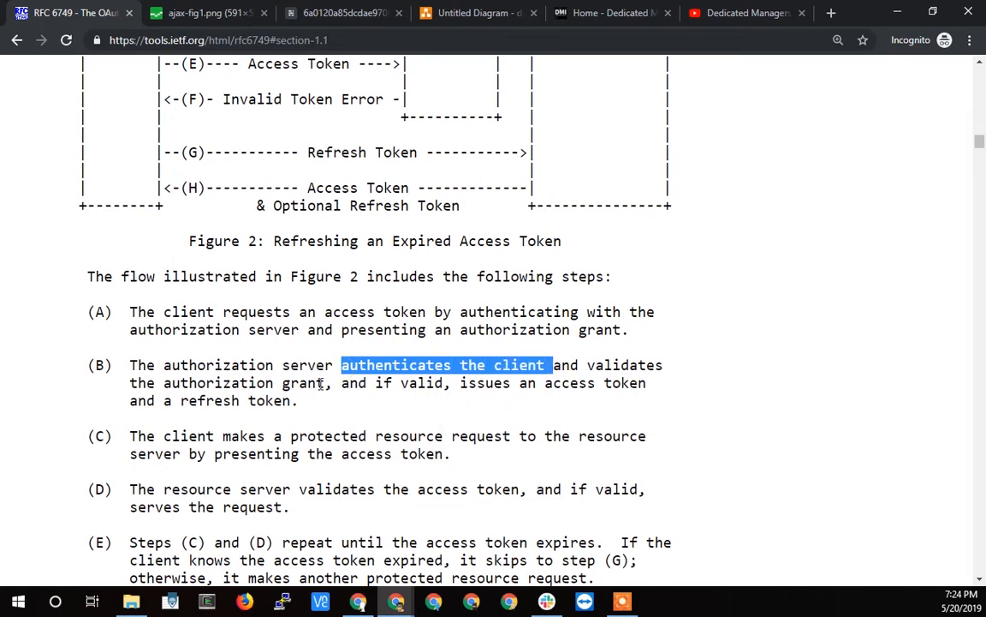
mouse_move(342, 24)
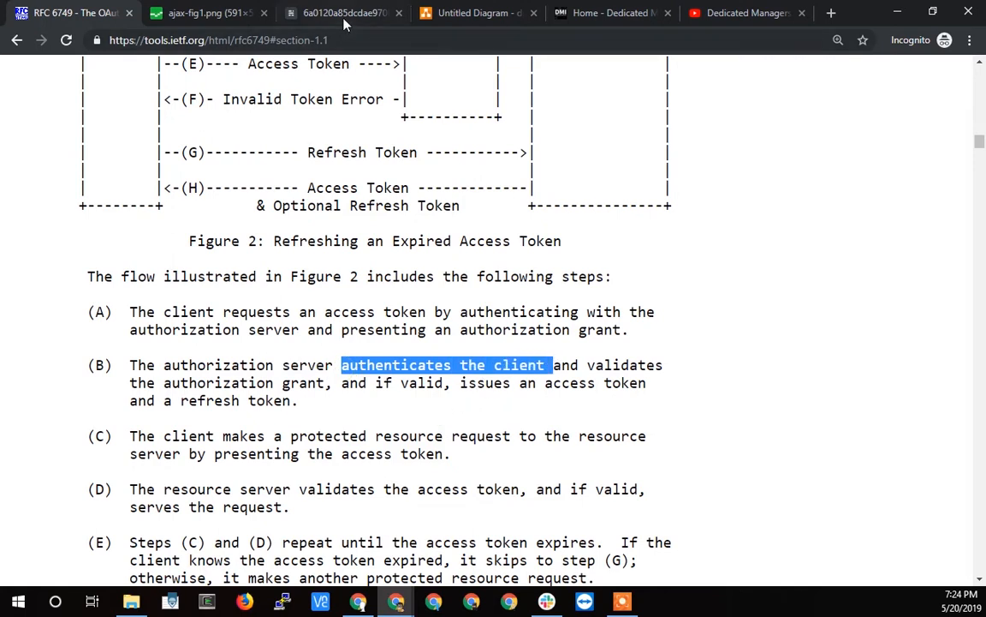
mouse_move(613, 14)
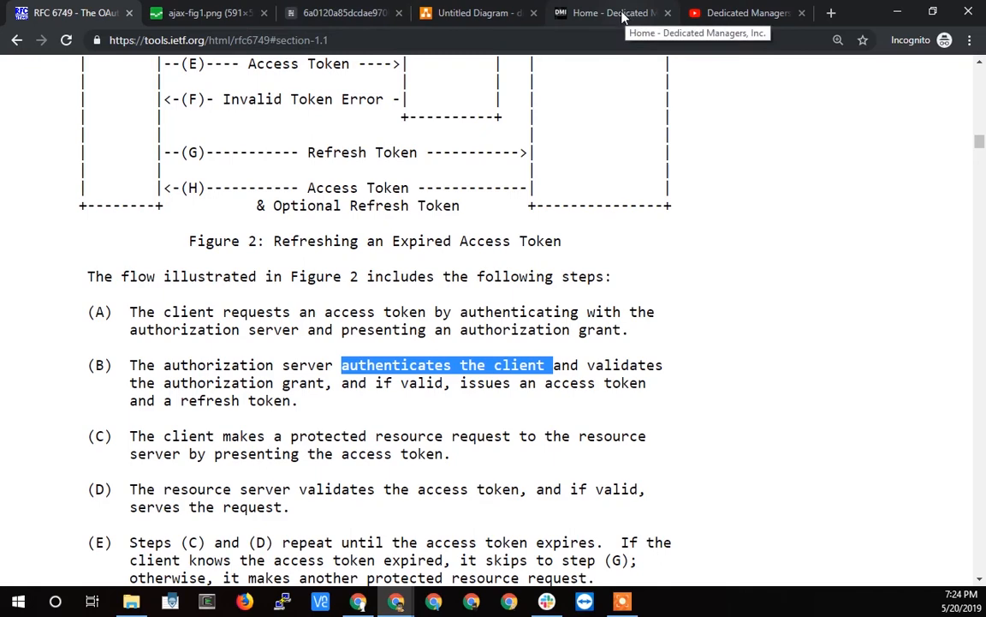
Flip past the Yelp Gmail-password screenshot to the adaptivepath classic-versus-Ajax diagram.
click(343, 12)
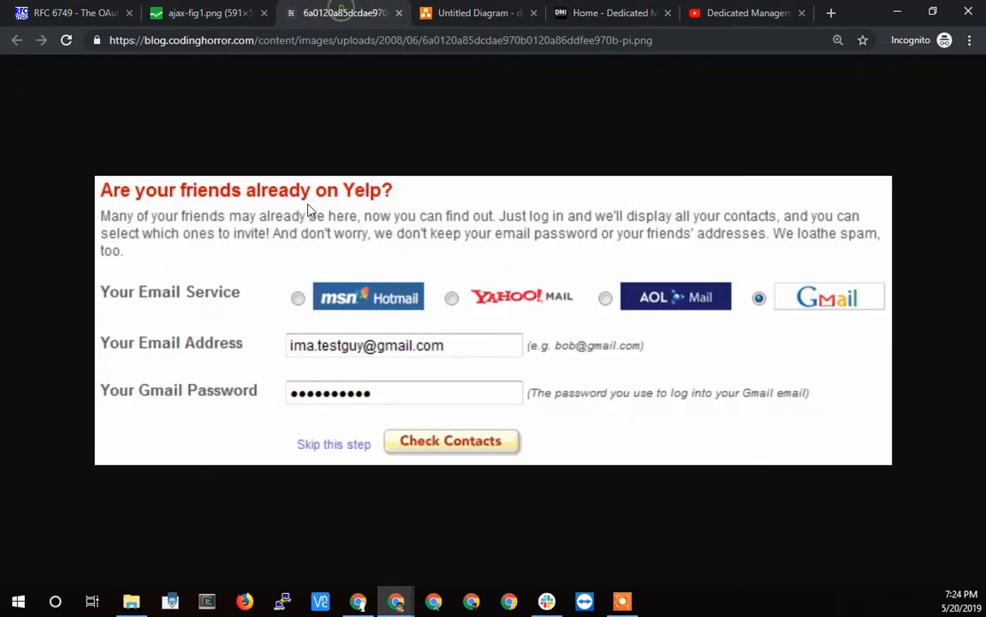
click(197, 13)
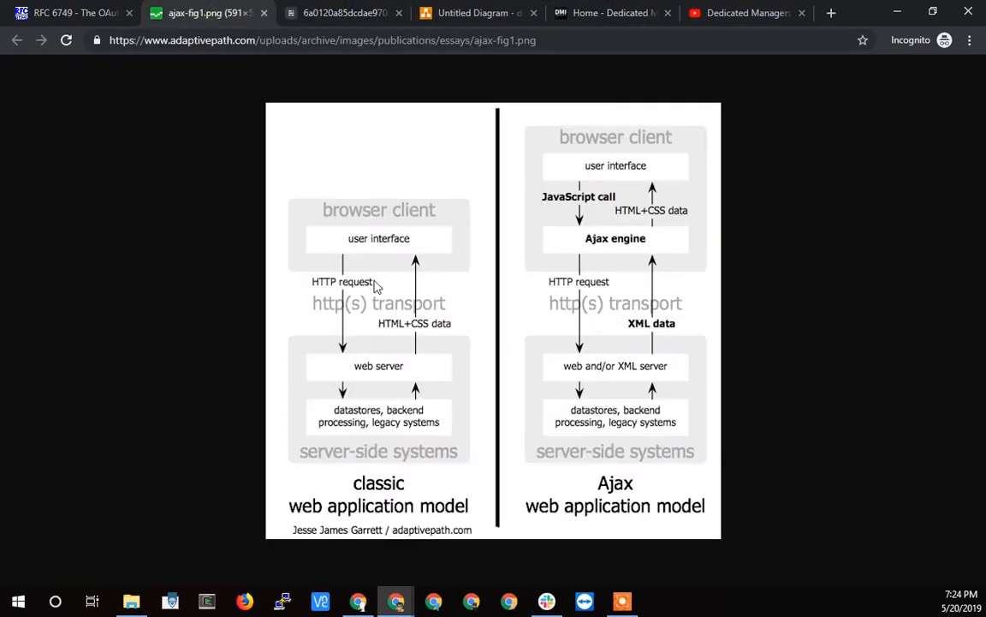
mouse_move(336, 363)
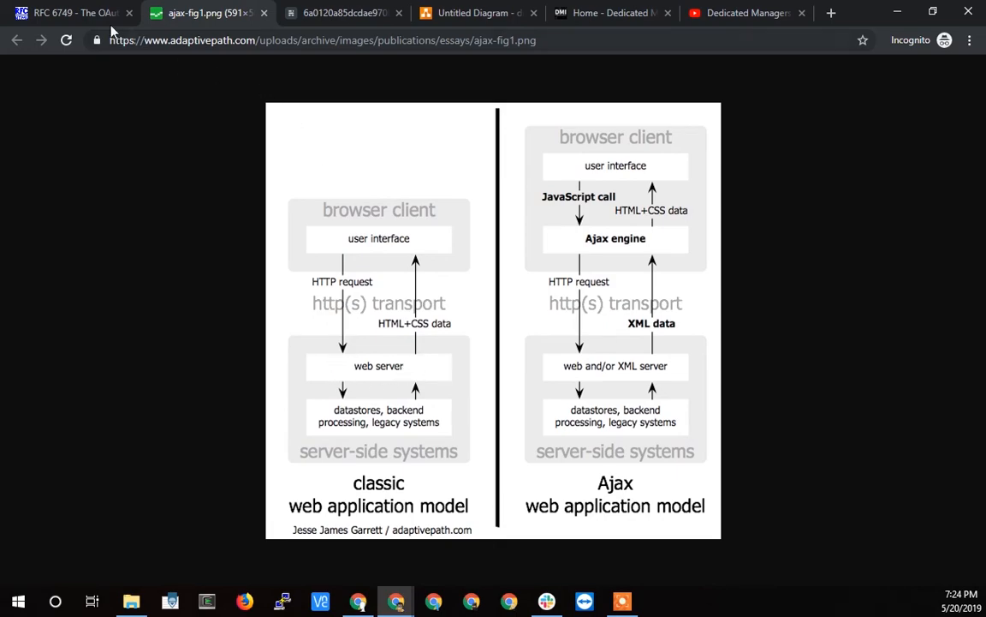
Return to RFC 6749 and scroll to section 4.1 Authorization Code Grant and its flow diagram.
click(68, 14)
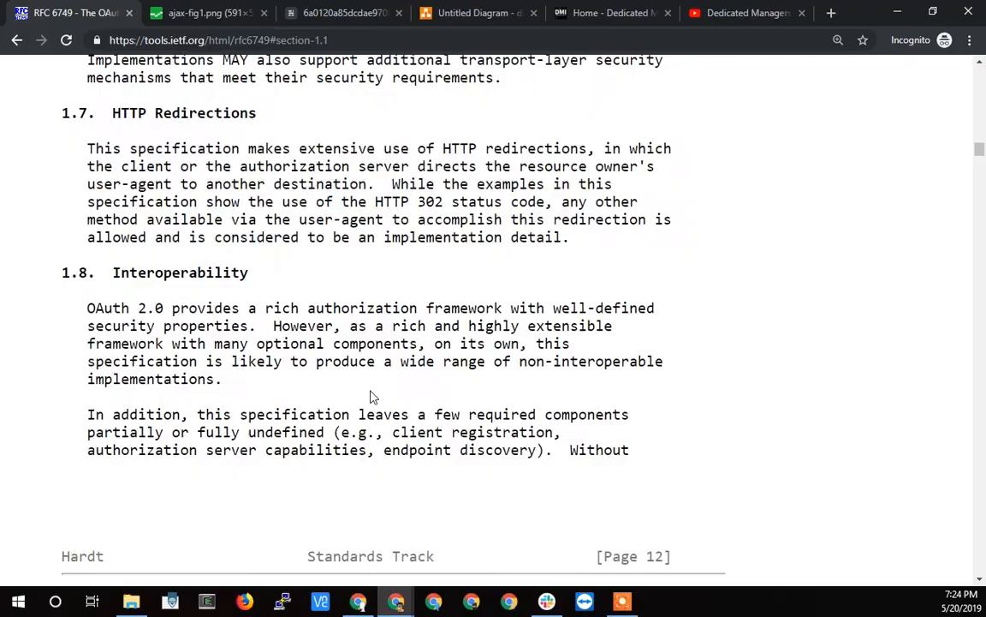
scroll(down, 3)
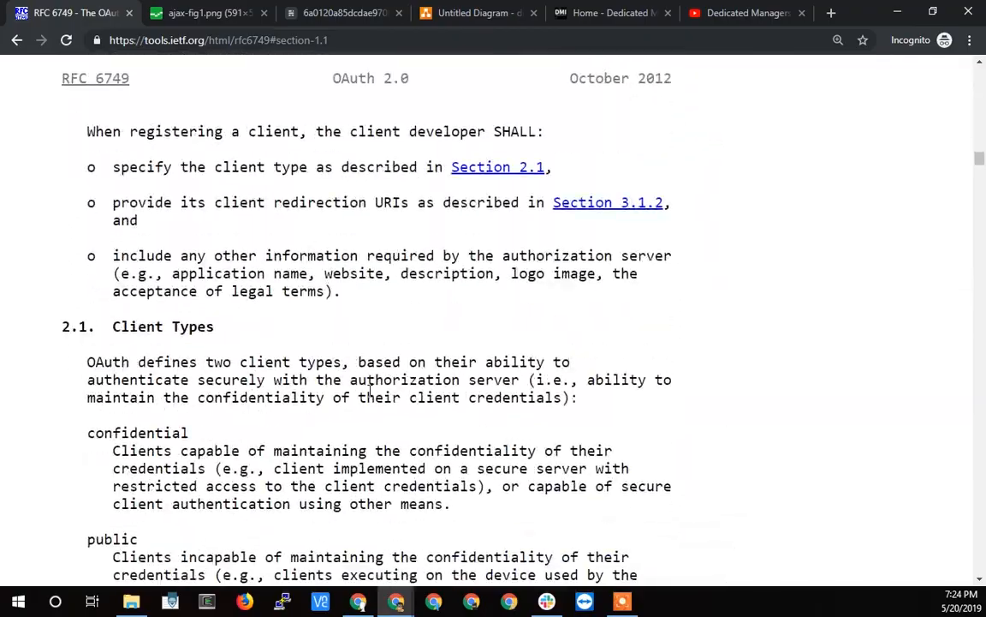
scroll(down, 3)
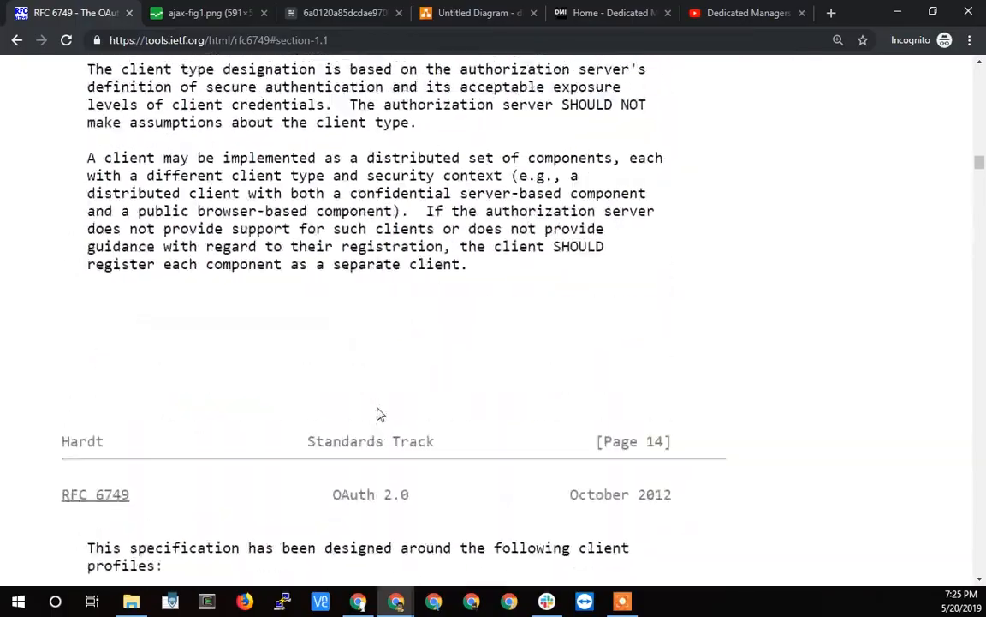
scroll(up, 3)
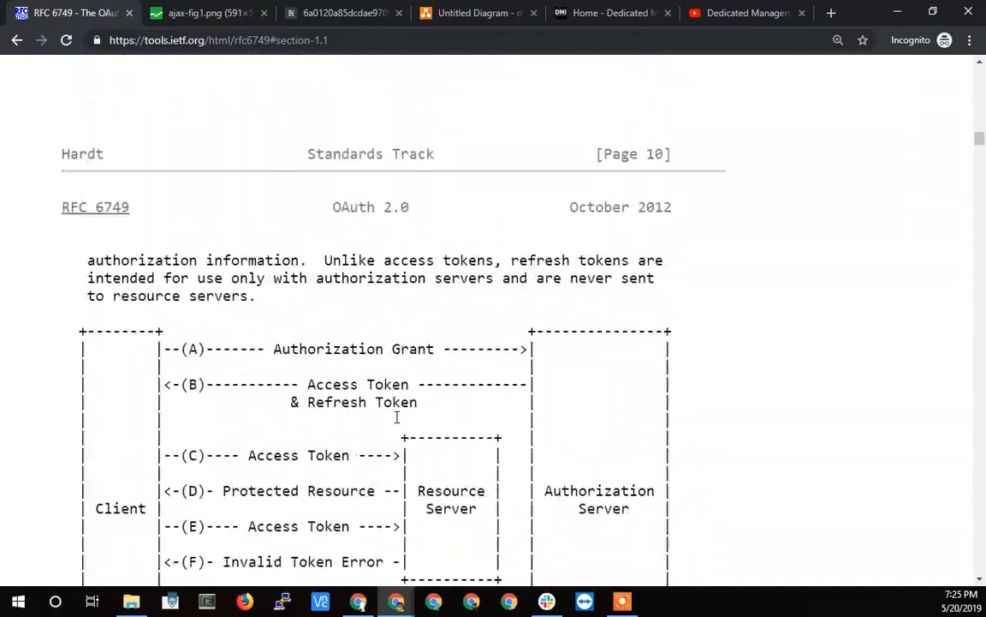
scroll(down, 3)
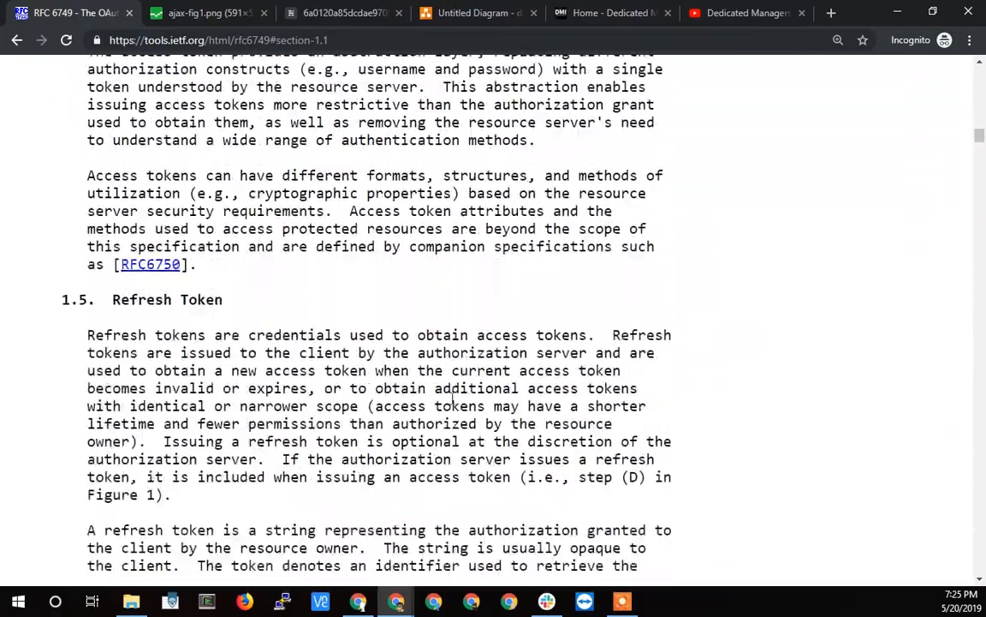
scroll(down, 3)
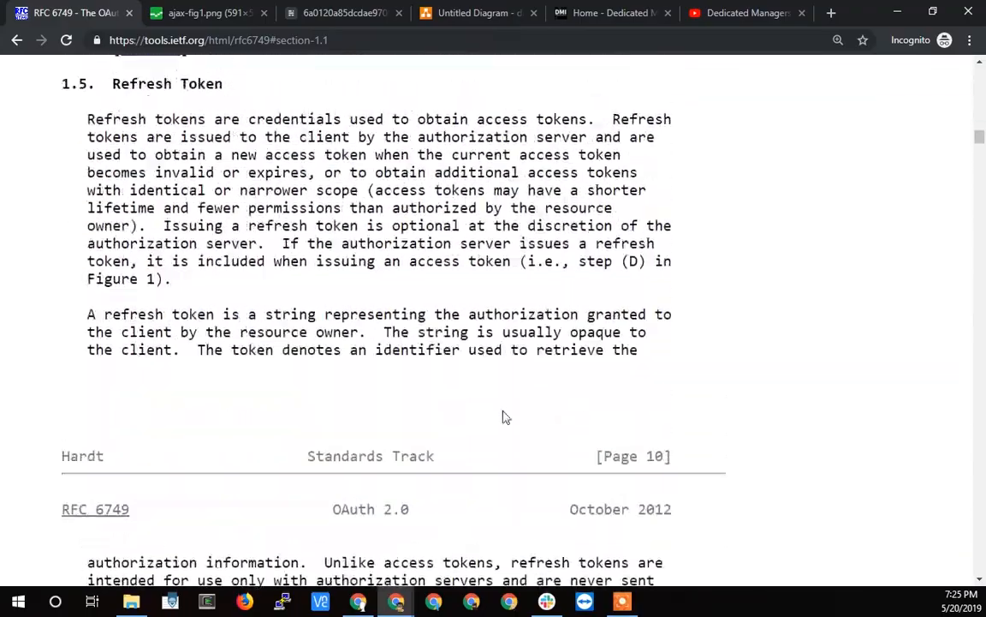
scroll(down, 3)
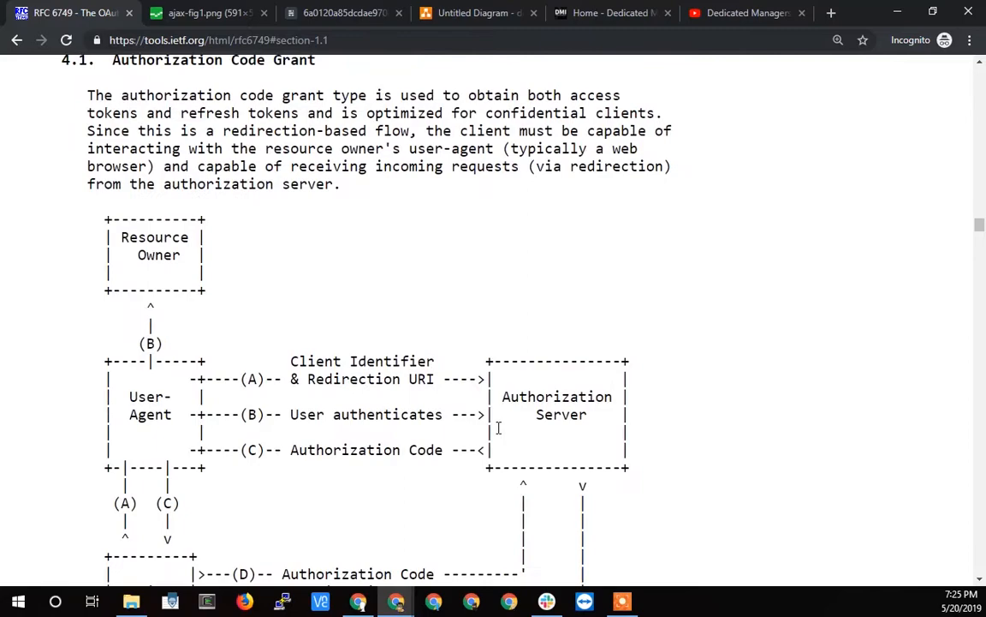
scroll(down, 3)
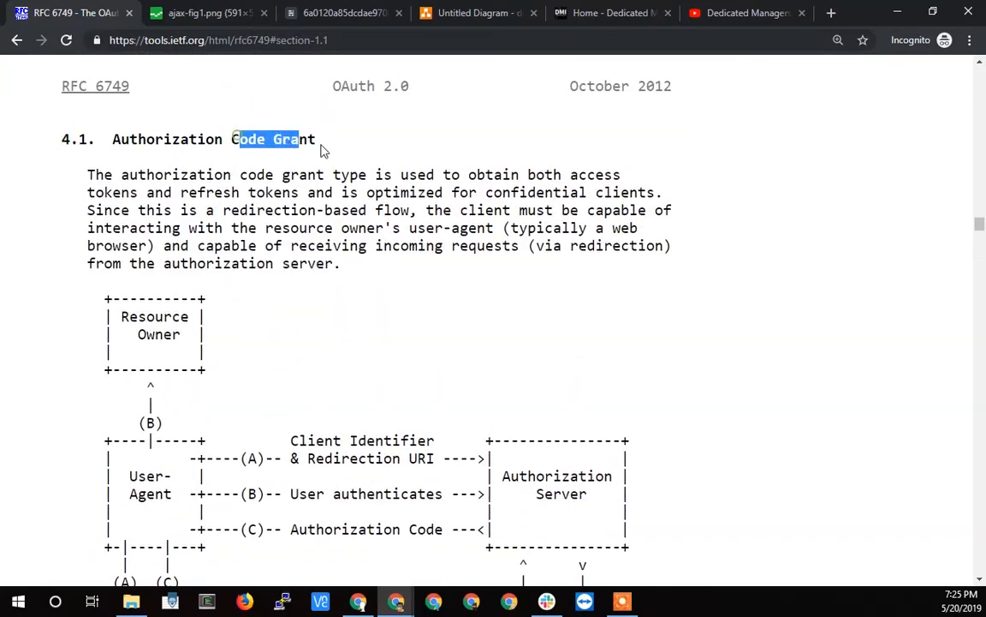
scroll(down, 3)
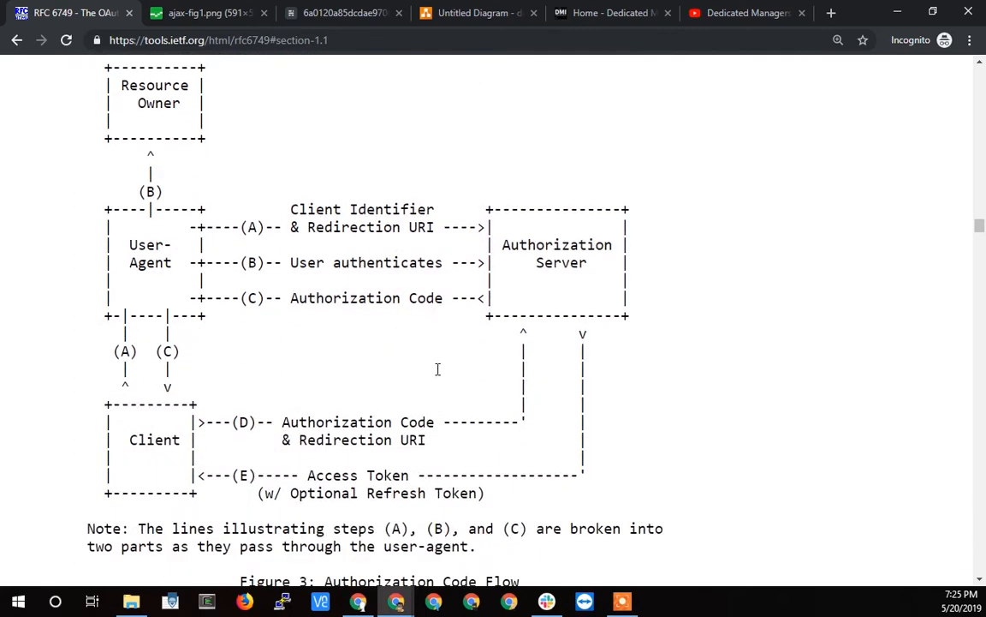
scroll(down, 3)
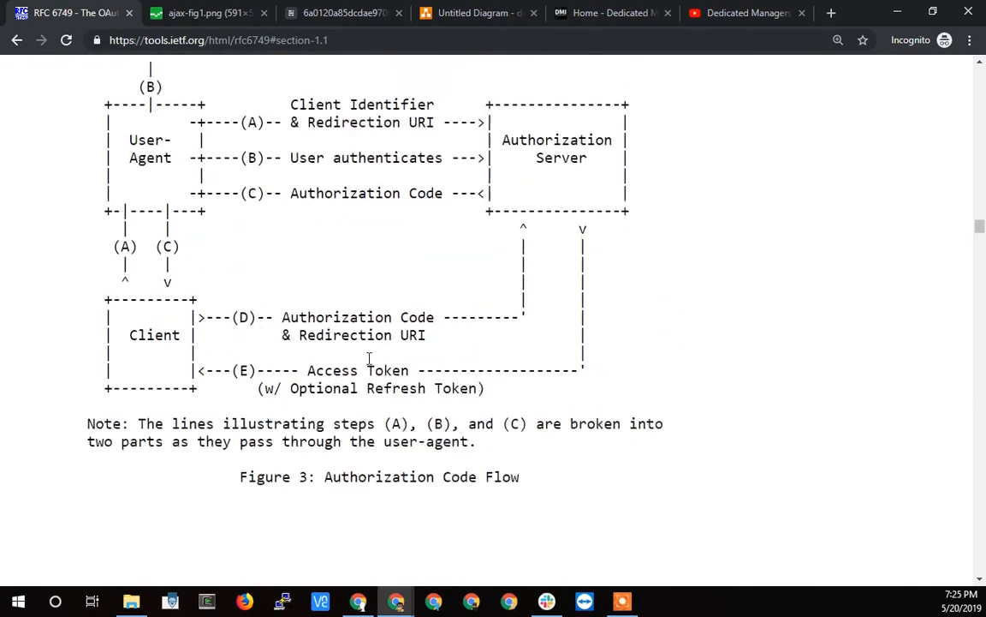
scroll(down, 3)
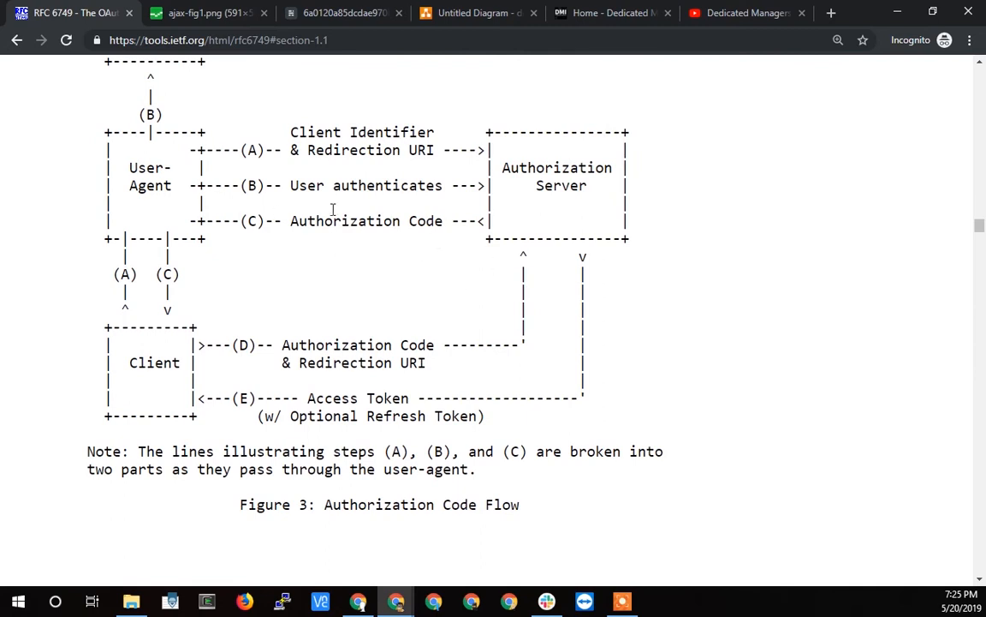
double_click(154, 363)
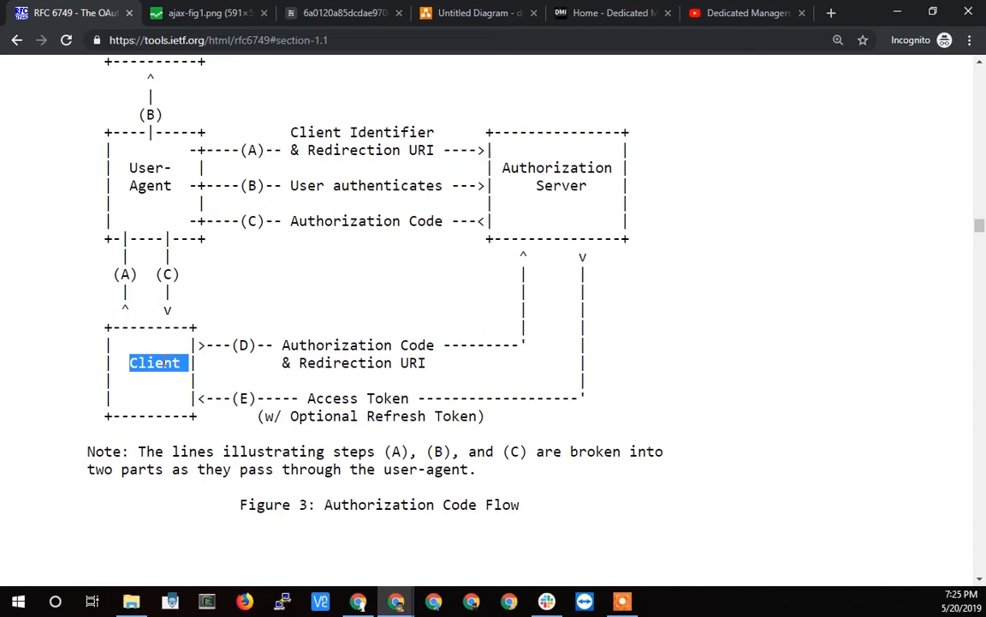
mouse_move(354, 229)
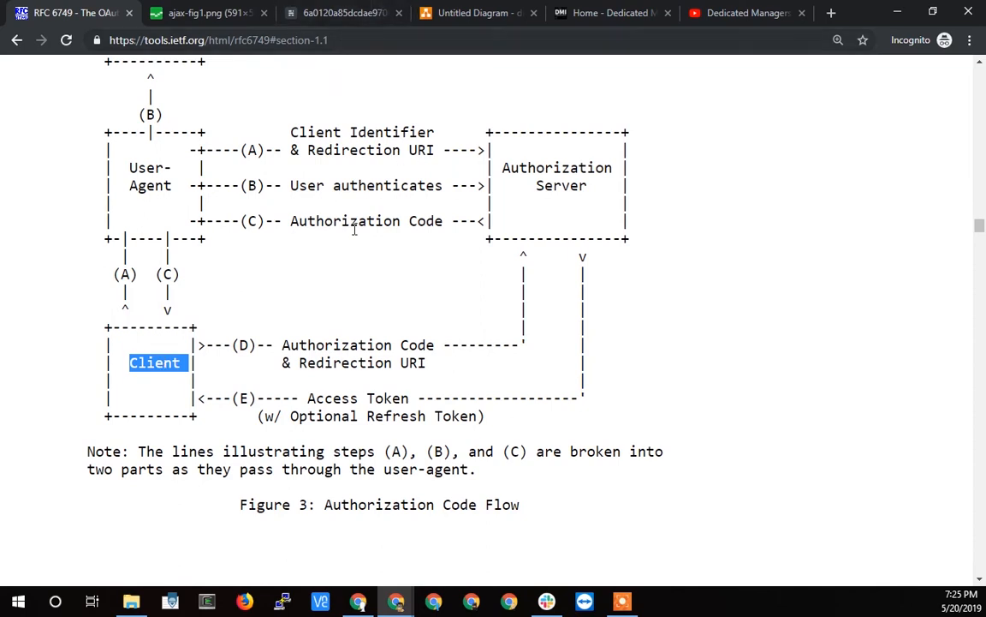
mouse_move(334, 264)
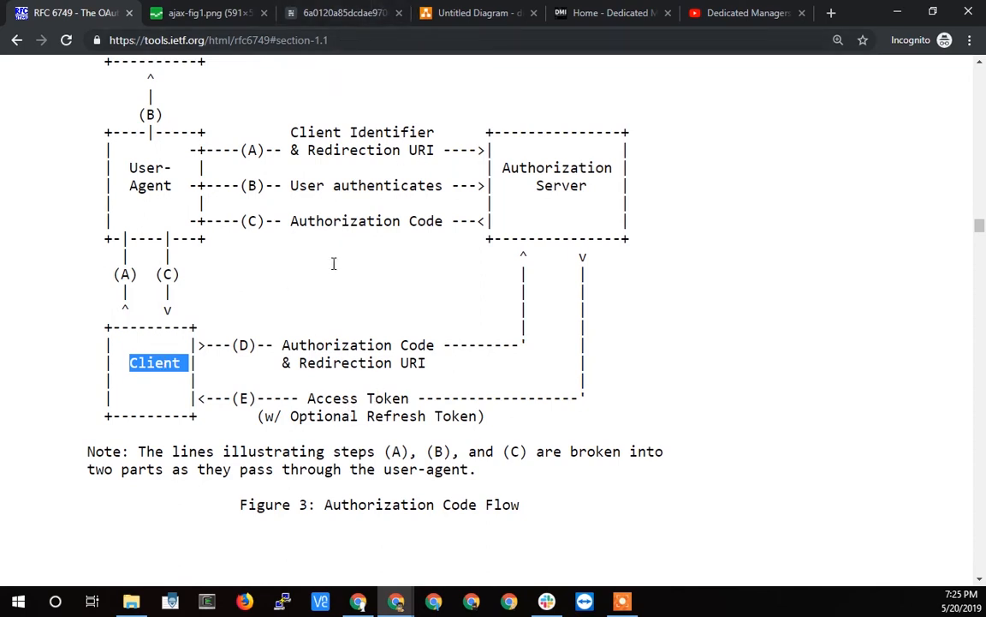
mouse_move(458, 274)
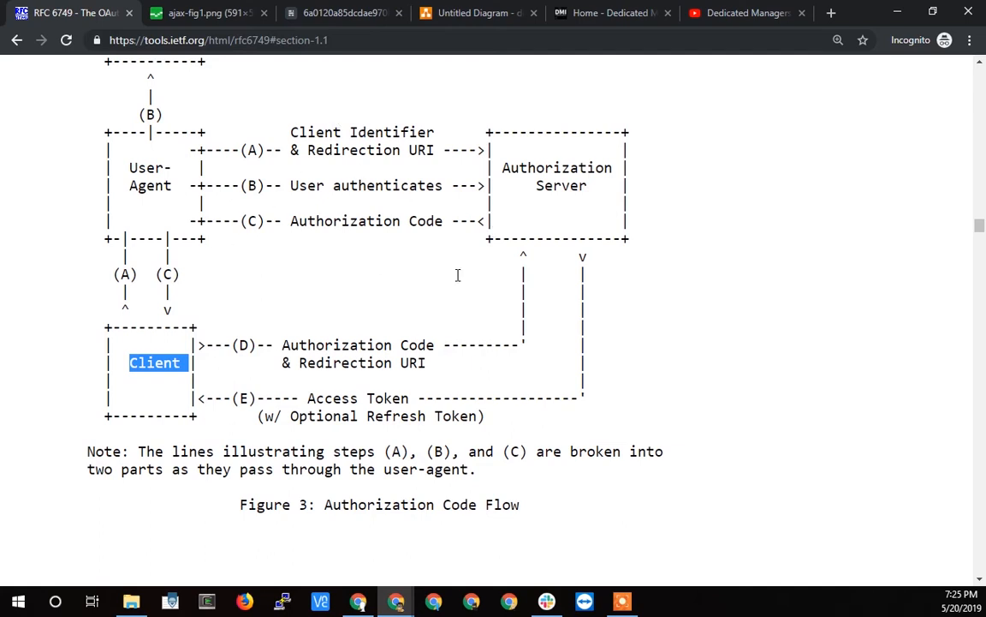
mouse_move(315, 135)
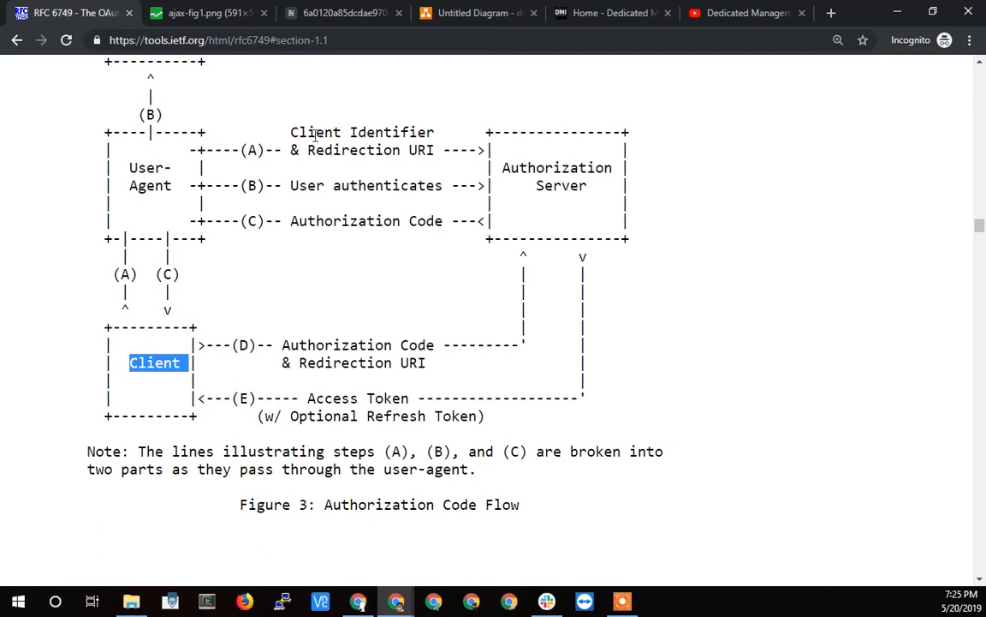
mouse_move(340, 317)
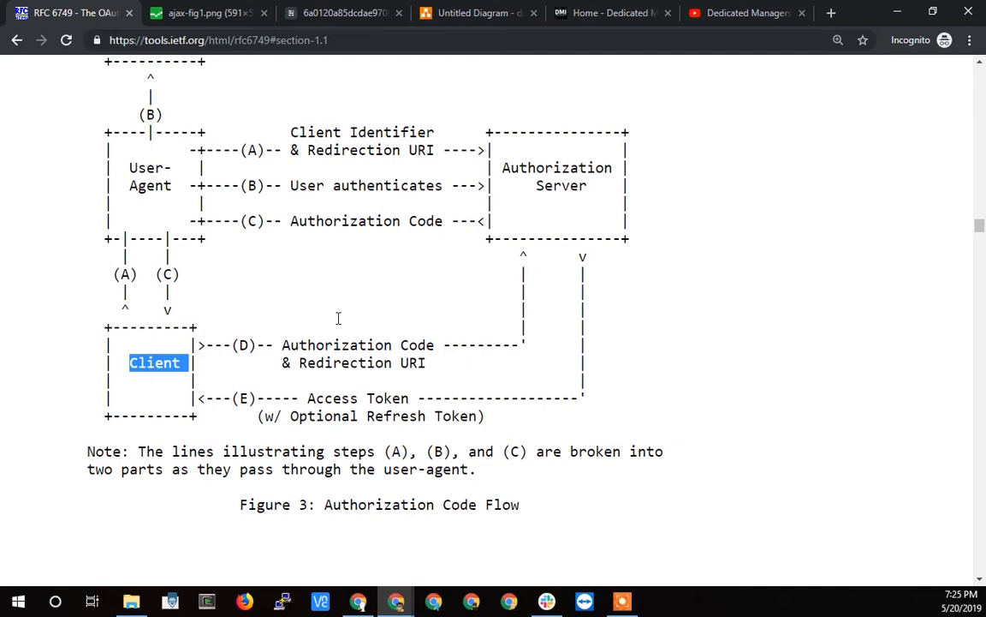
mouse_move(380, 243)
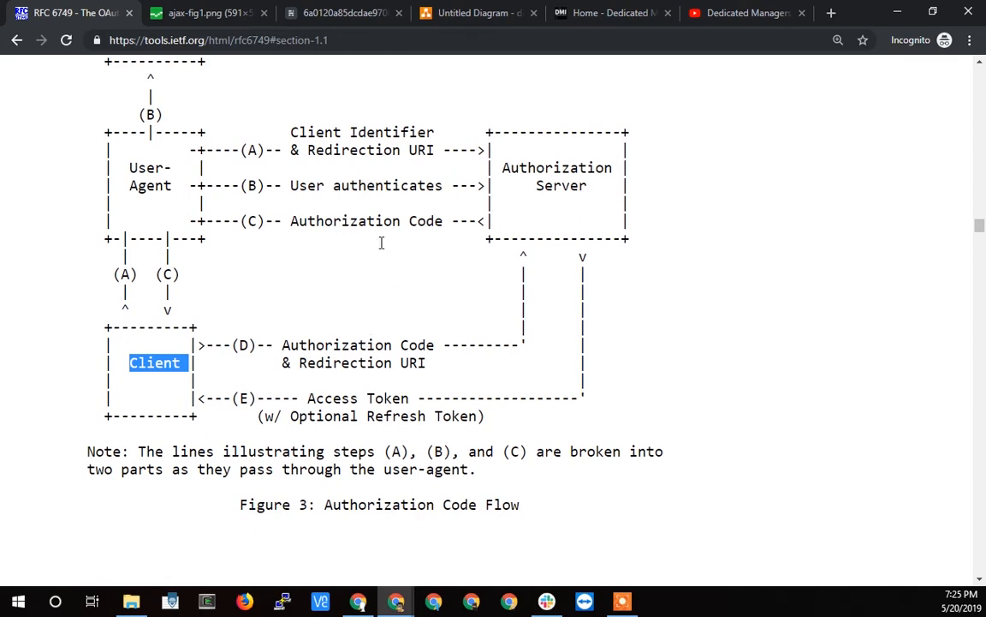
mouse_move(381, 212)
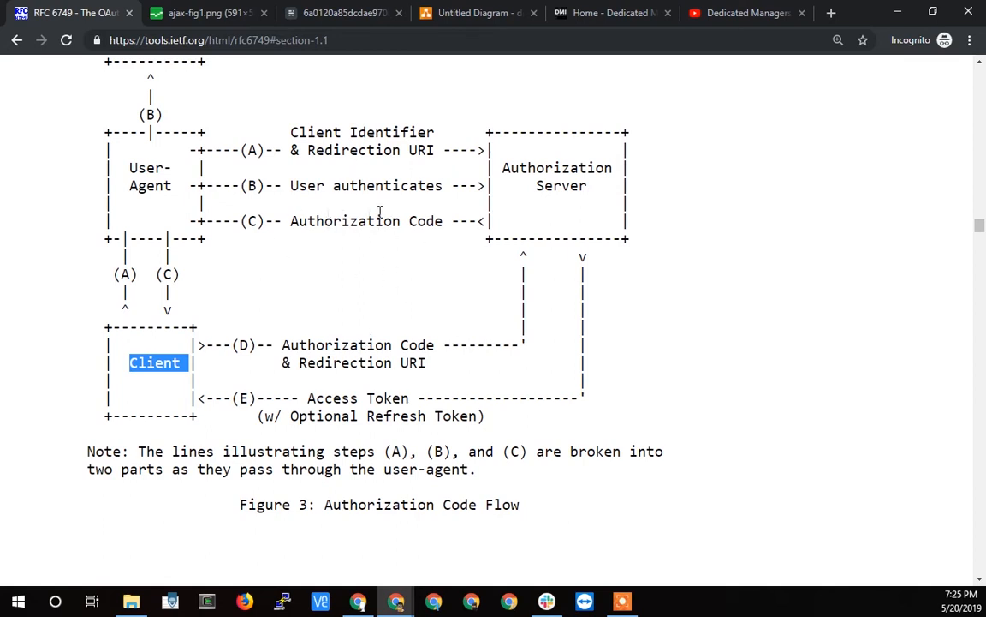
click(343, 14)
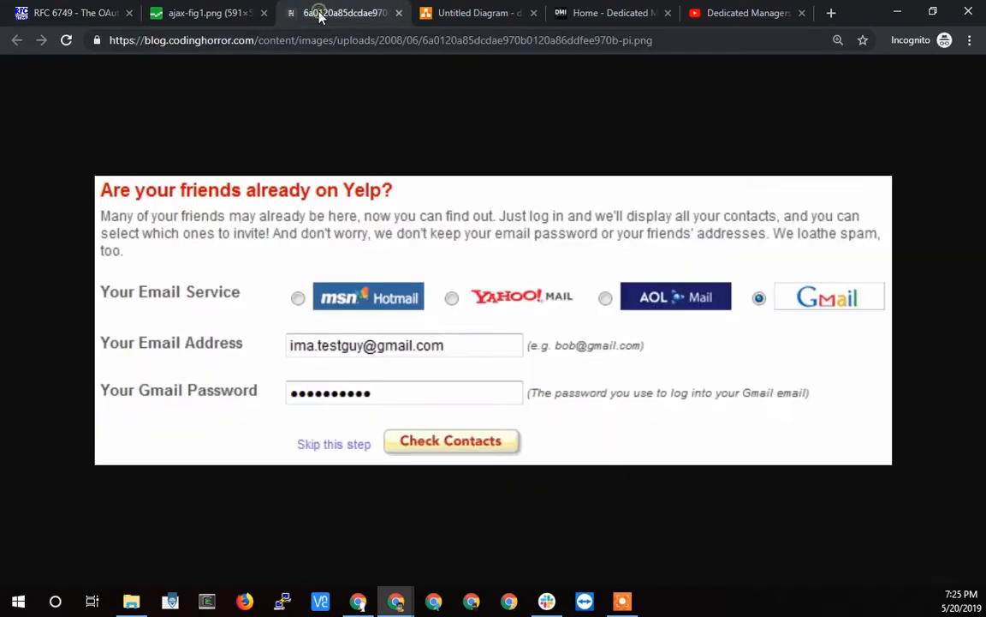
click(206, 12)
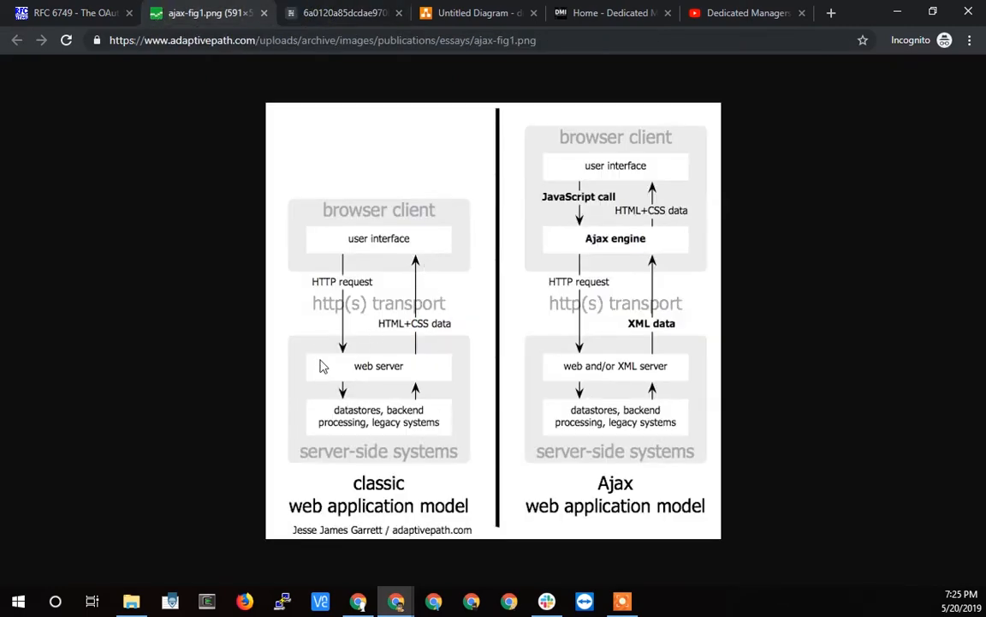
mouse_move(92, 59)
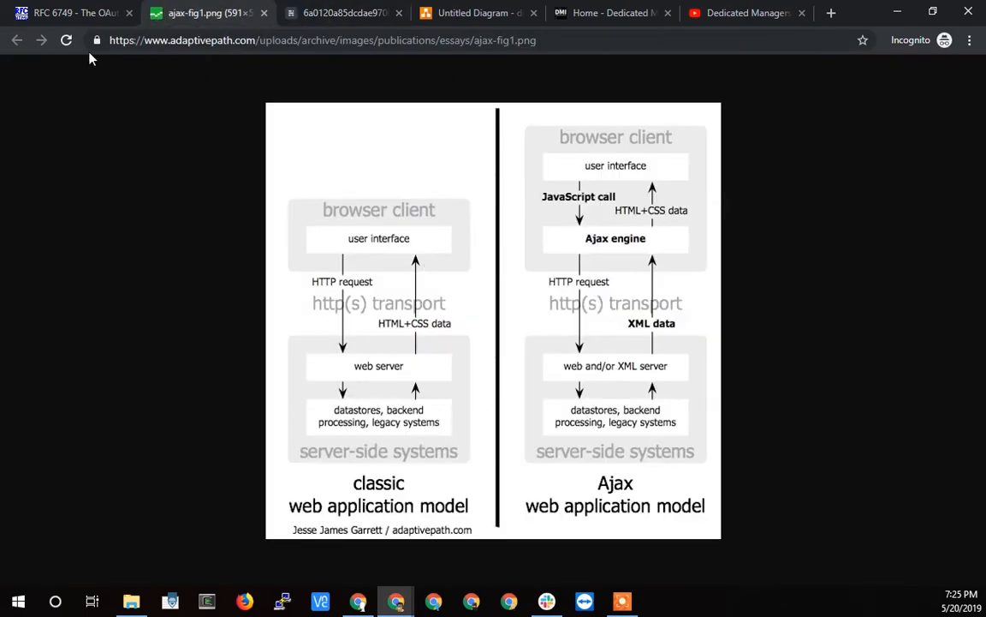
click(72, 12)
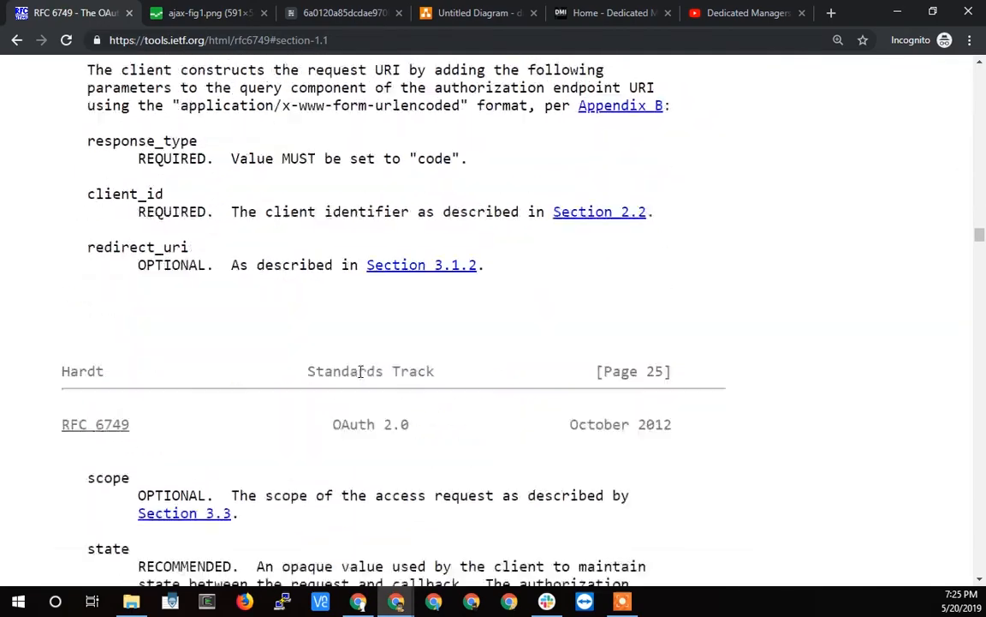
Scroll to section 4.2 Implicit Grant, highlight 'Client' in Figure 4, and head back toward the table of contents.
scroll(down, 3)
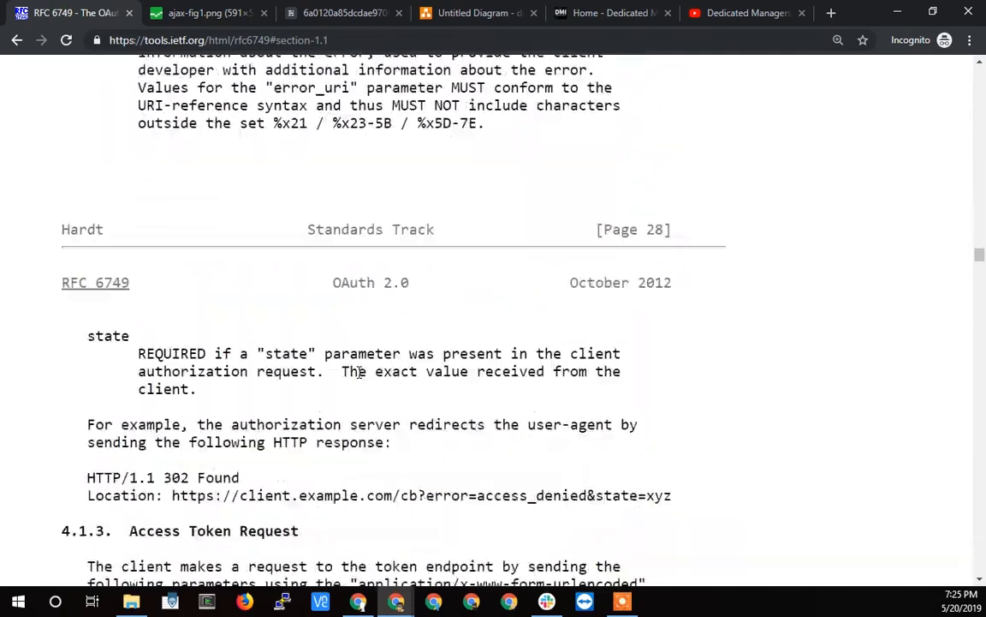
scroll(down, 3)
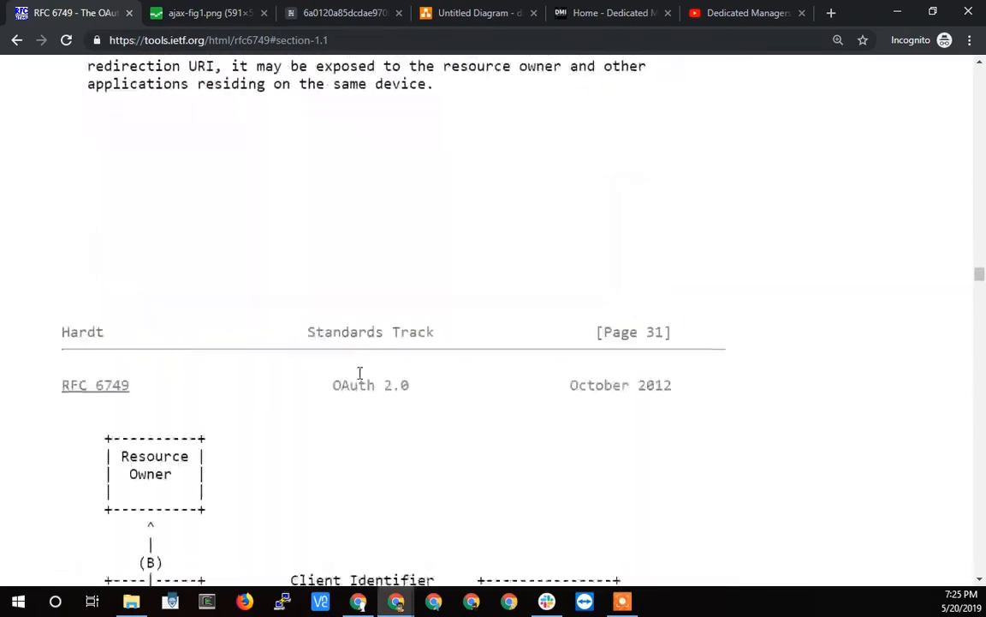
scroll(down, 3)
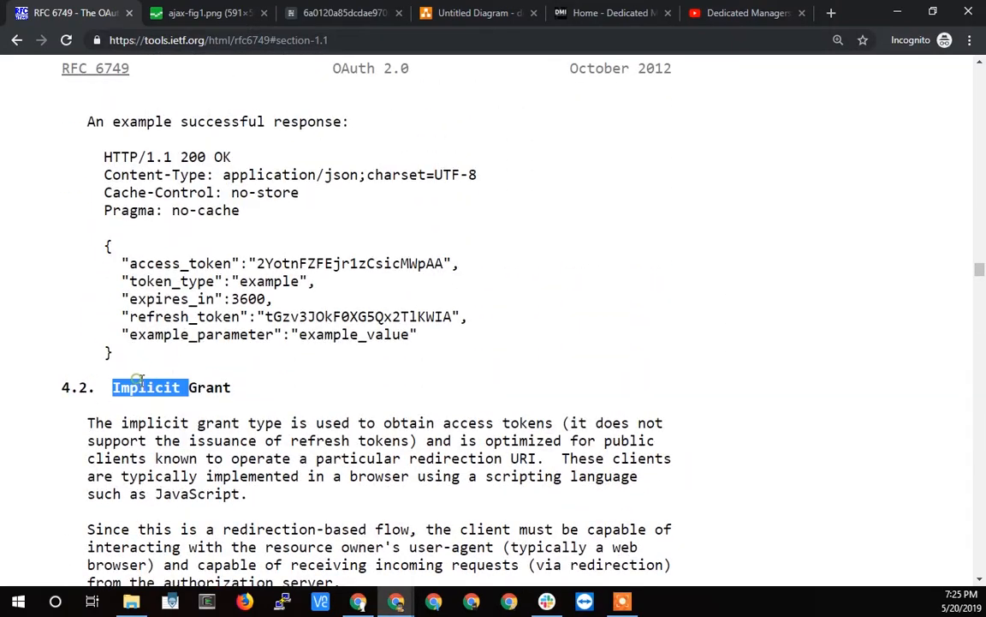
scroll(down, 3)
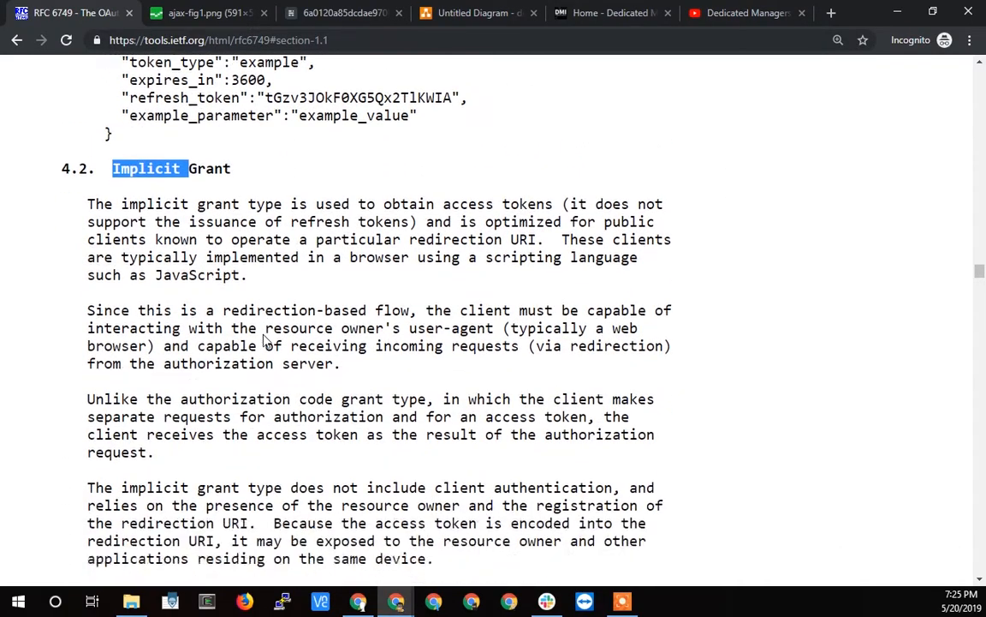
scroll(down, 3)
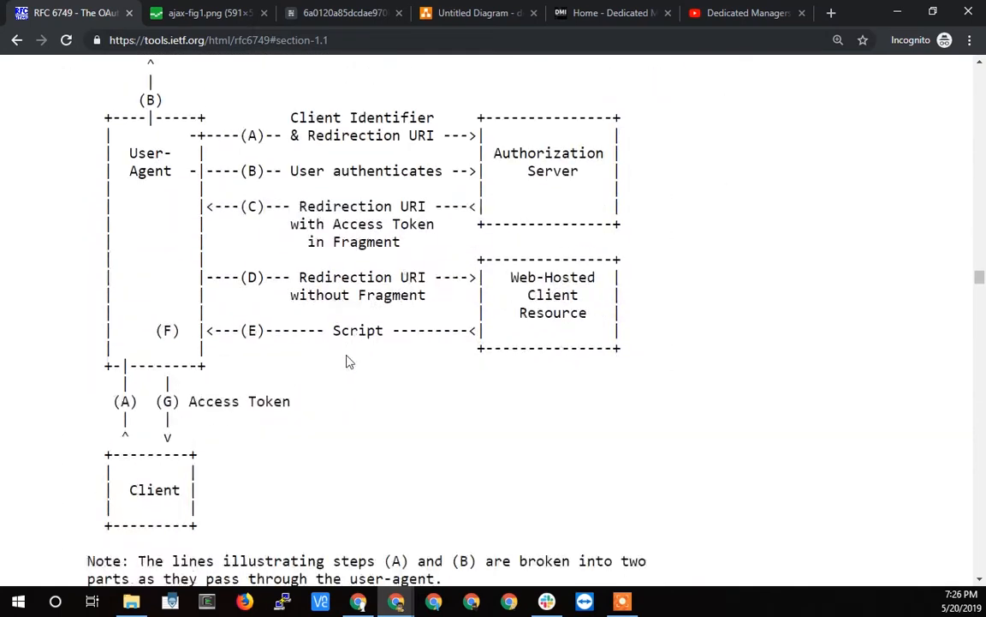
double_click(154, 490)
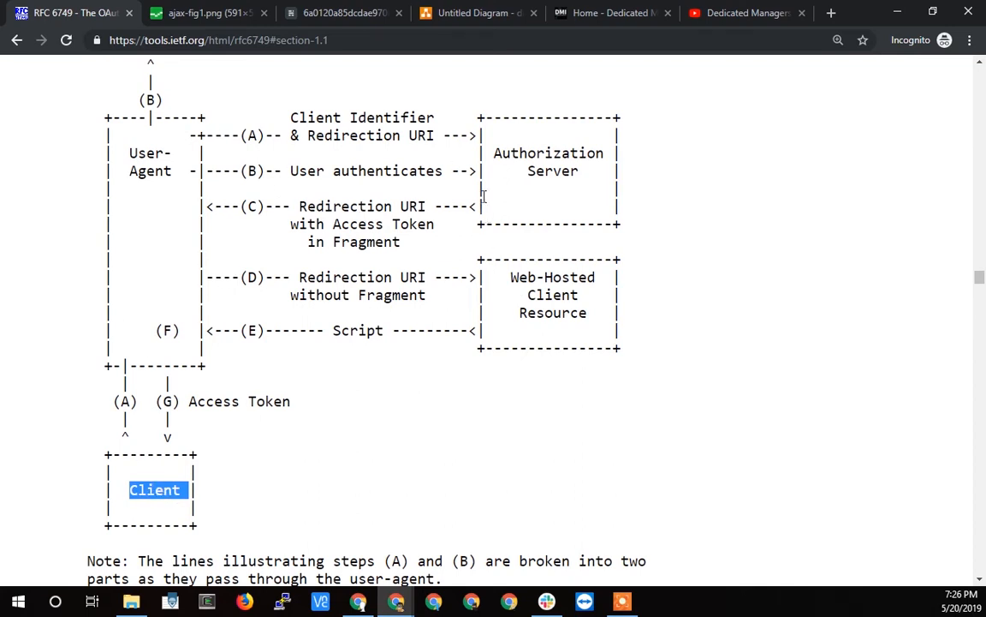
mouse_move(96, 288)
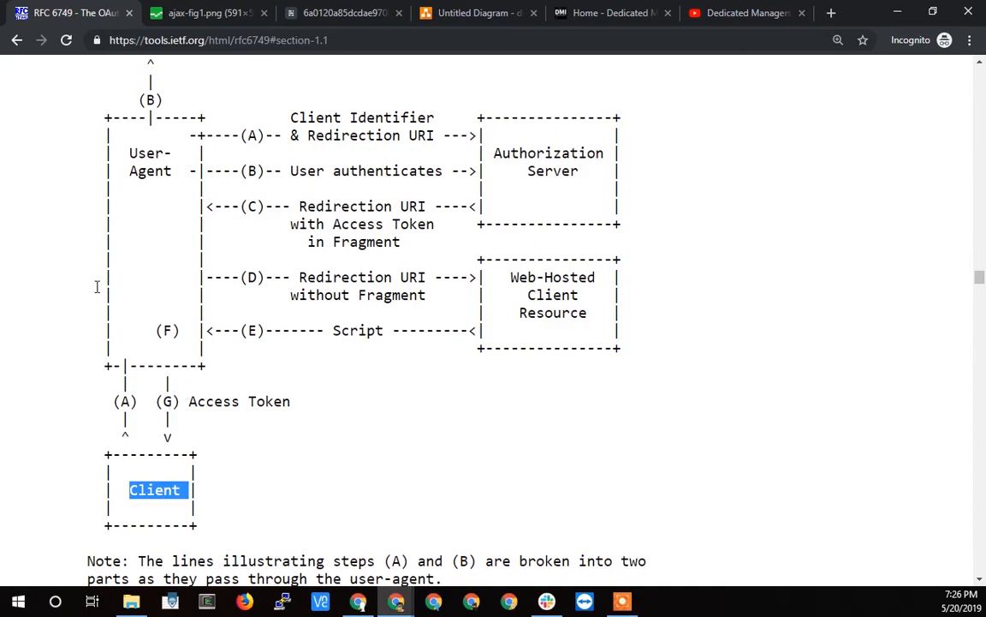
mouse_move(387, 409)
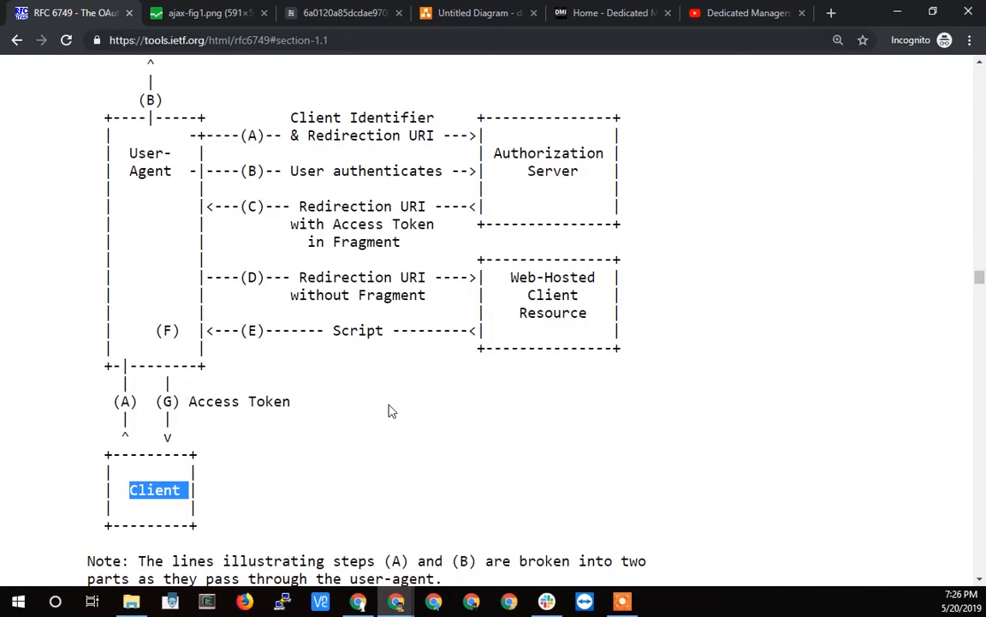
scroll(down, 3)
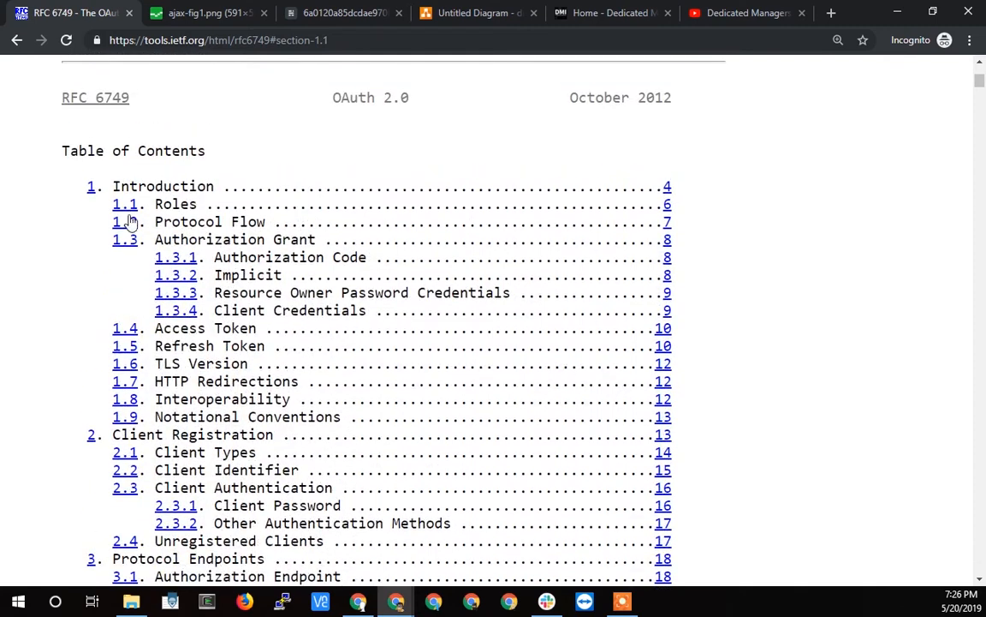
mouse_move(125, 222)
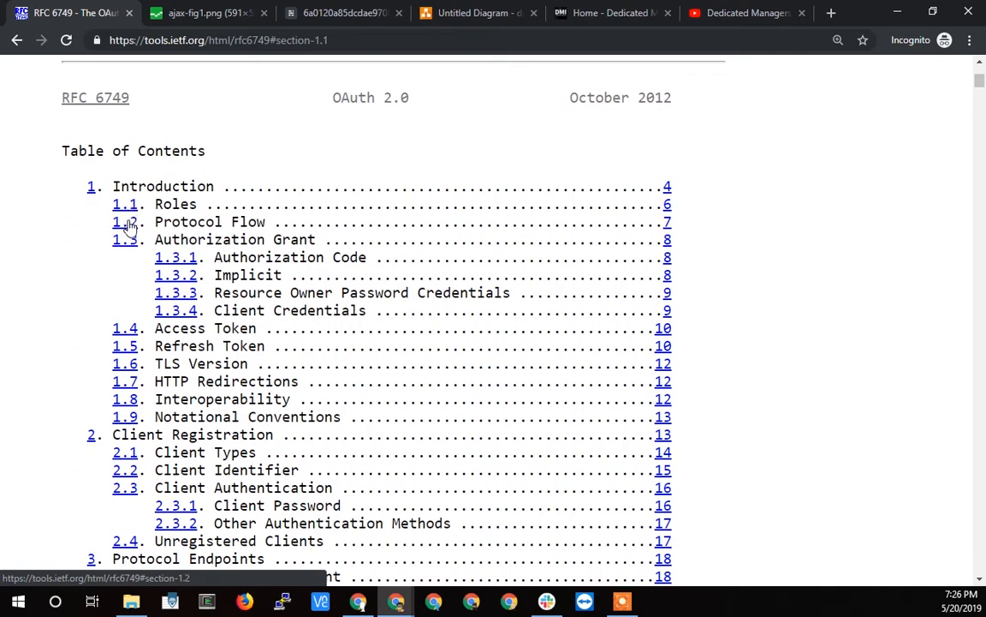
Jump to section 1.1 Roles, highlight the client definition and the word 'application', then show the Ajax diagram.
click(125, 204)
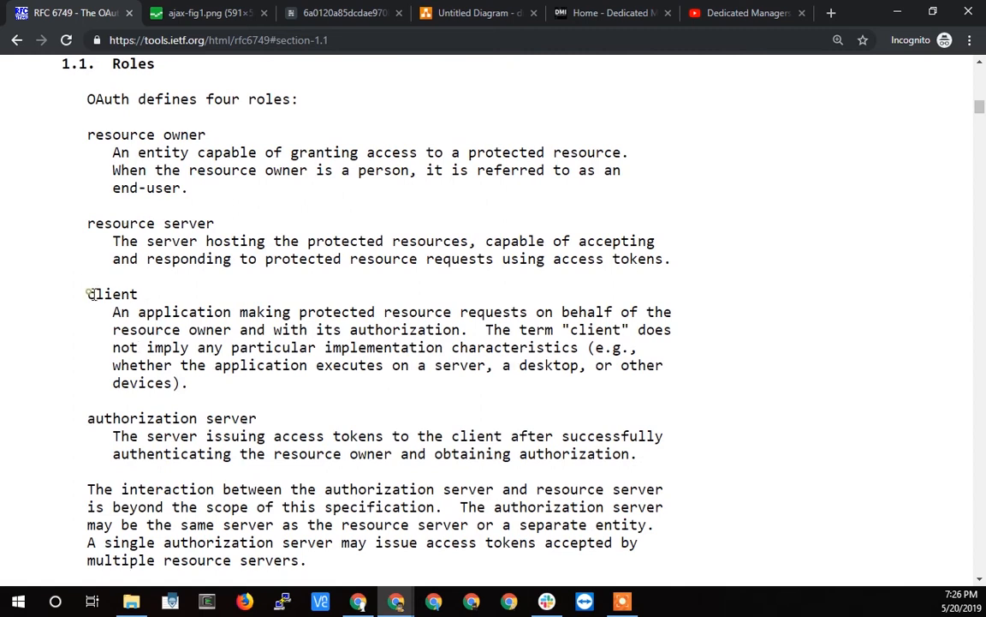
drag(86, 295, 189, 383)
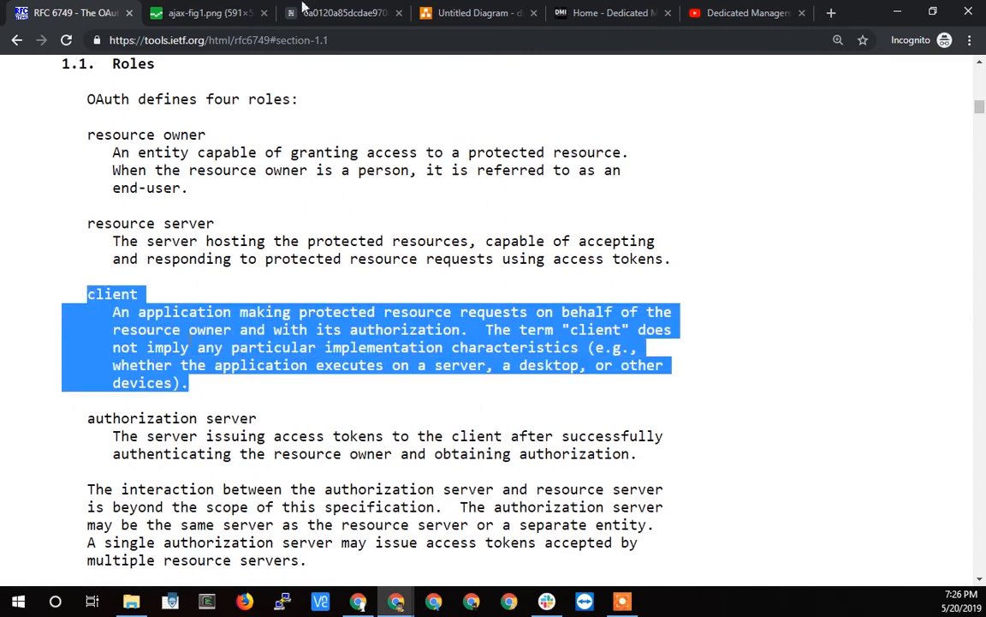
mouse_move(206, 14)
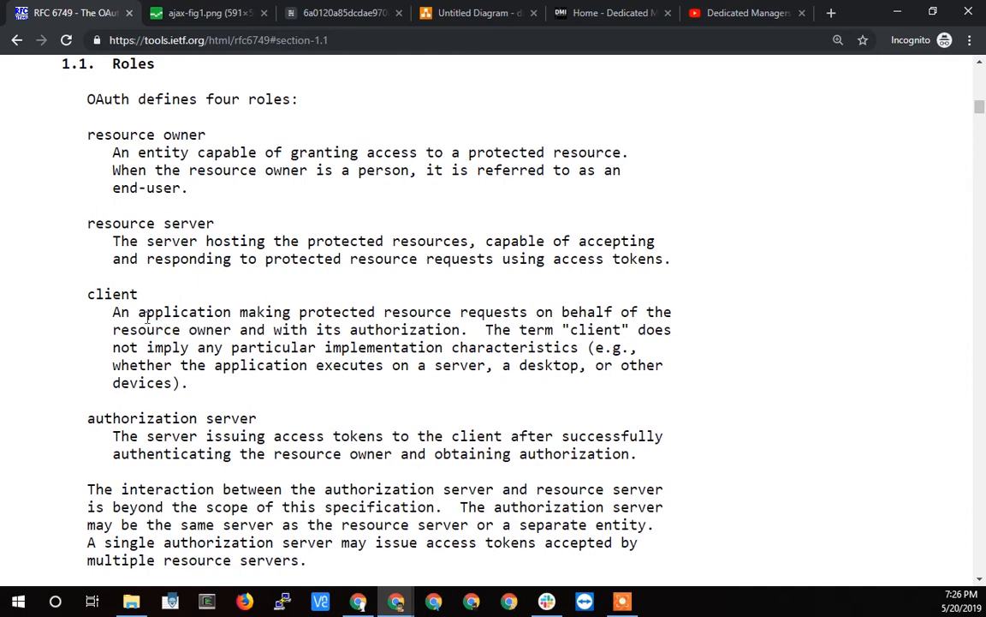
double_click(185, 312)
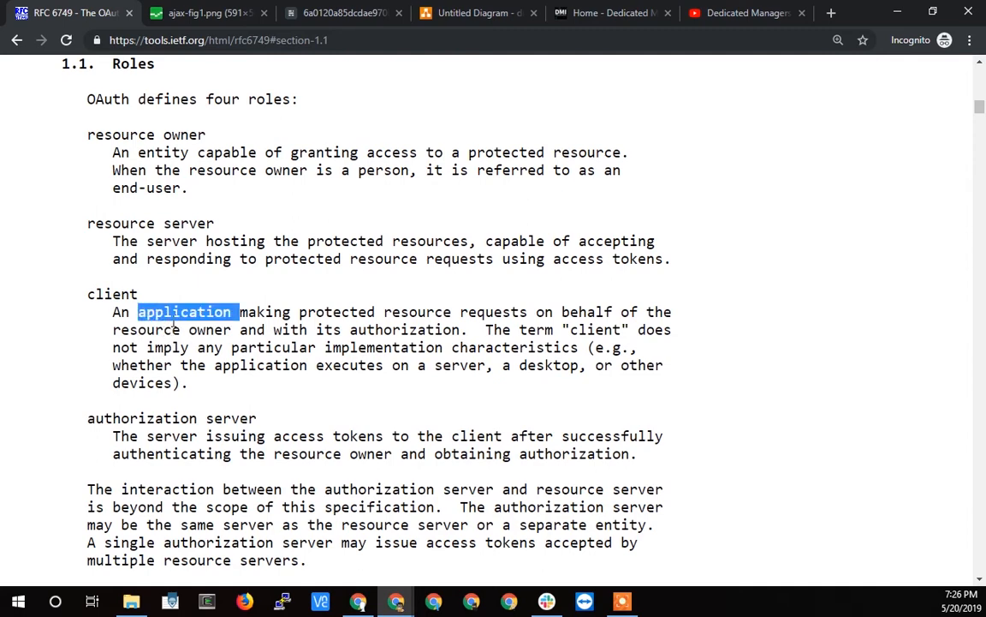
click(206, 14)
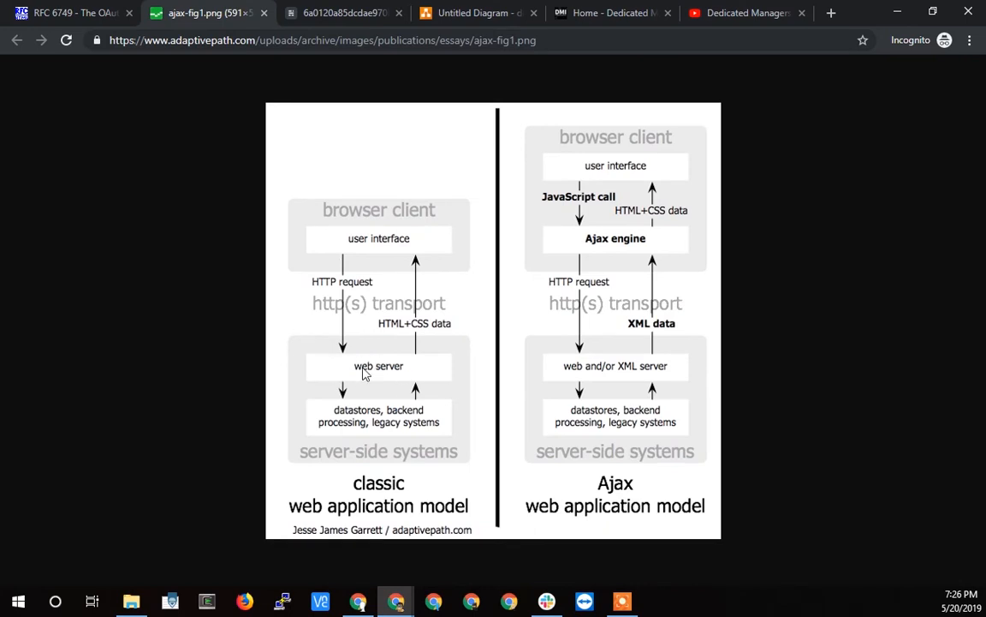
mouse_move(358, 250)
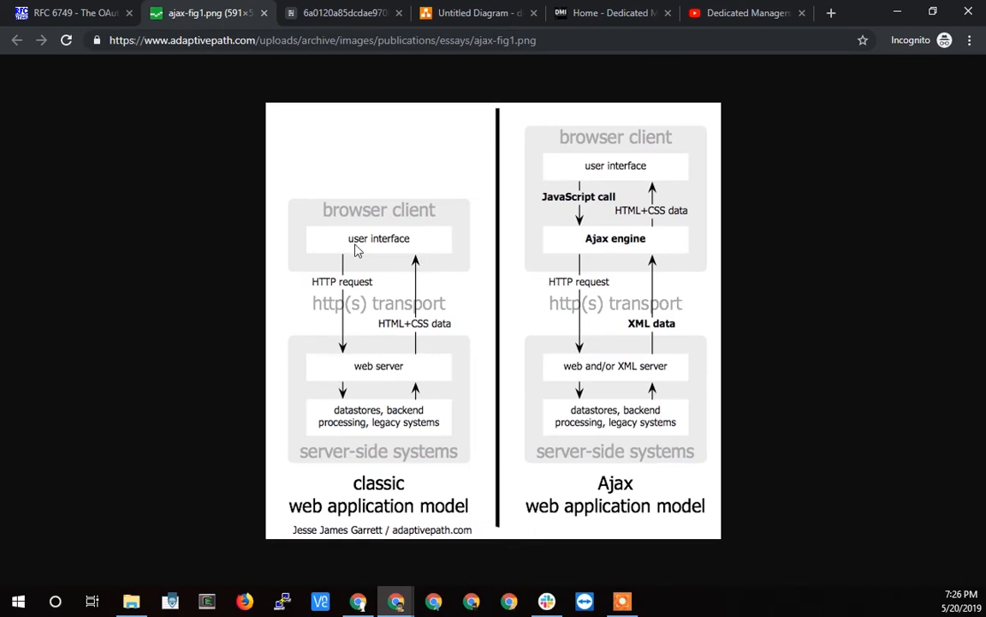
mouse_move(564, 243)
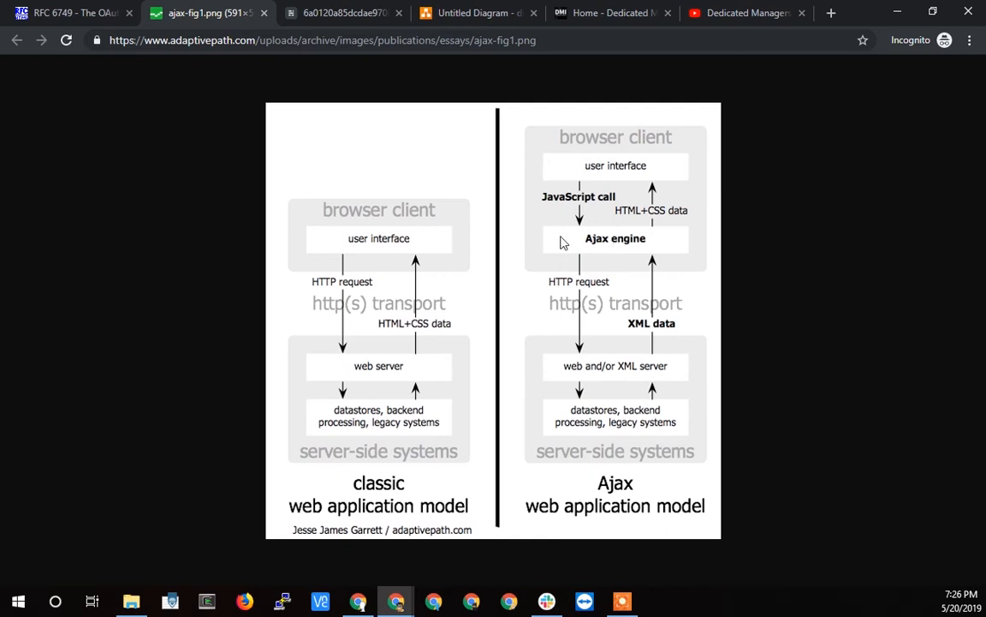
mouse_move(630, 120)
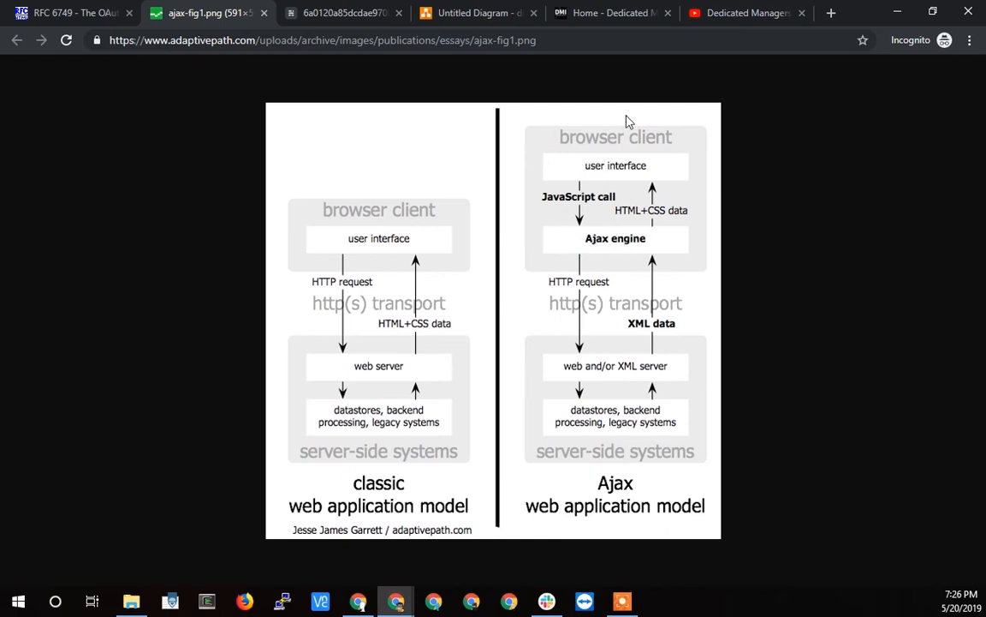
mouse_move(624, 176)
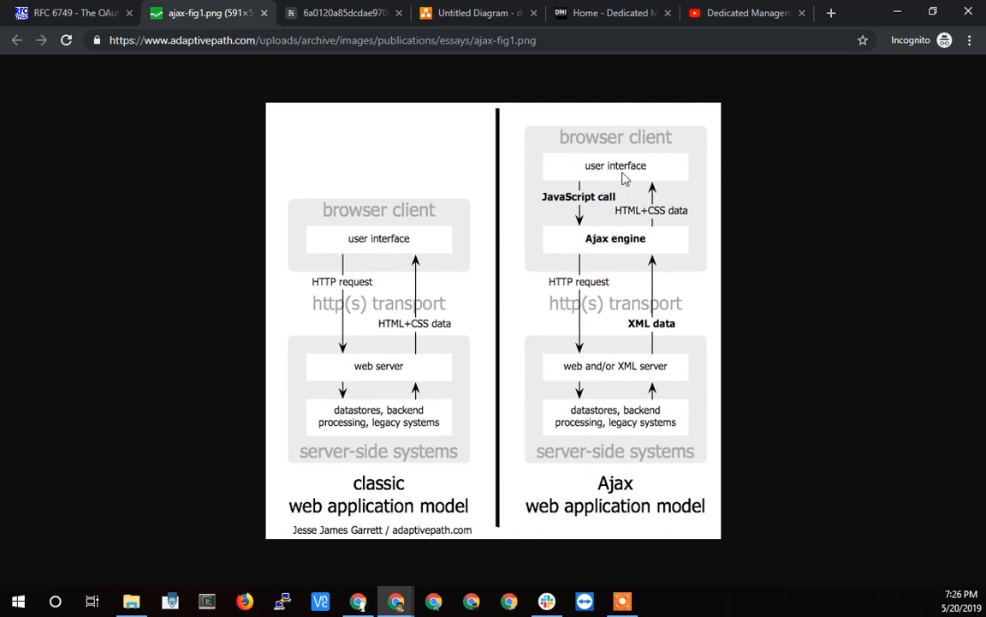
mouse_move(404, 341)
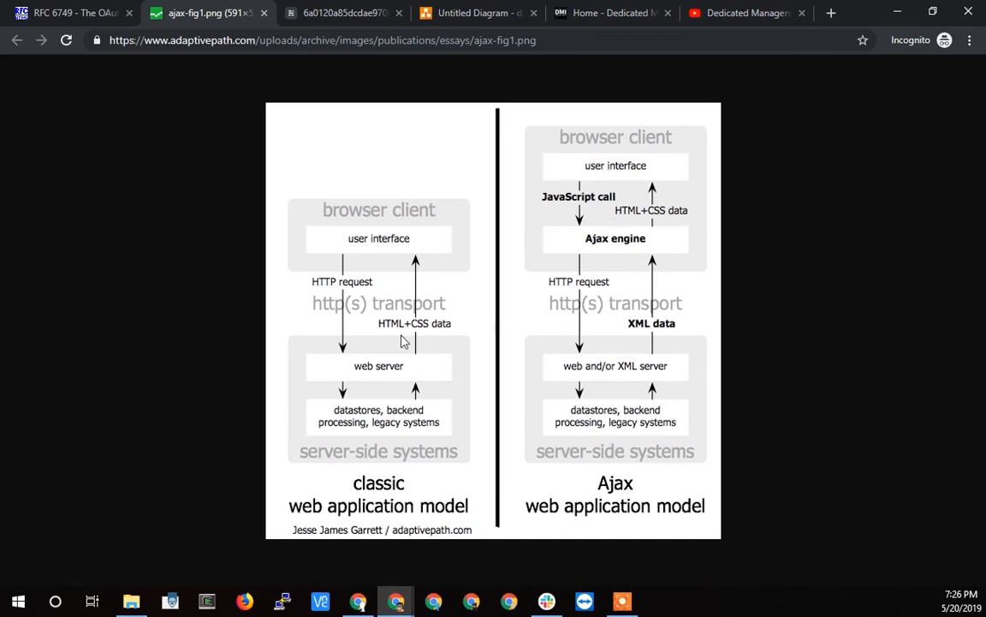
Switch from the ajax-fig1.png image back to RFC 6749's section 1.1 role definitions.
click(69, 14)
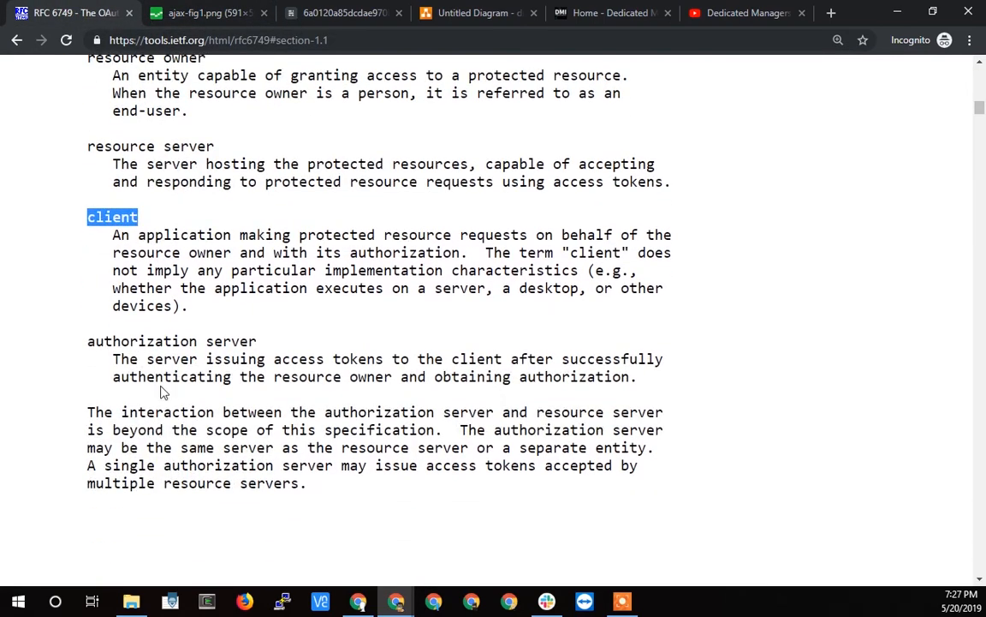
mouse_move(135, 378)
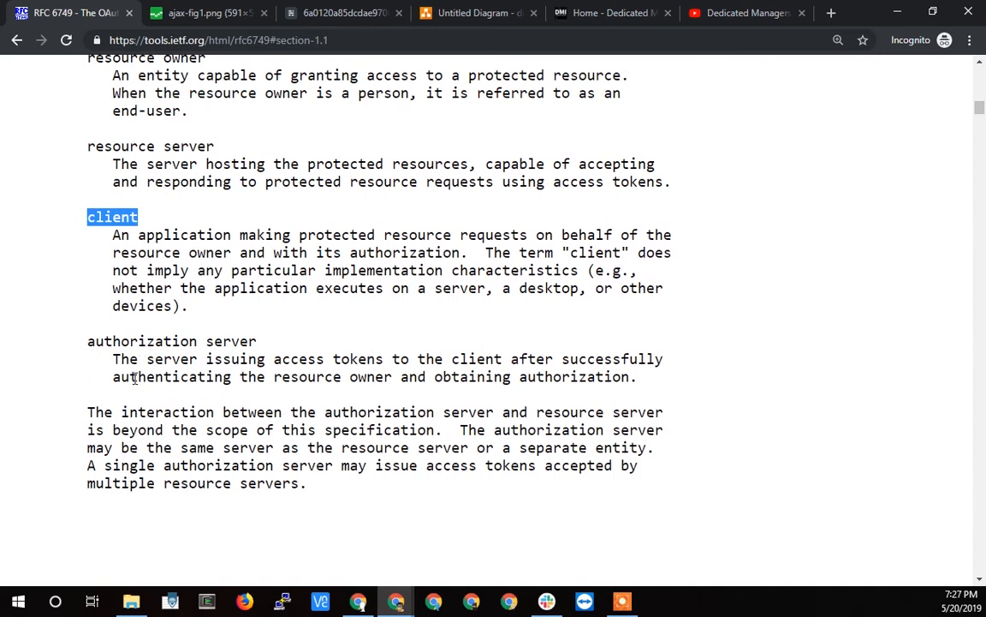
mouse_move(387, 363)
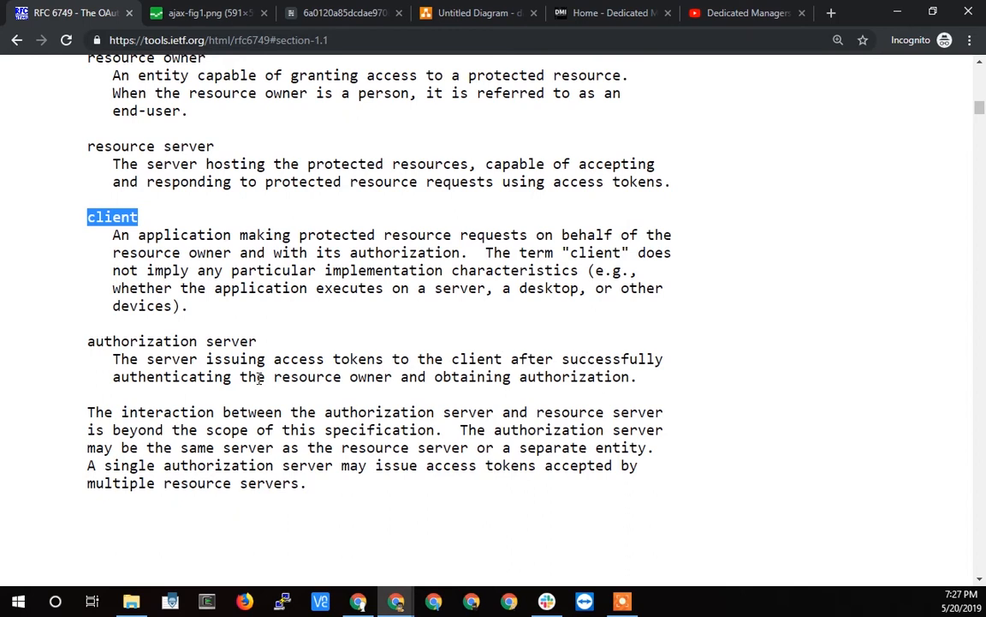
mouse_move(339, 377)
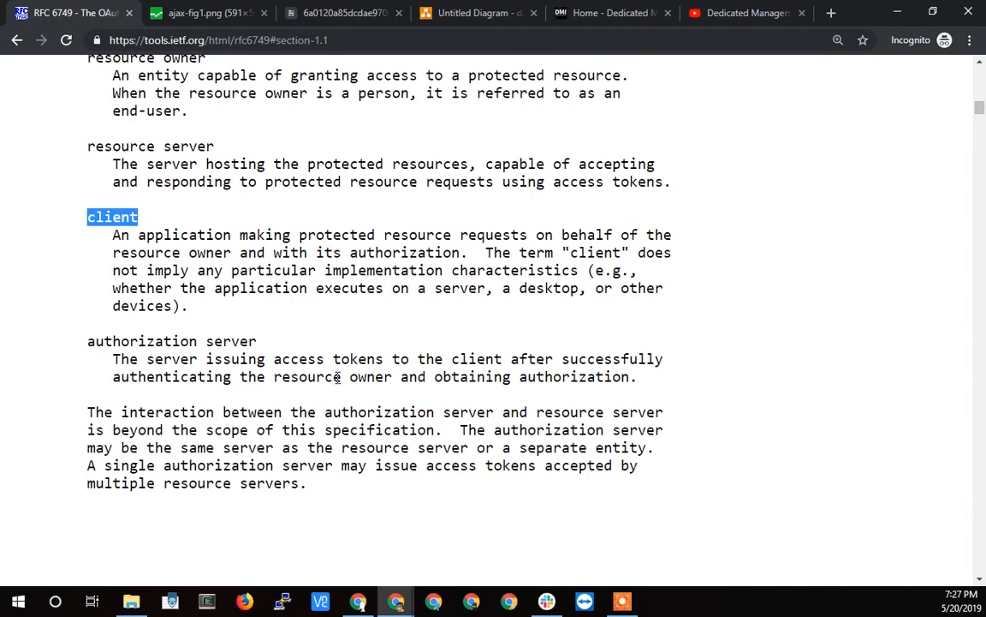
mouse_move(512, 374)
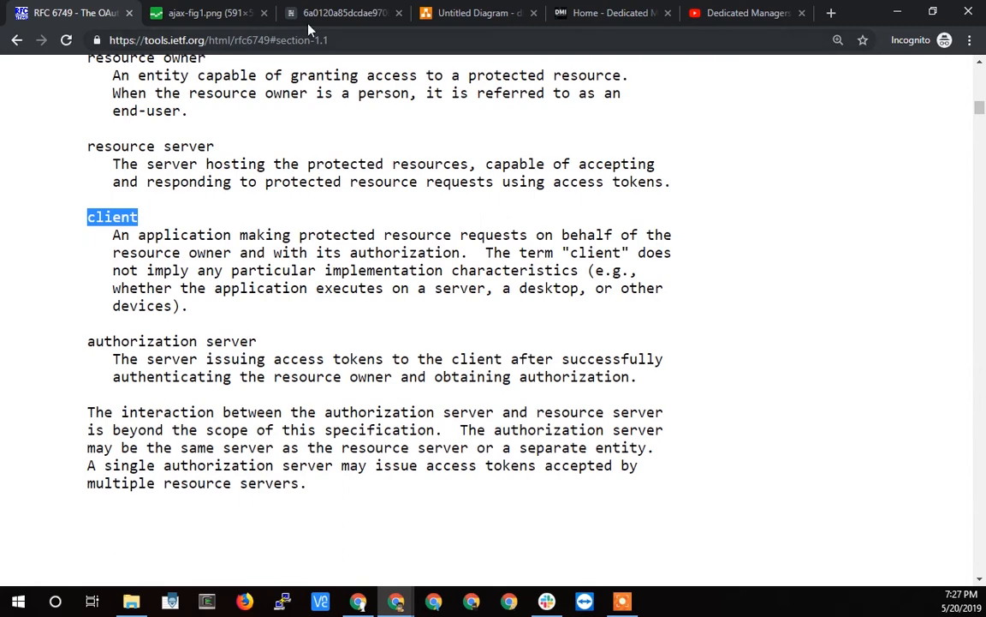
Show the codinghorror Yelp Gmail-password screenshot, with a brief glance at the Ajax diagram.
click(343, 12)
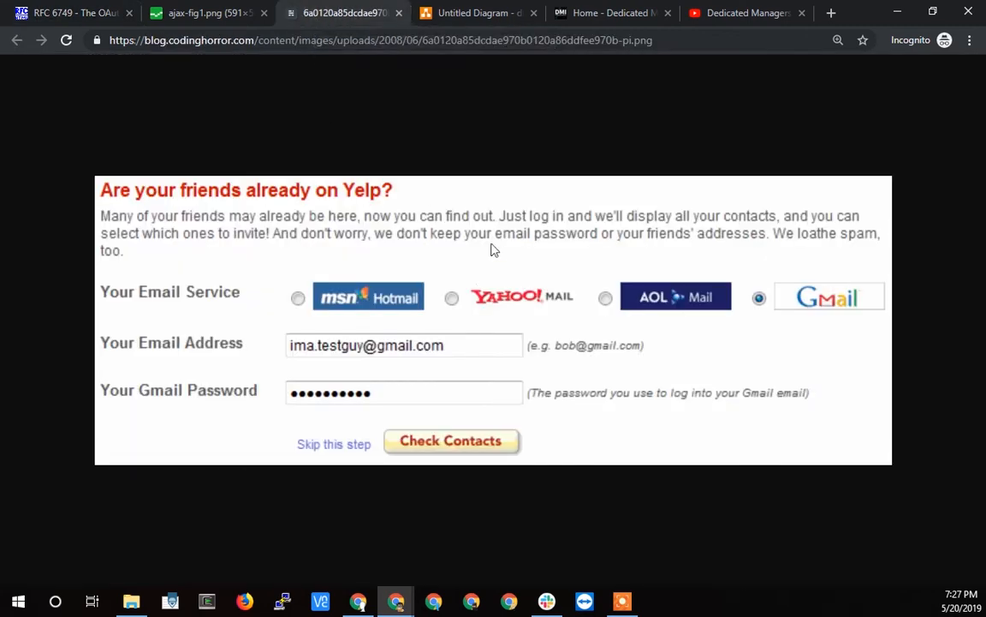
mouse_move(294, 370)
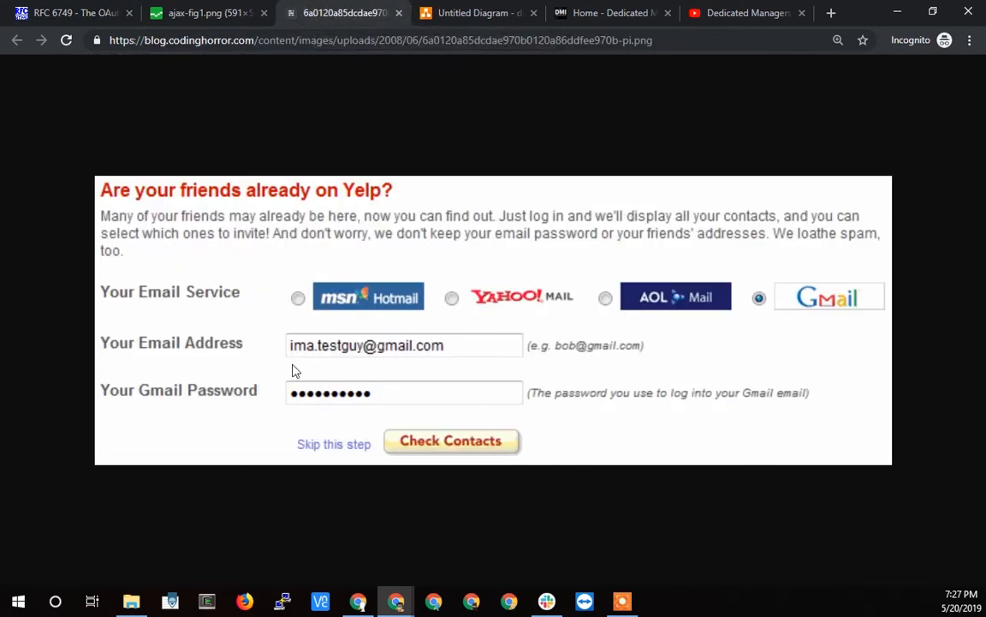
mouse_move(677, 333)
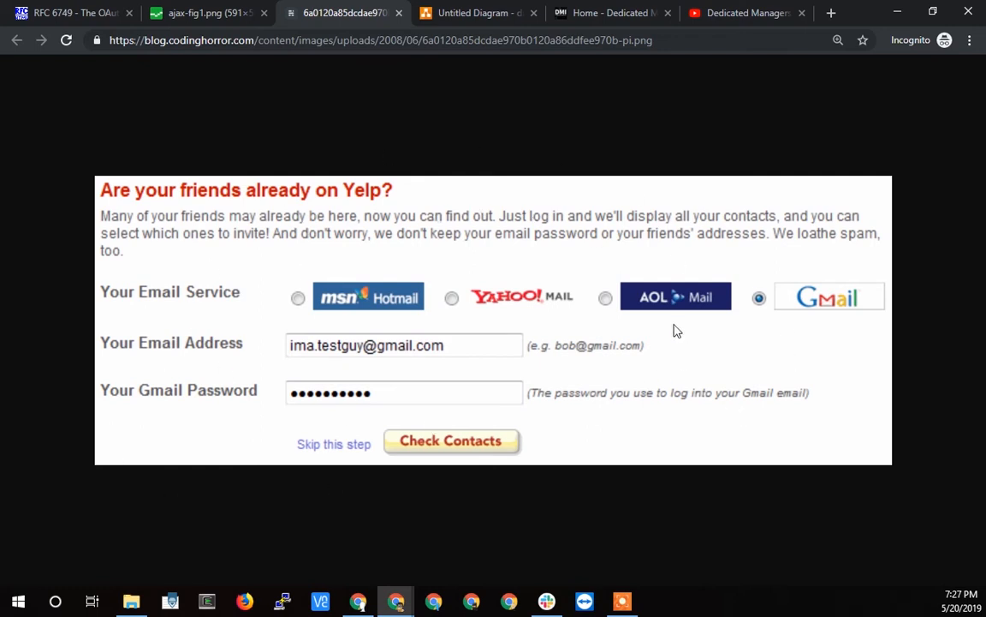
mouse_move(672, 329)
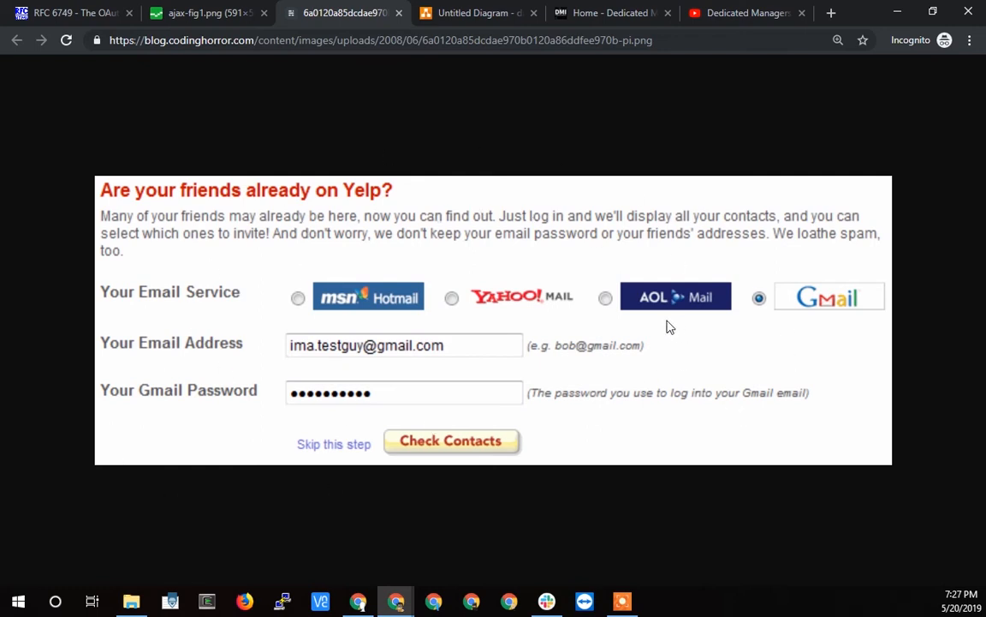
mouse_move(363, 195)
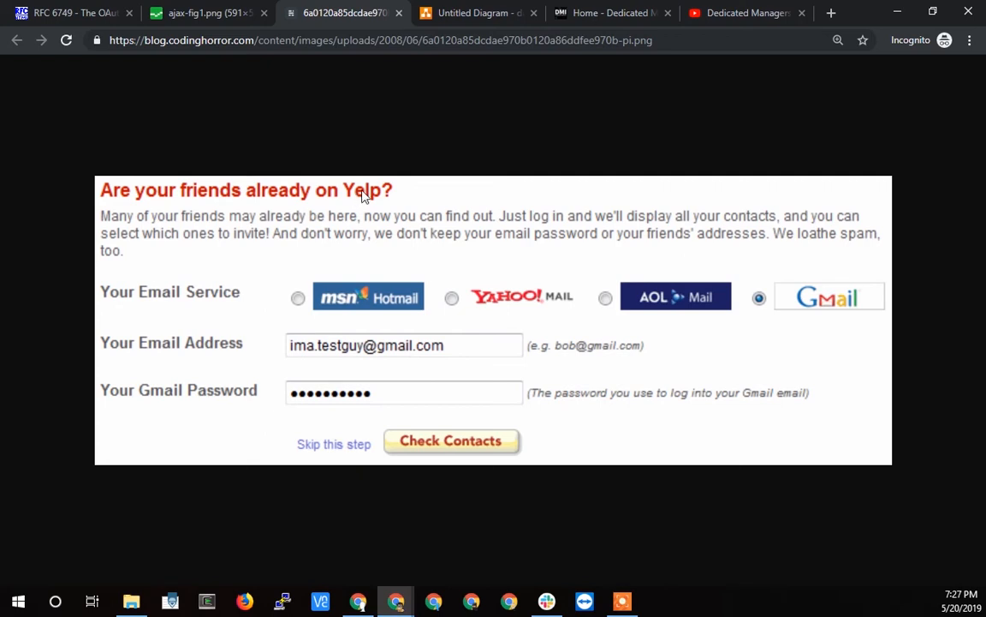
mouse_move(381, 163)
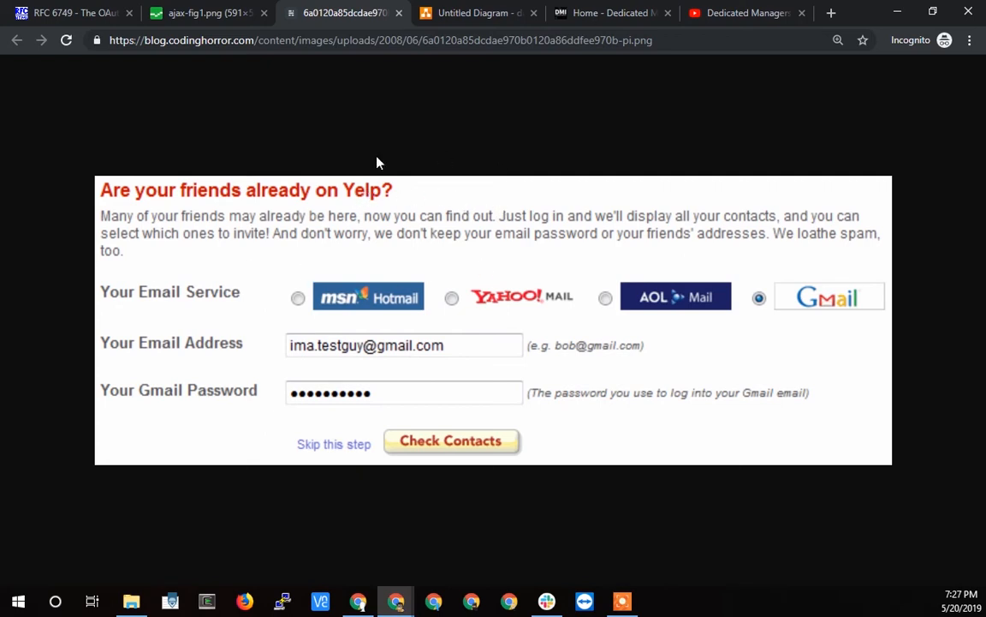
mouse_move(397, 212)
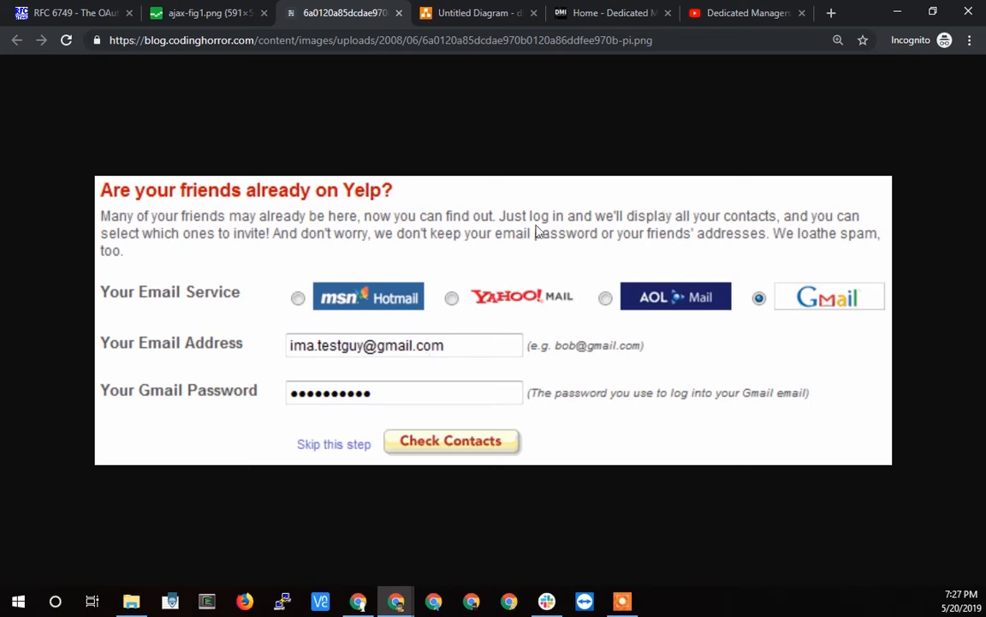
mouse_move(610, 109)
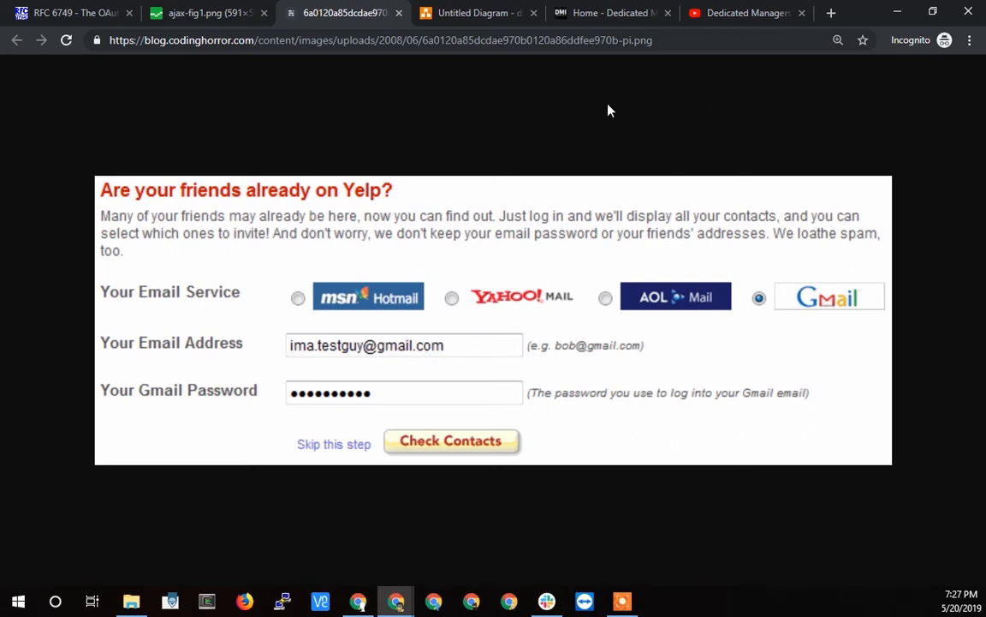
mouse_move(651, 98)
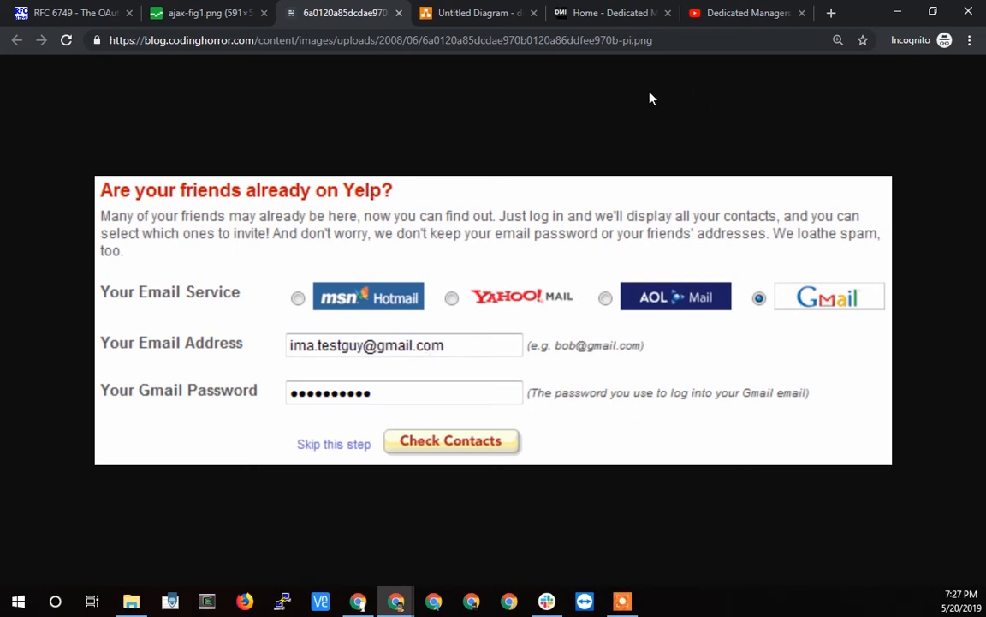
mouse_move(483, 173)
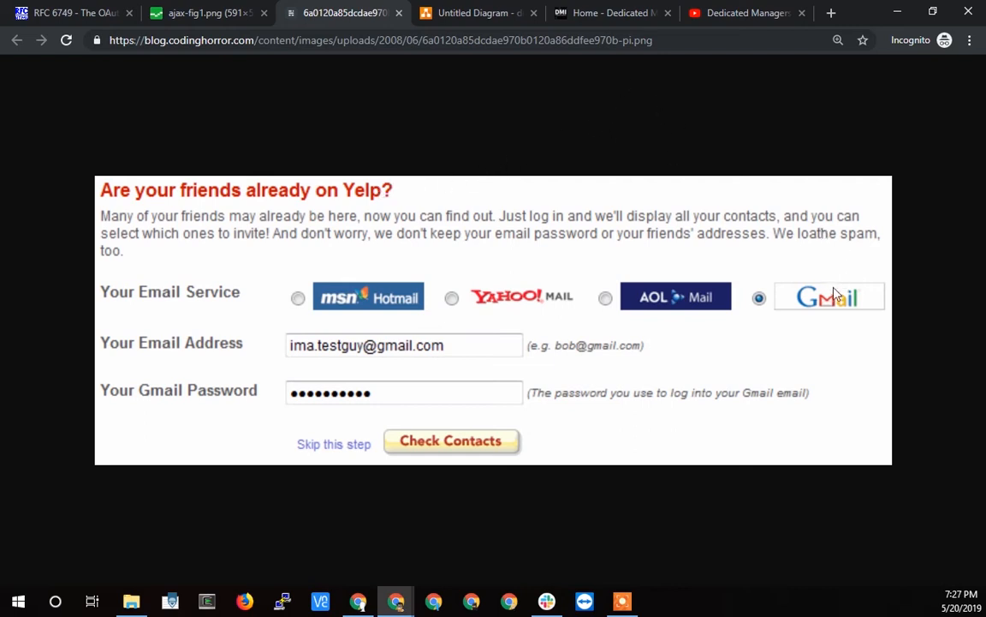
mouse_move(825, 298)
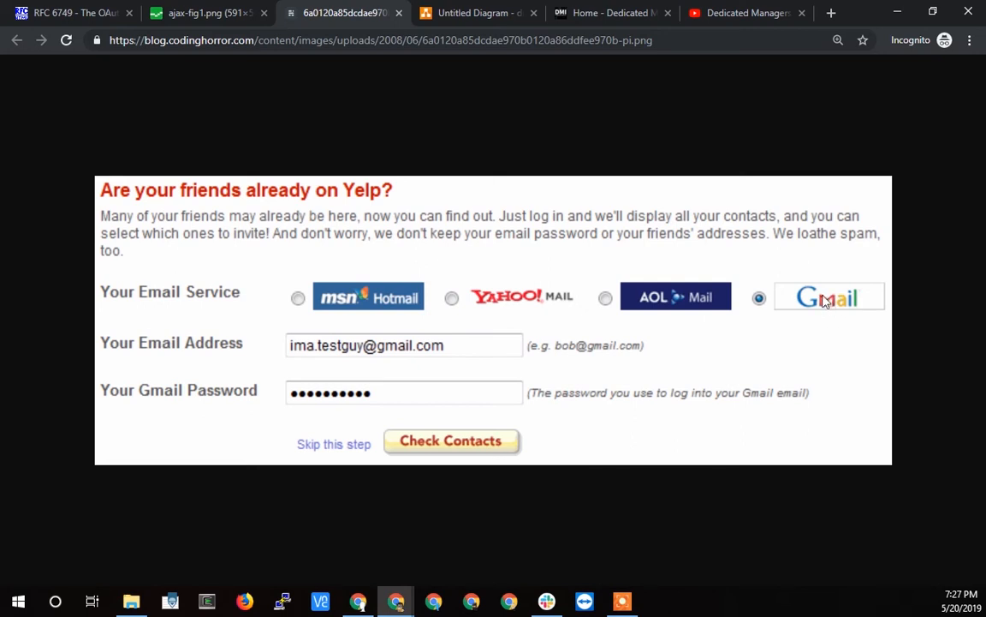
mouse_move(828, 300)
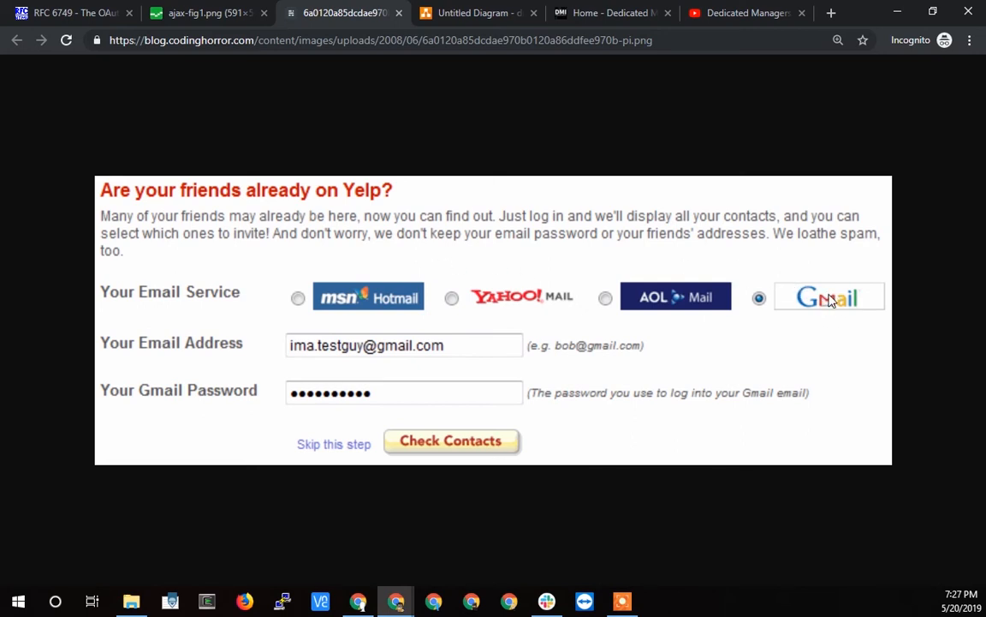
mouse_move(668, 152)
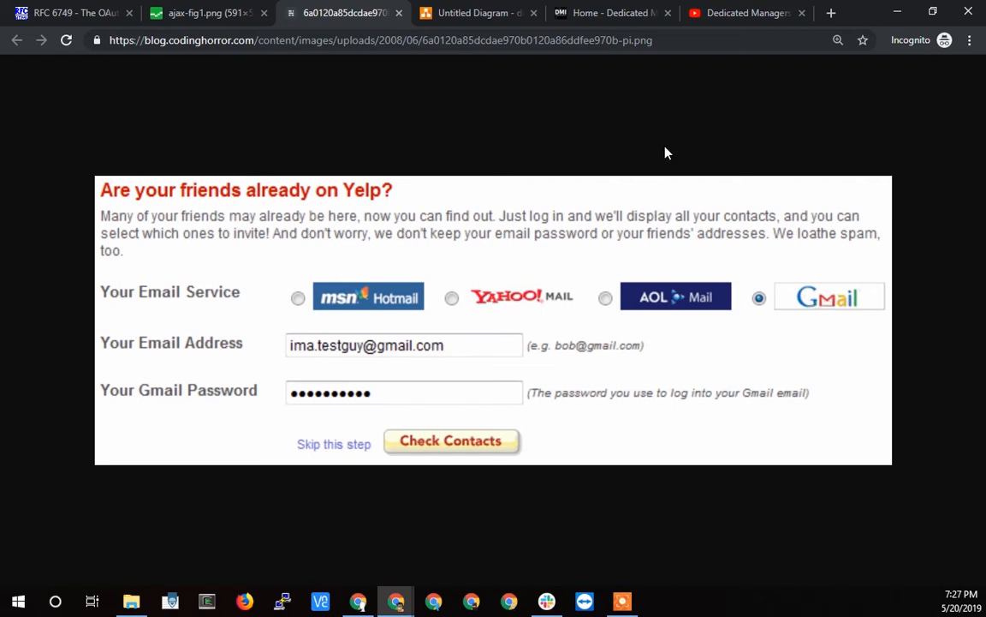
mouse_move(397, 367)
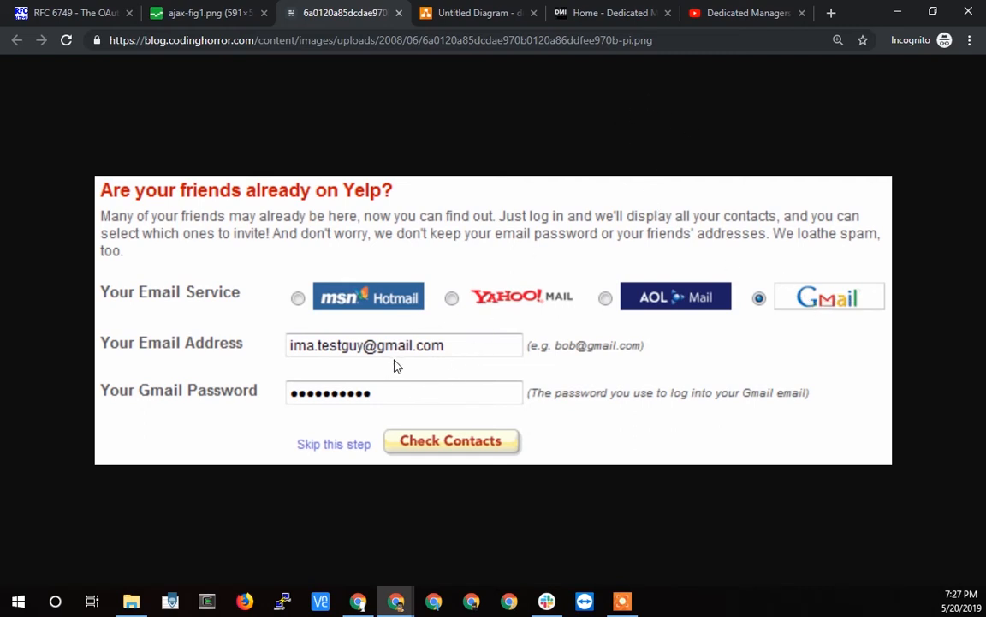
mouse_move(386, 387)
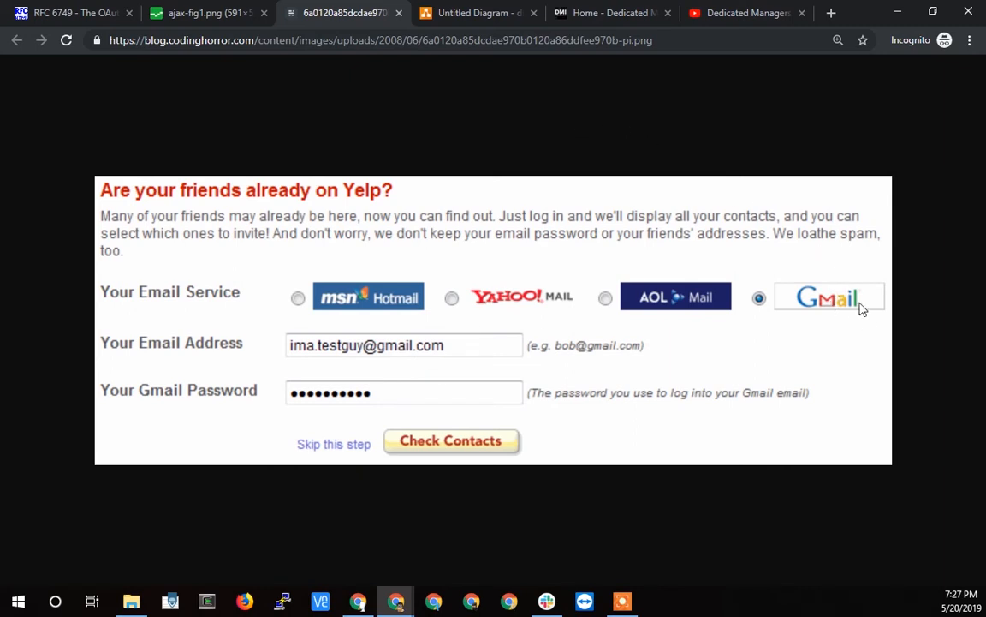
mouse_move(819, 291)
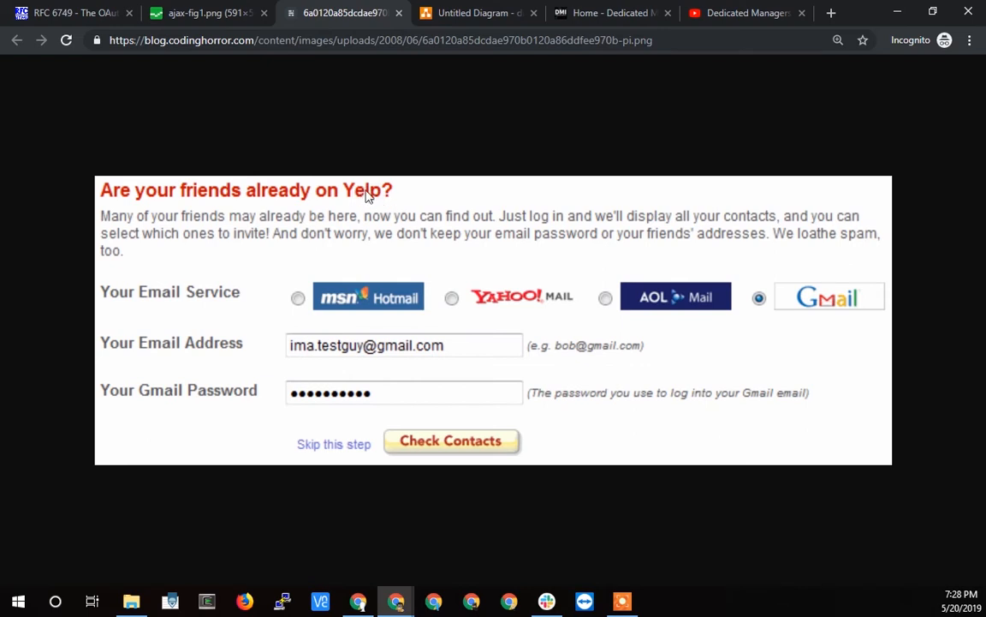
click(205, 13)
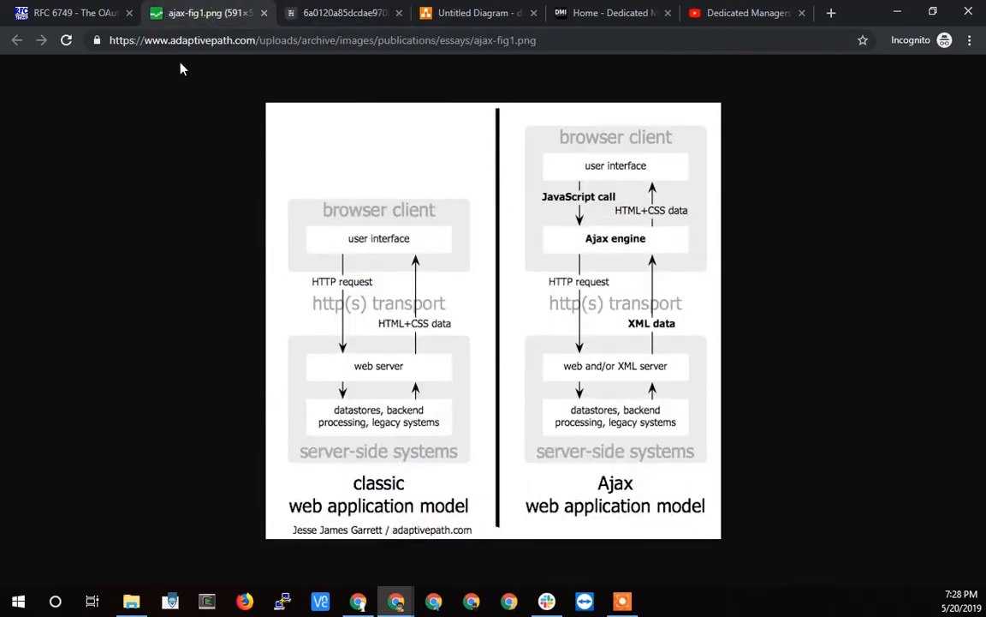
click(69, 14)
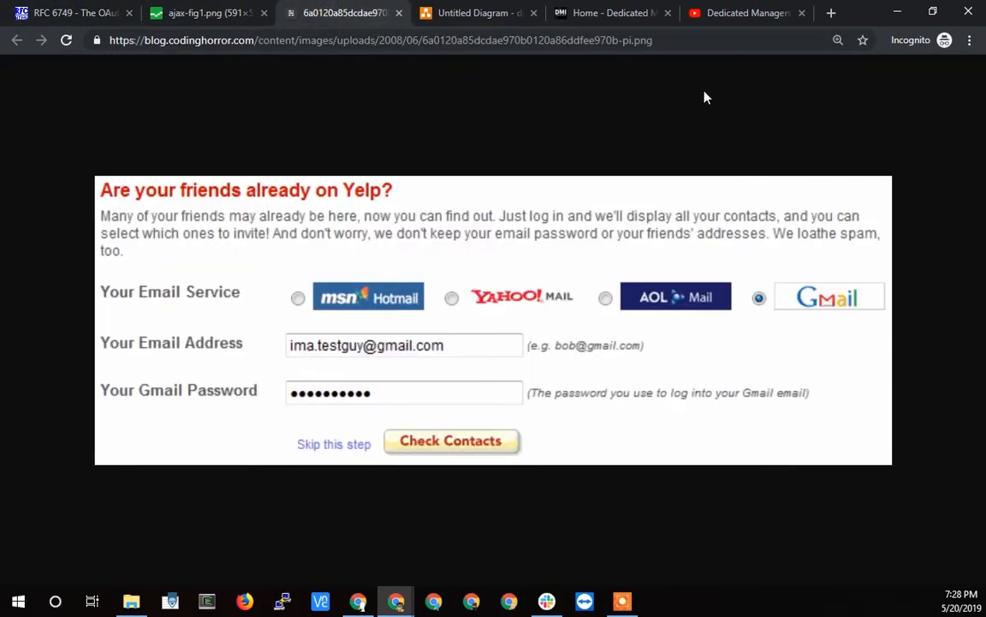
mouse_move(711, 127)
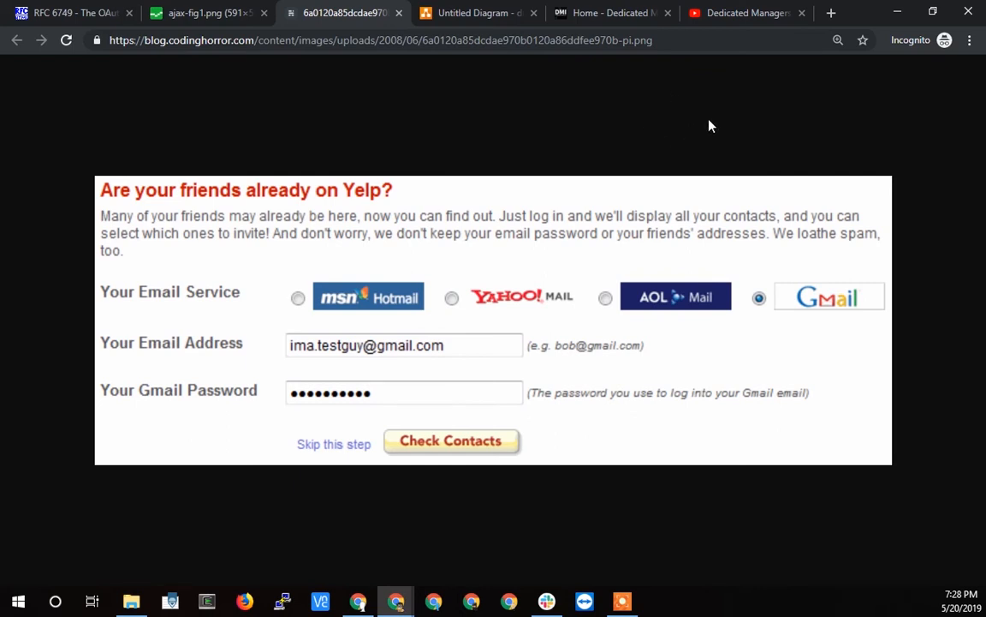
mouse_move(620, 65)
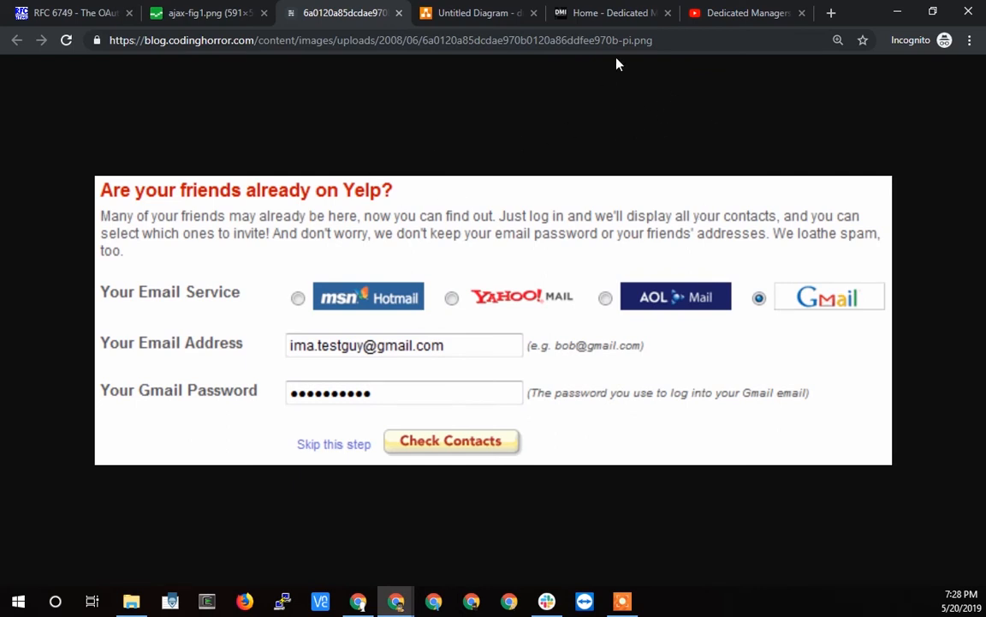
In draw.io's Save as dialog choose Google Drive, reaching the Authorization required prompt.
click(476, 12)
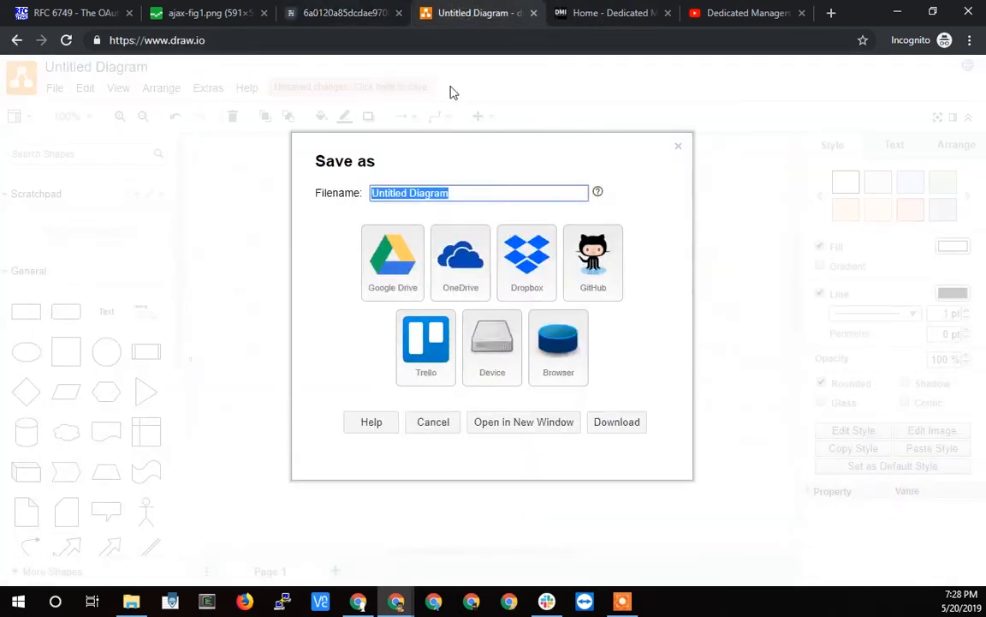
click(432, 422)
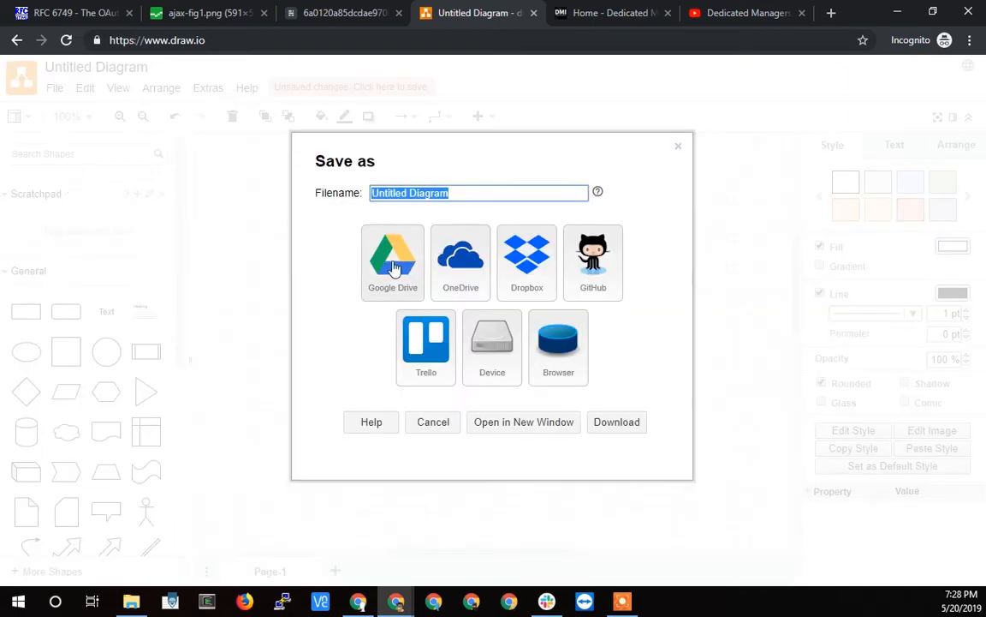
mouse_move(387, 256)
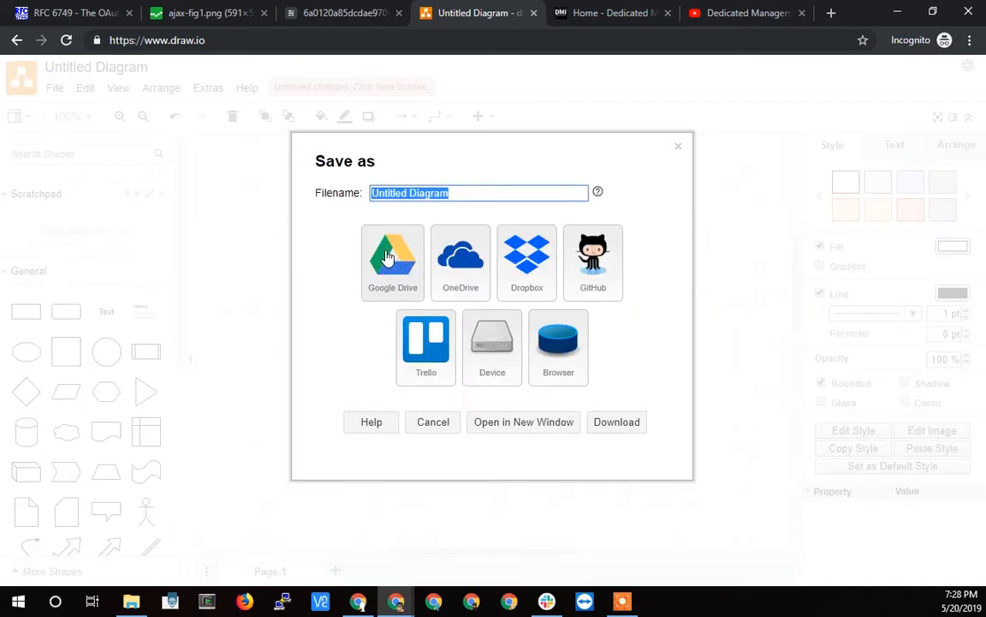
click(392, 257)
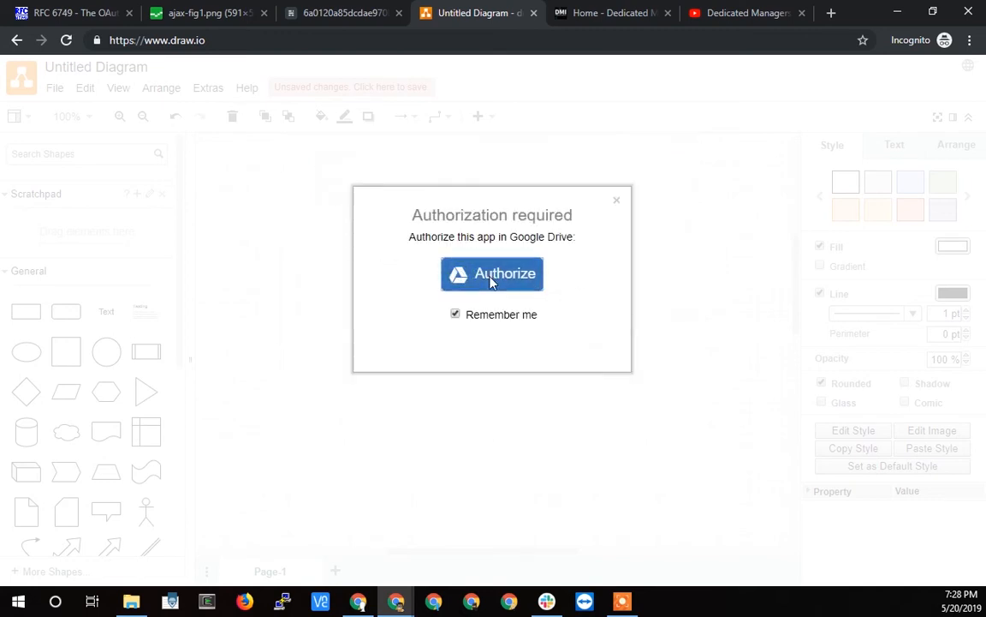
Authorize draw.io for Google Drive, then close the Google sign-in popup without signing in.
click(491, 274)
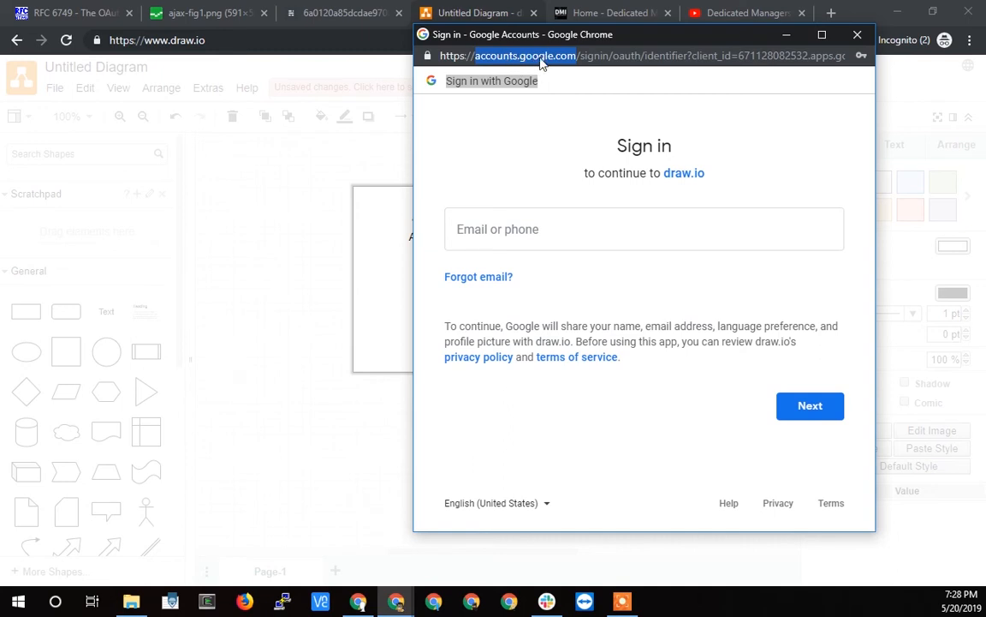
mouse_move(531, 61)
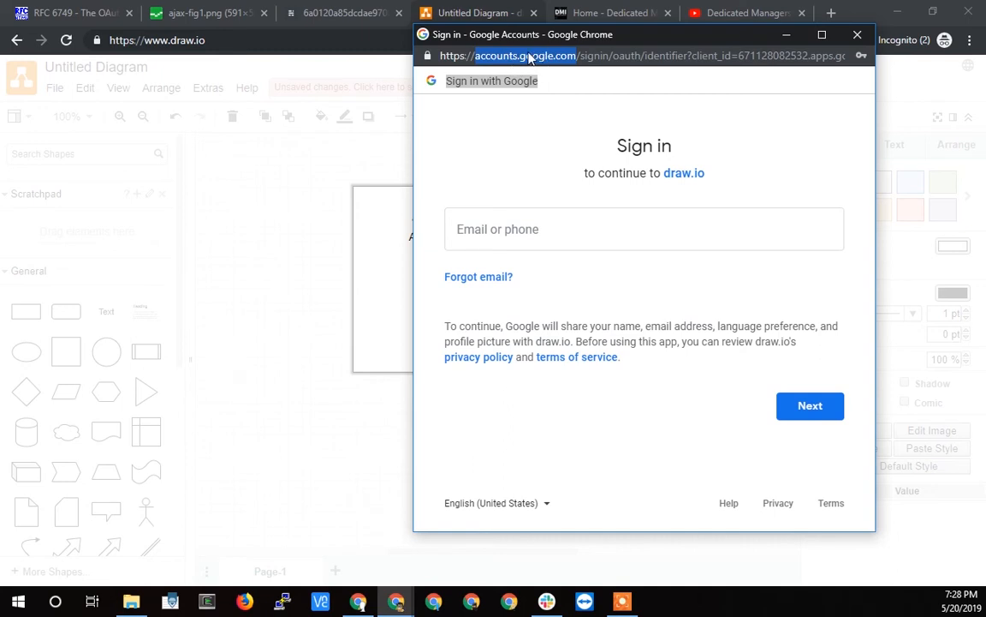
mouse_move(552, 56)
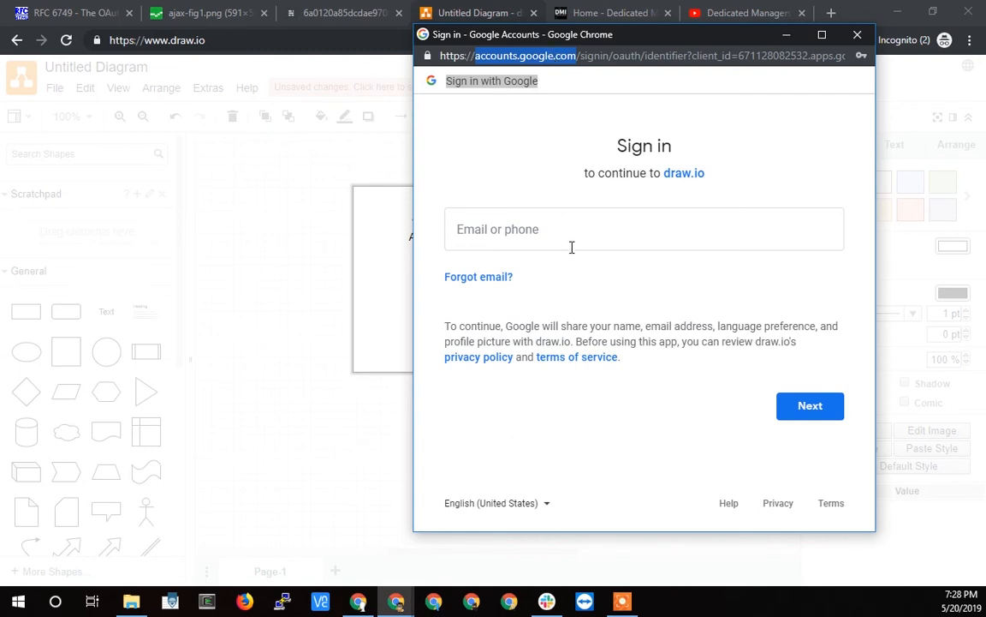
mouse_move(539, 113)
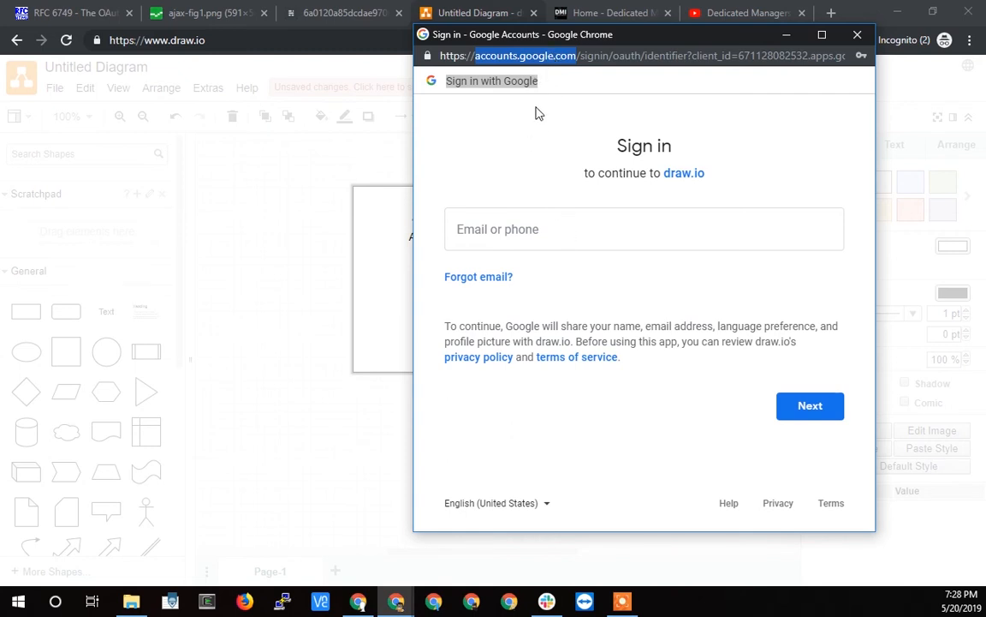
mouse_move(647, 117)
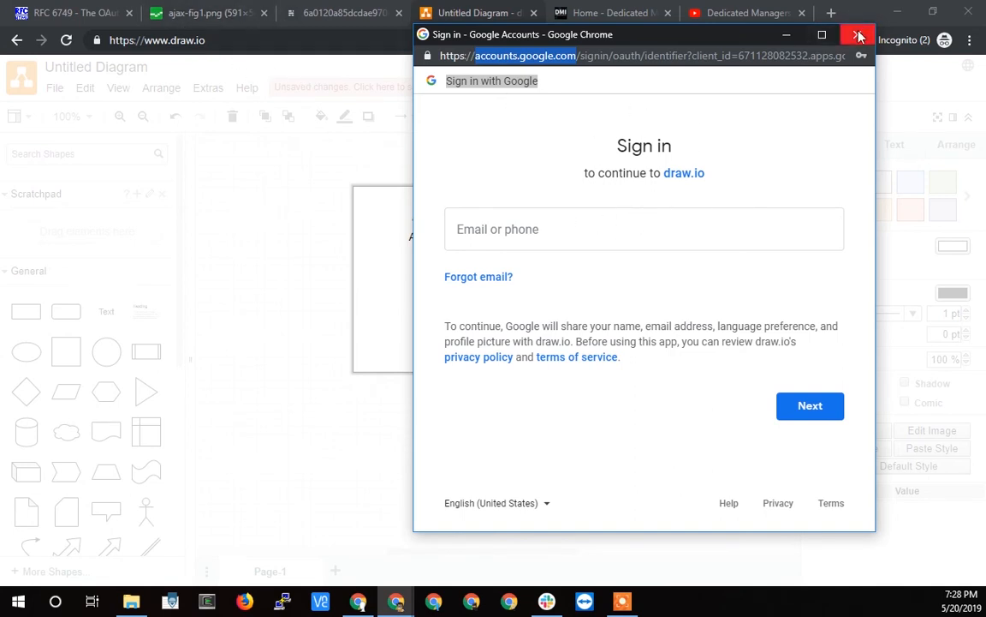
click(860, 34)
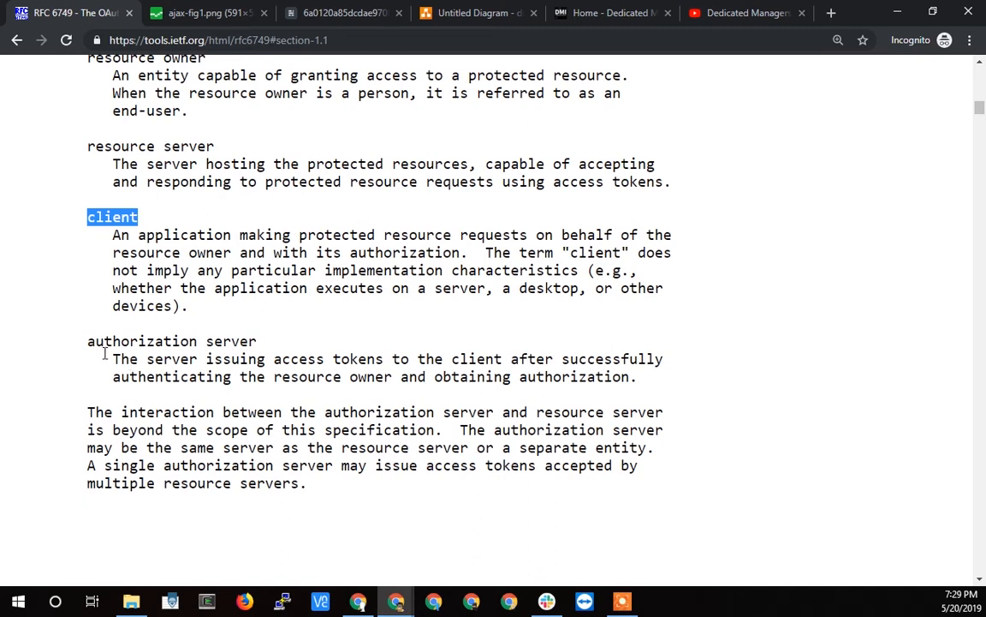
mouse_move(213, 334)
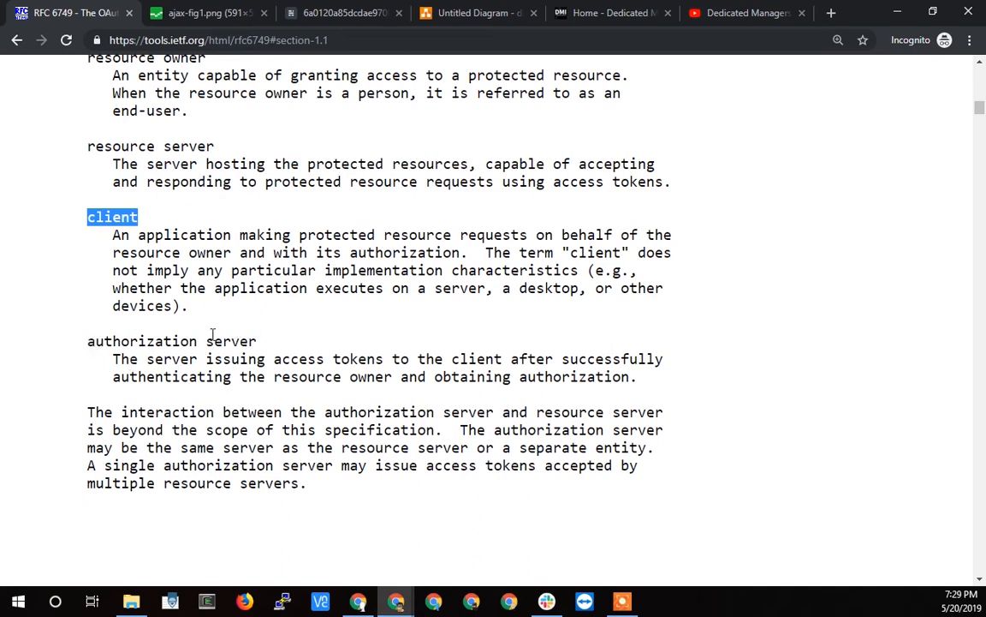
mouse_move(213, 363)
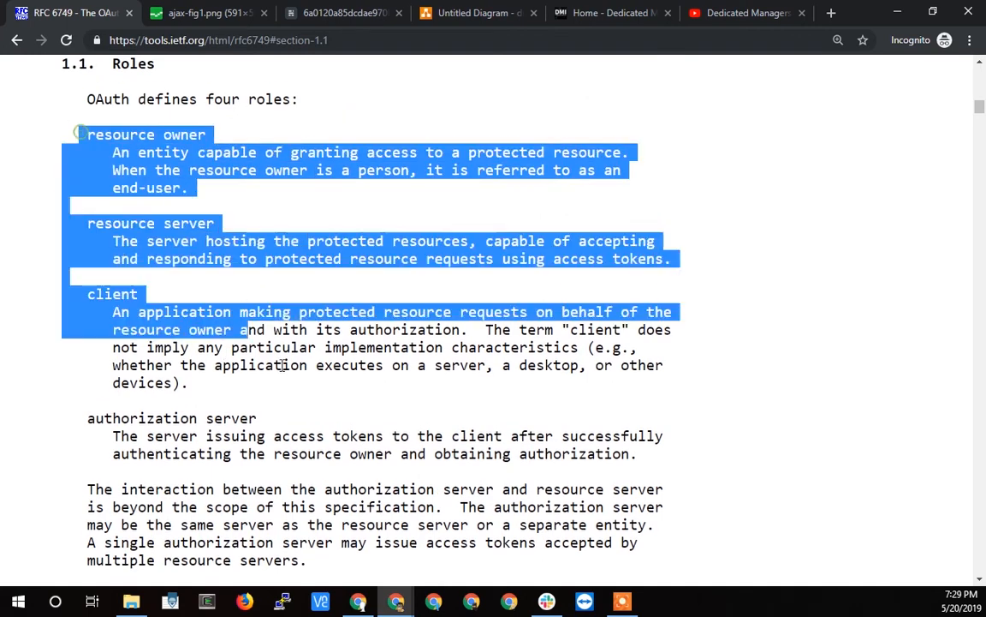
Clear the selection over the four role definitions and scroll toward section 1.2 Protocol Flow.
click(276, 295)
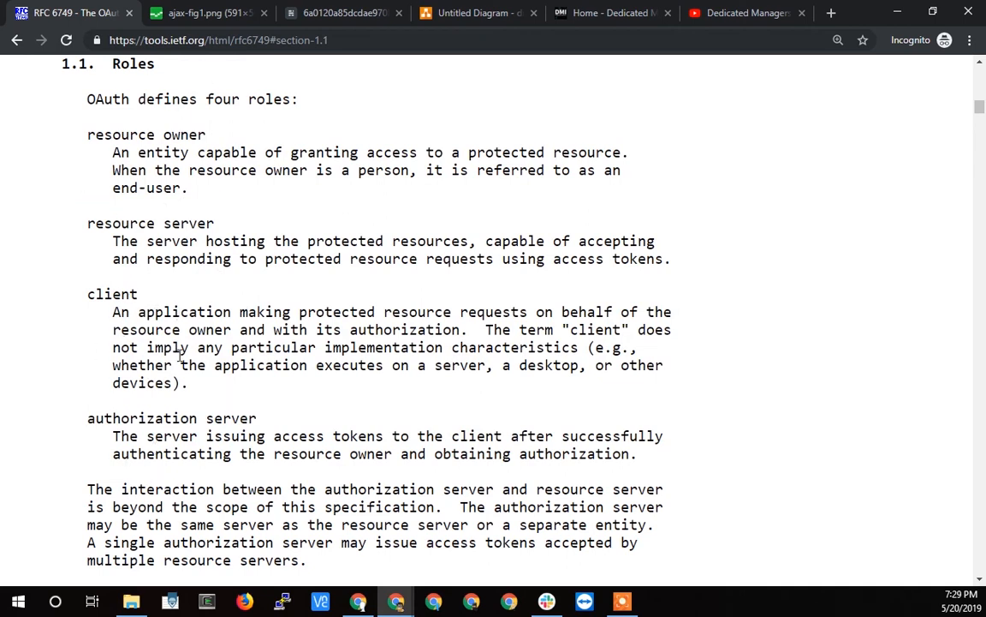
mouse_move(158, 365)
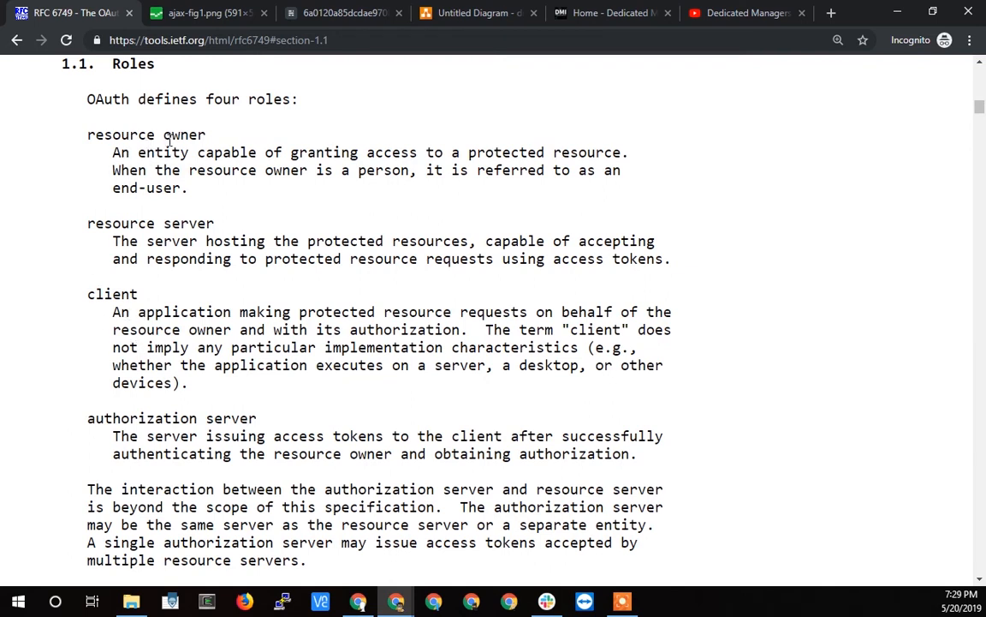
mouse_move(165, 333)
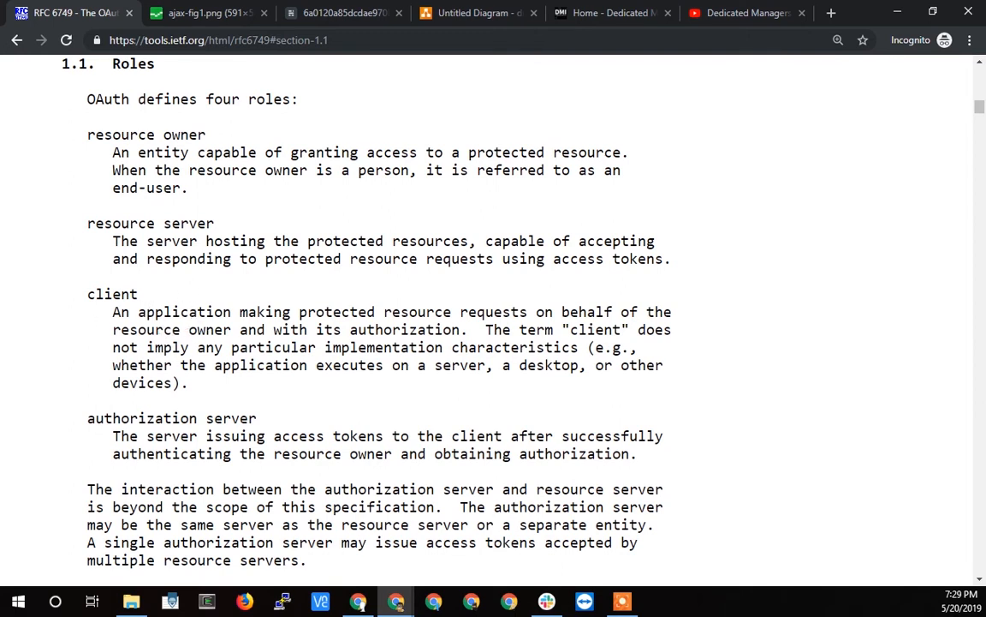
mouse_move(374, 404)
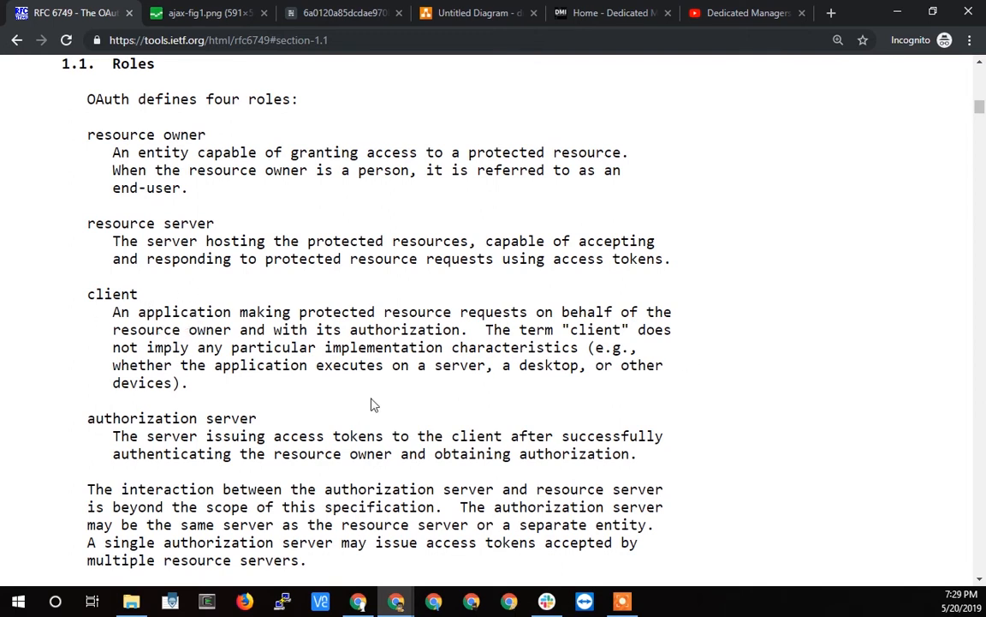
scroll(down, 3)
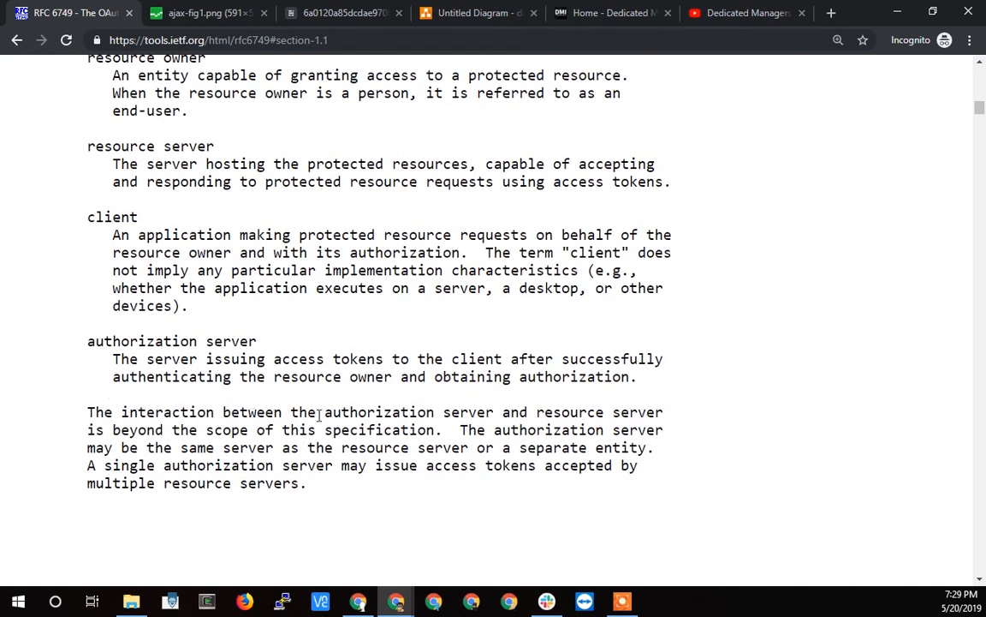
mouse_move(339, 435)
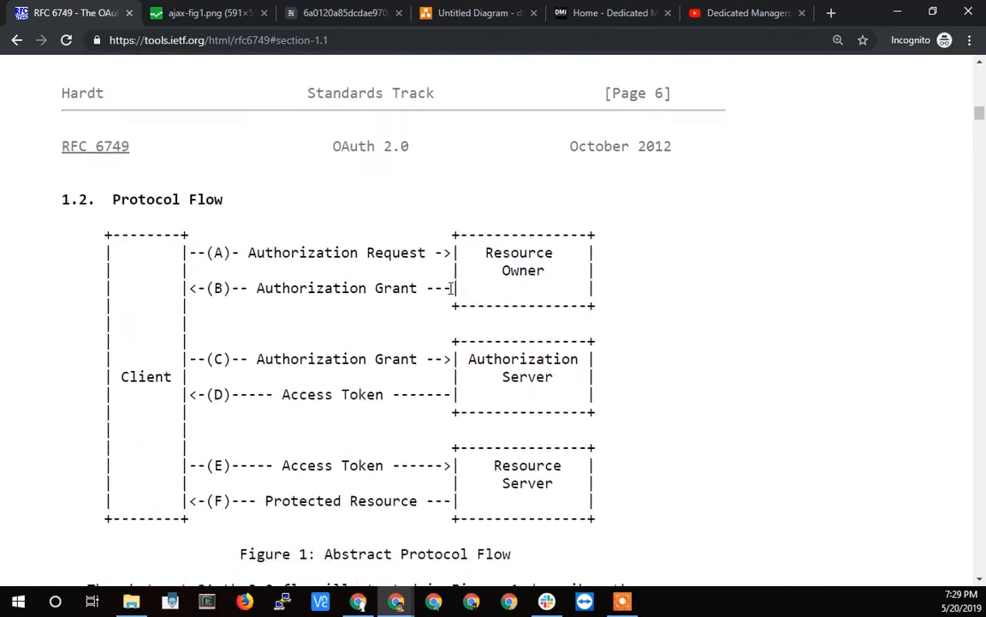
Show Figure 1 Abstract Protocol Flow, then scroll back to section 1.1 Roles.
scroll(down, 3)
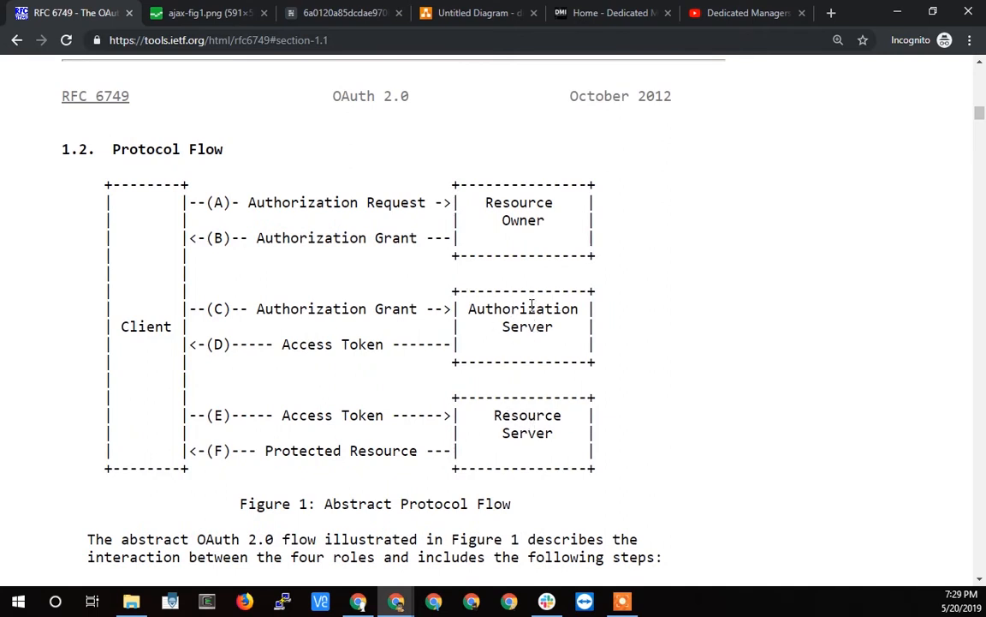
mouse_move(524, 438)
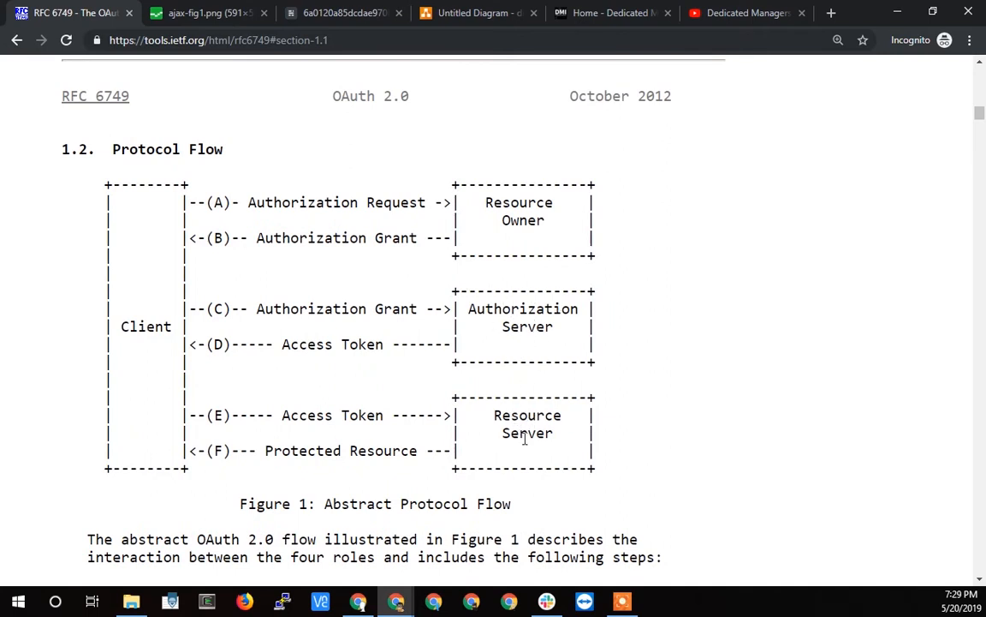
mouse_move(521, 360)
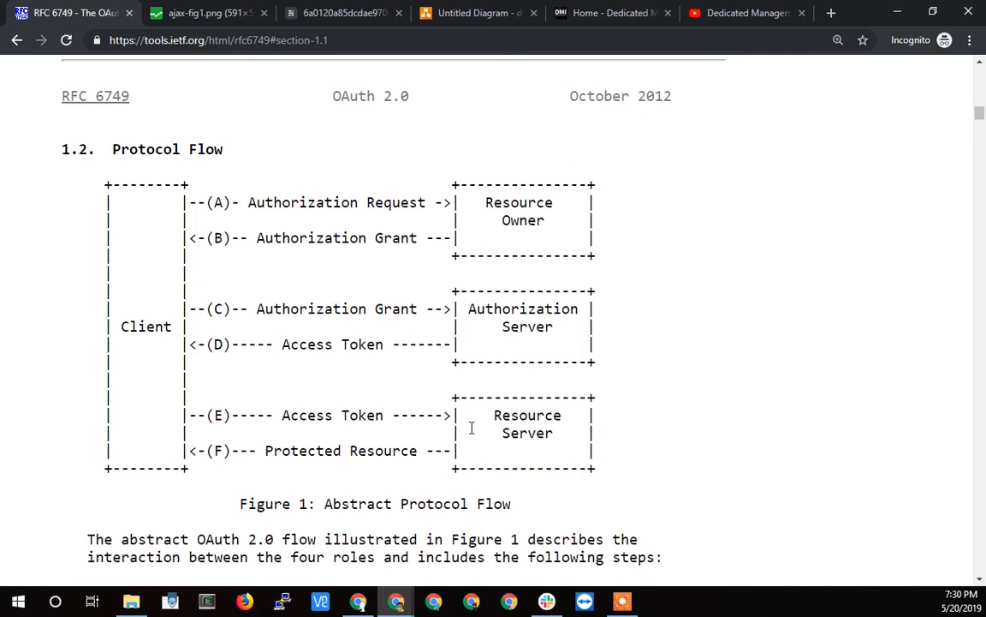
mouse_move(500, 432)
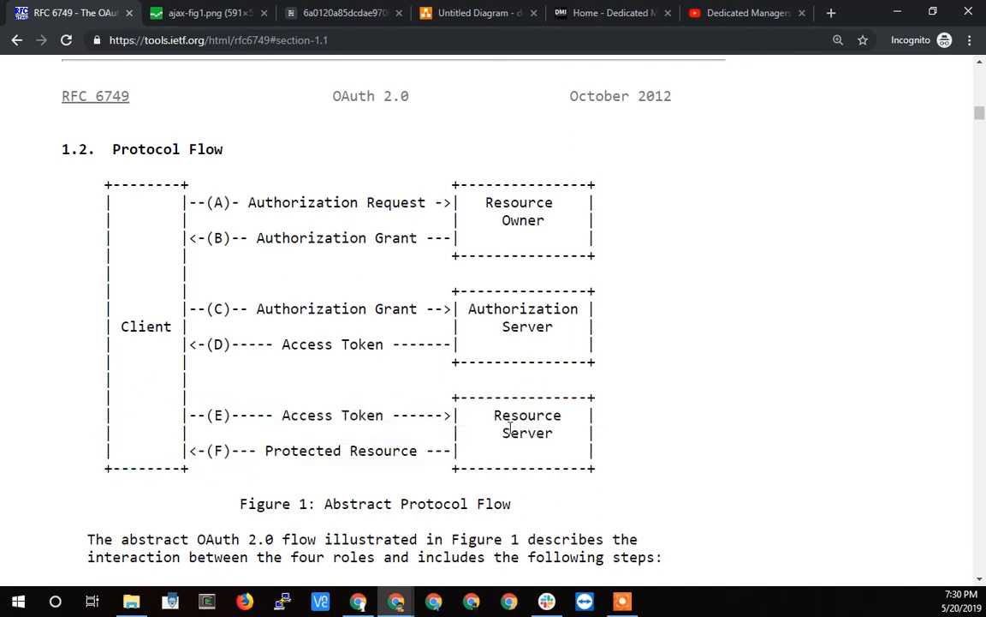
mouse_move(514, 346)
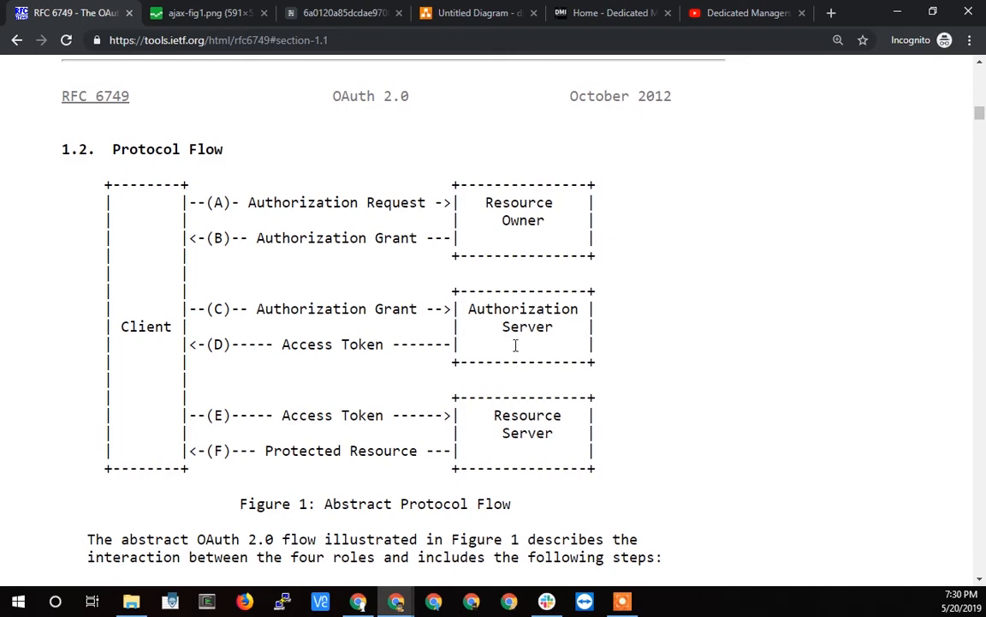
scroll(up, 3)
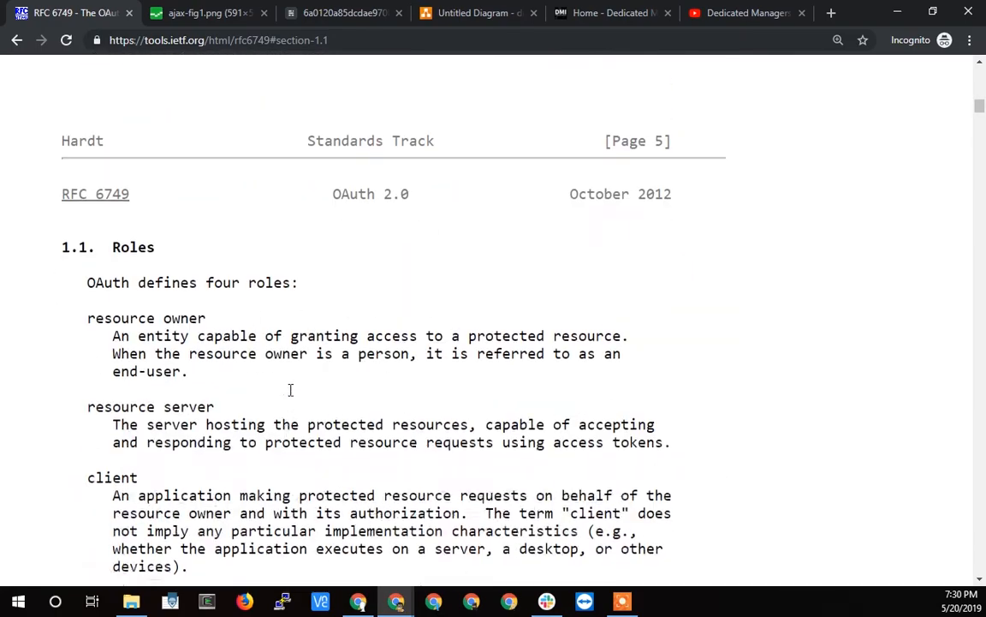
scroll(down, 3)
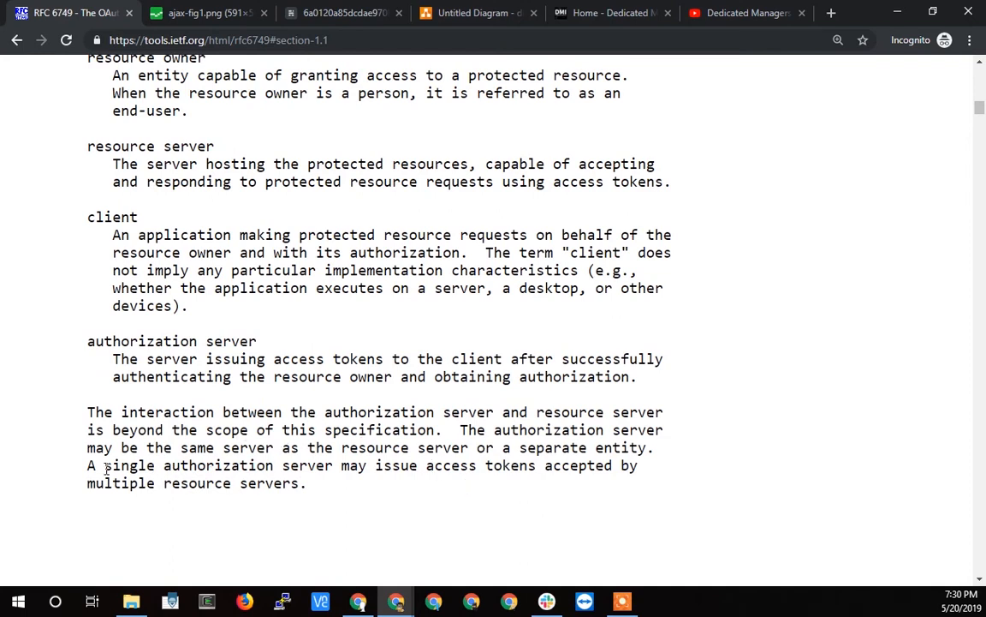
mouse_move(432, 468)
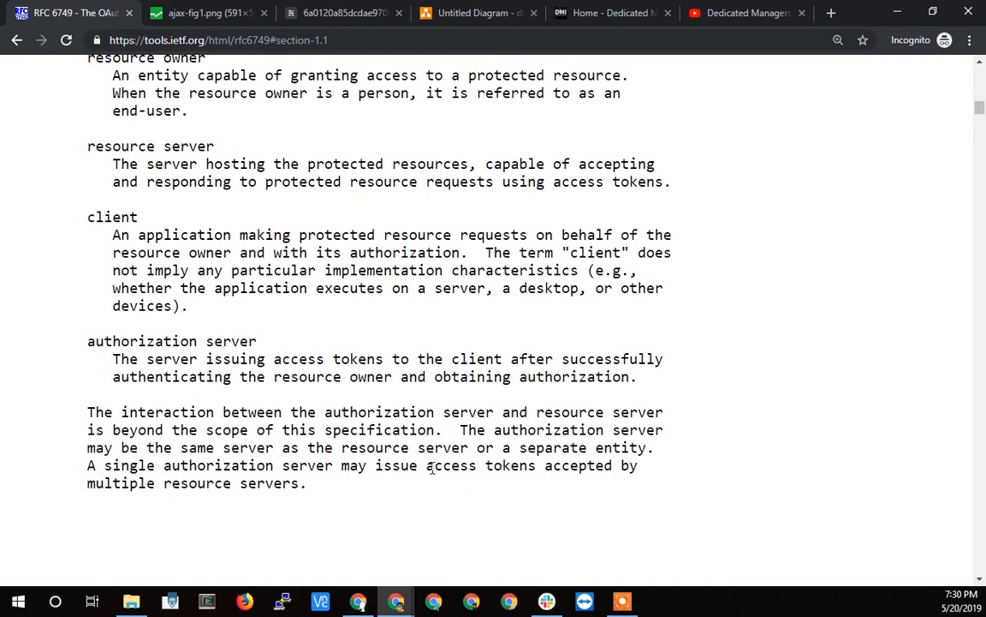
drag(459, 428, 665, 429)
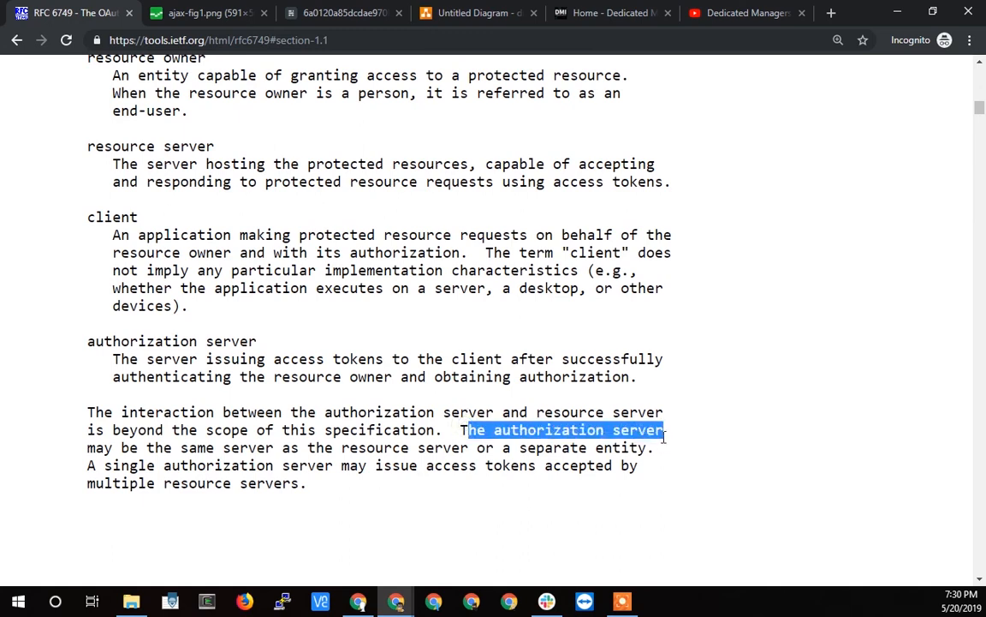
mouse_move(395, 450)
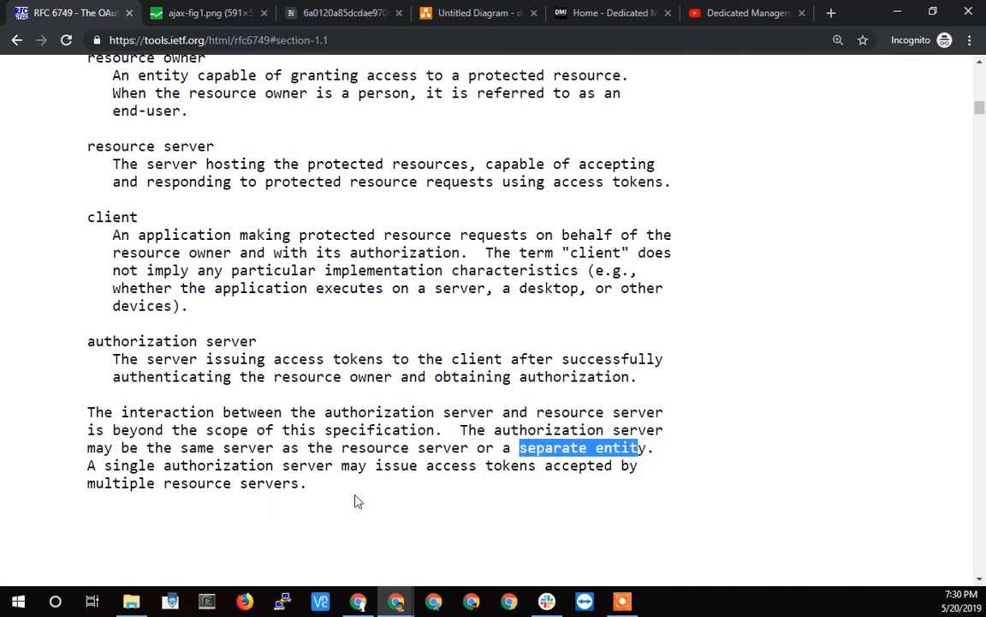
mouse_move(340, 466)
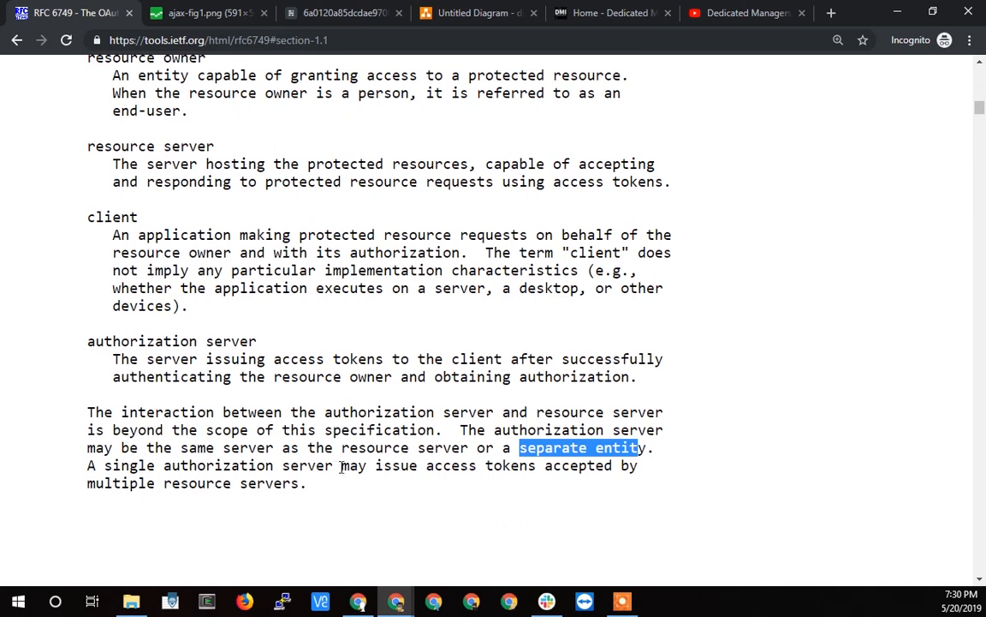
mouse_move(134, 510)
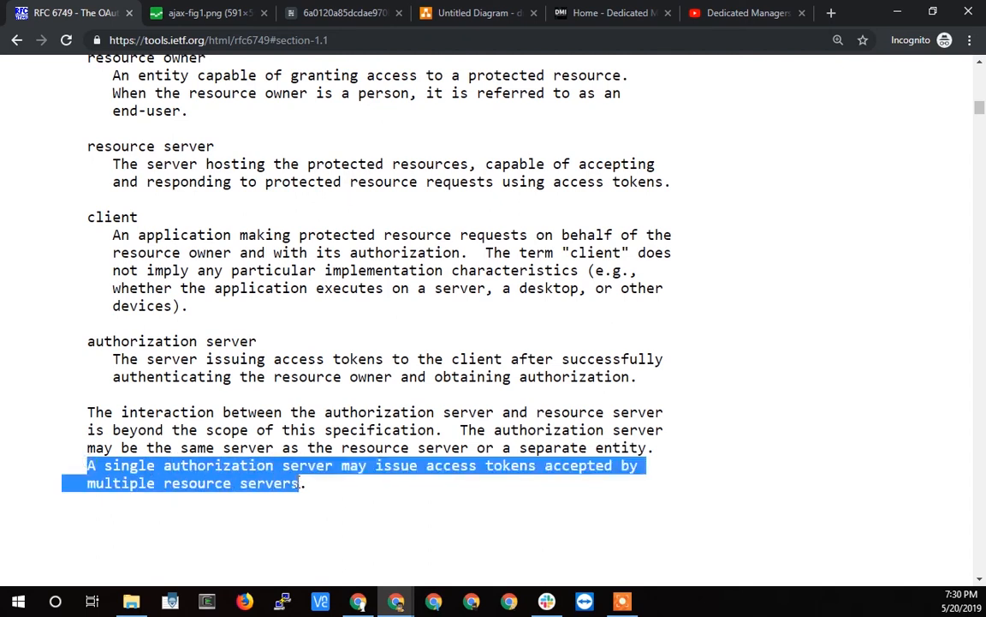
click(204, 472)
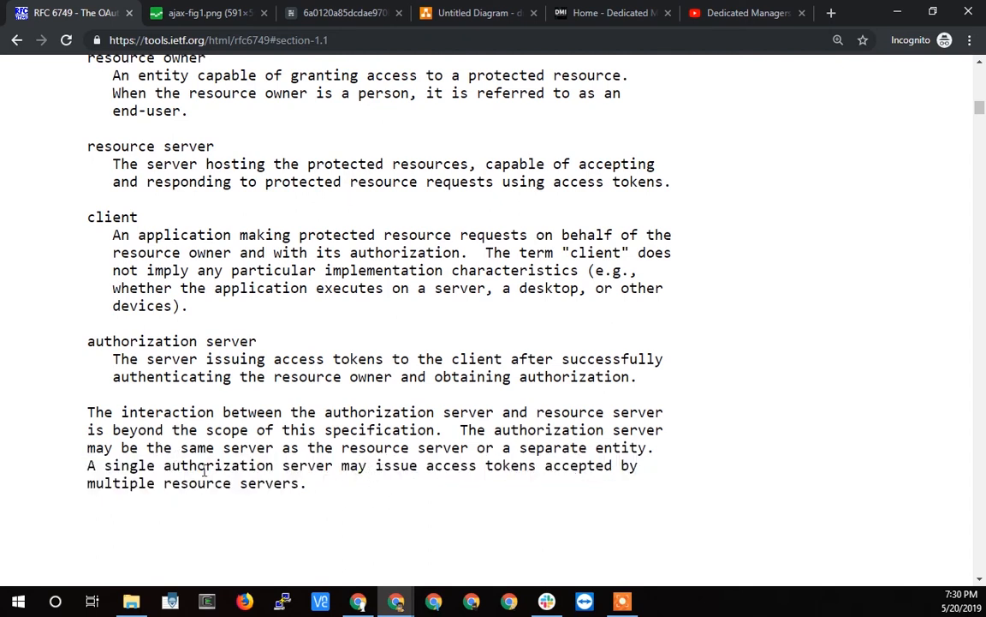
mouse_move(397, 482)
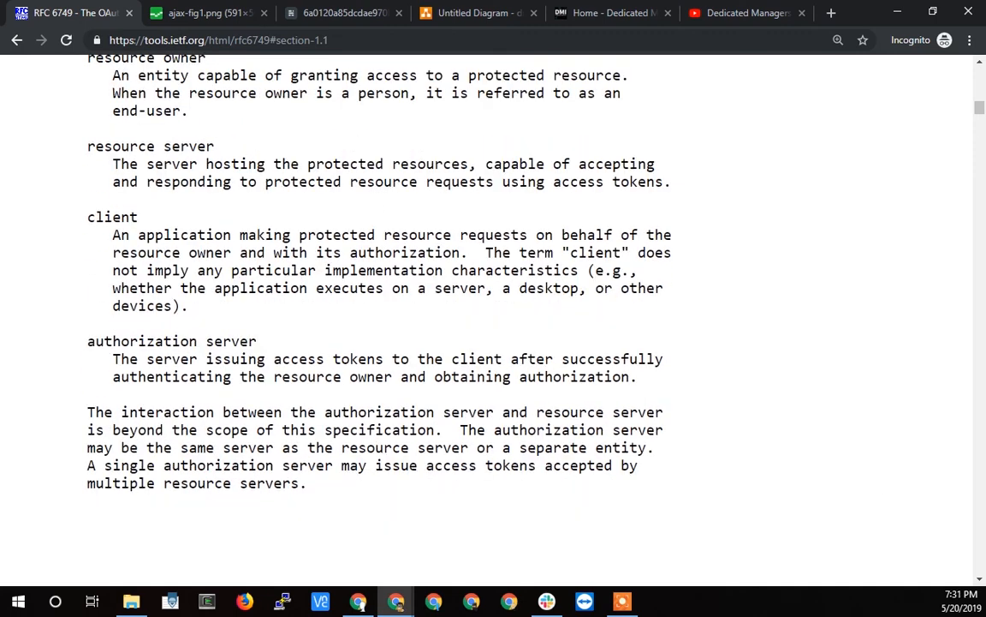
mouse_move(111, 394)
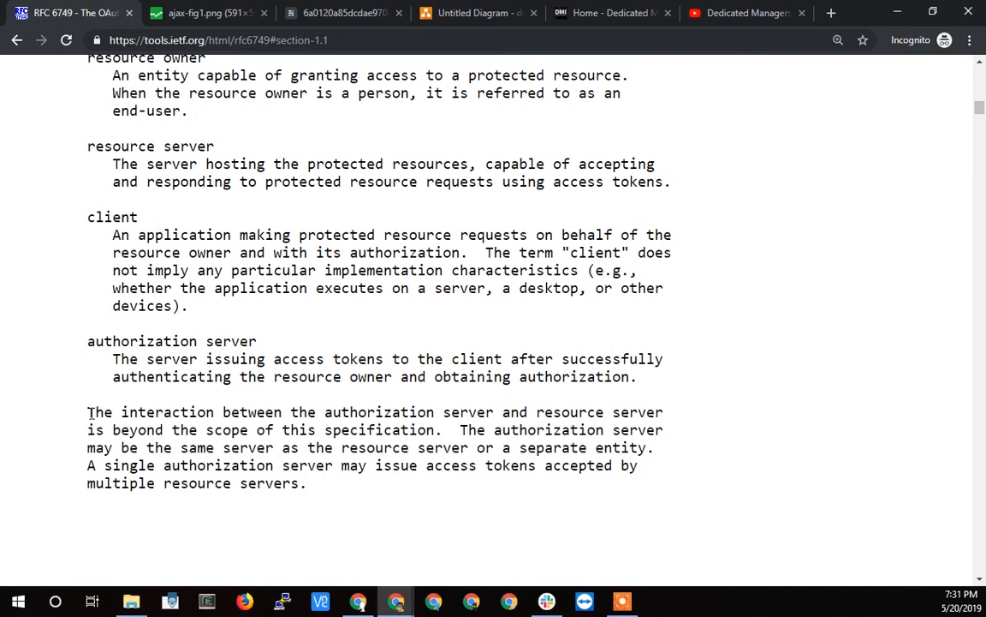
drag(86, 411, 256, 411)
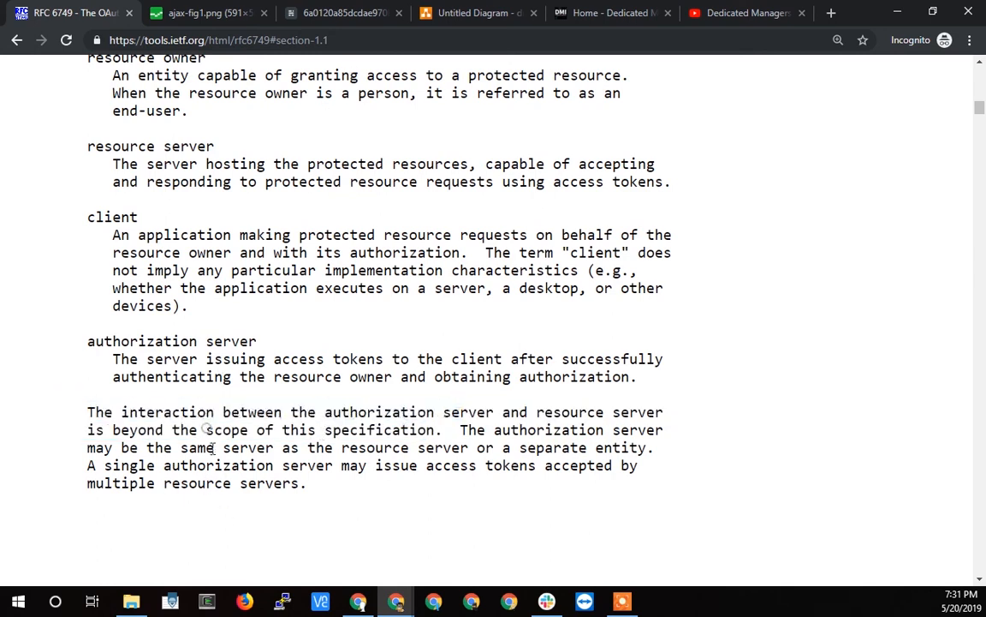
double_click(379, 411)
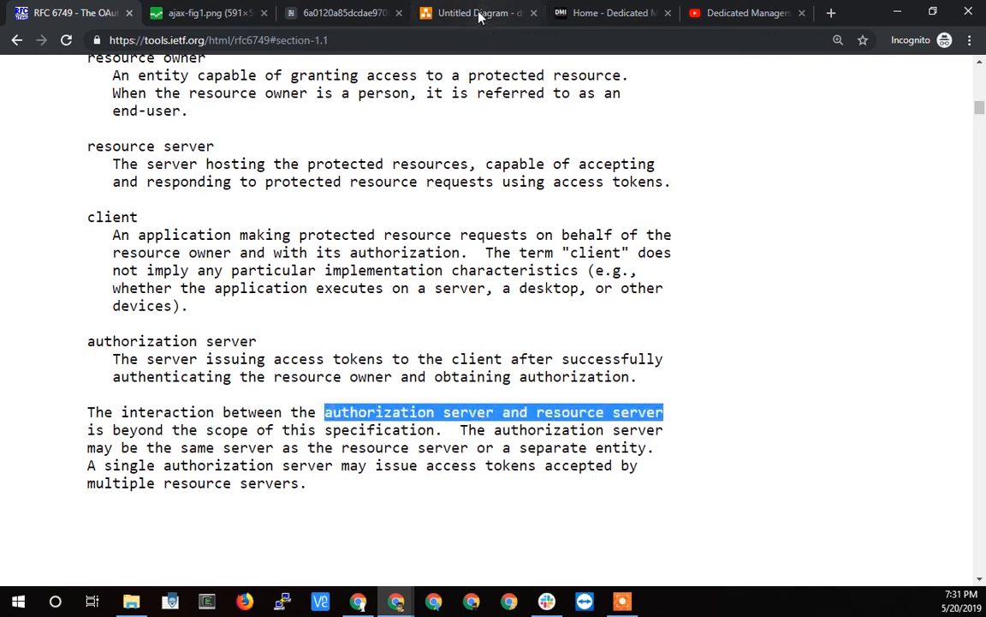
Attempt draw.io's Google Drive authorization, abandon the sign-in window, and return to RFC 6749's roles section.
click(476, 14)
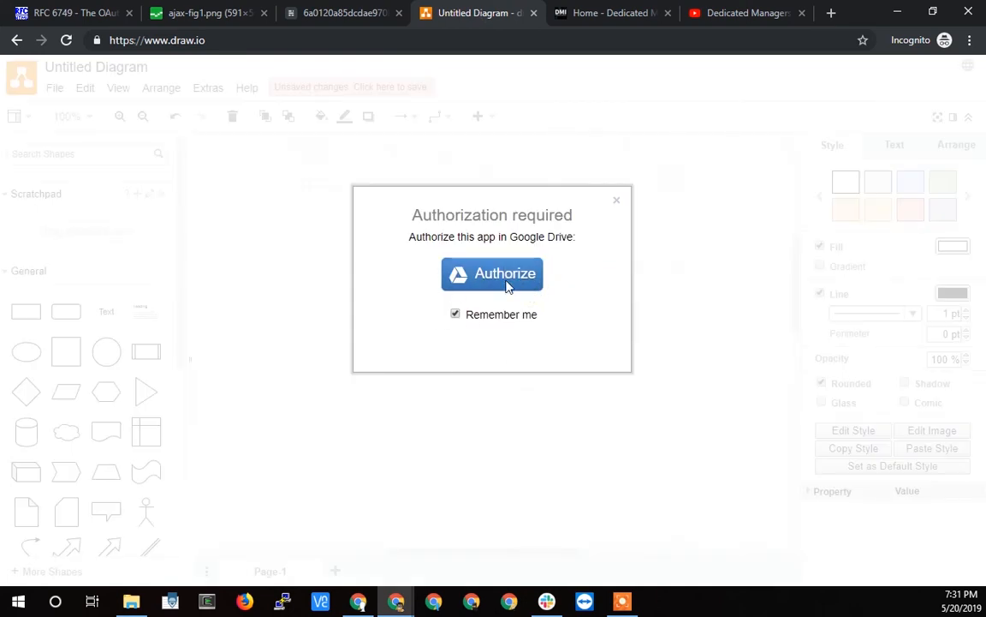
click(492, 274)
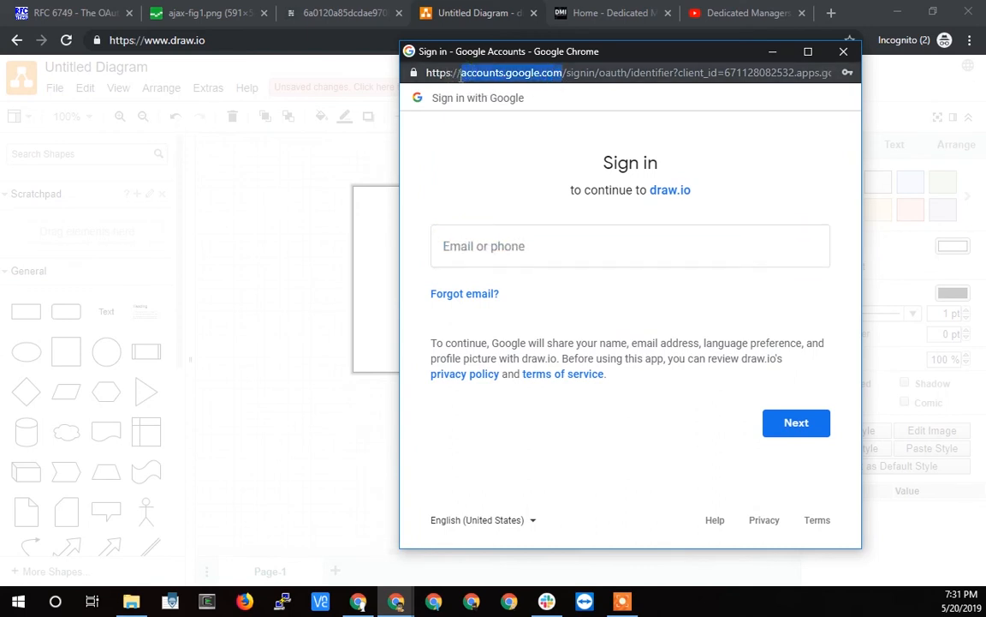
mouse_move(477, 80)
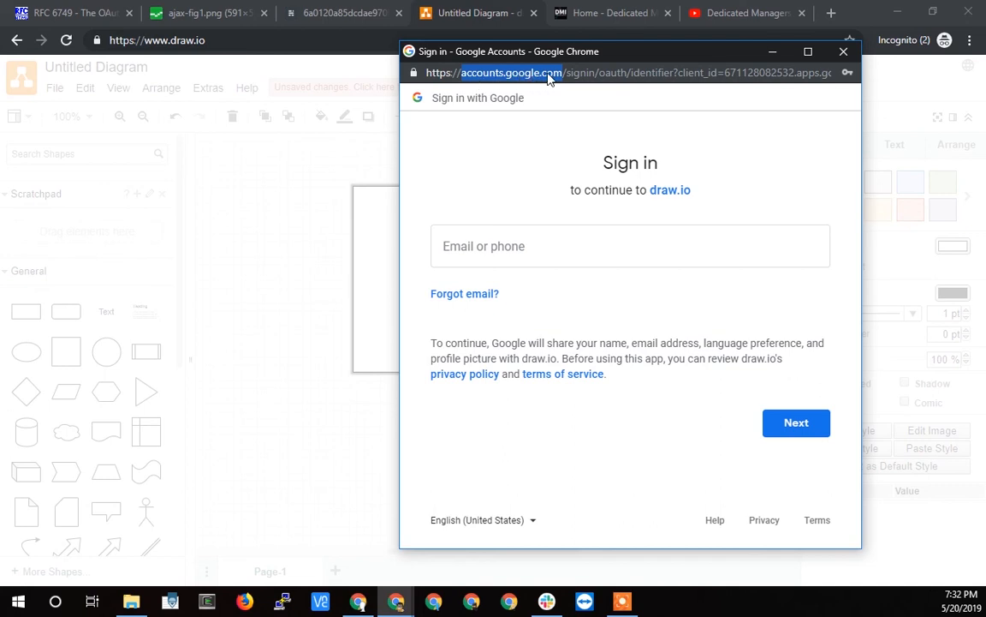
mouse_move(517, 113)
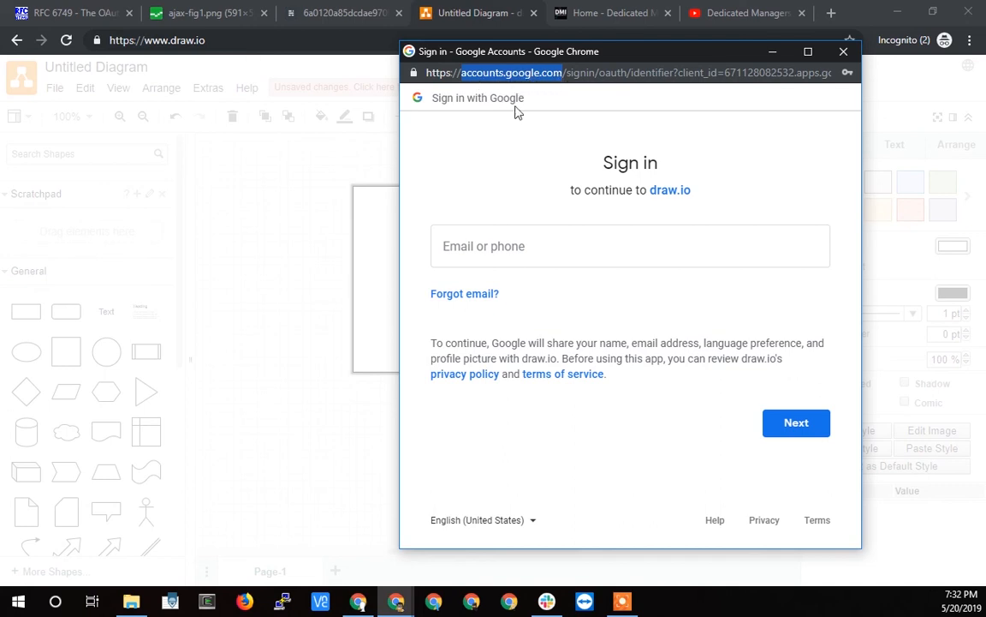
mouse_move(534, 144)
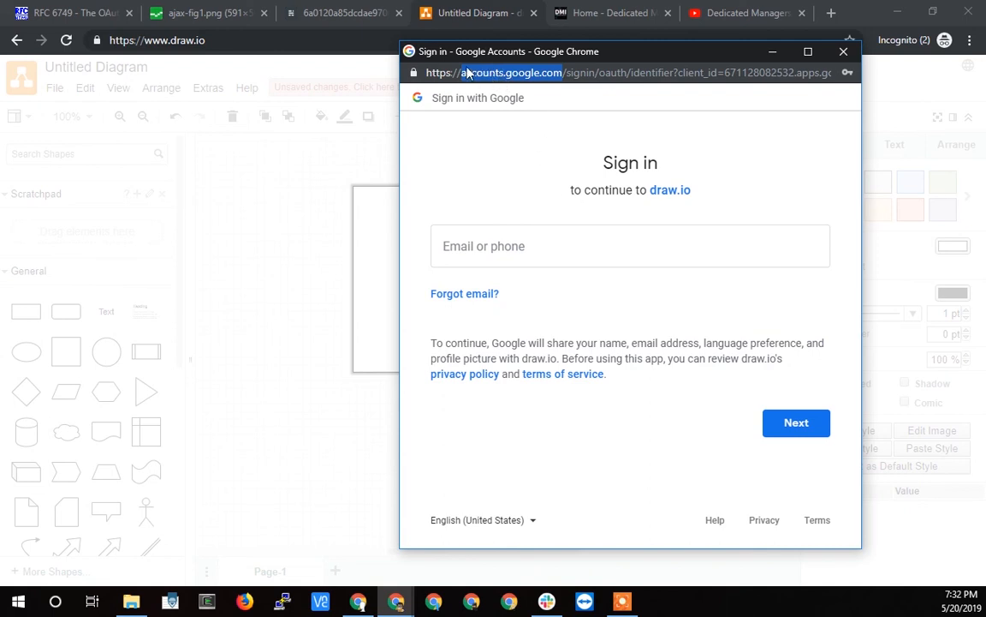
mouse_move(60, 70)
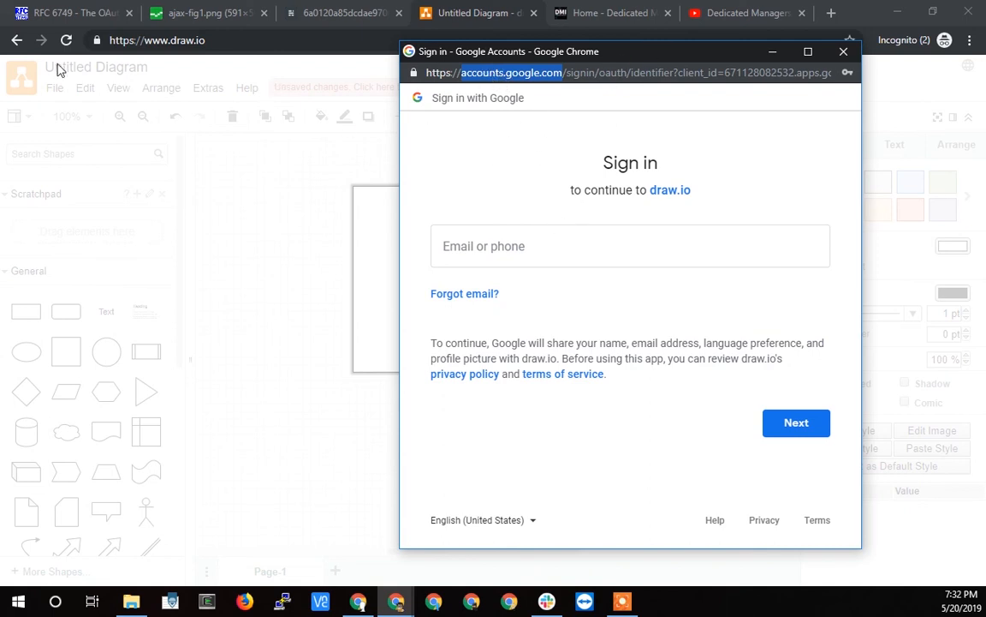
mouse_move(428, 206)
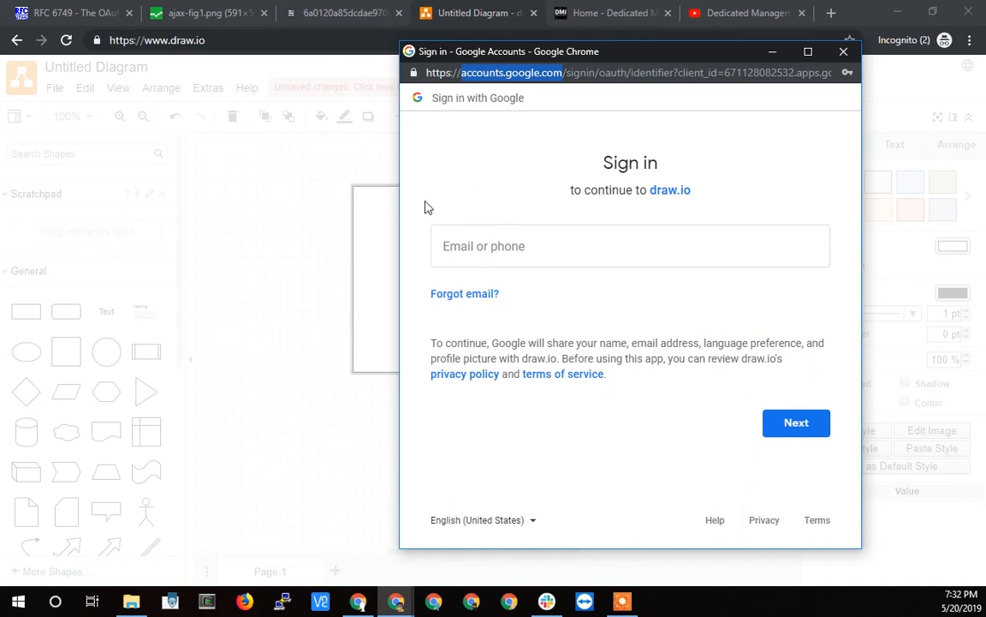
mouse_move(487, 93)
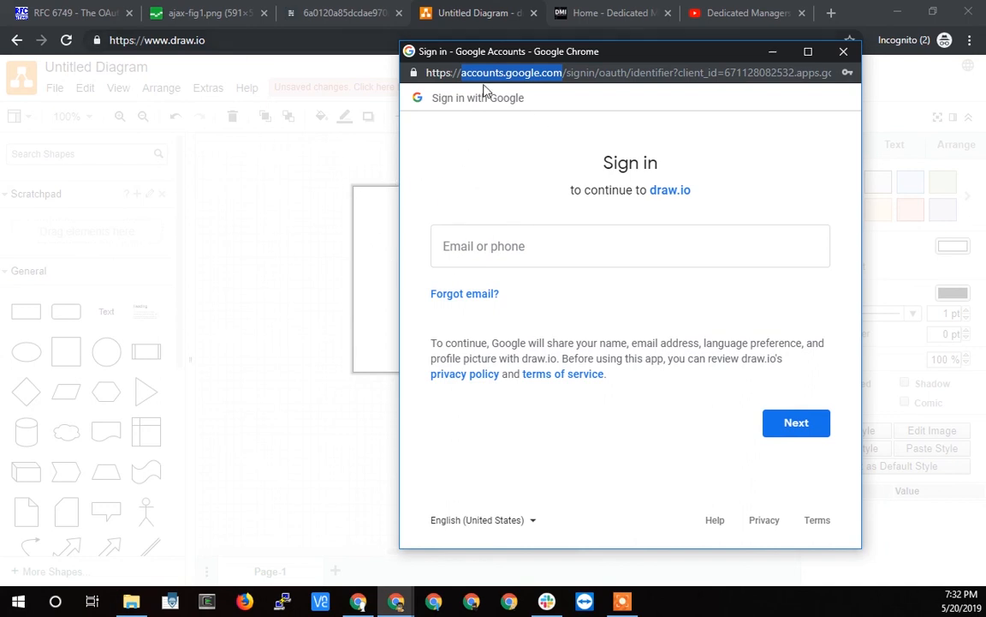
mouse_move(524, 134)
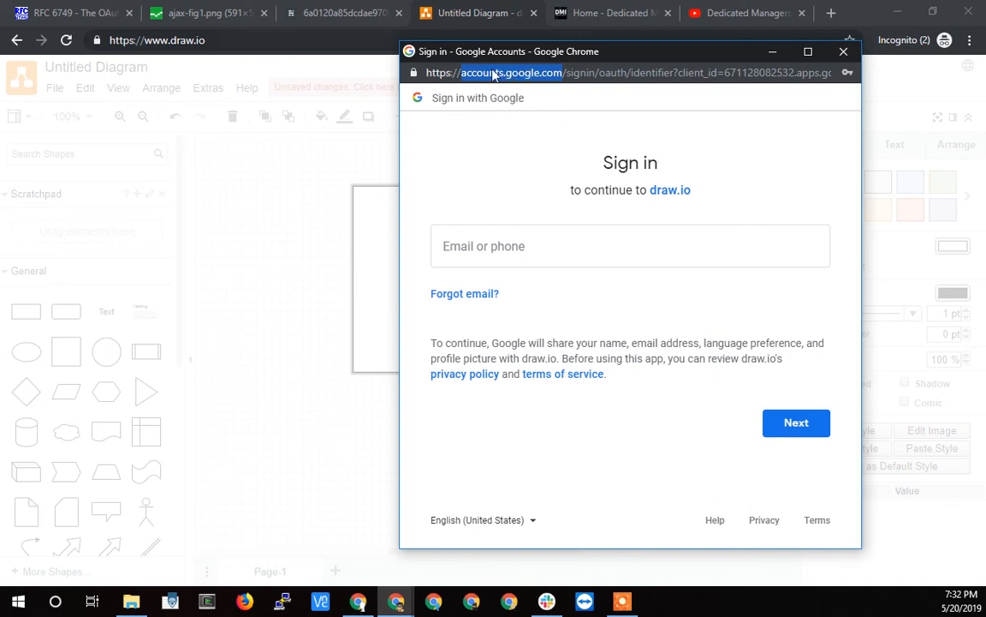
mouse_move(60, 13)
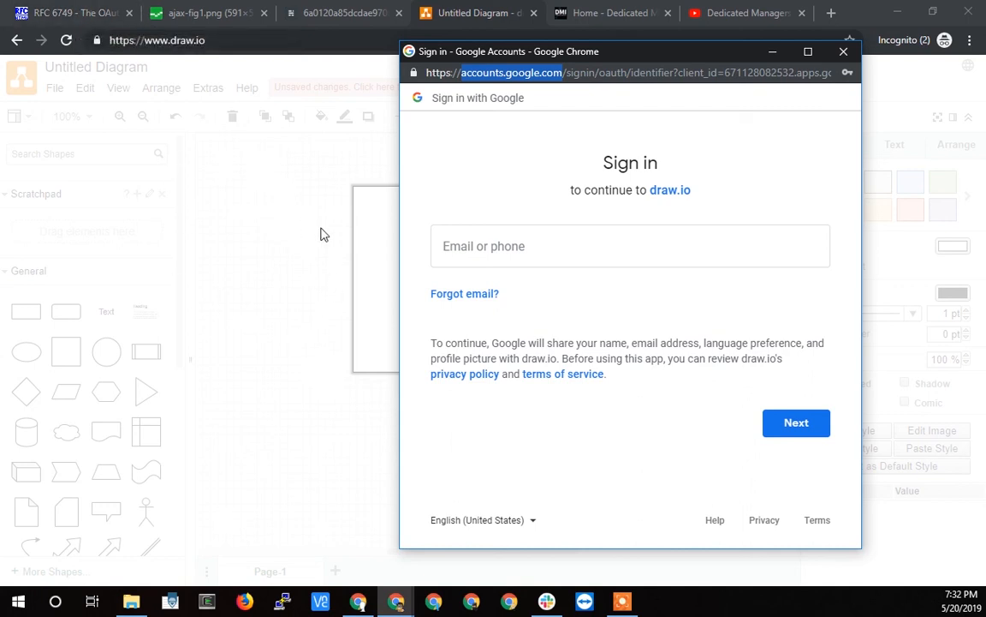
mouse_move(319, 263)
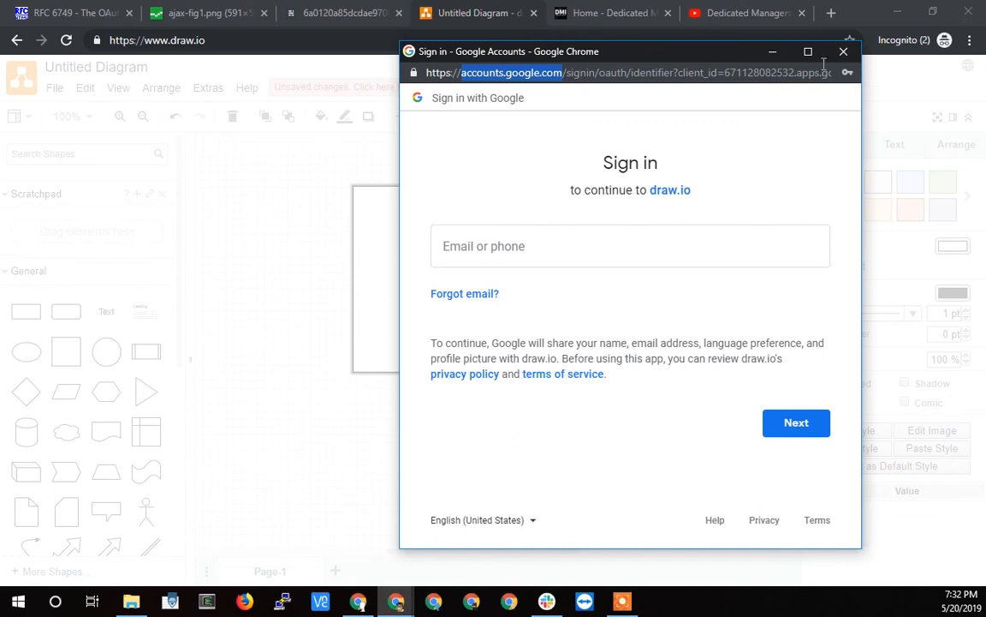
click(842, 52)
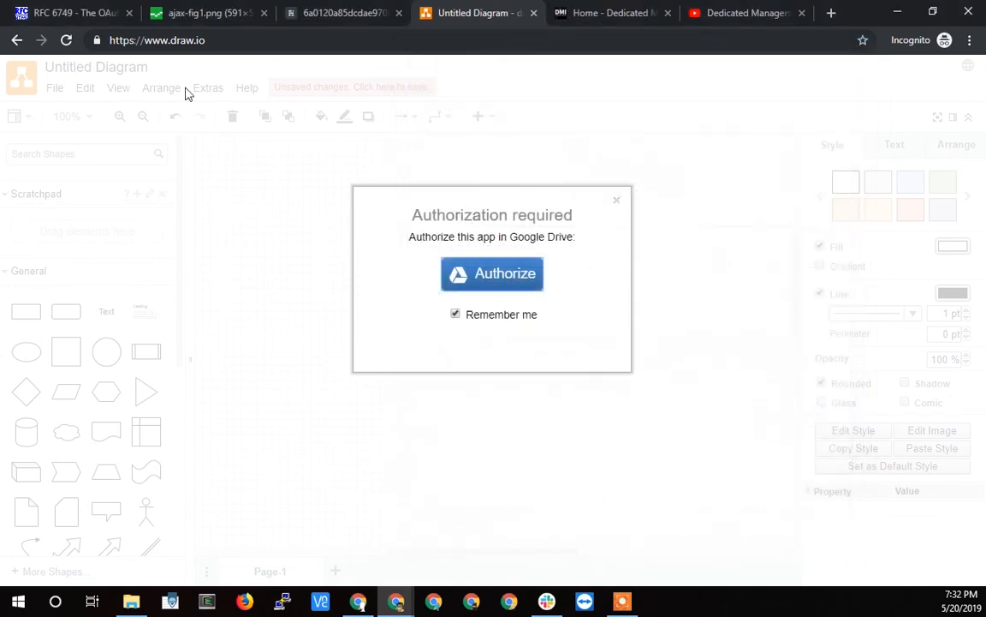
click(68, 12)
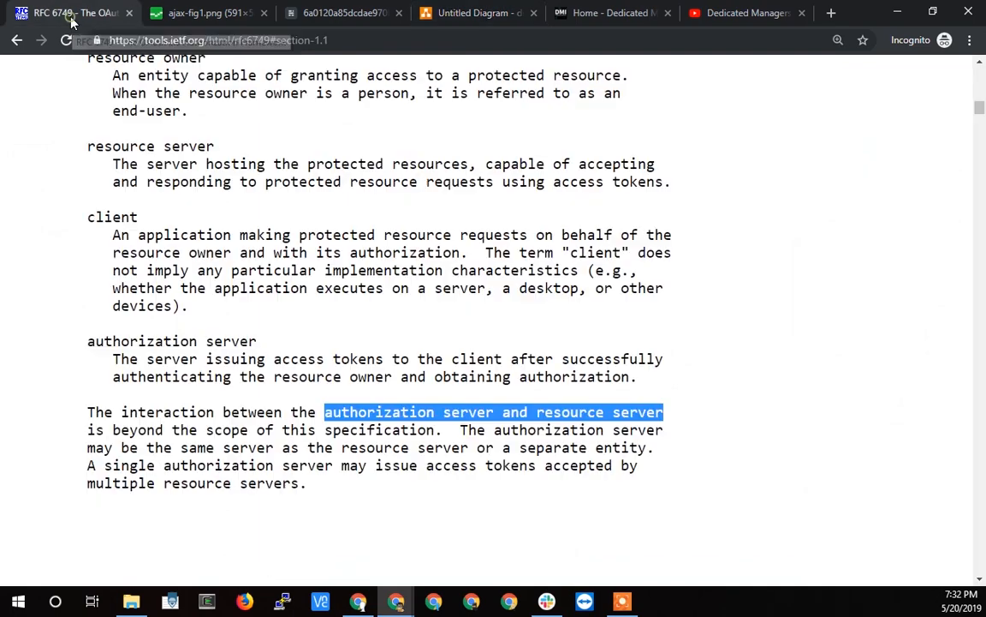
View the codinghorror Yelp Gmail-password screenshot, then scroll the RFC 6749 page to its Abstract.
click(344, 12)
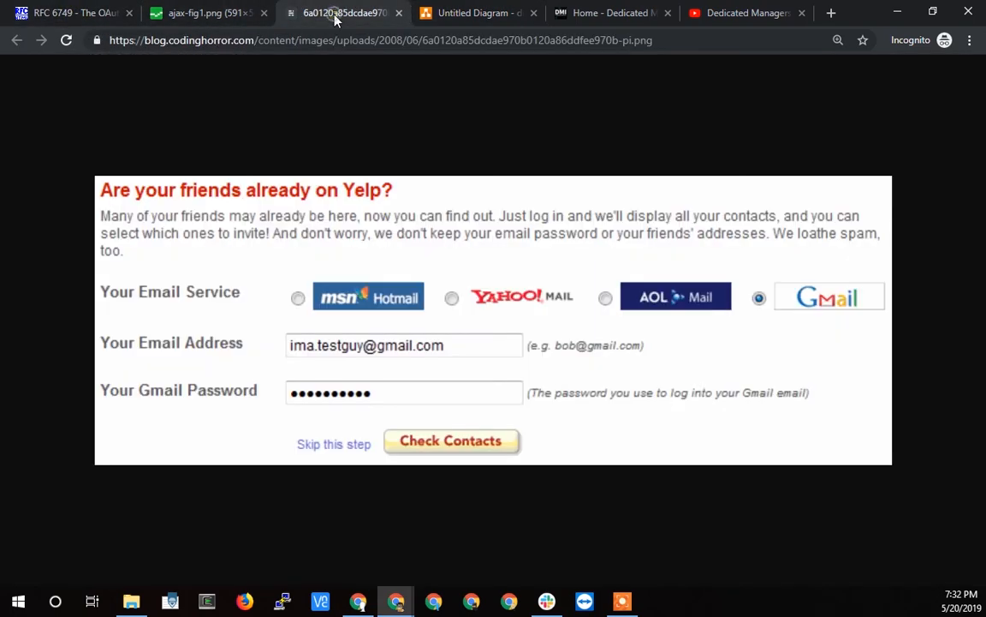
mouse_move(751, 130)
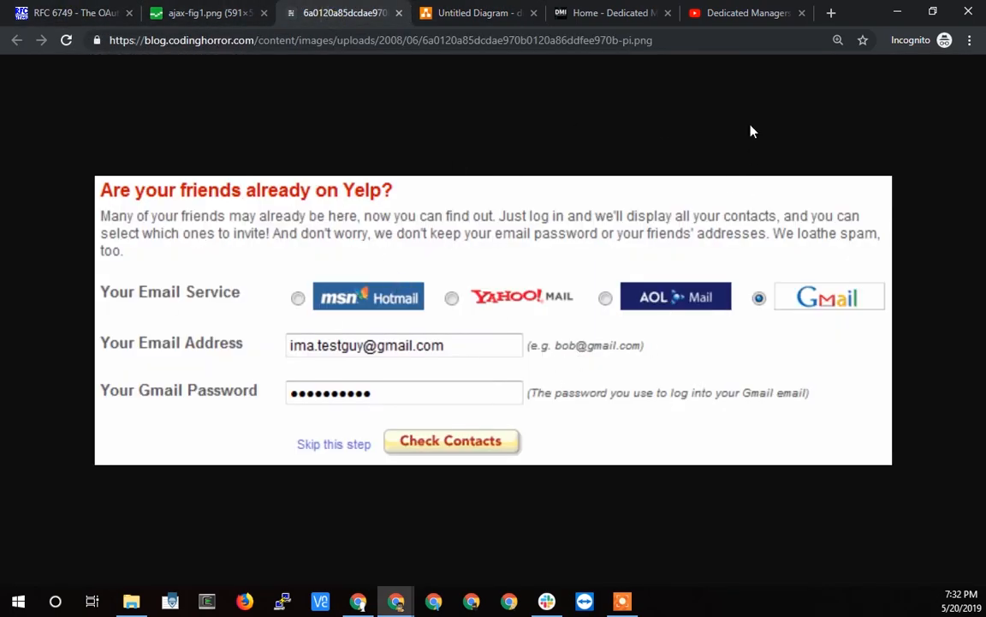
mouse_move(718, 93)
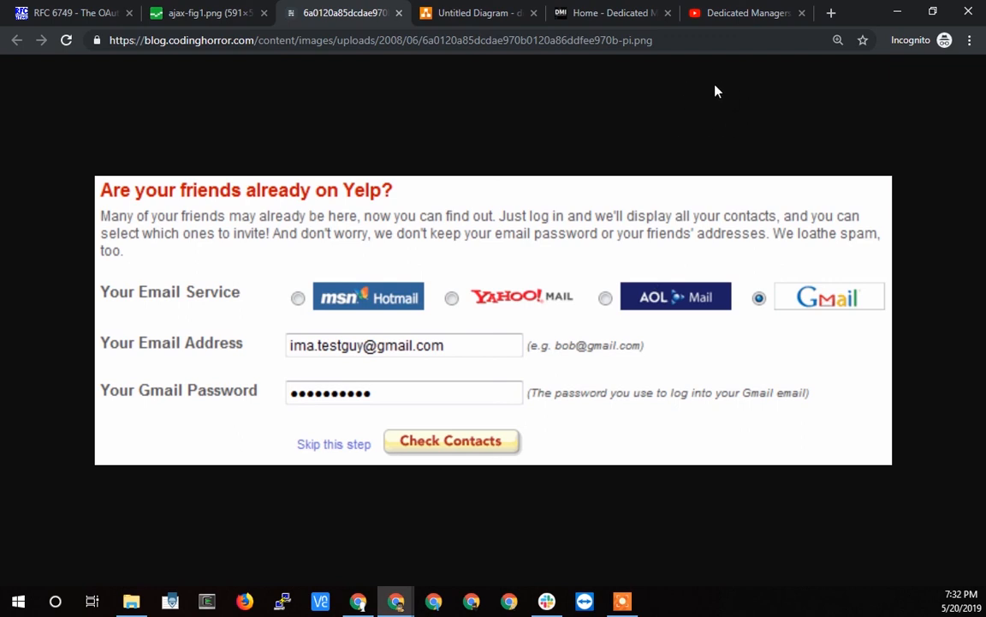
mouse_move(745, 79)
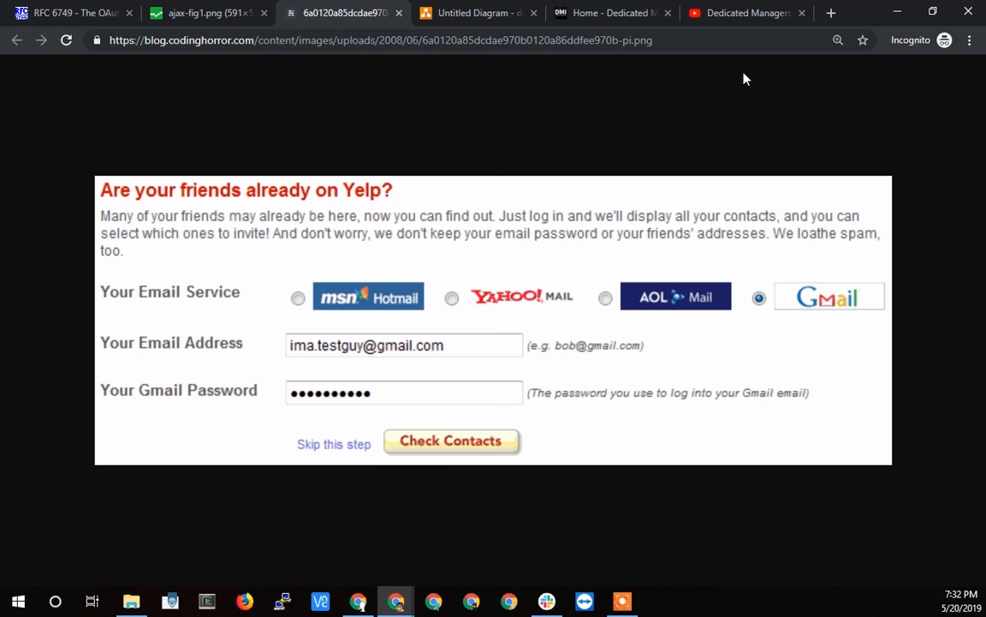
mouse_move(853, 359)
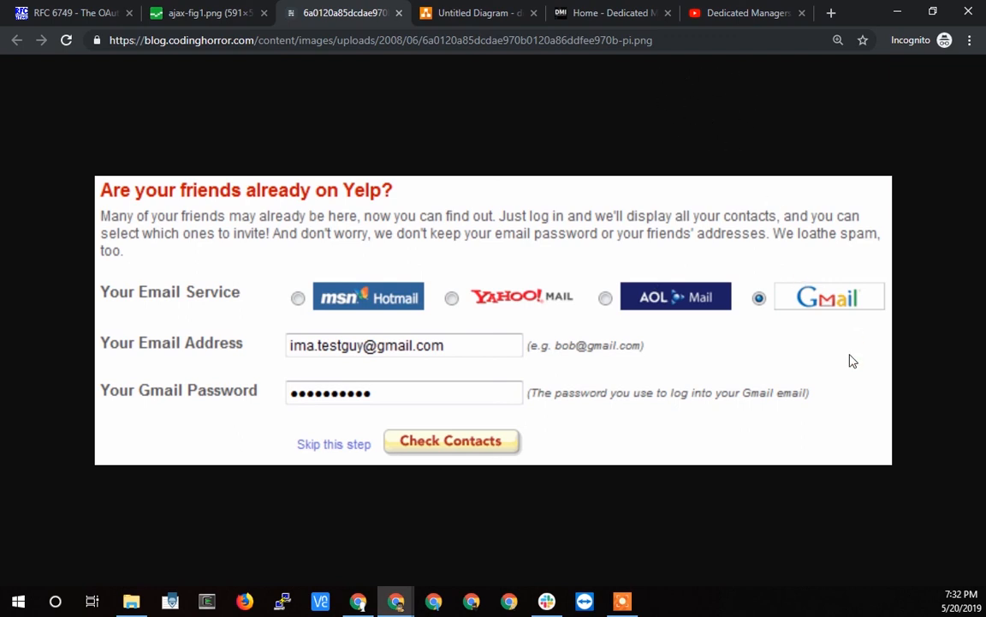
mouse_move(805, 264)
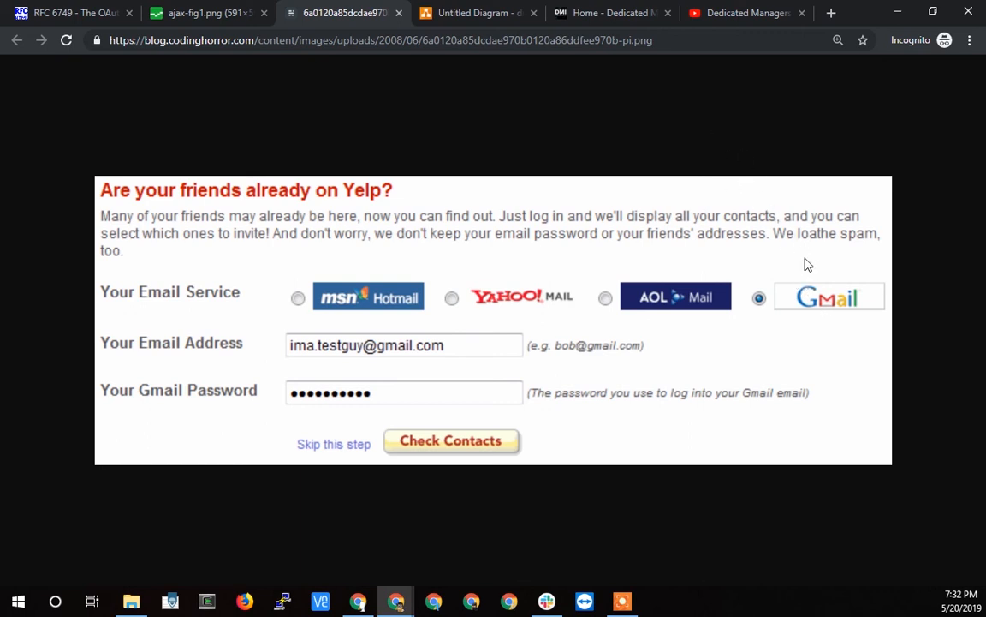
mouse_move(787, 238)
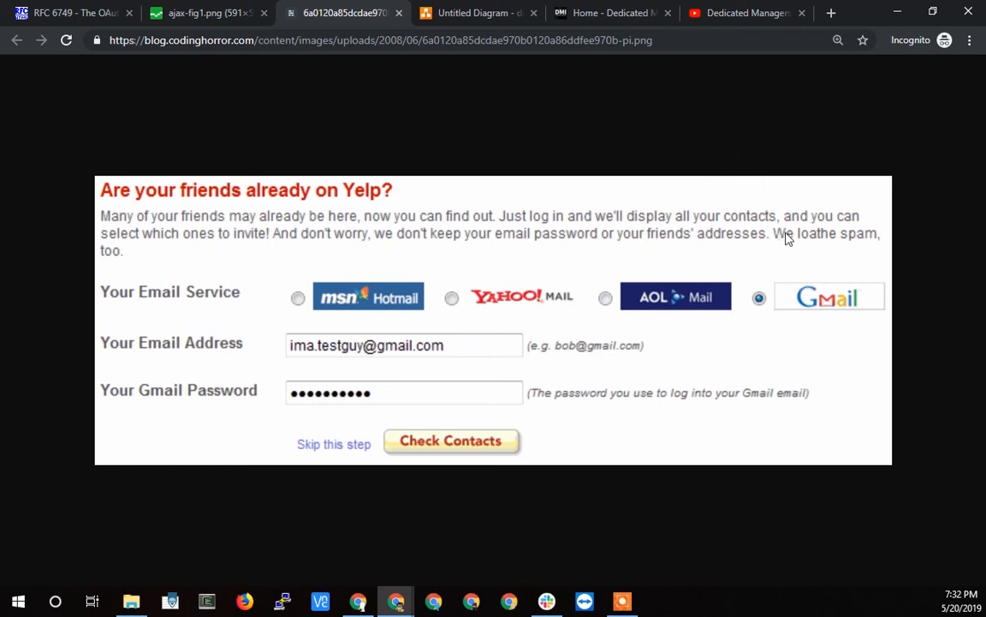
mouse_move(719, 96)
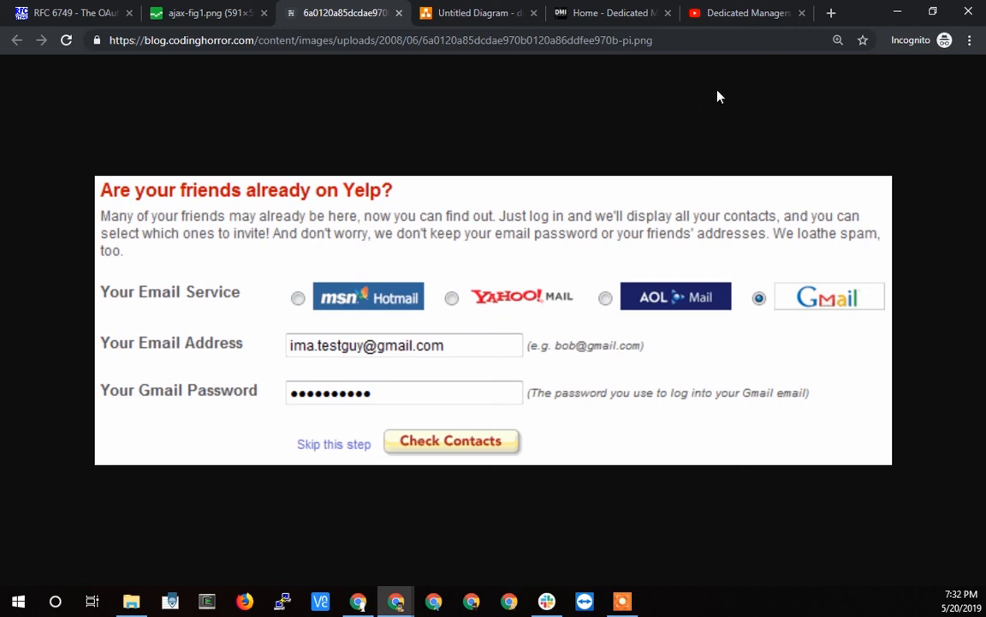
mouse_move(702, 117)
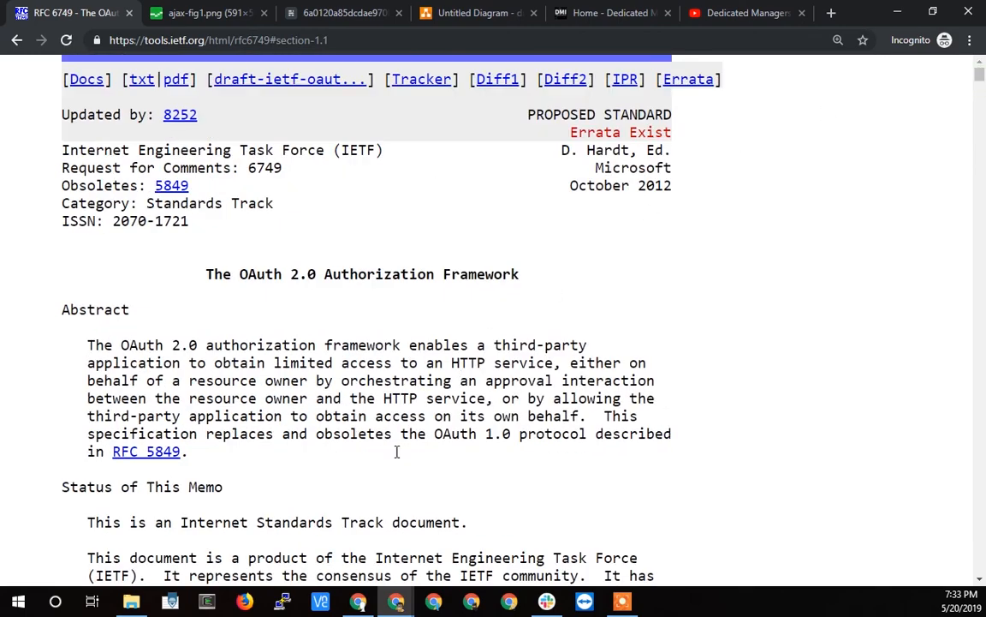
scroll(down, 3)
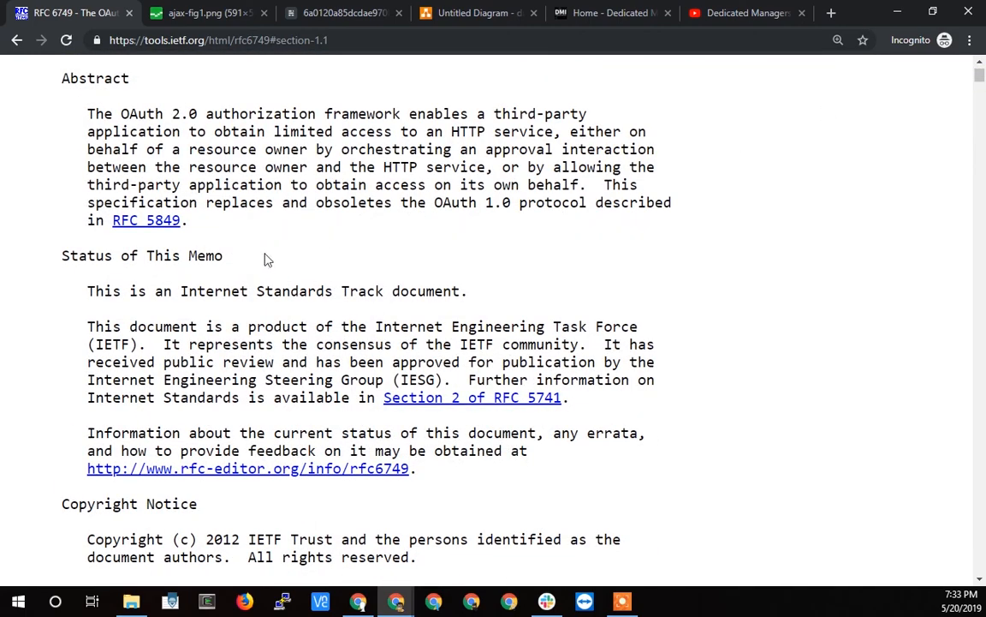
mouse_move(608, 13)
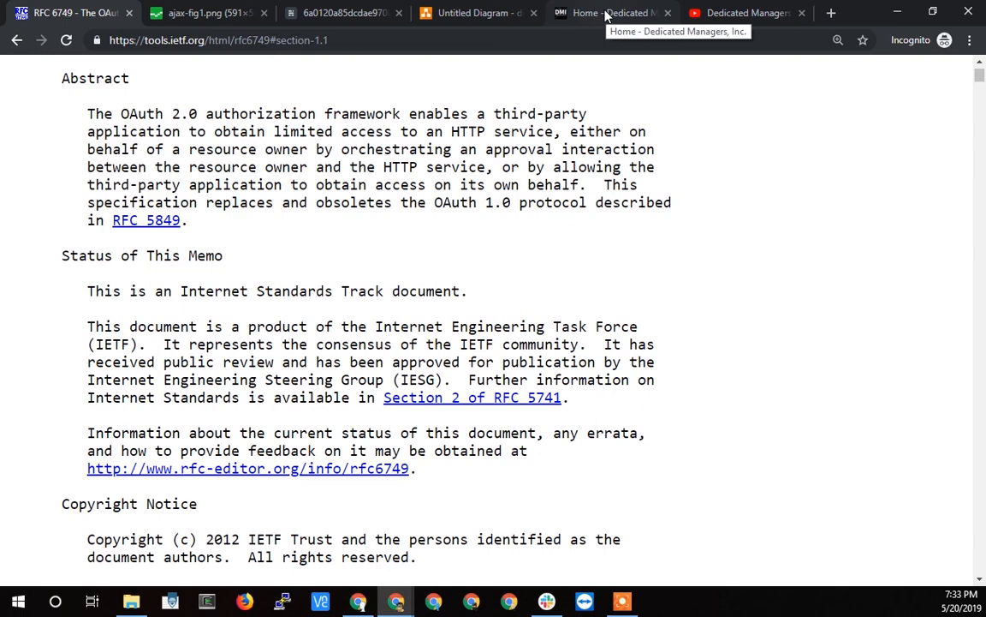
Visit the Dedicated Managers website briefly, then land on its YouTube channel home with the OAuth 2.0 uploads.
click(613, 13)
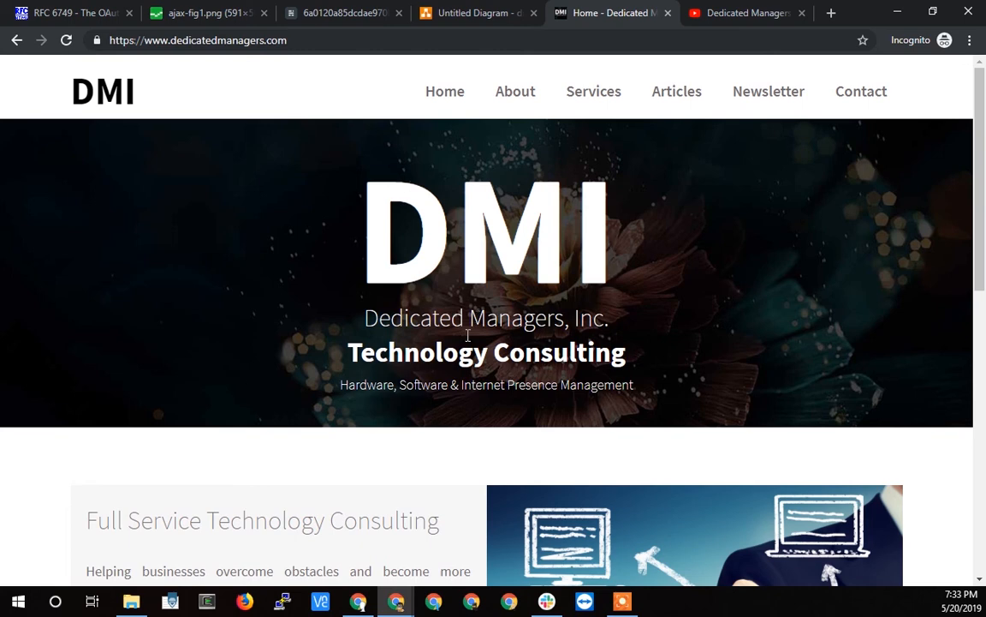
click(745, 14)
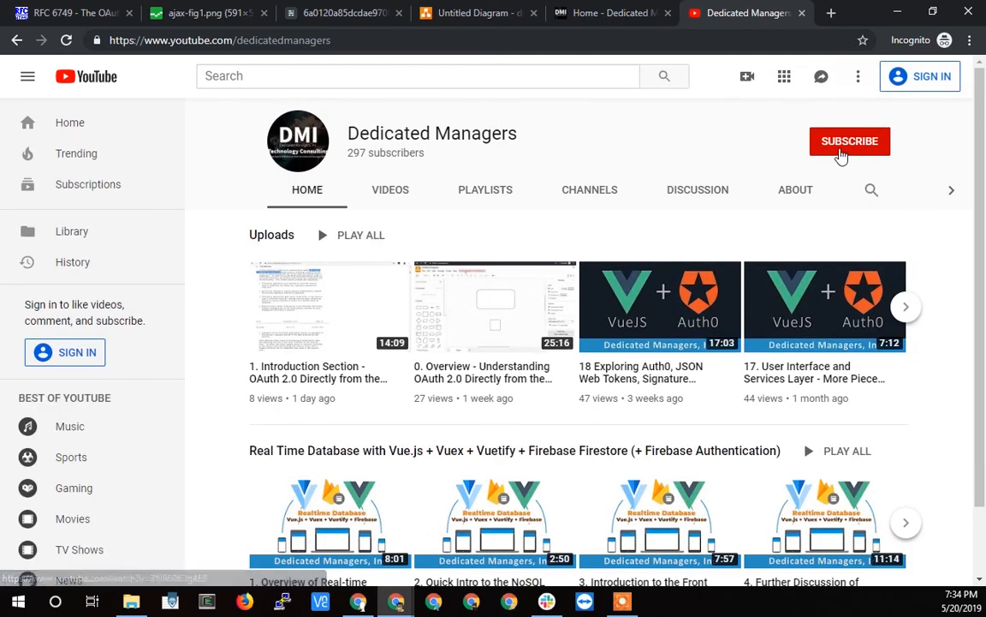
mouse_move(586, 352)
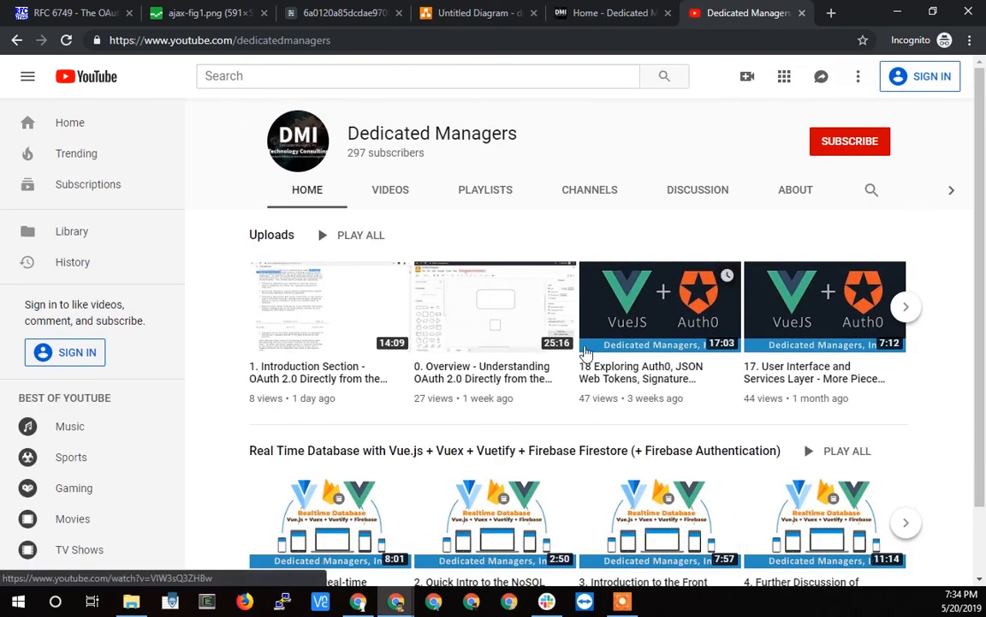
mouse_move(599, 329)
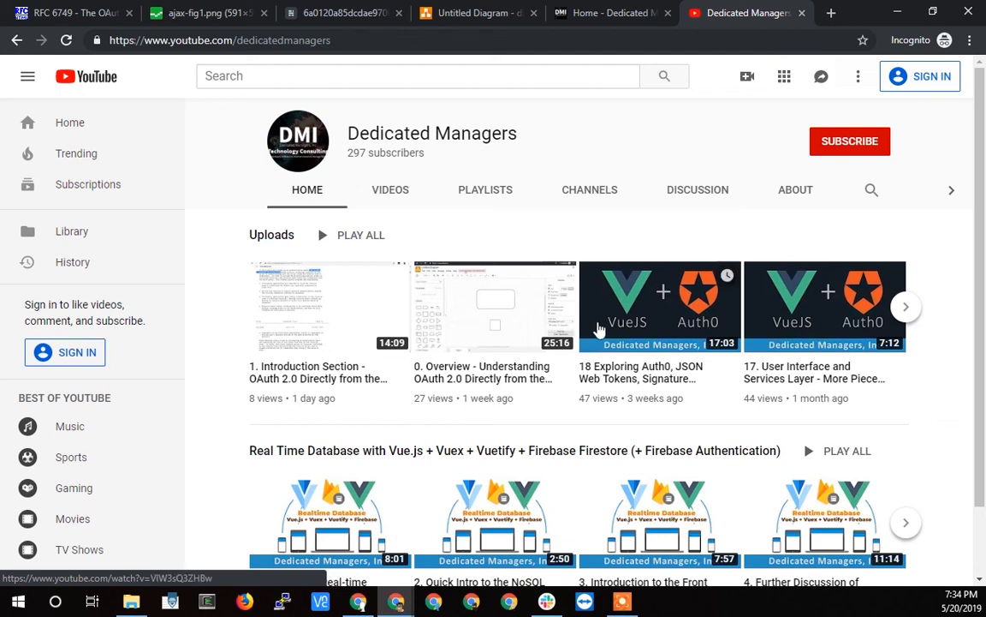
mouse_move(644, 137)
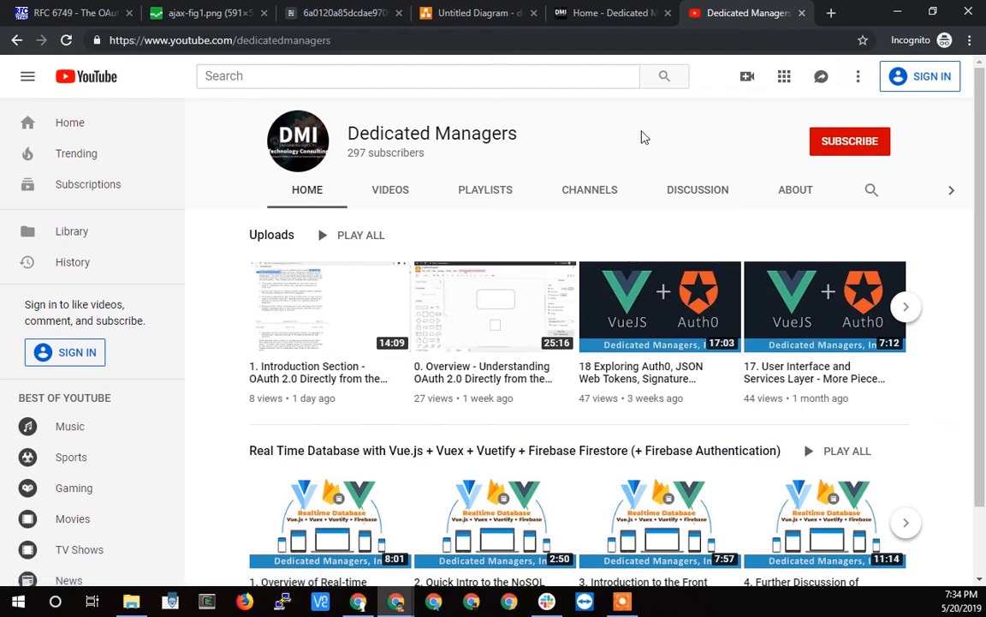